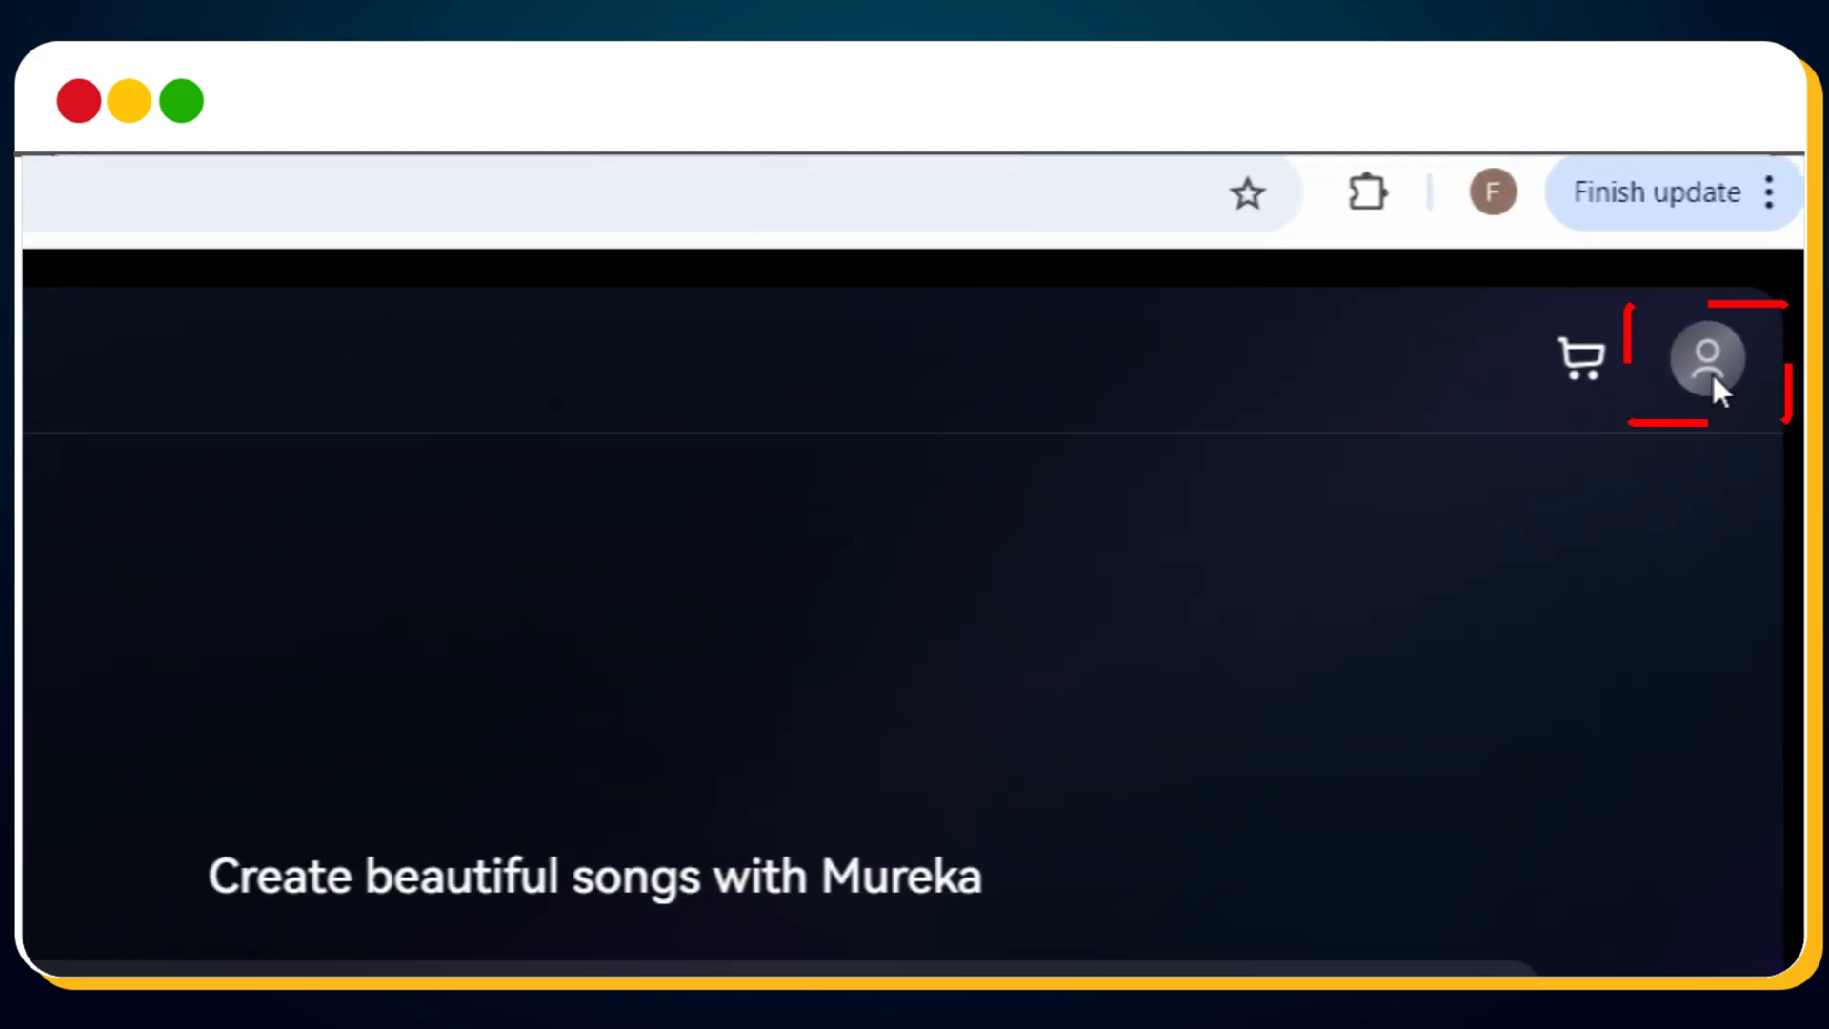
In Basic mode, enter 'I Just broke up with my girlfriend. Write a song to patch up' and generate
click(1706, 358)
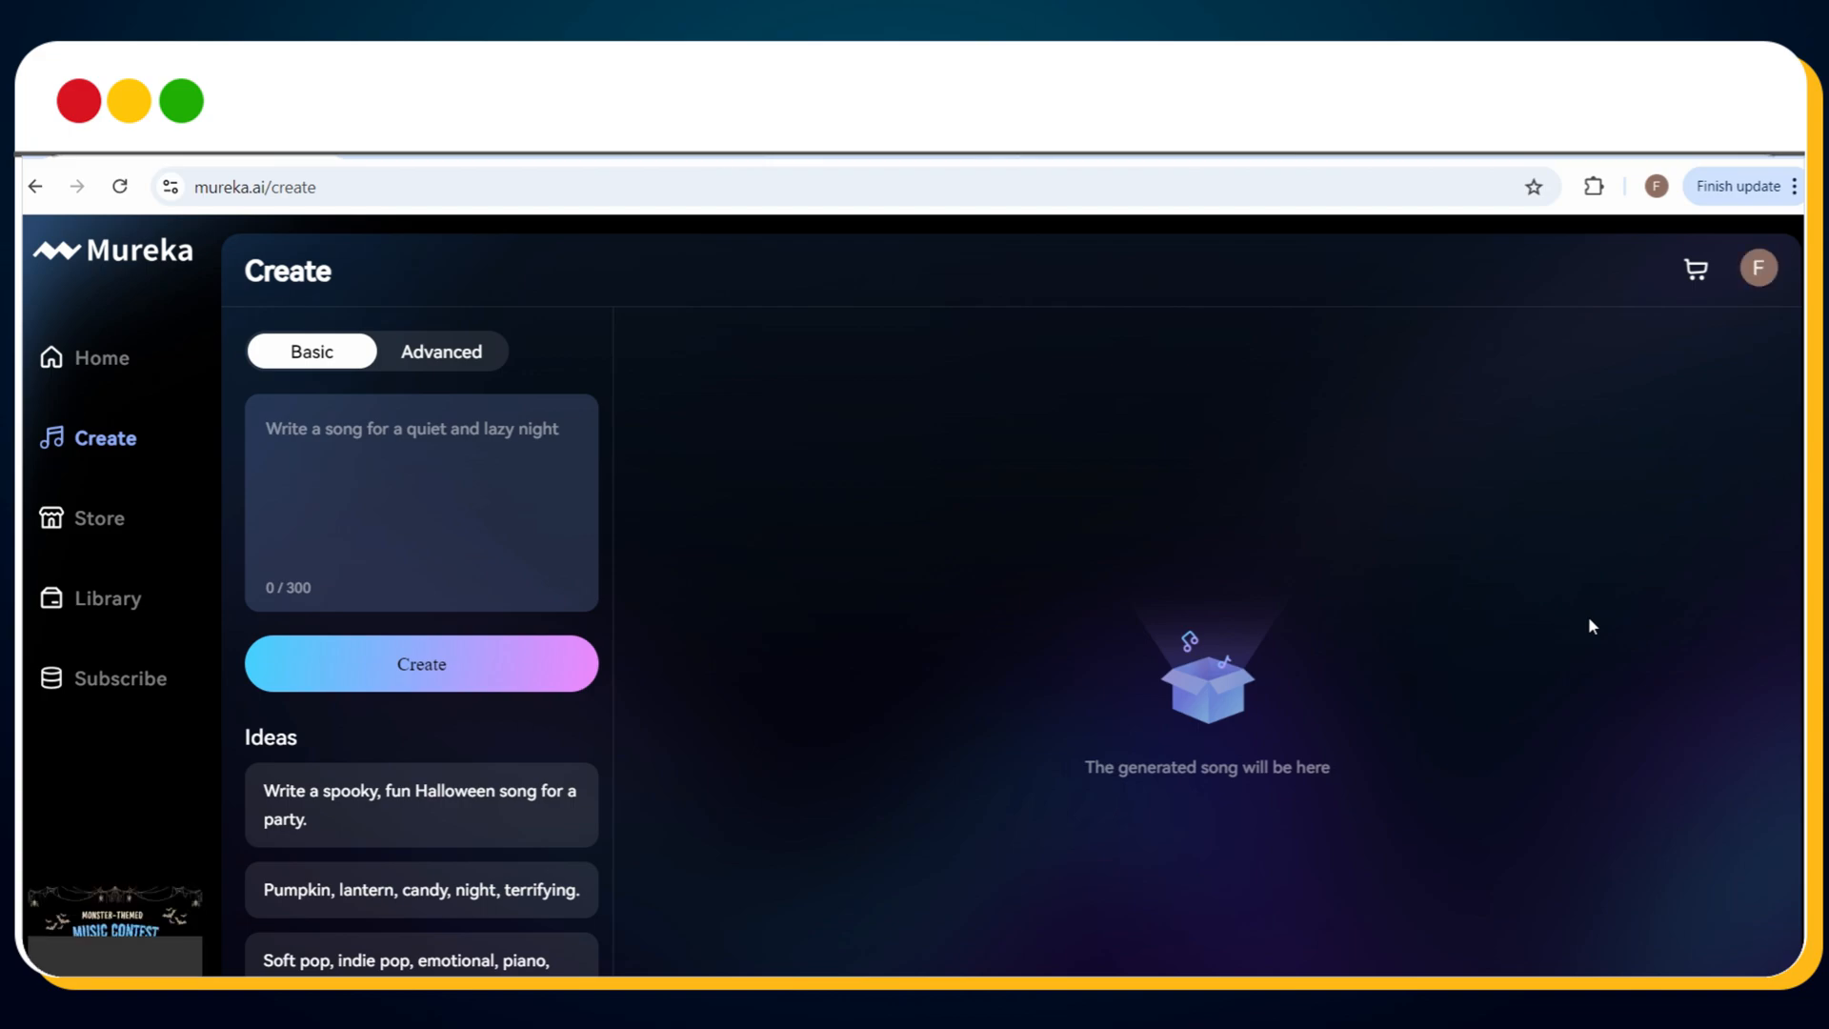
mouse_move(312, 358)
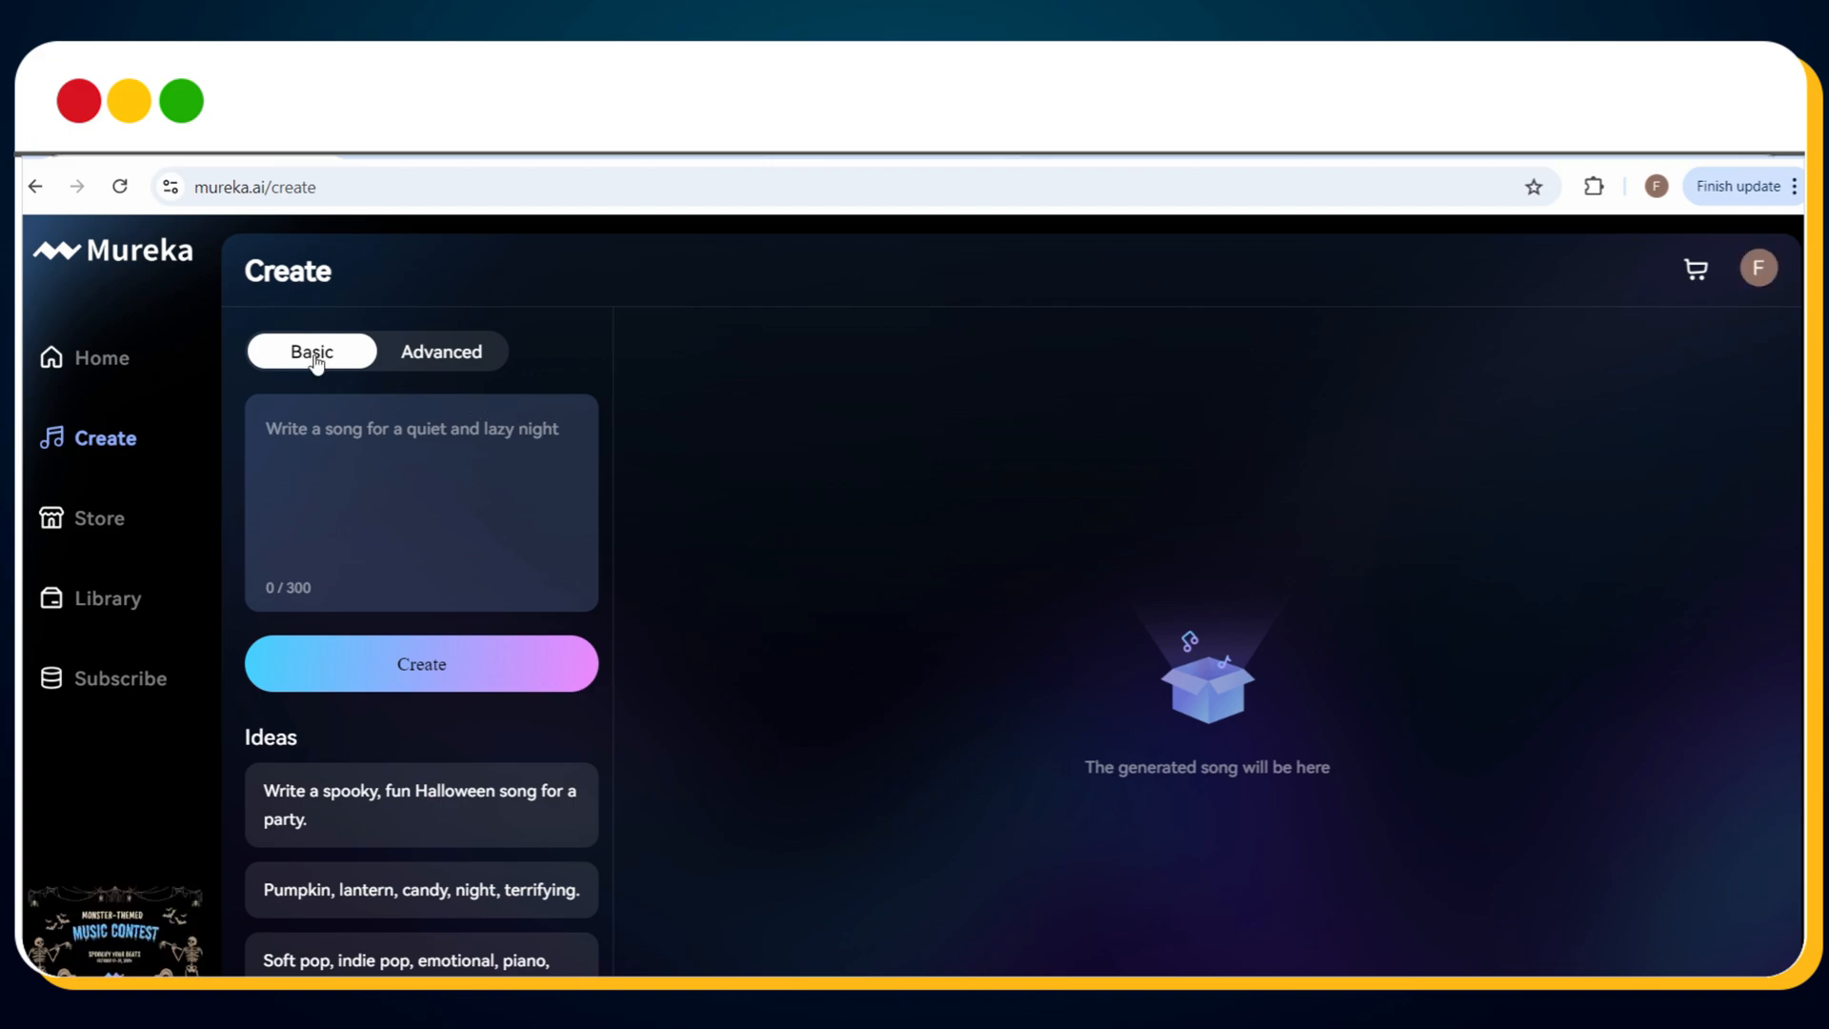
click(420, 502)
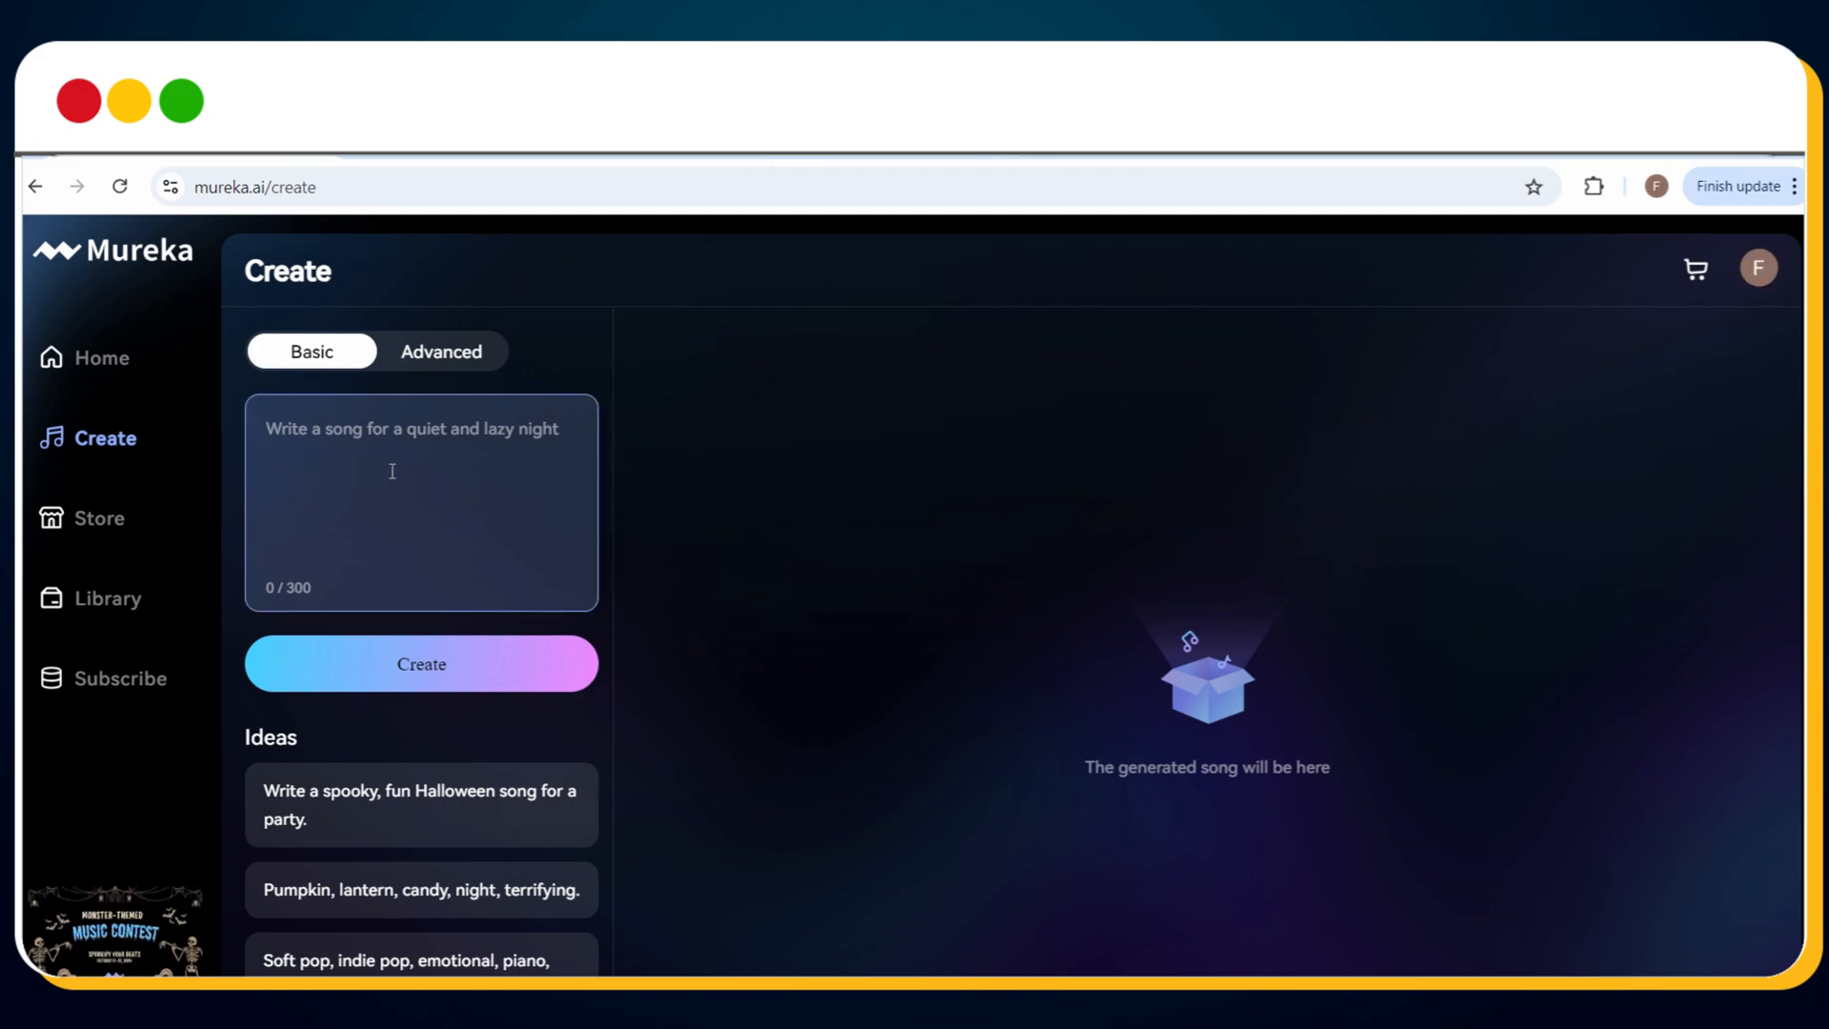
mouse_move(400, 514)
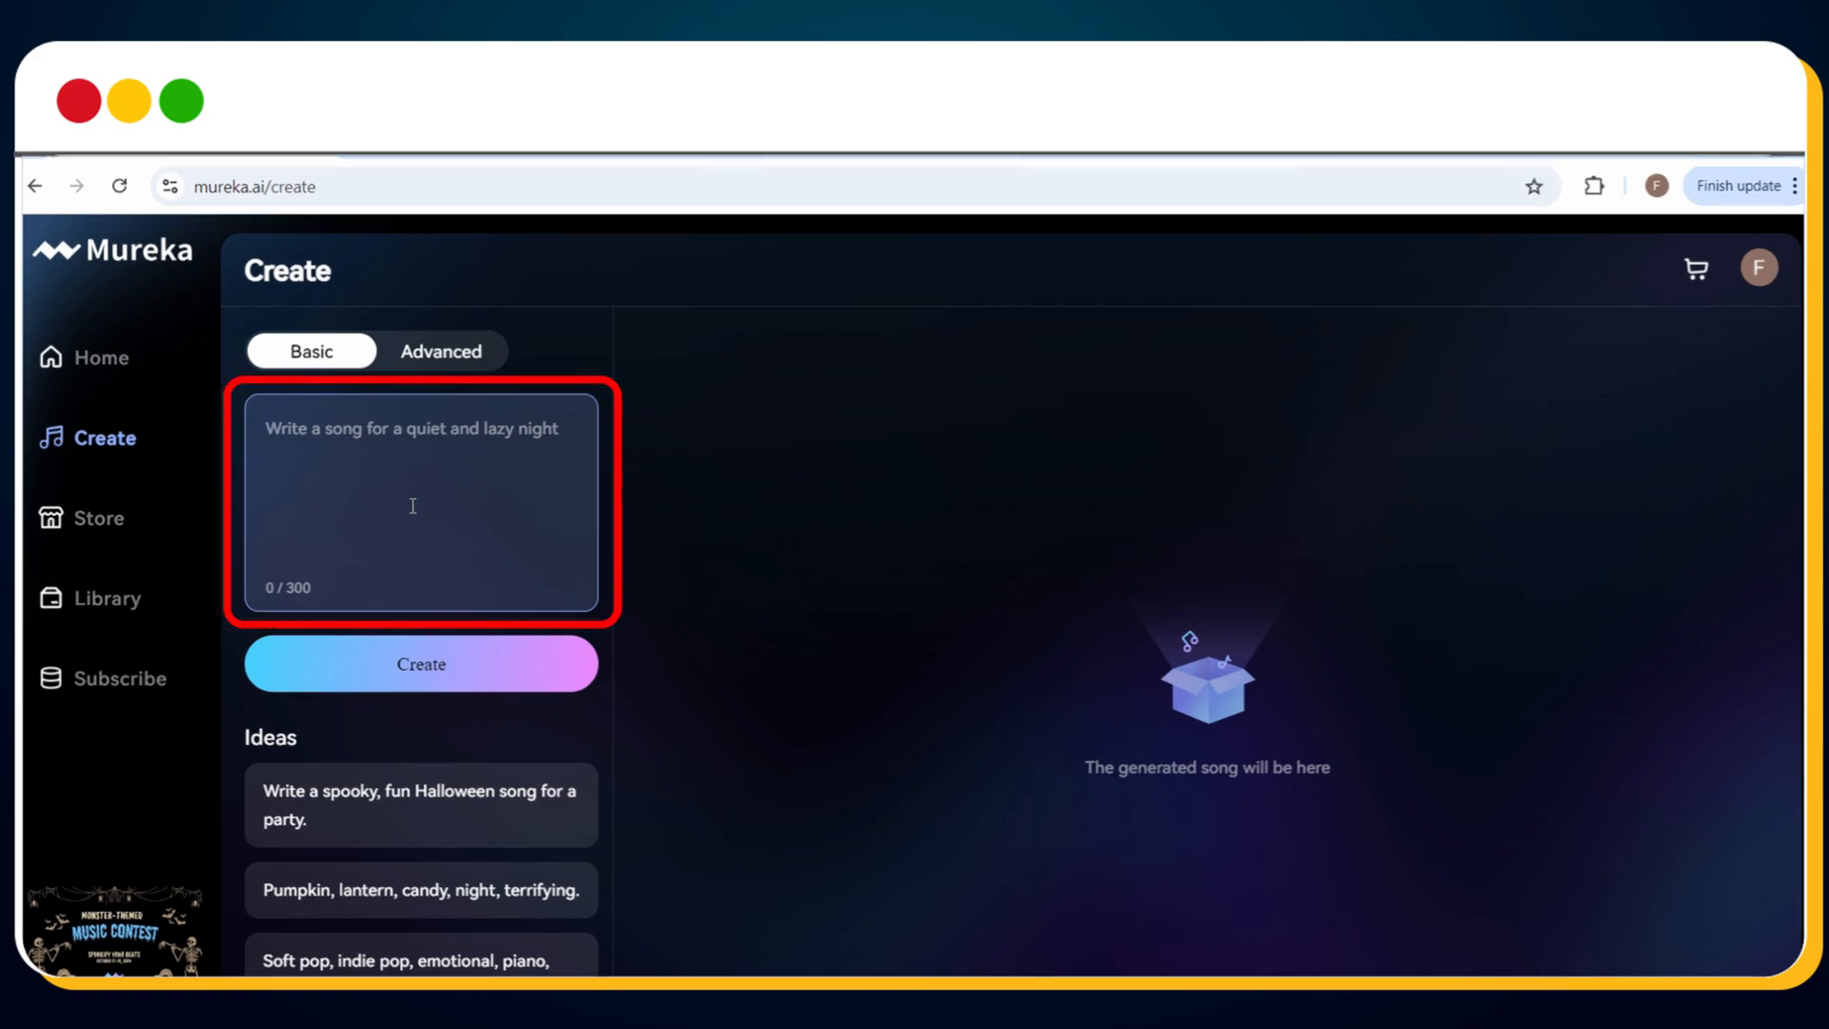
mouse_move(420, 664)
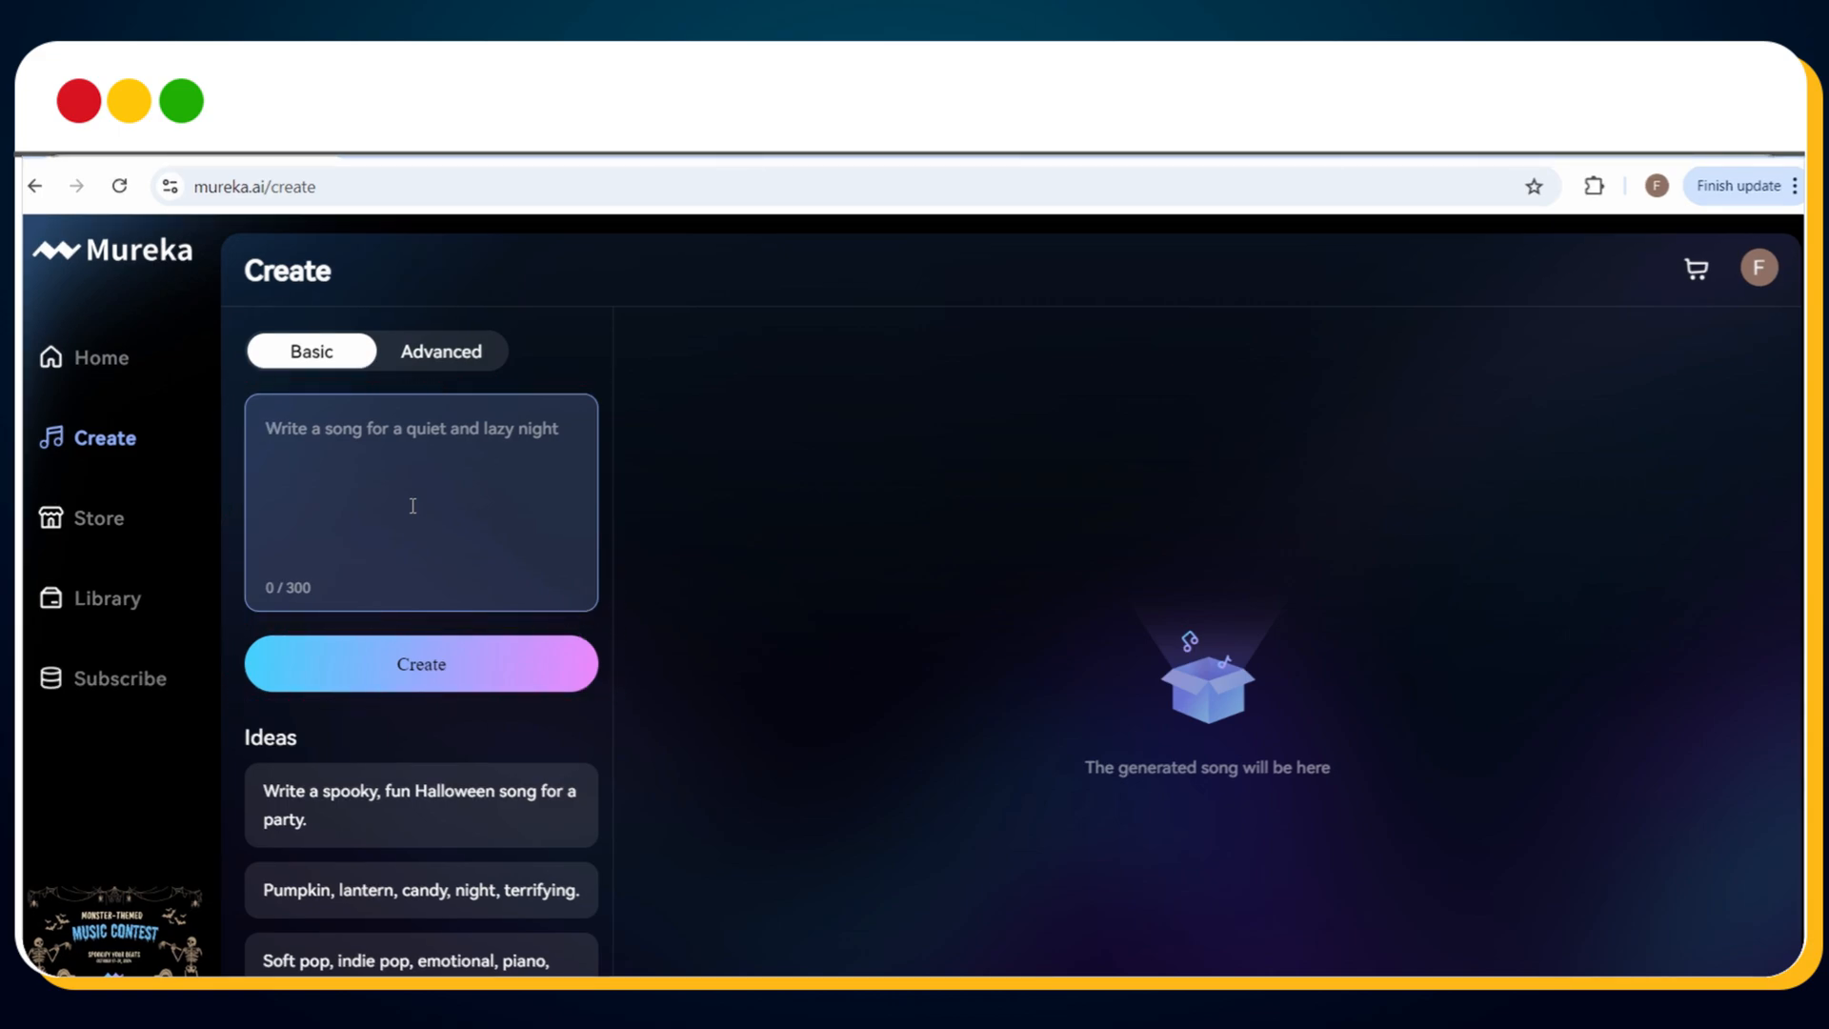
text(I Just broke)
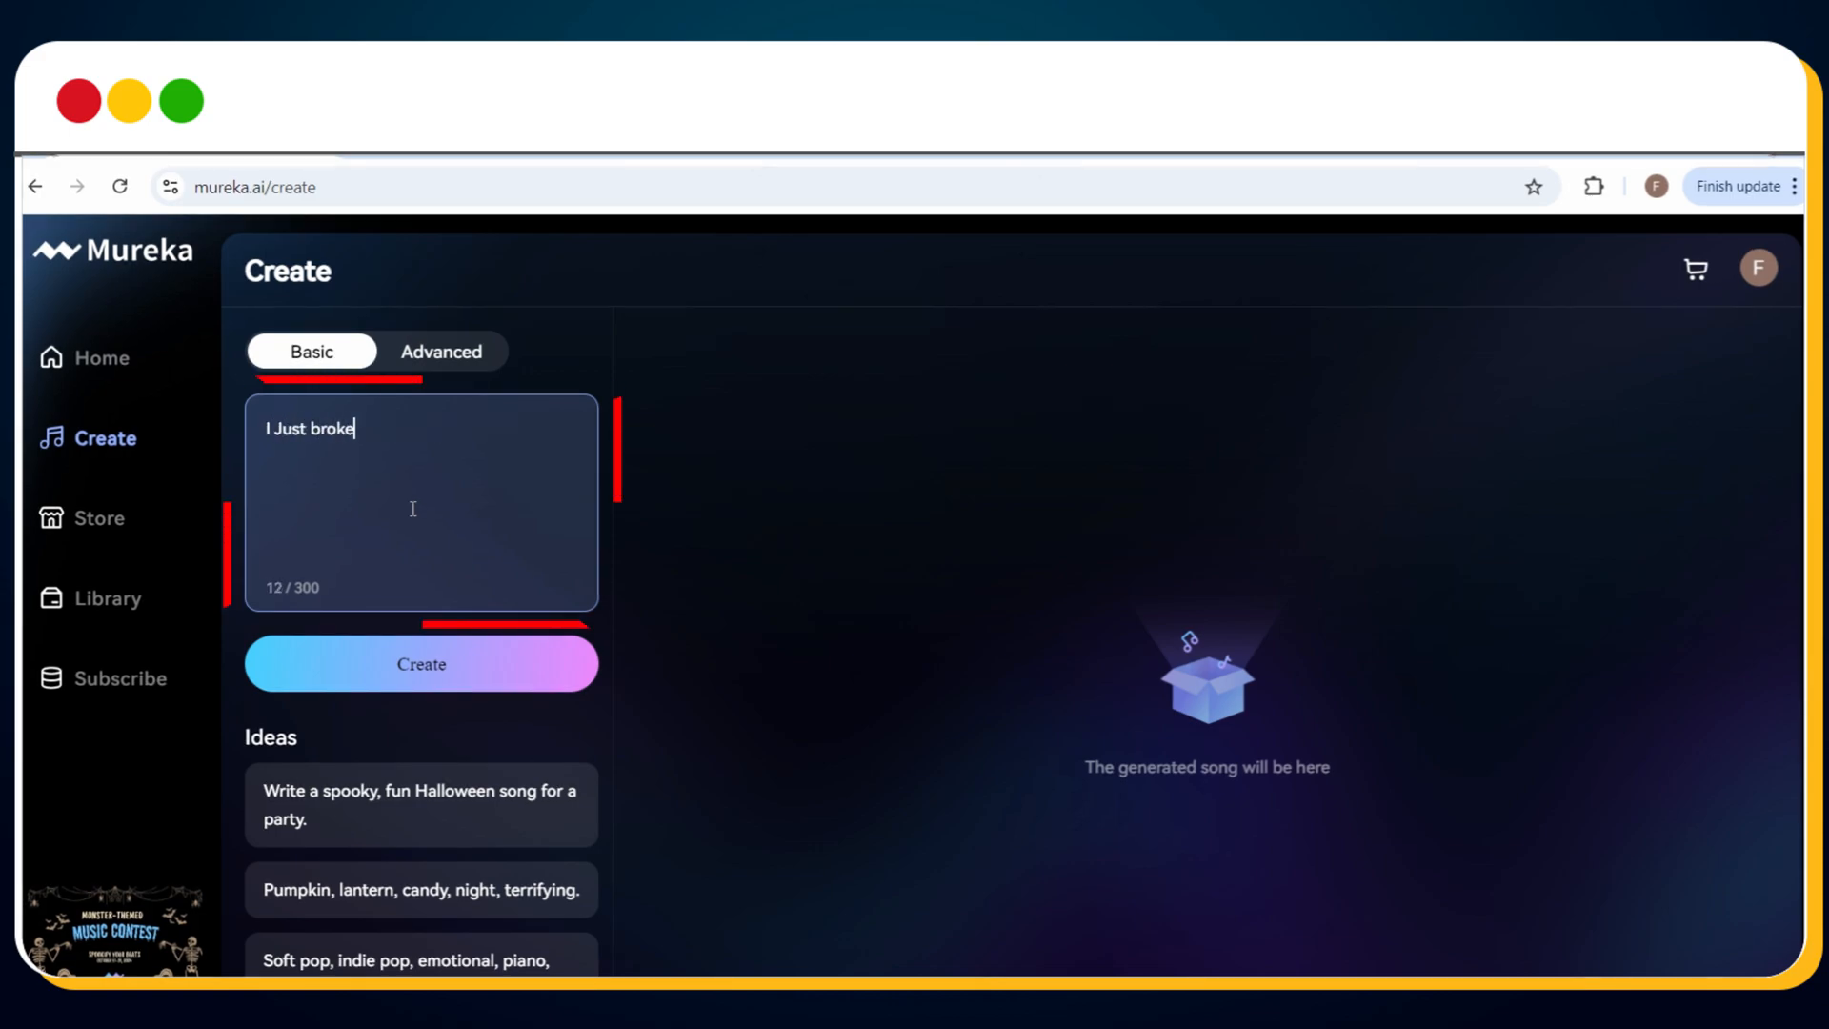
text(up with my girlfriend)
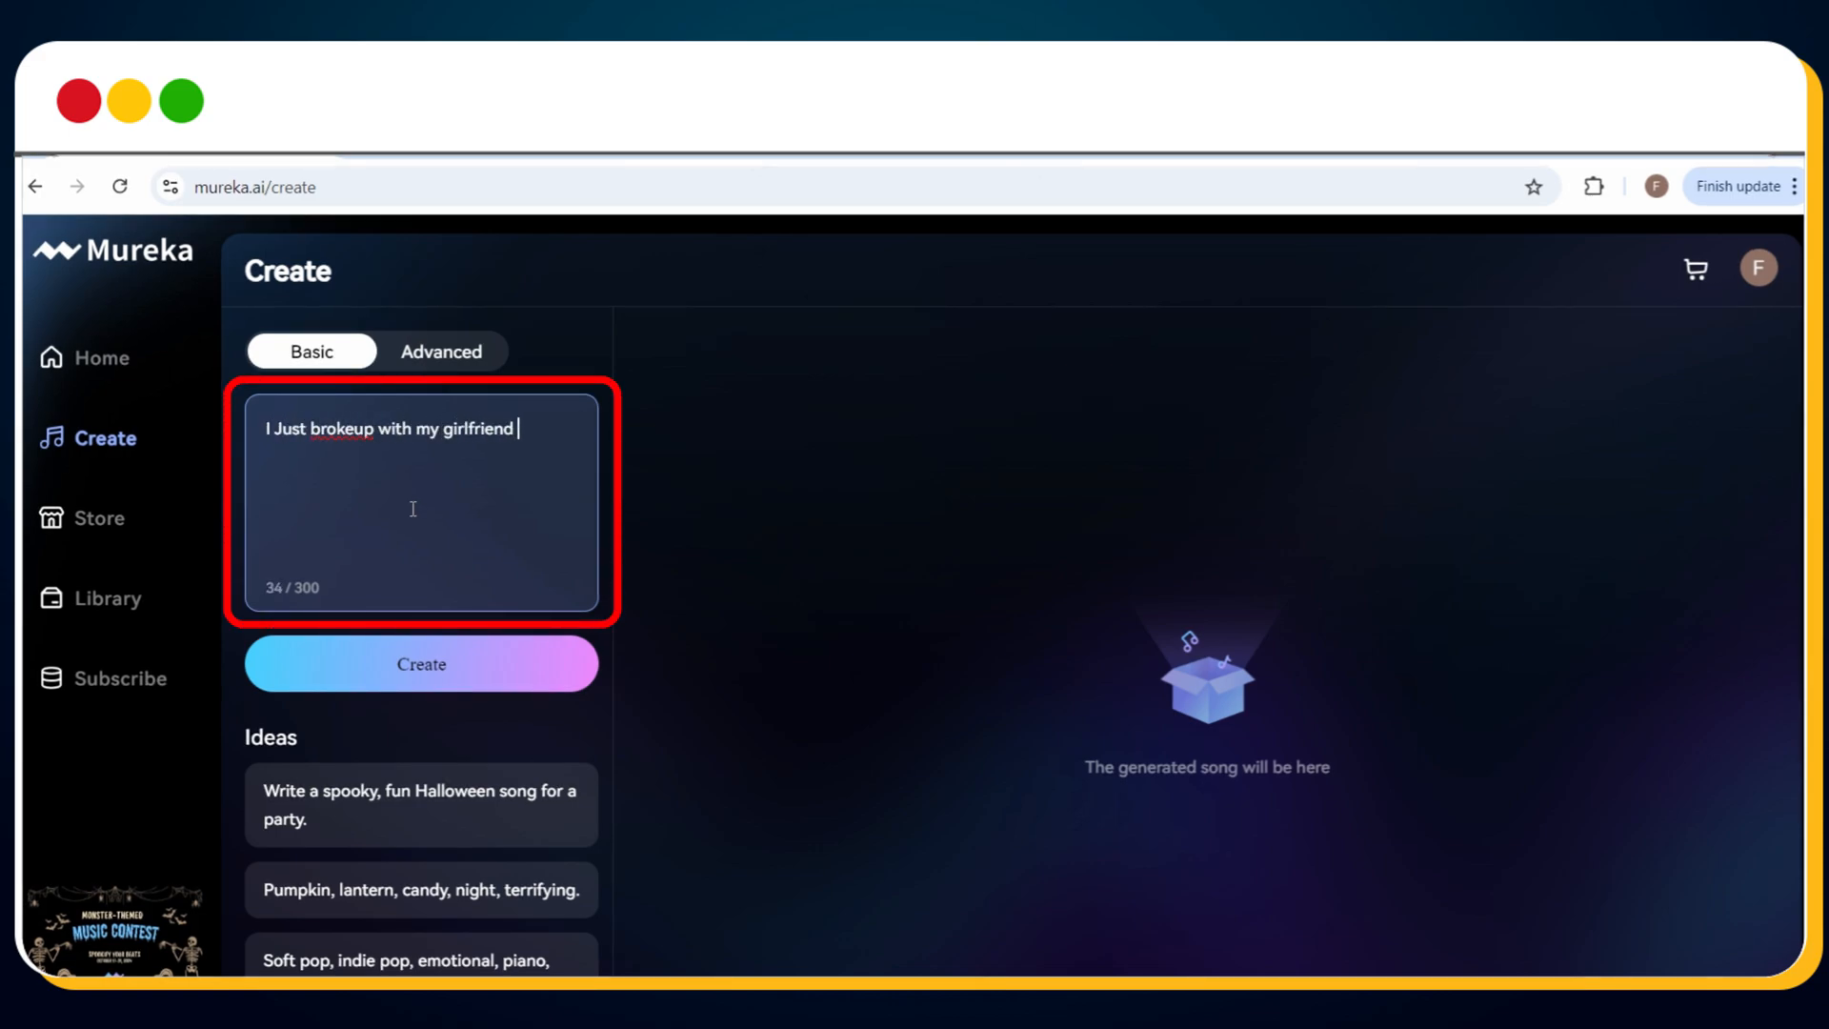
text(. Write a song to)
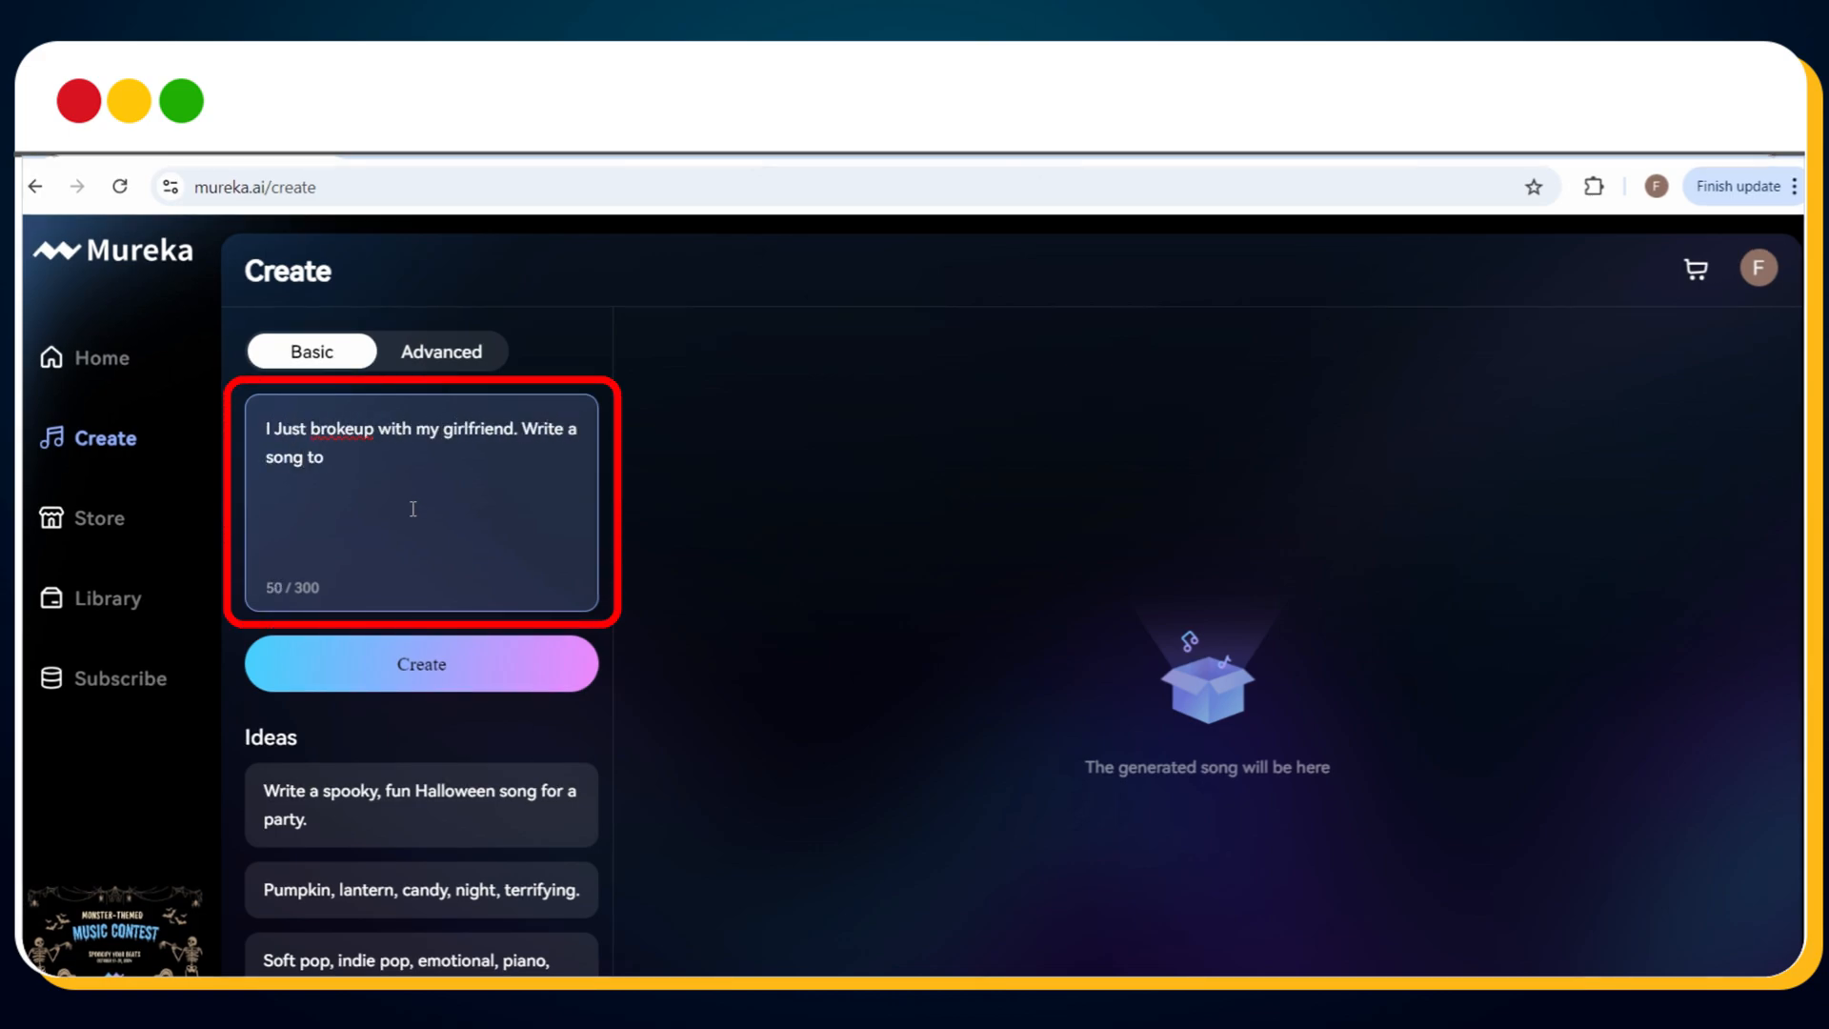
text(patch up)
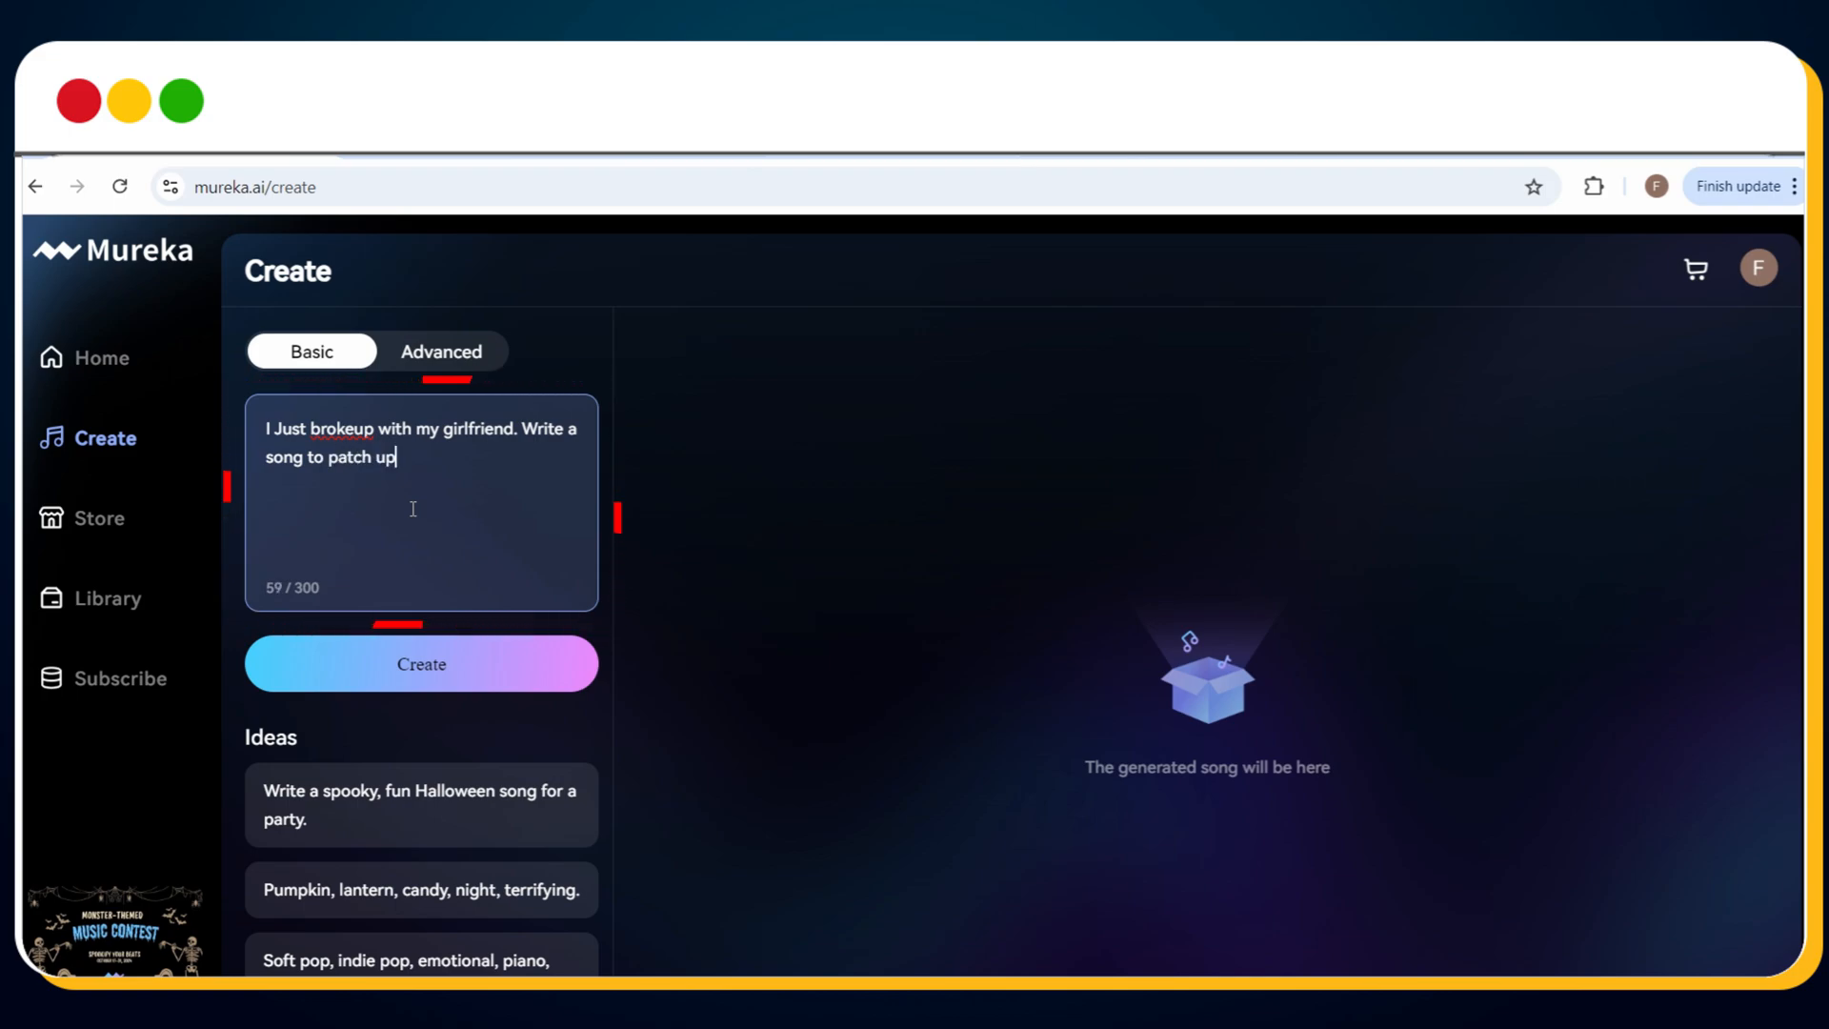
click(420, 664)
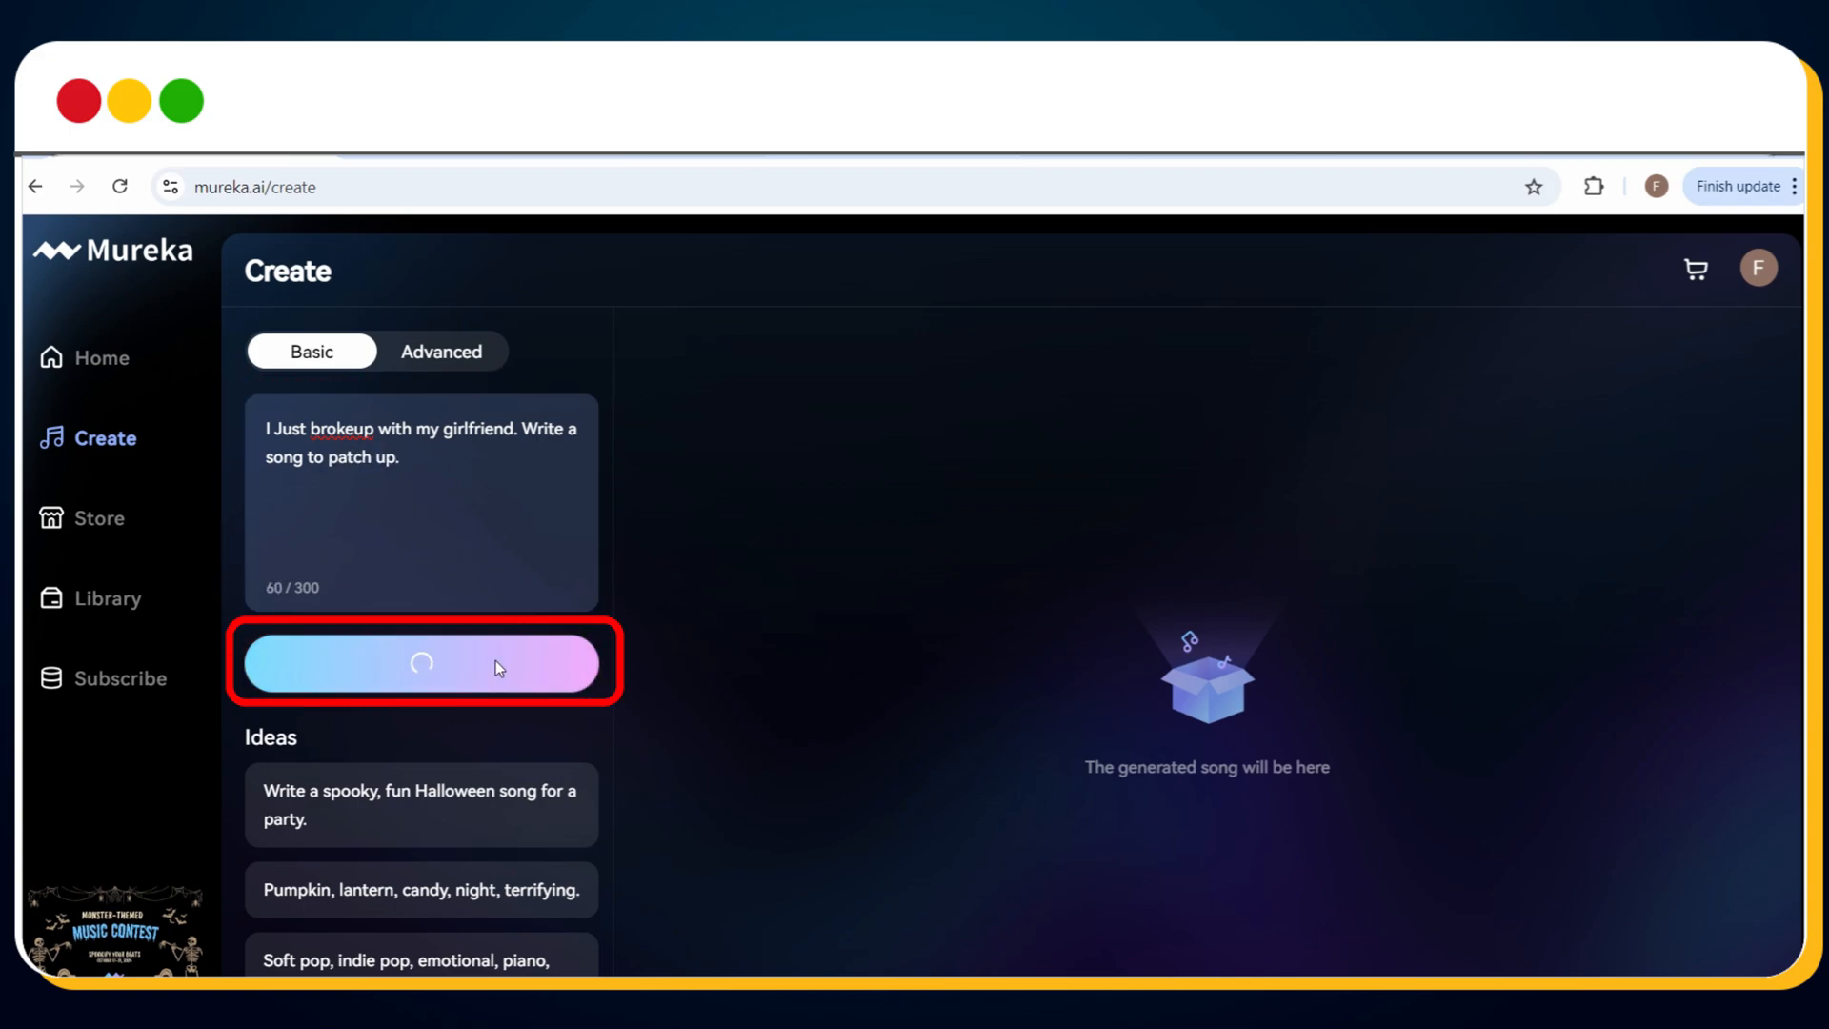
Trigger generation and wait for V1 and V2 of Mending Hearts: Our Second Chance
click(420, 664)
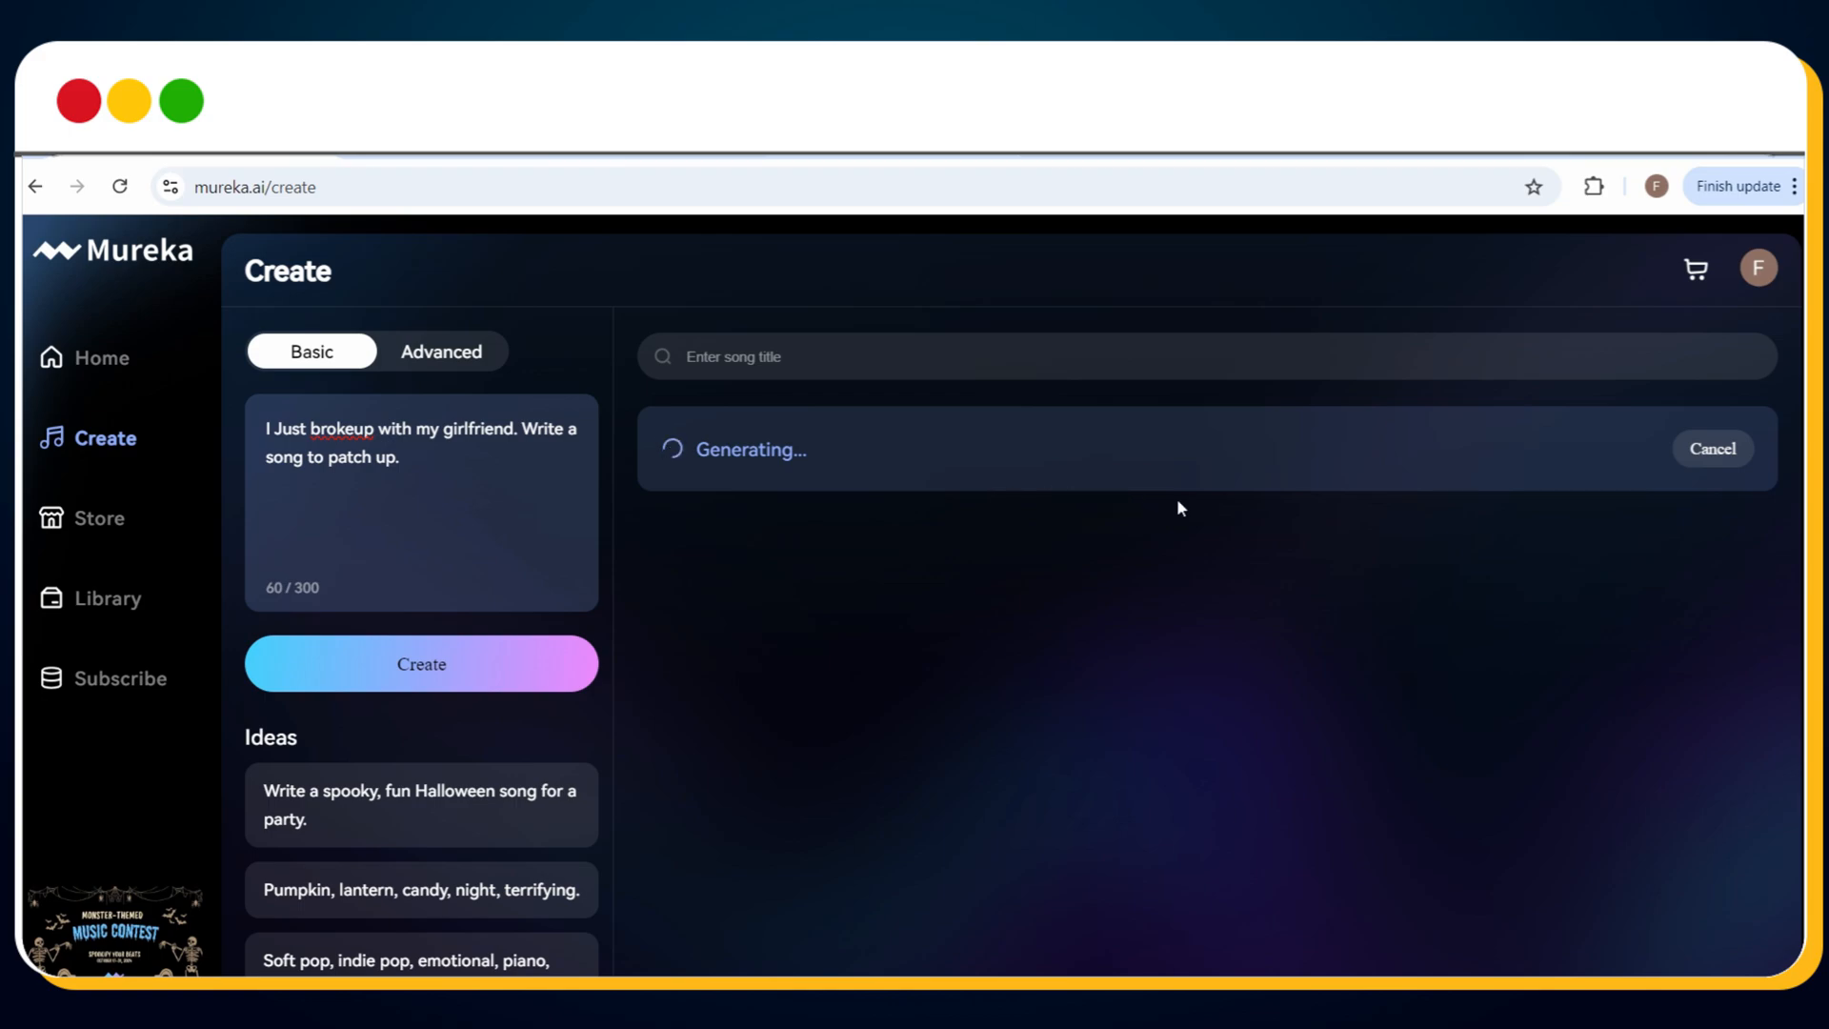
mouse_move(989, 498)
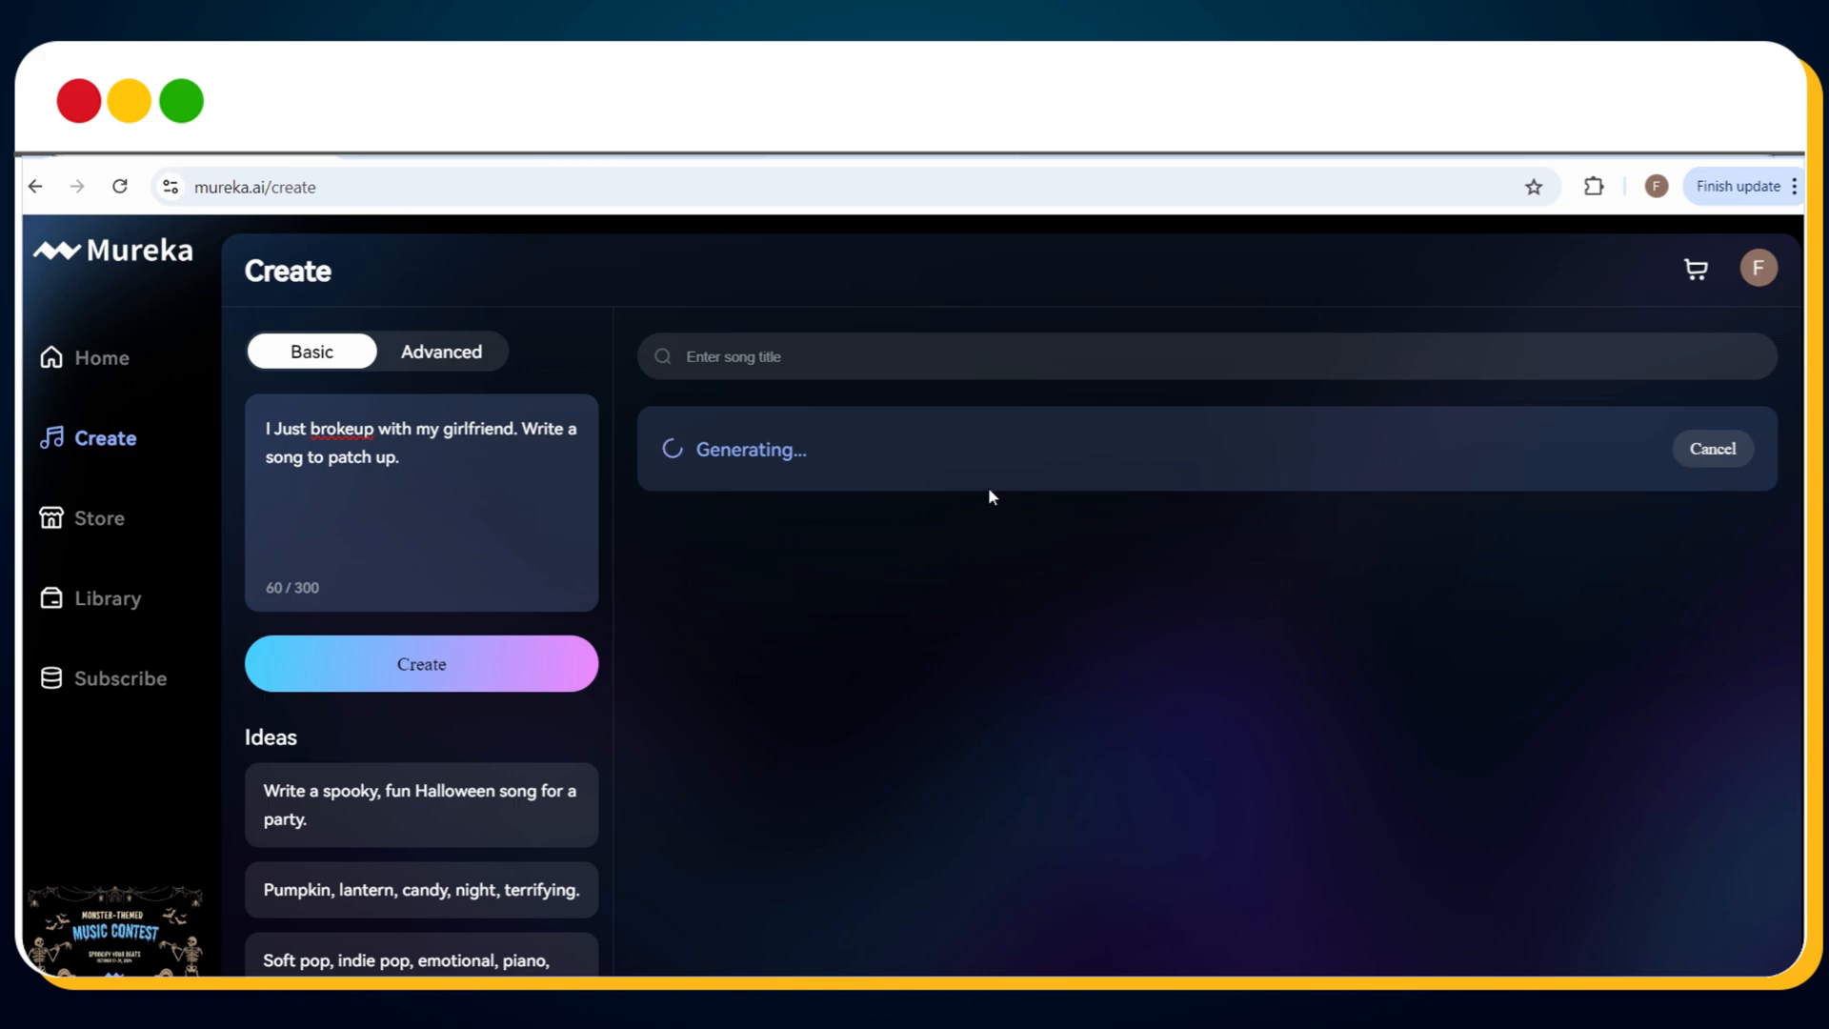
mouse_move(1180, 509)
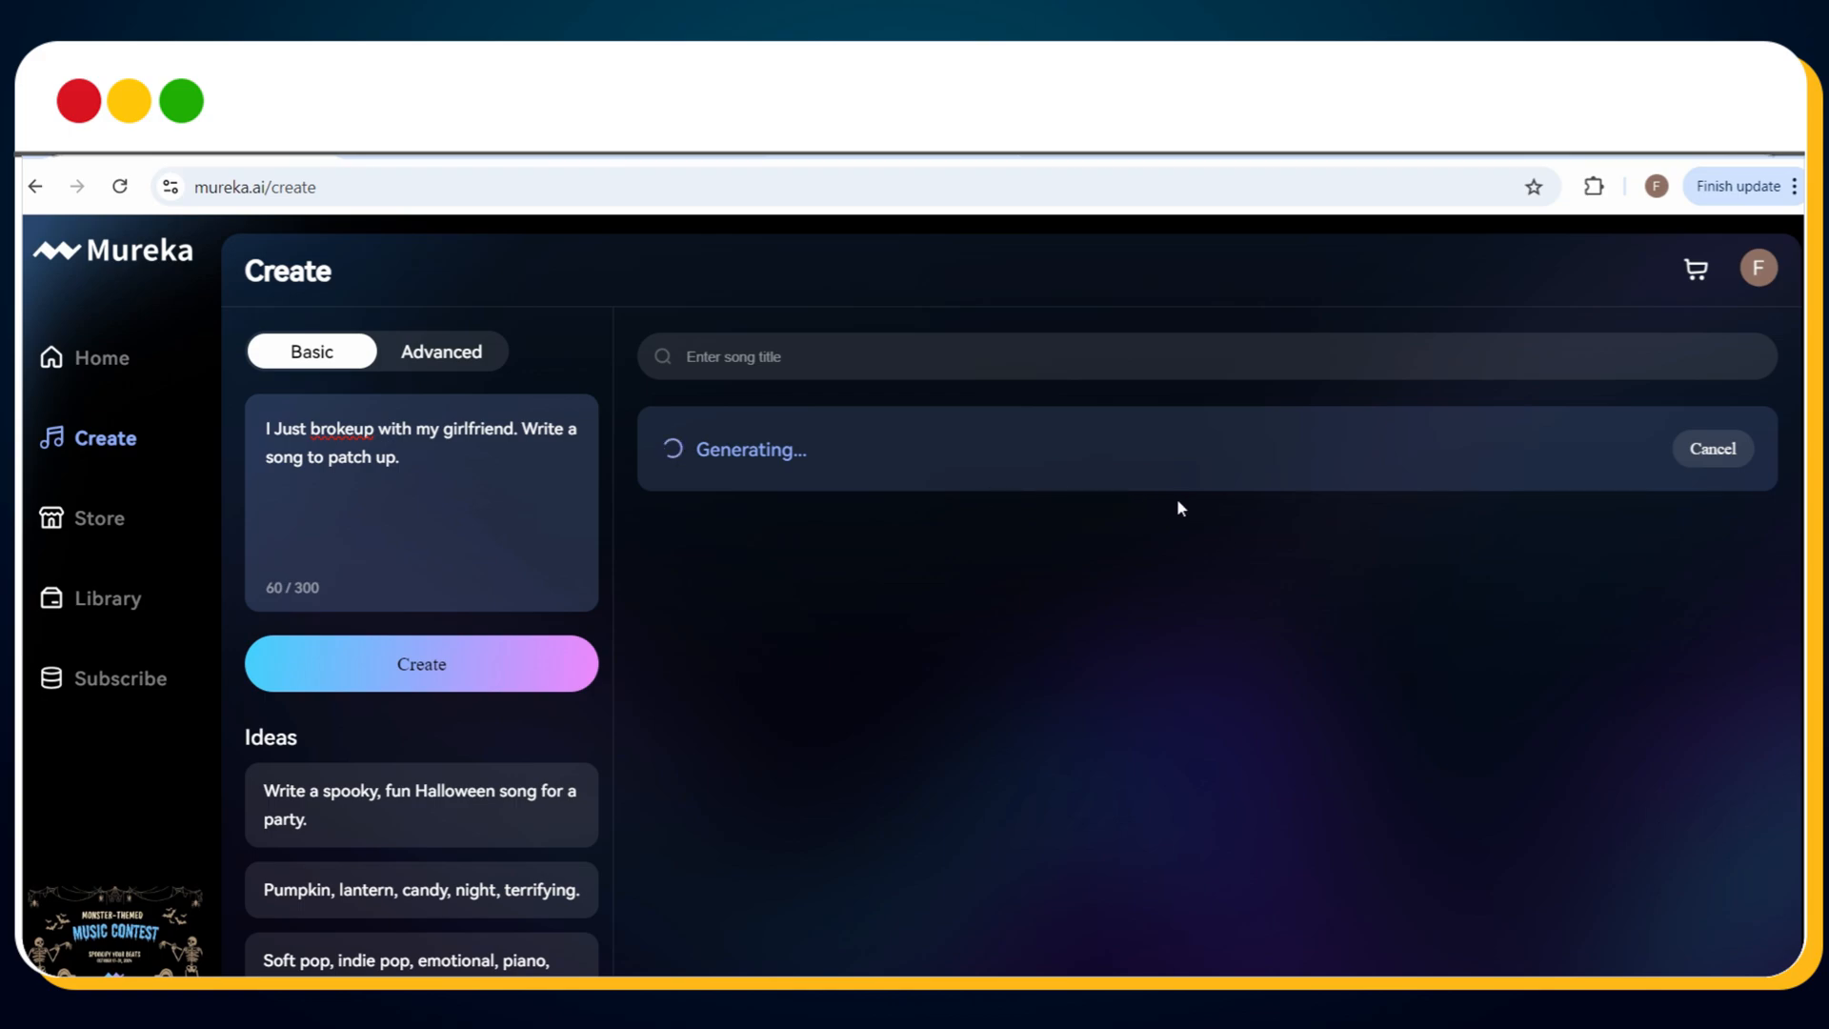
mouse_move(1009, 496)
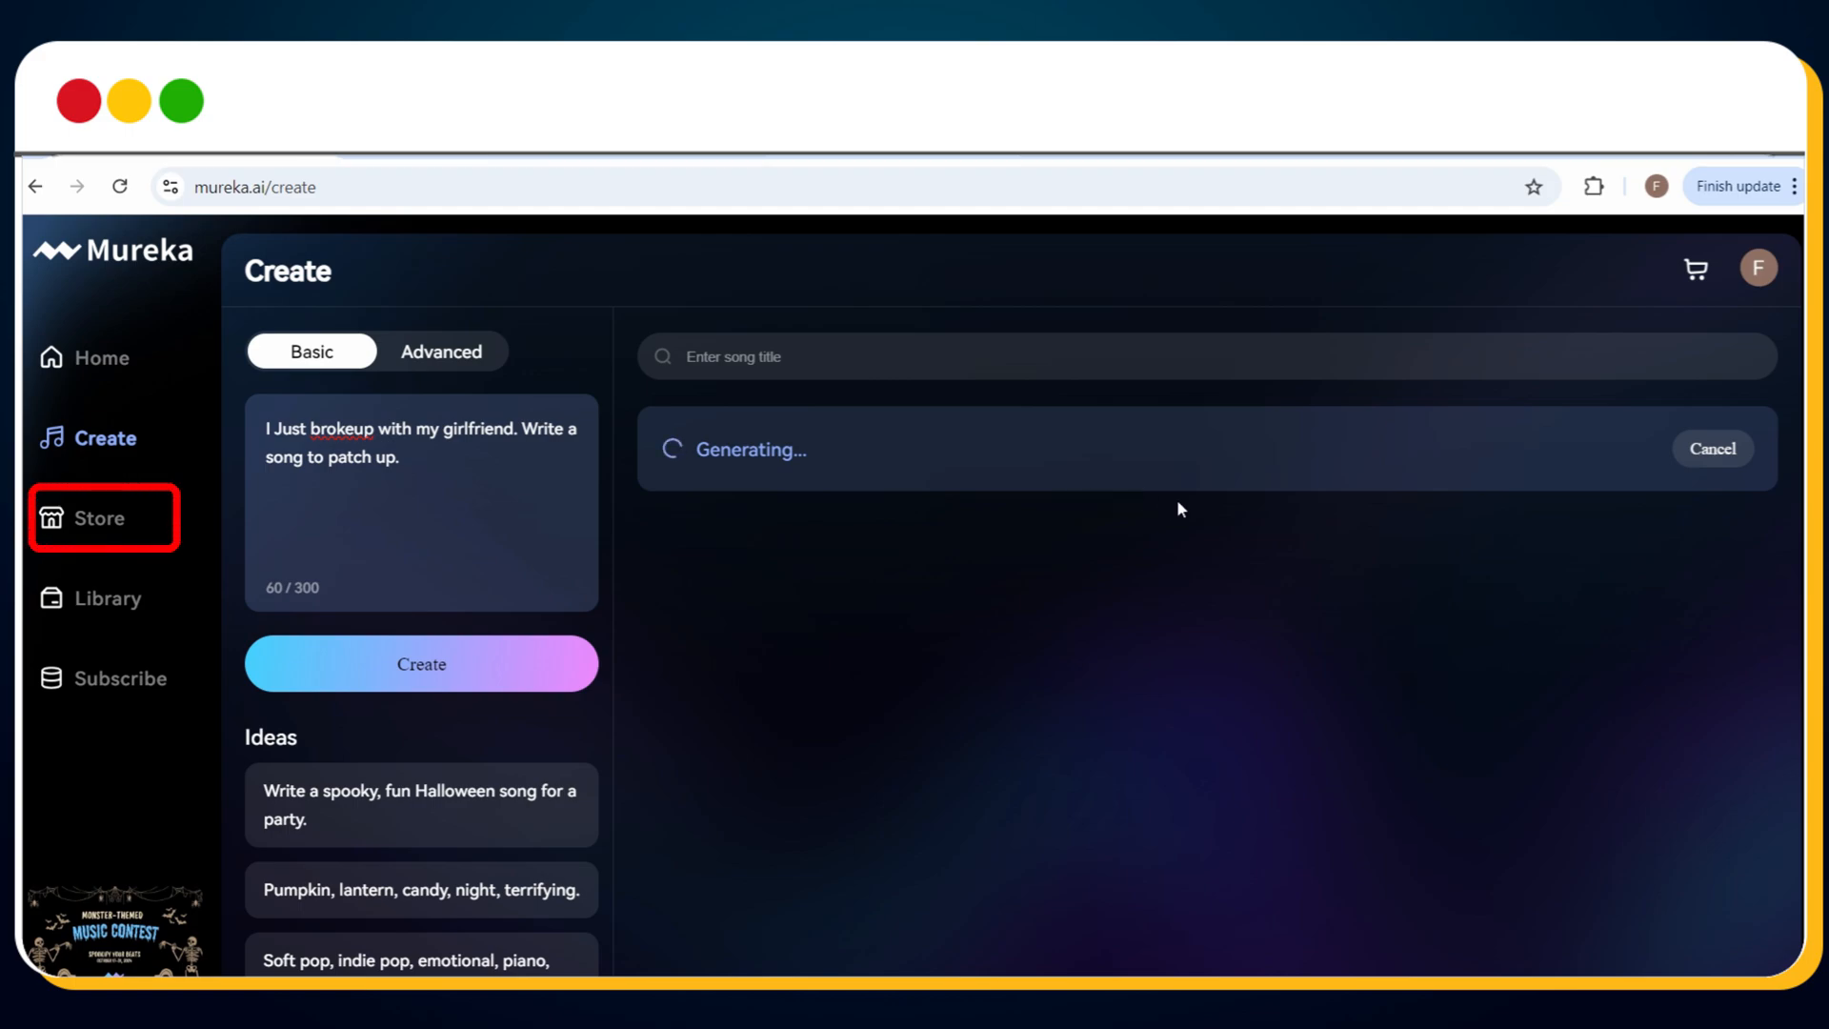
mouse_move(1049, 496)
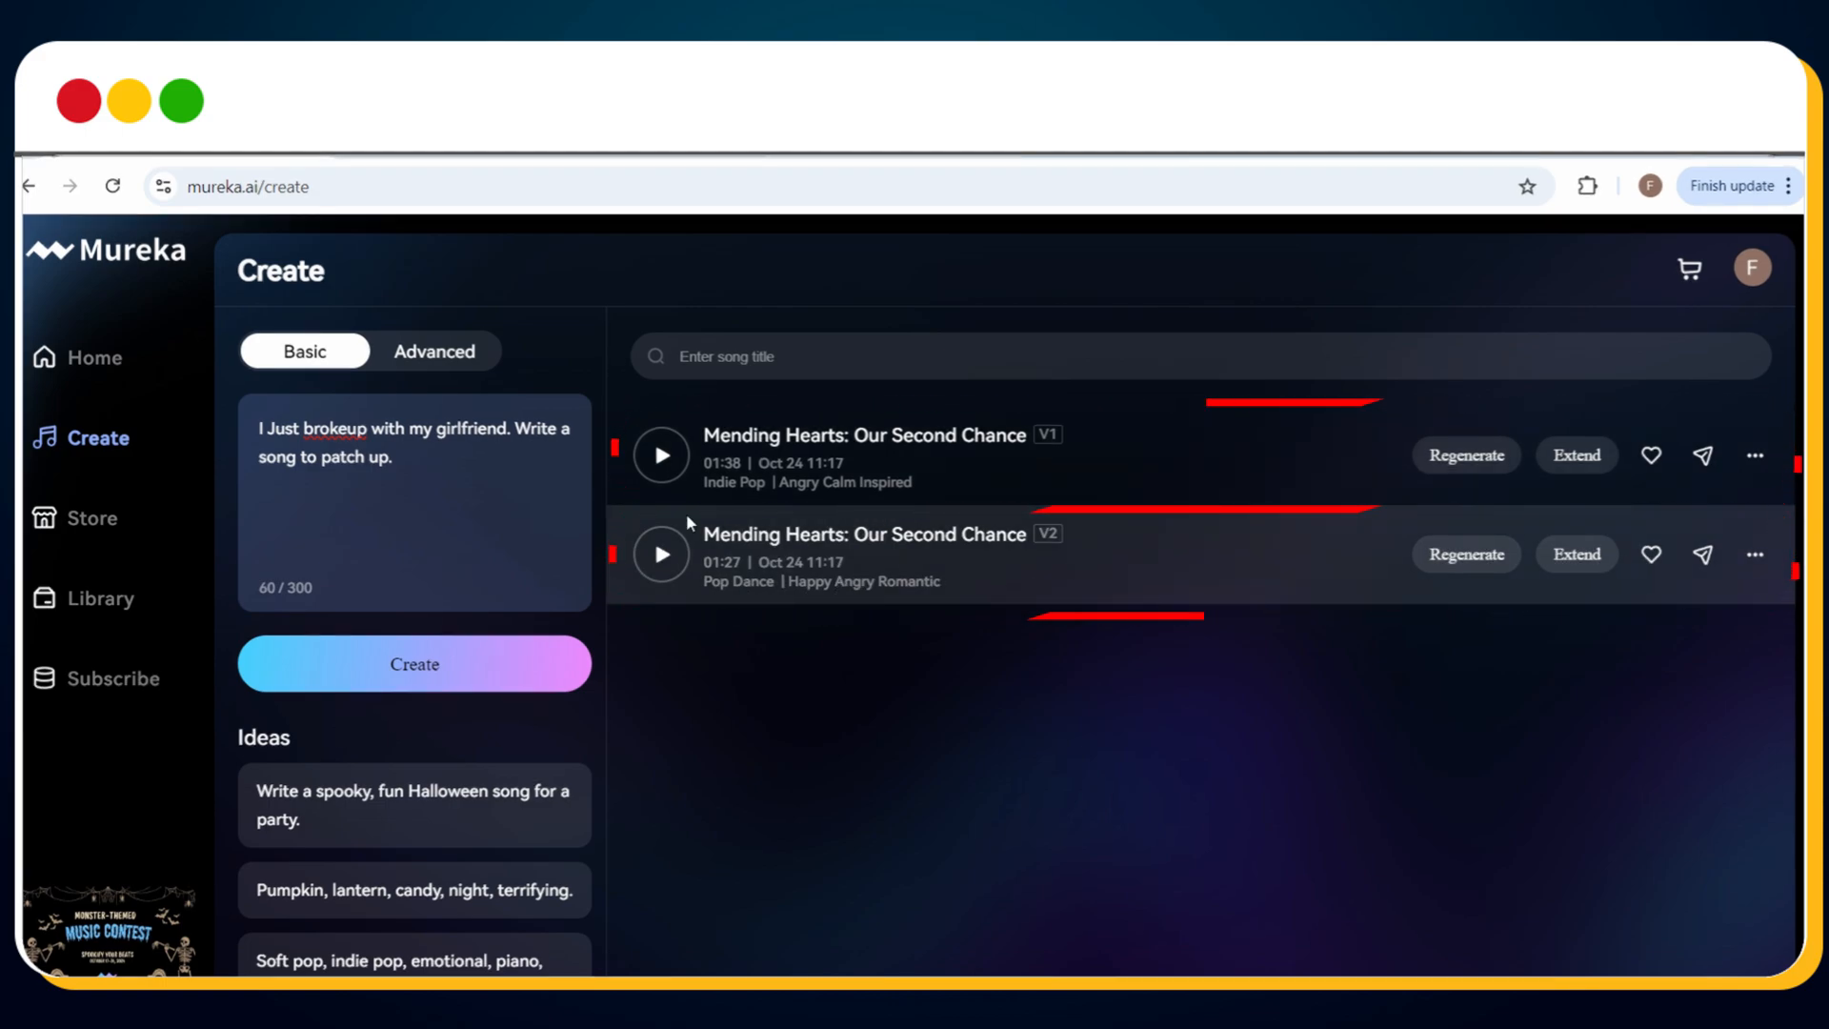
click(660, 456)
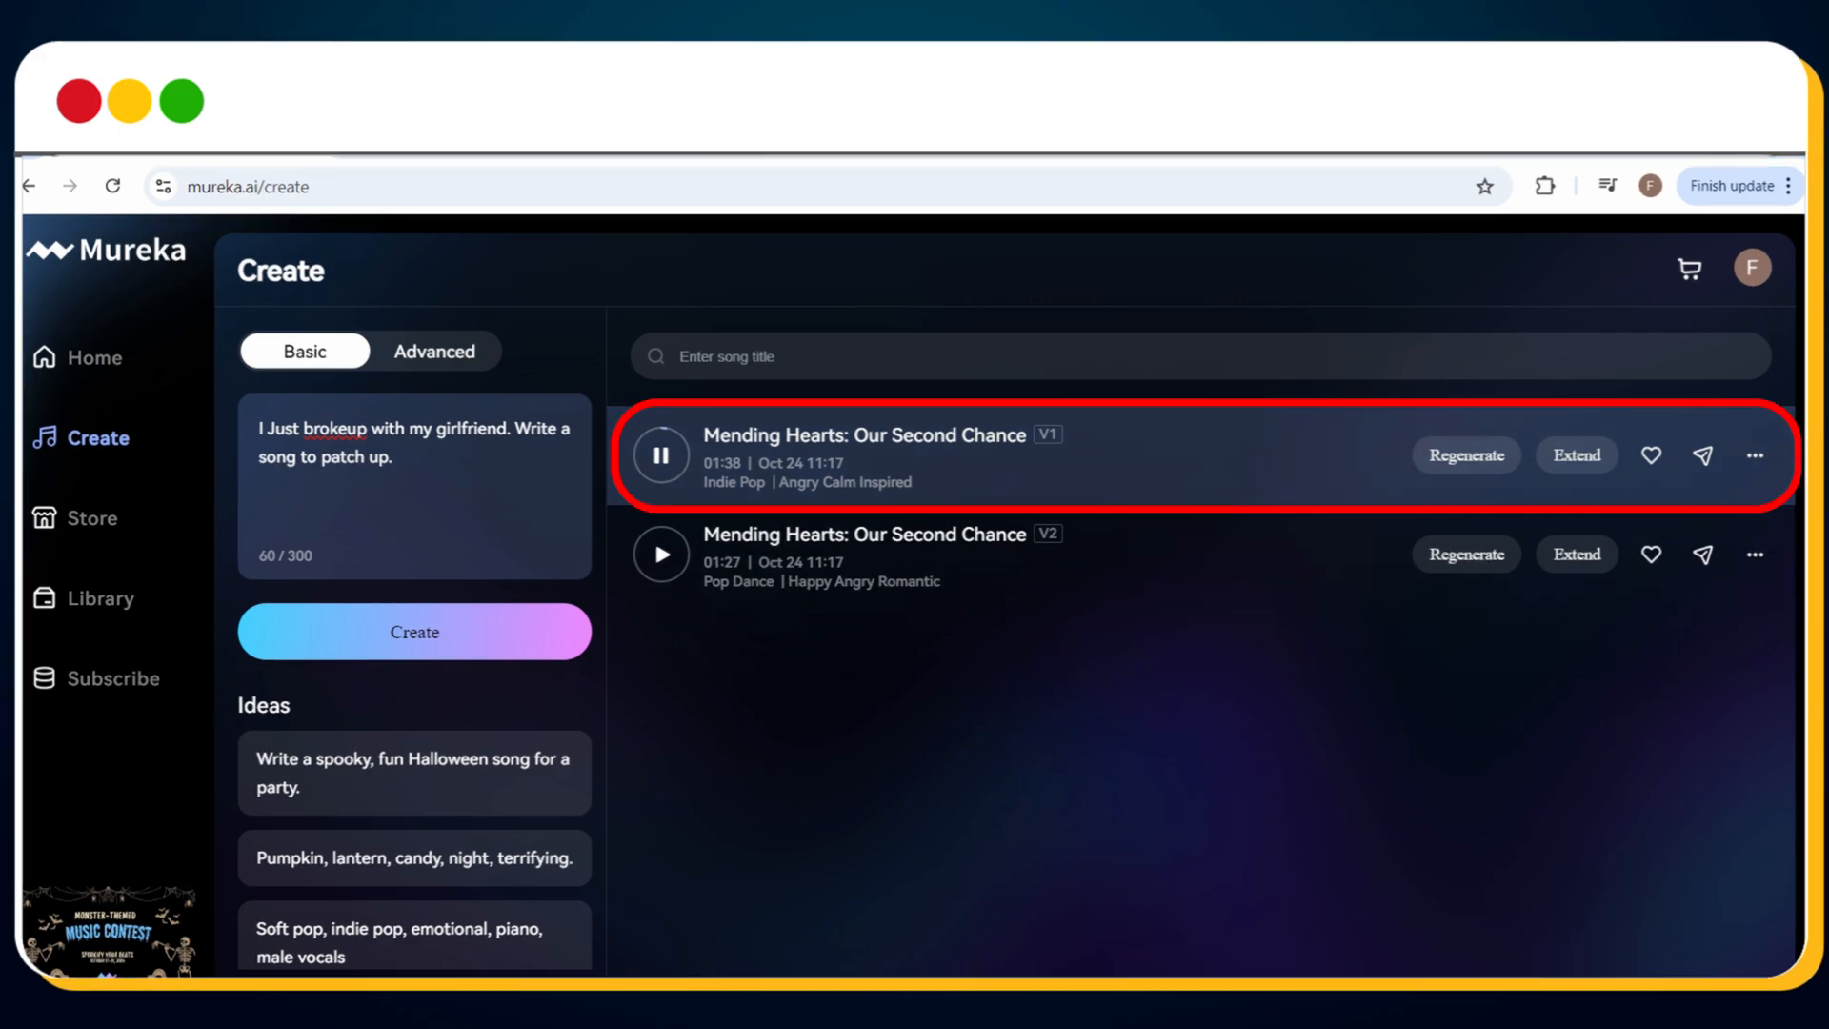
mouse_move(1326, 782)
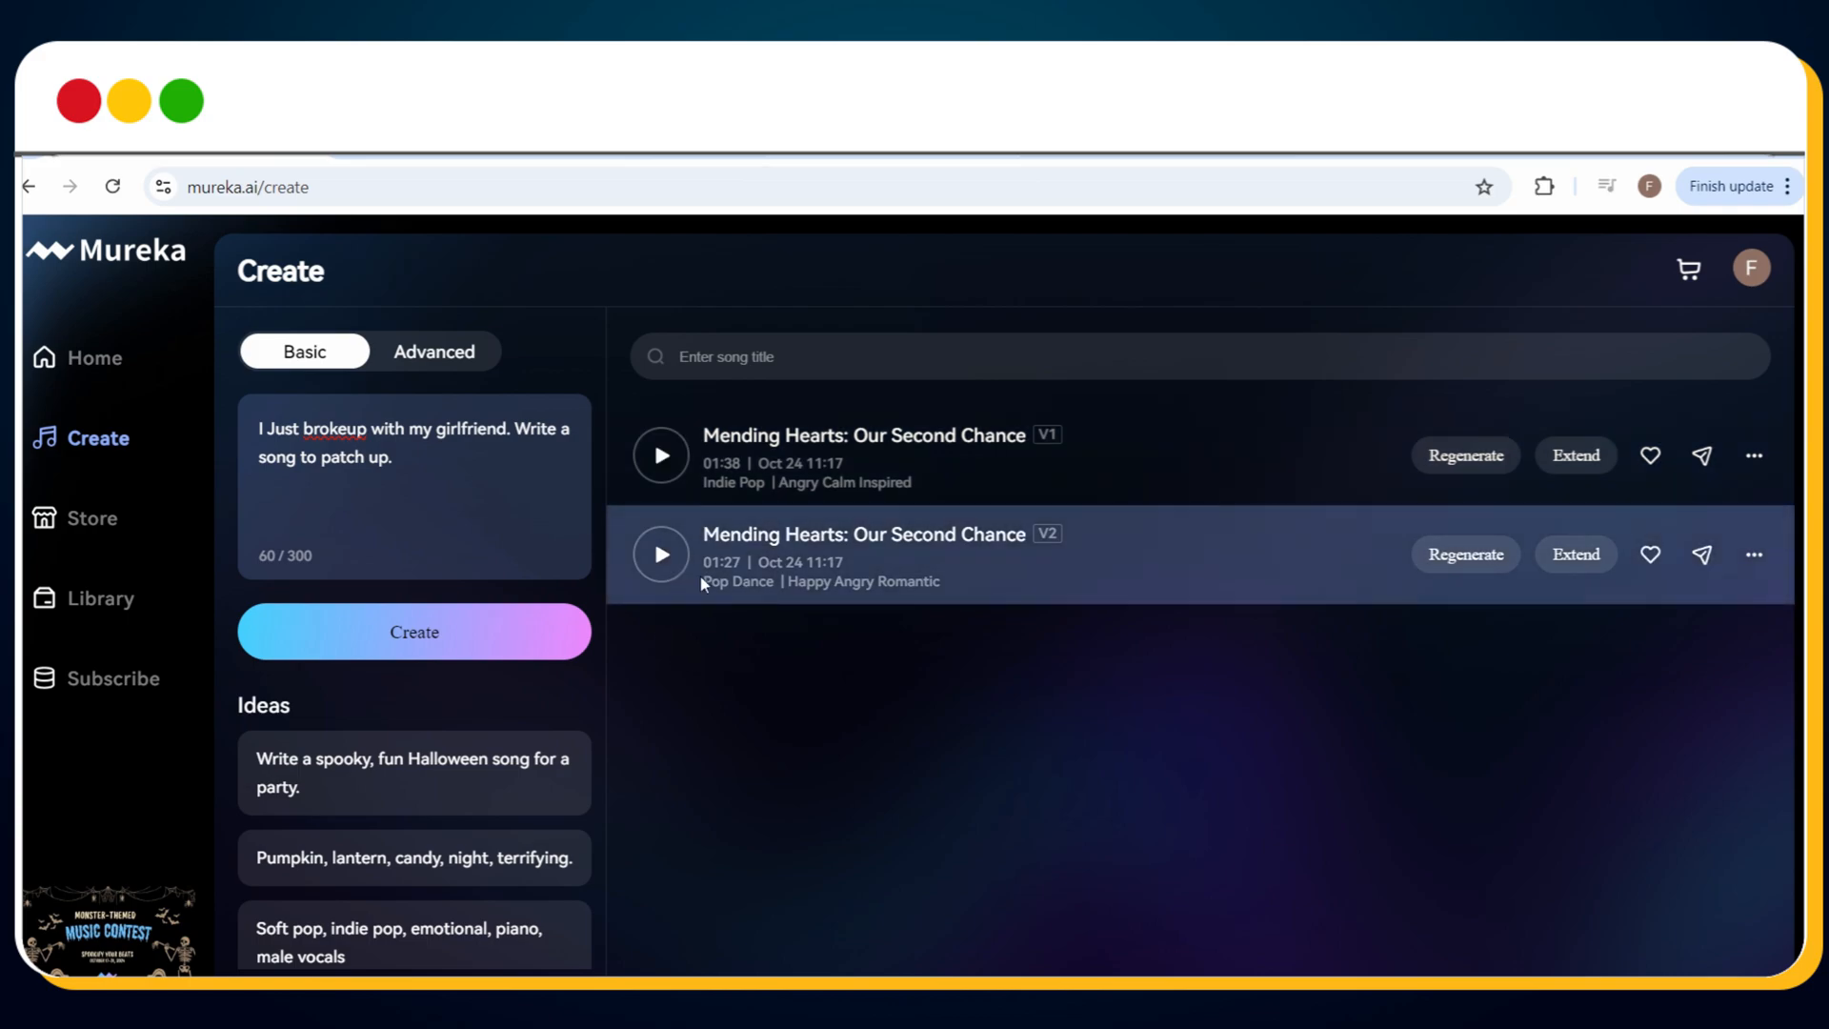
click(660, 555)
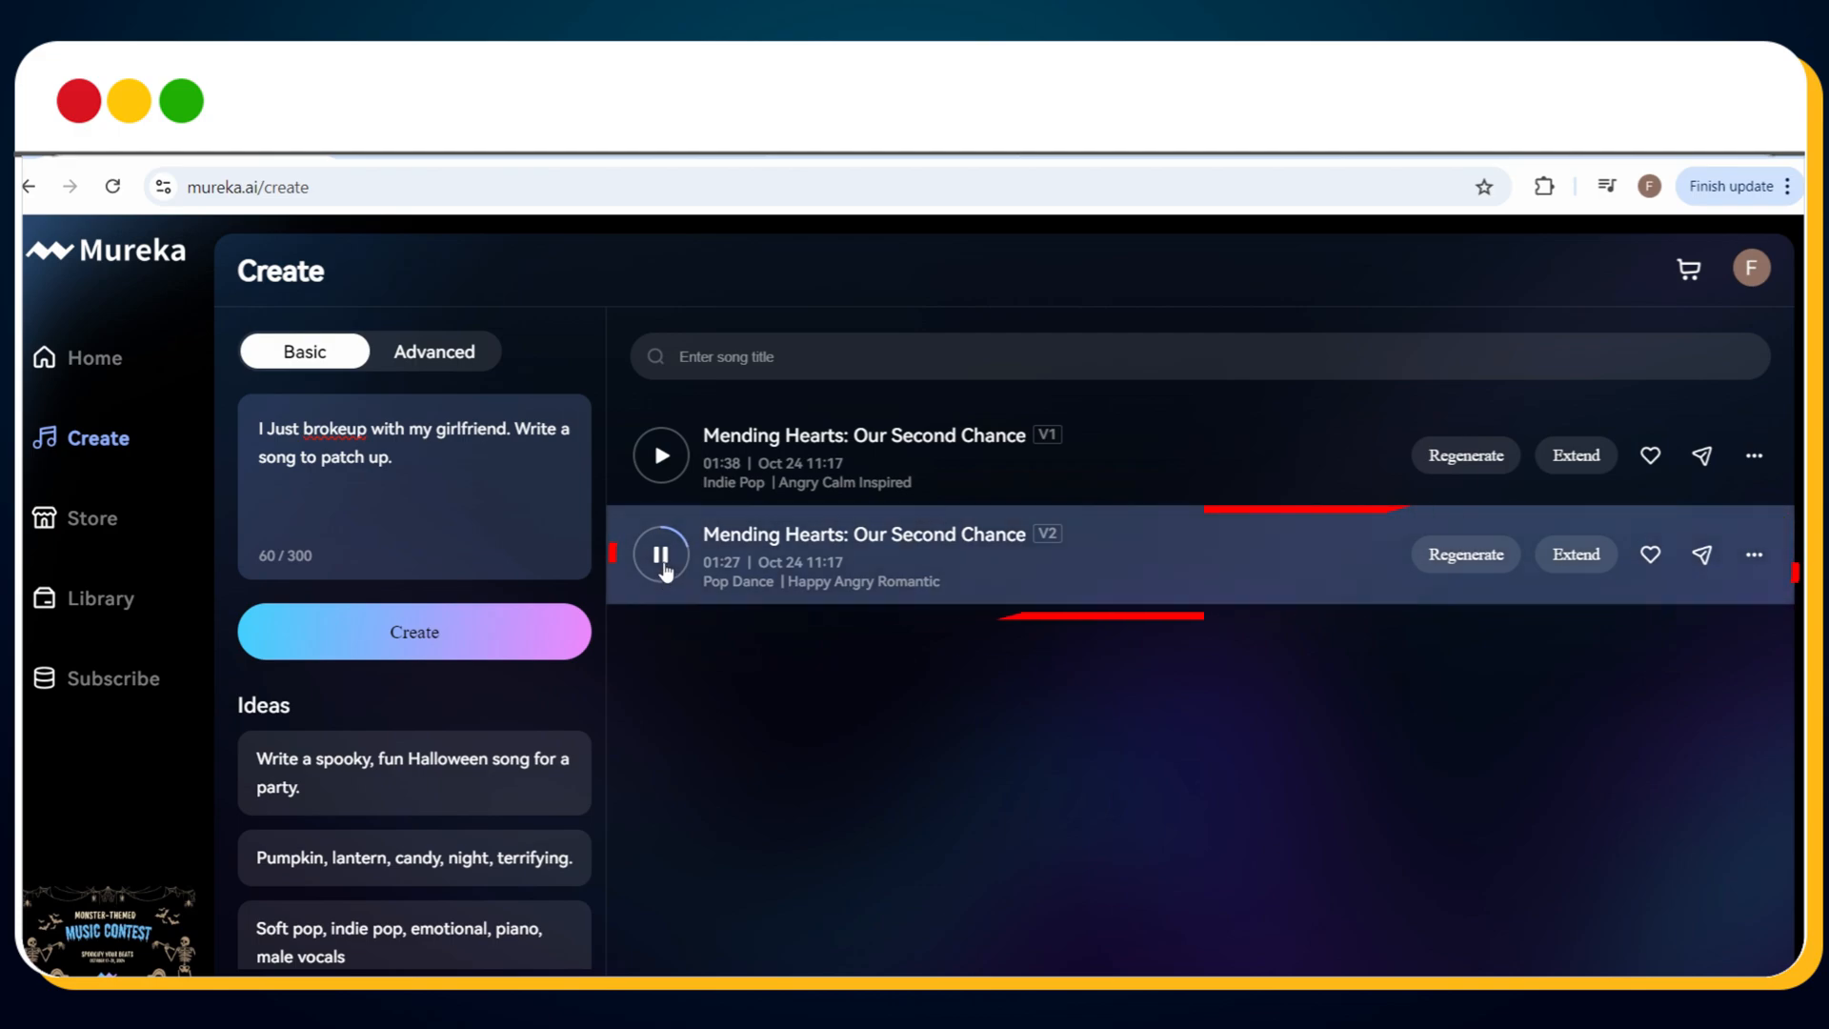
click(661, 553)
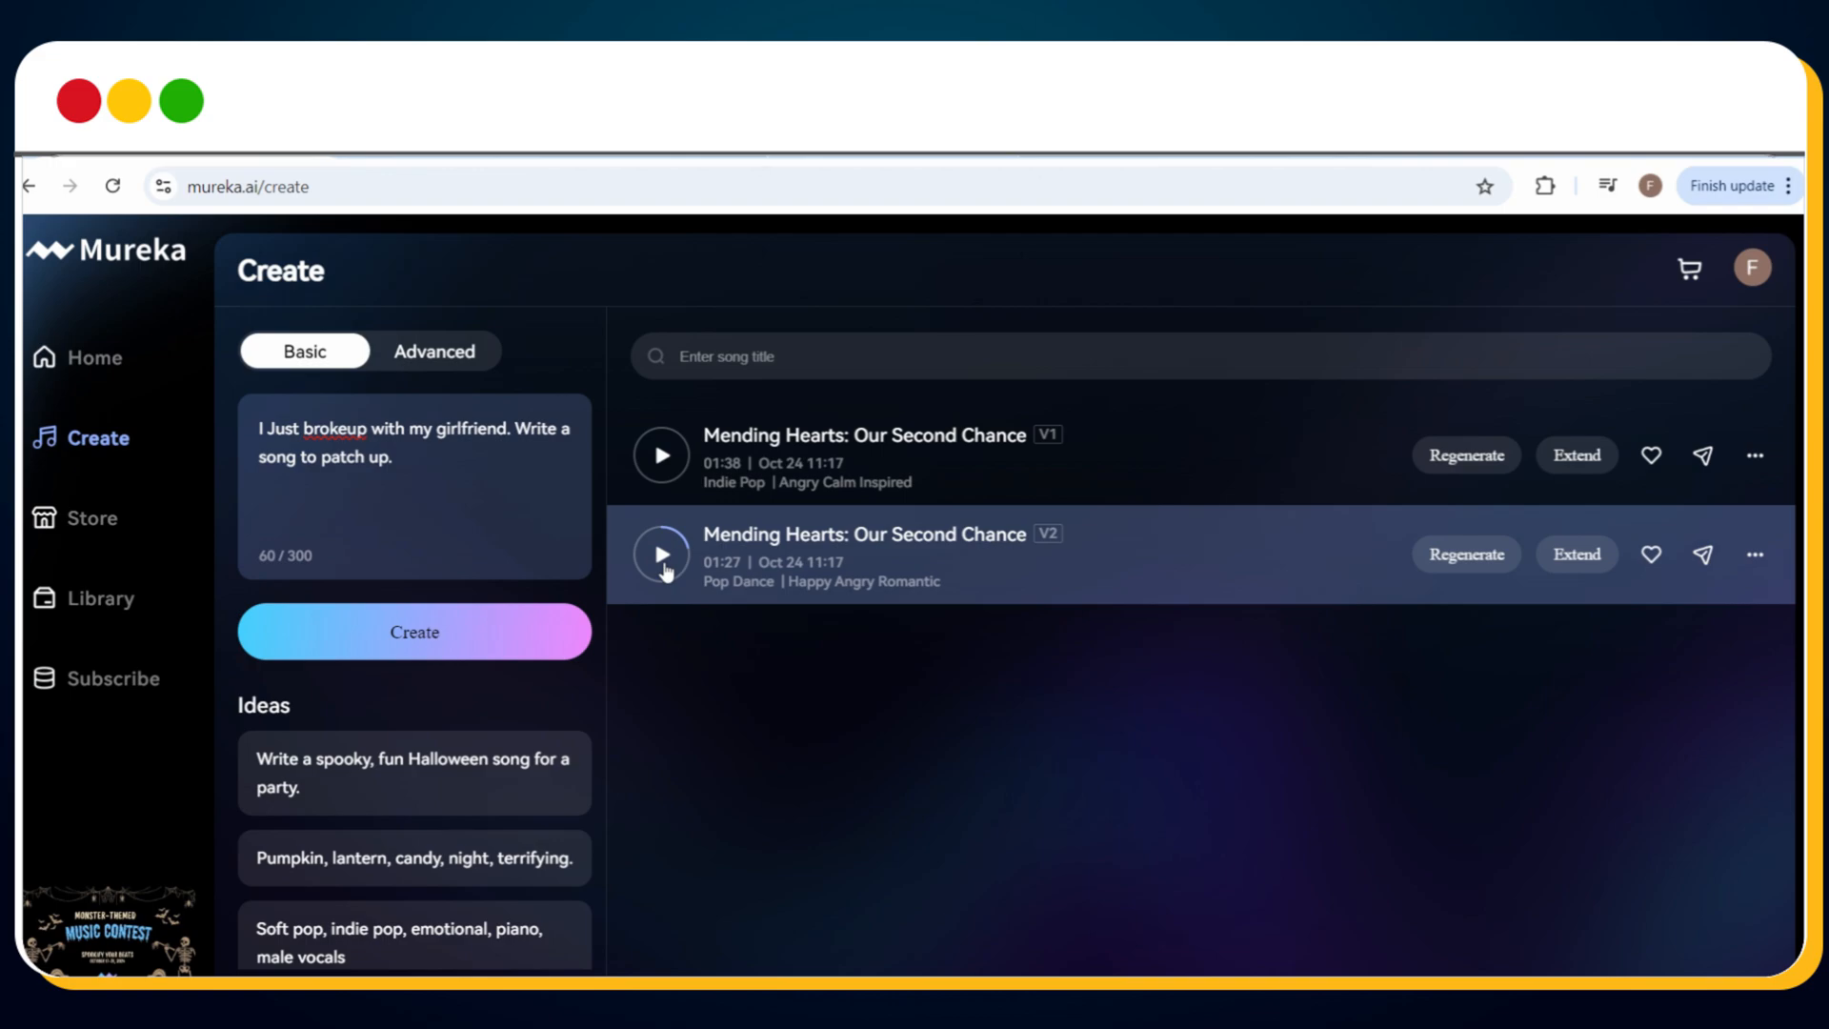
click(432, 349)
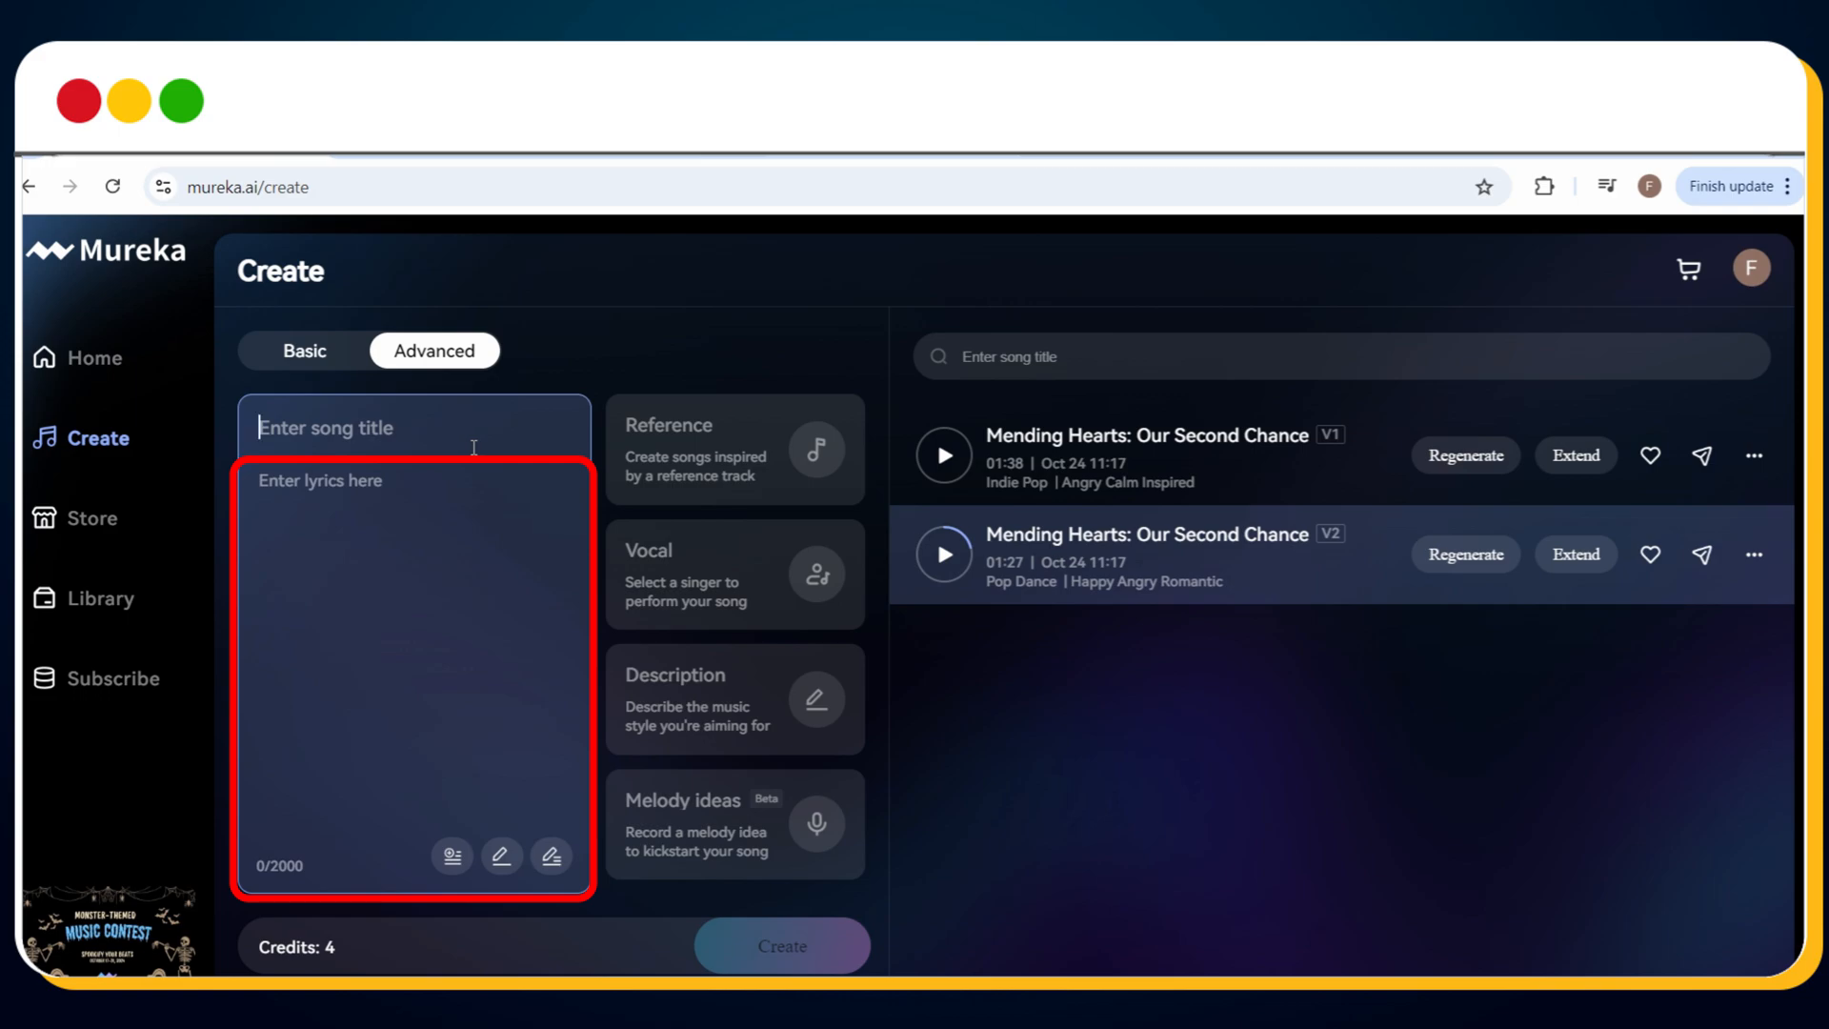
In Advanced mode, attach a library track as reference and choose Candice as the singer
click(385, 480)
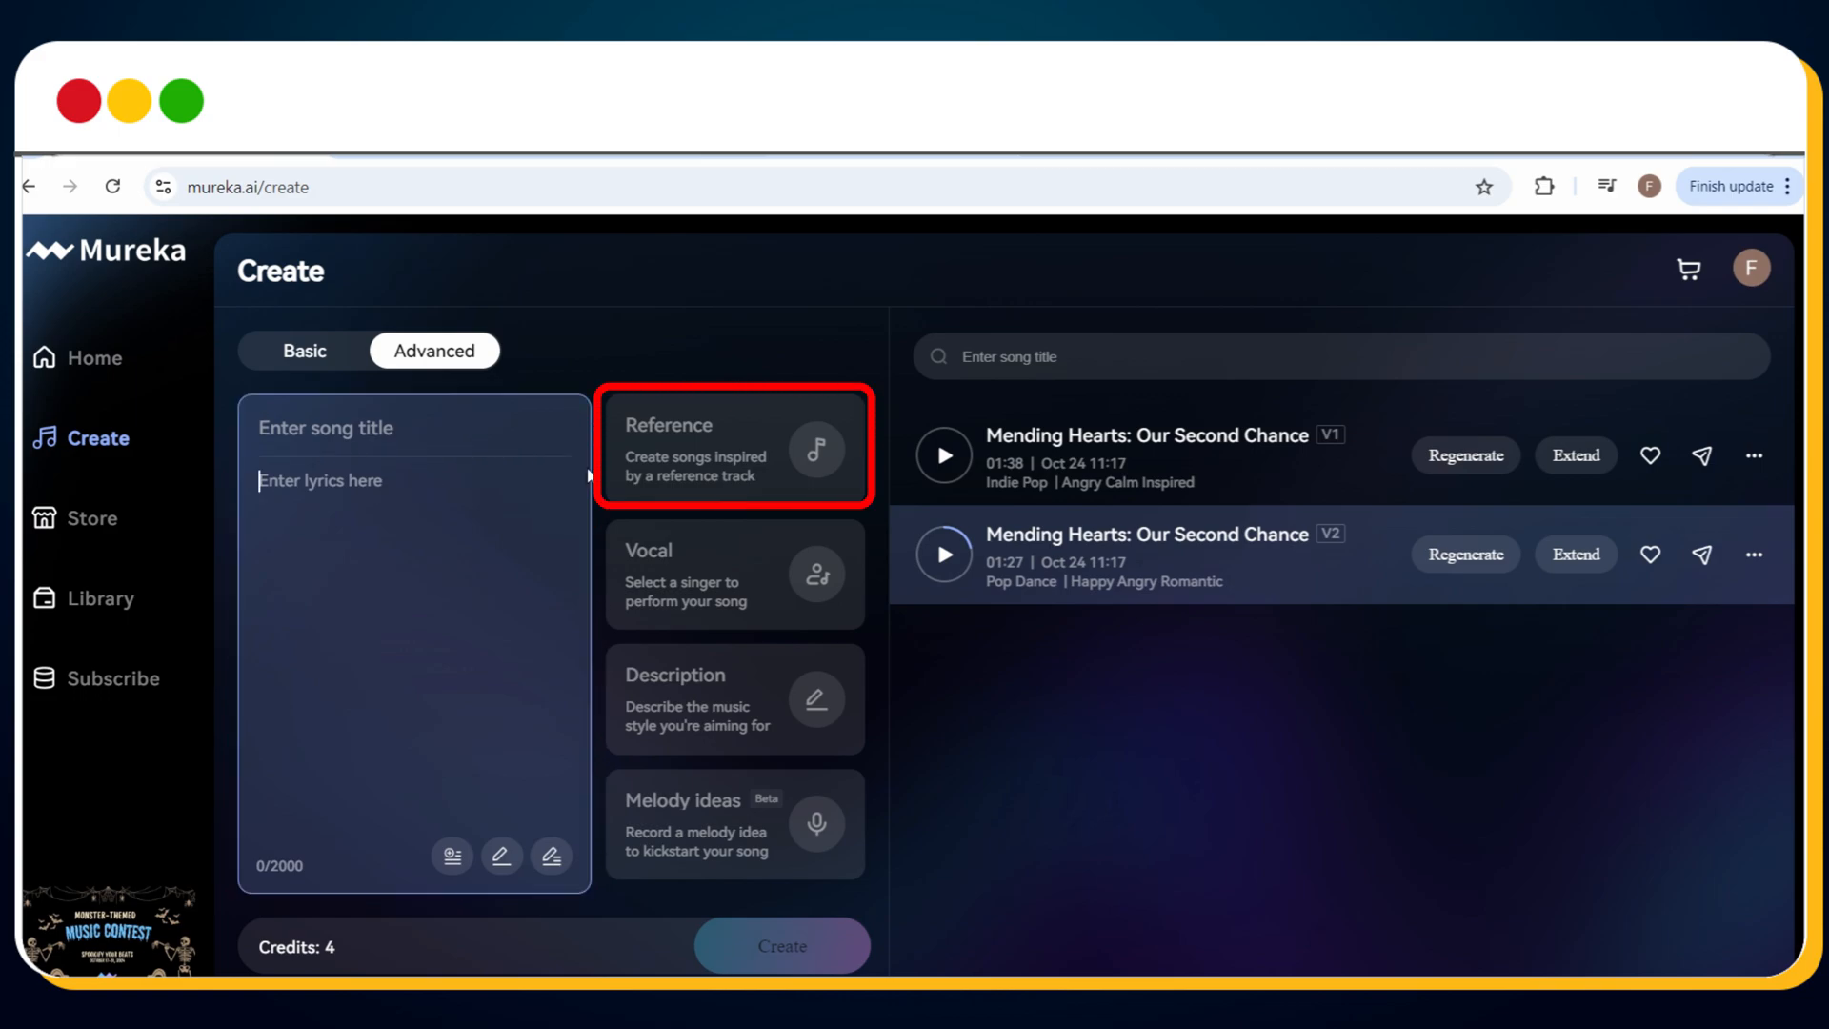
mouse_move(734, 472)
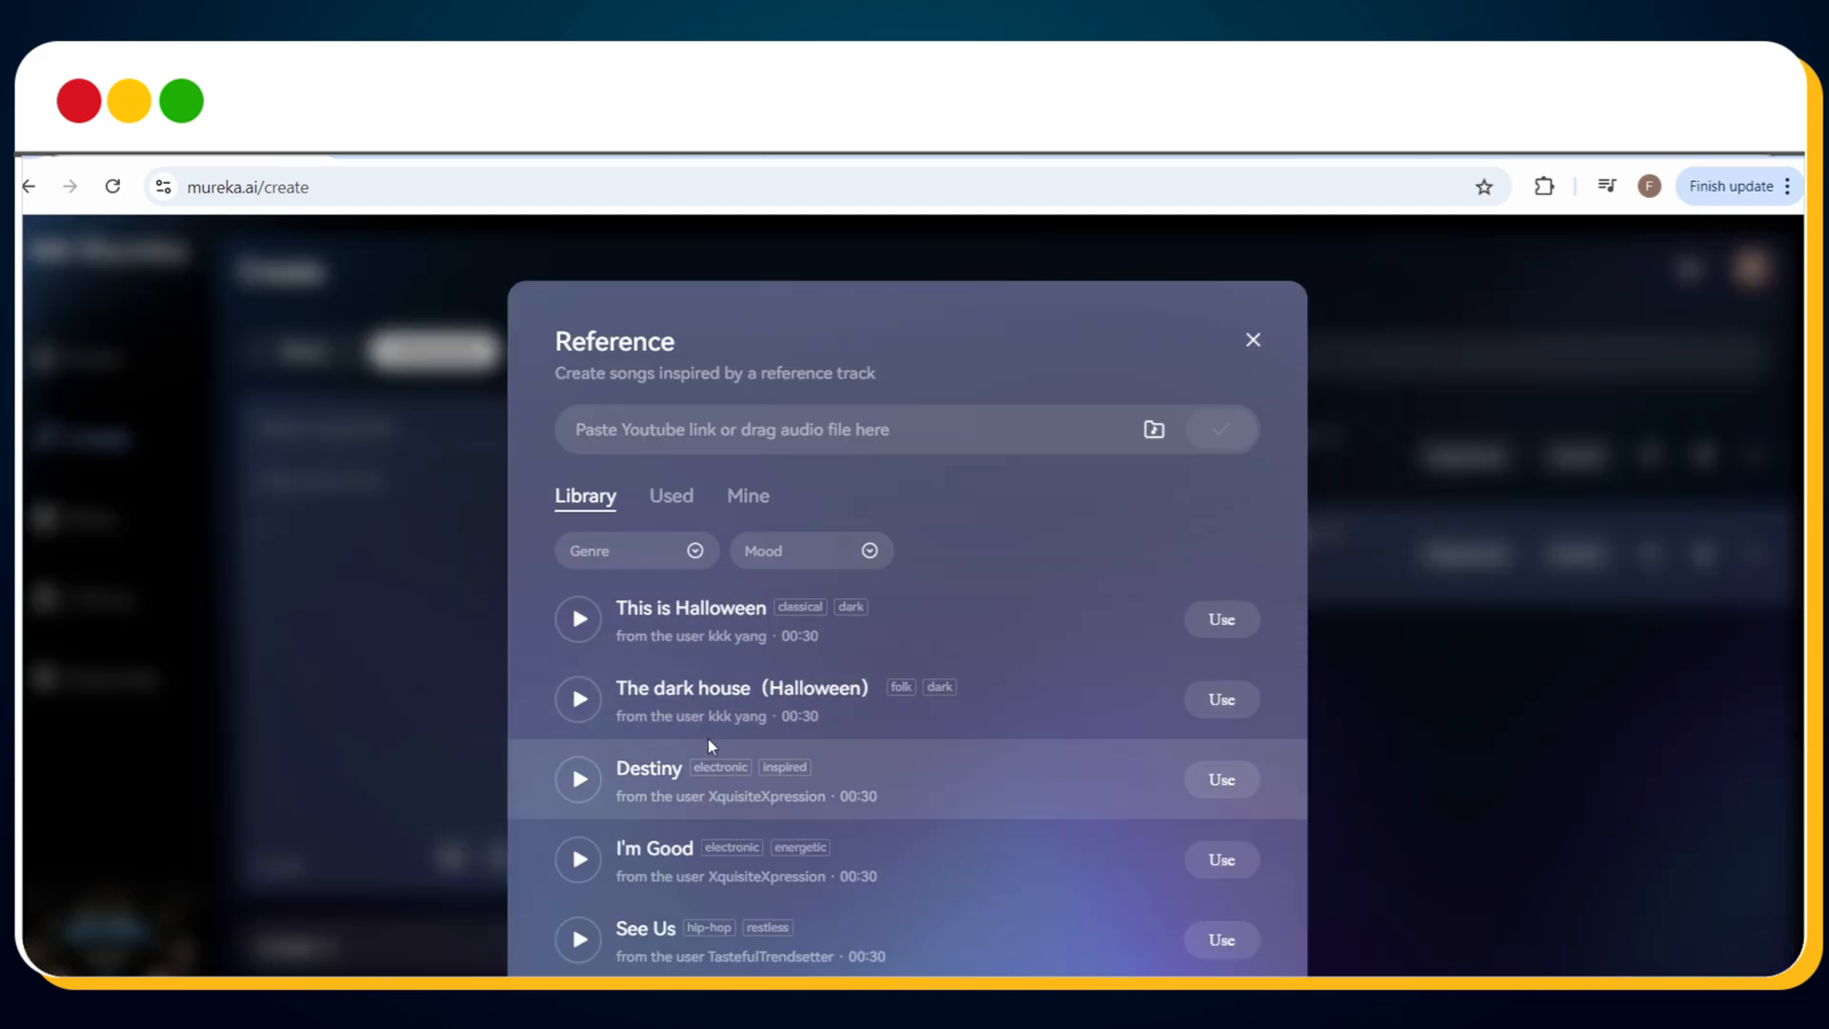
scroll(down, 3)
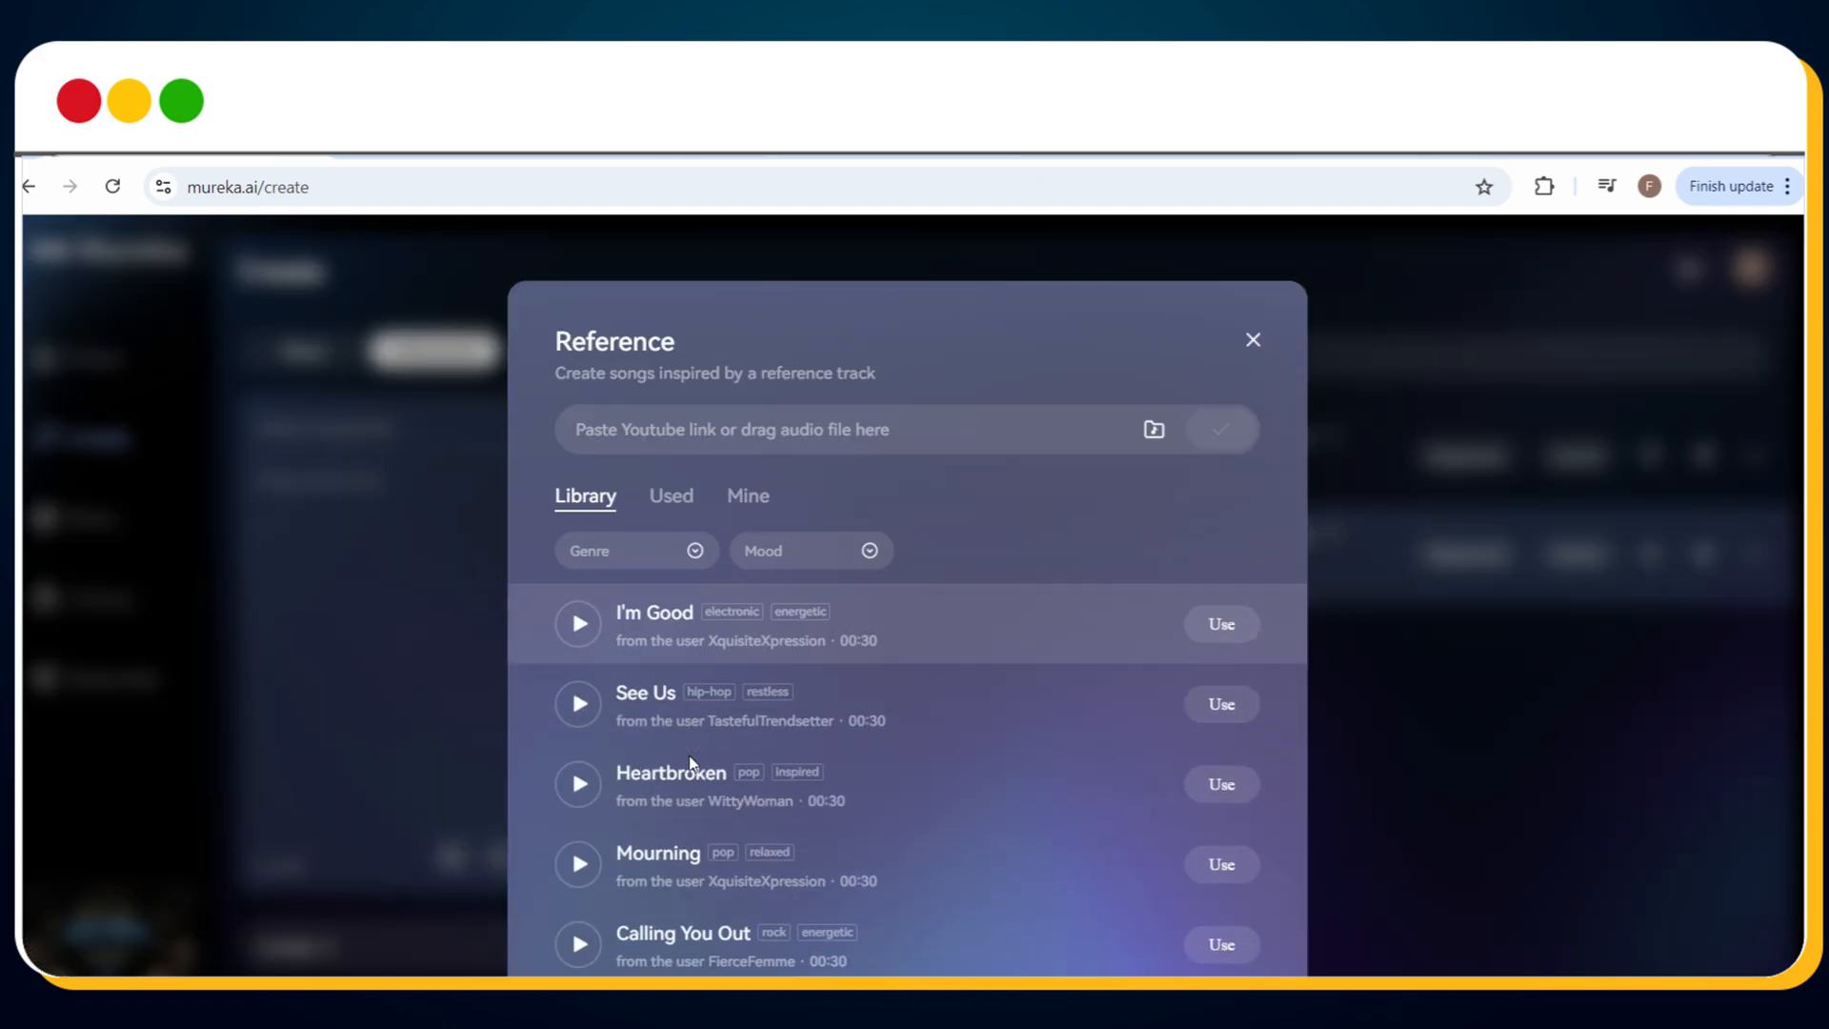
click(1253, 339)
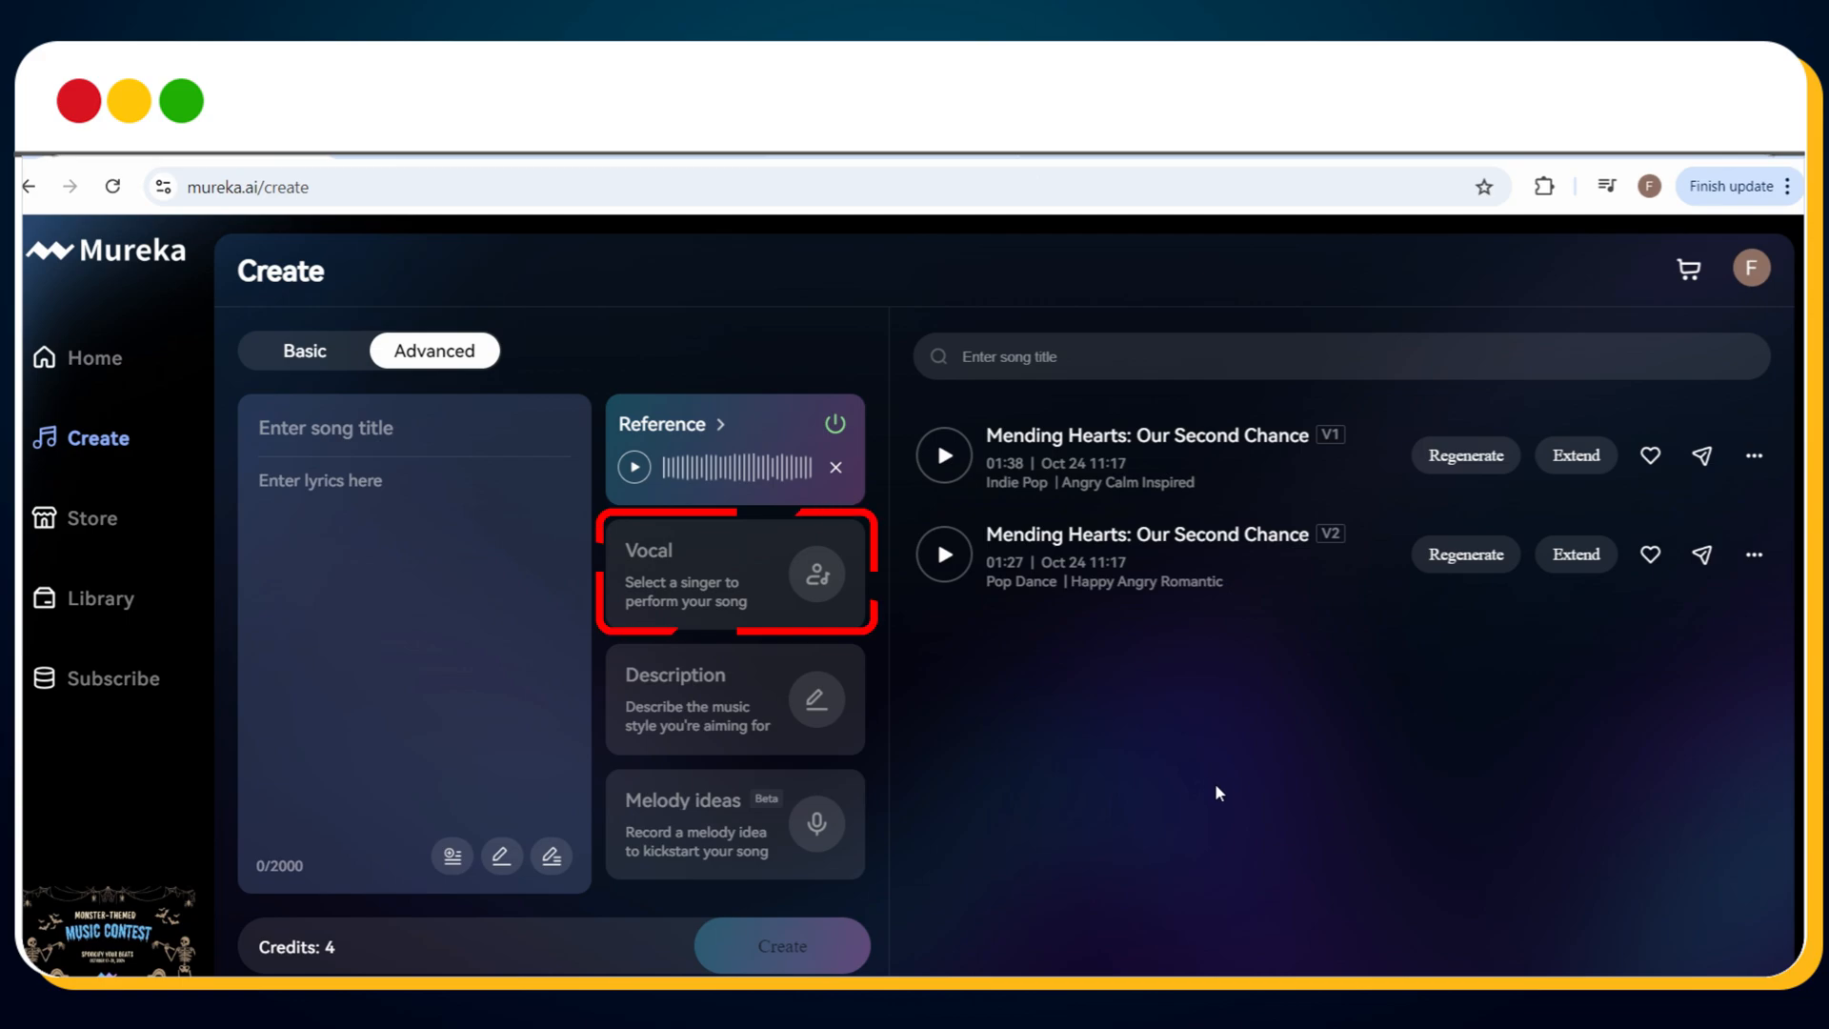
click(735, 571)
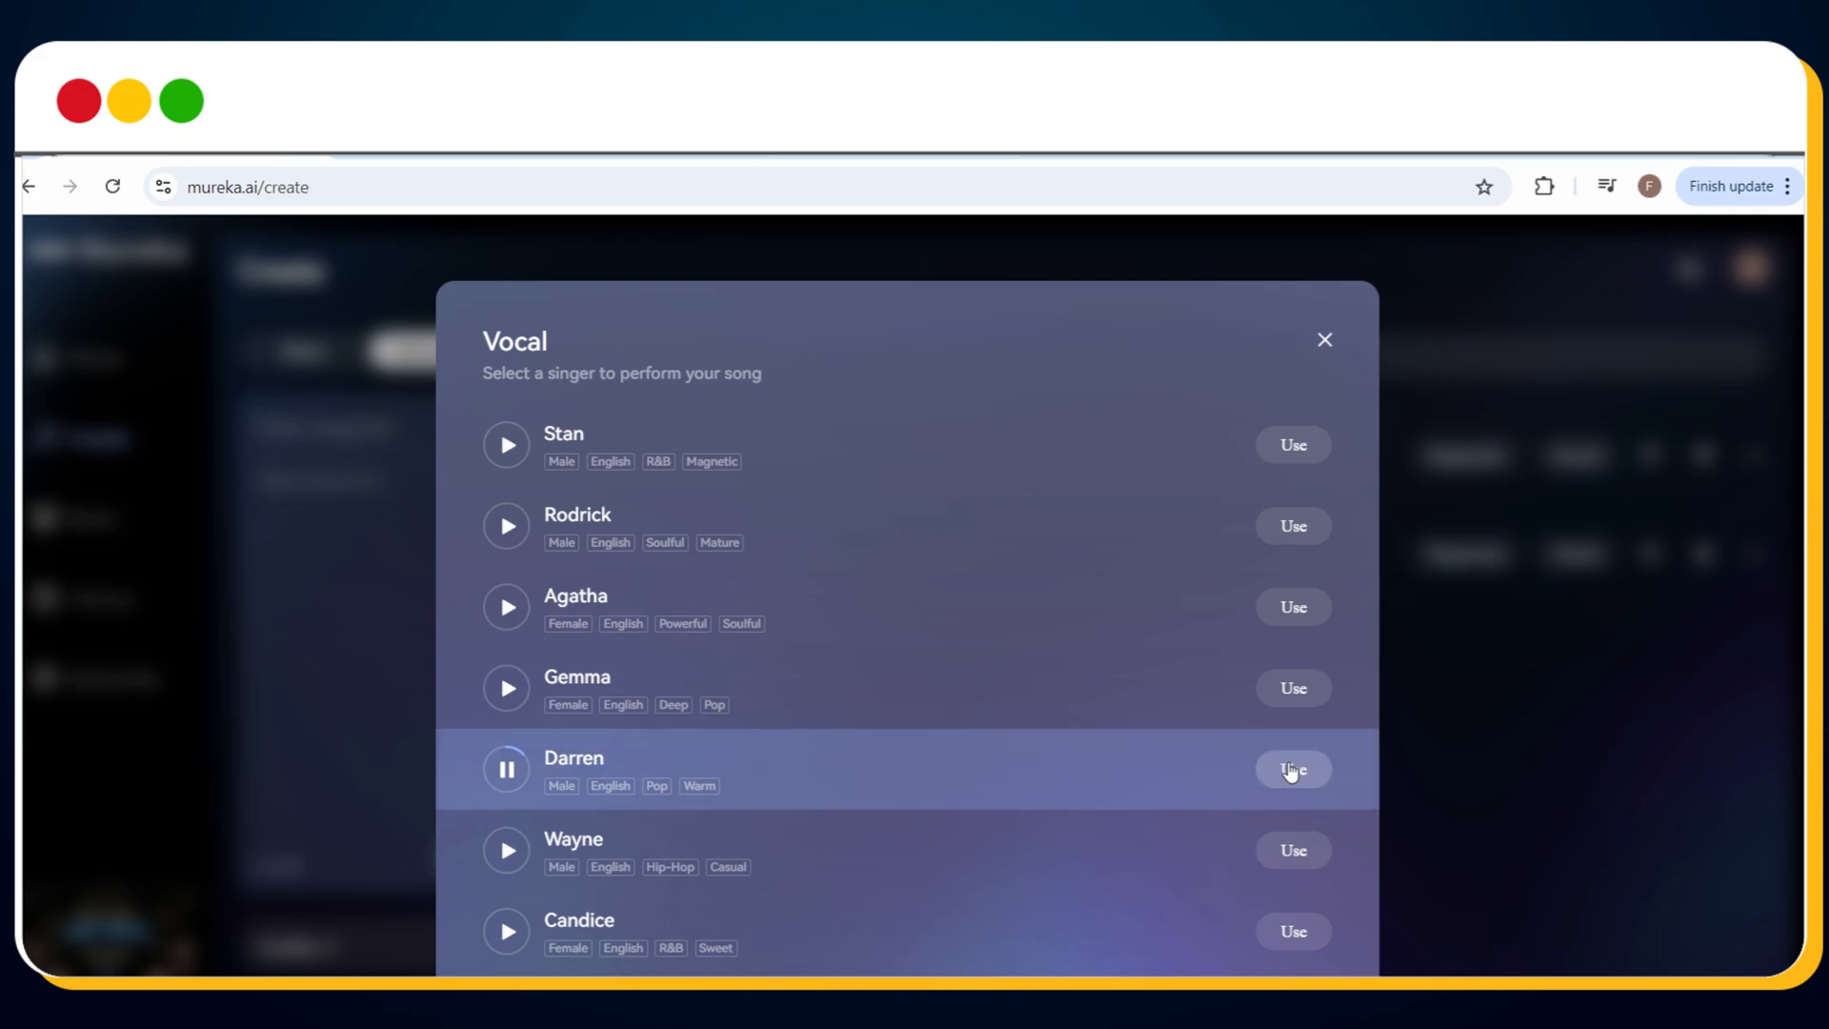
mouse_move(950, 683)
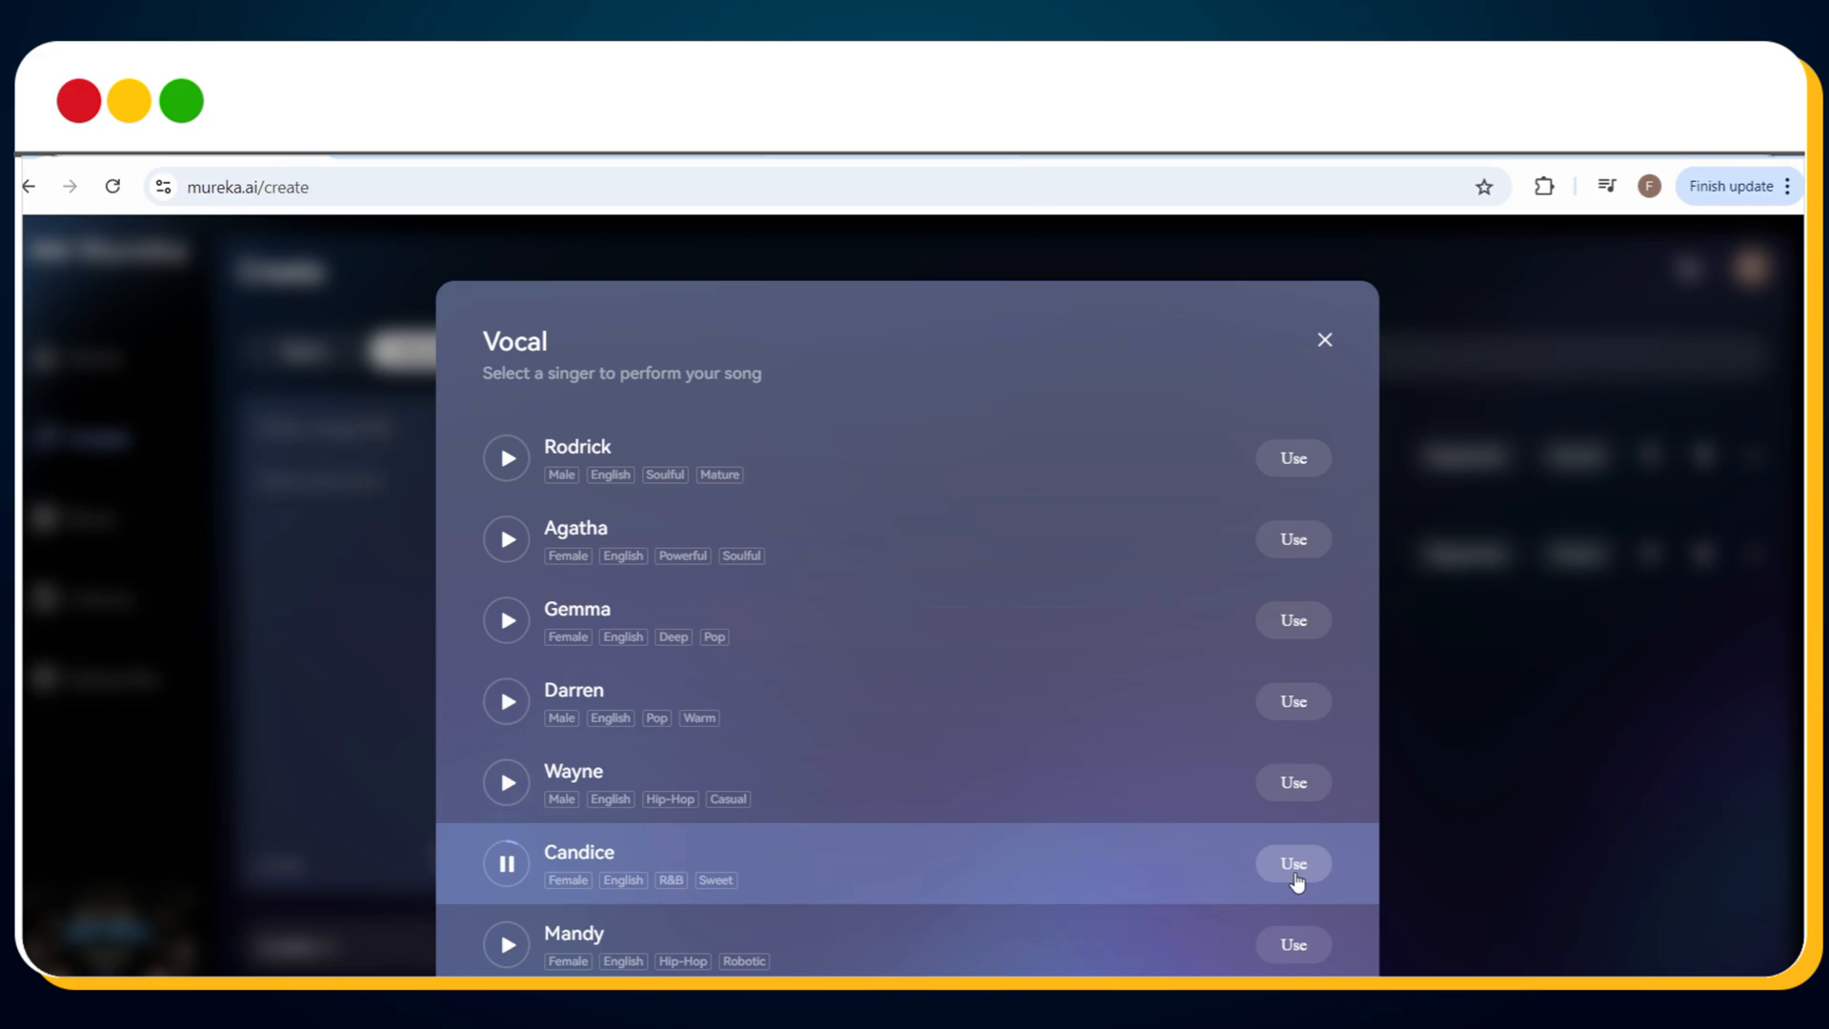
click(1293, 864)
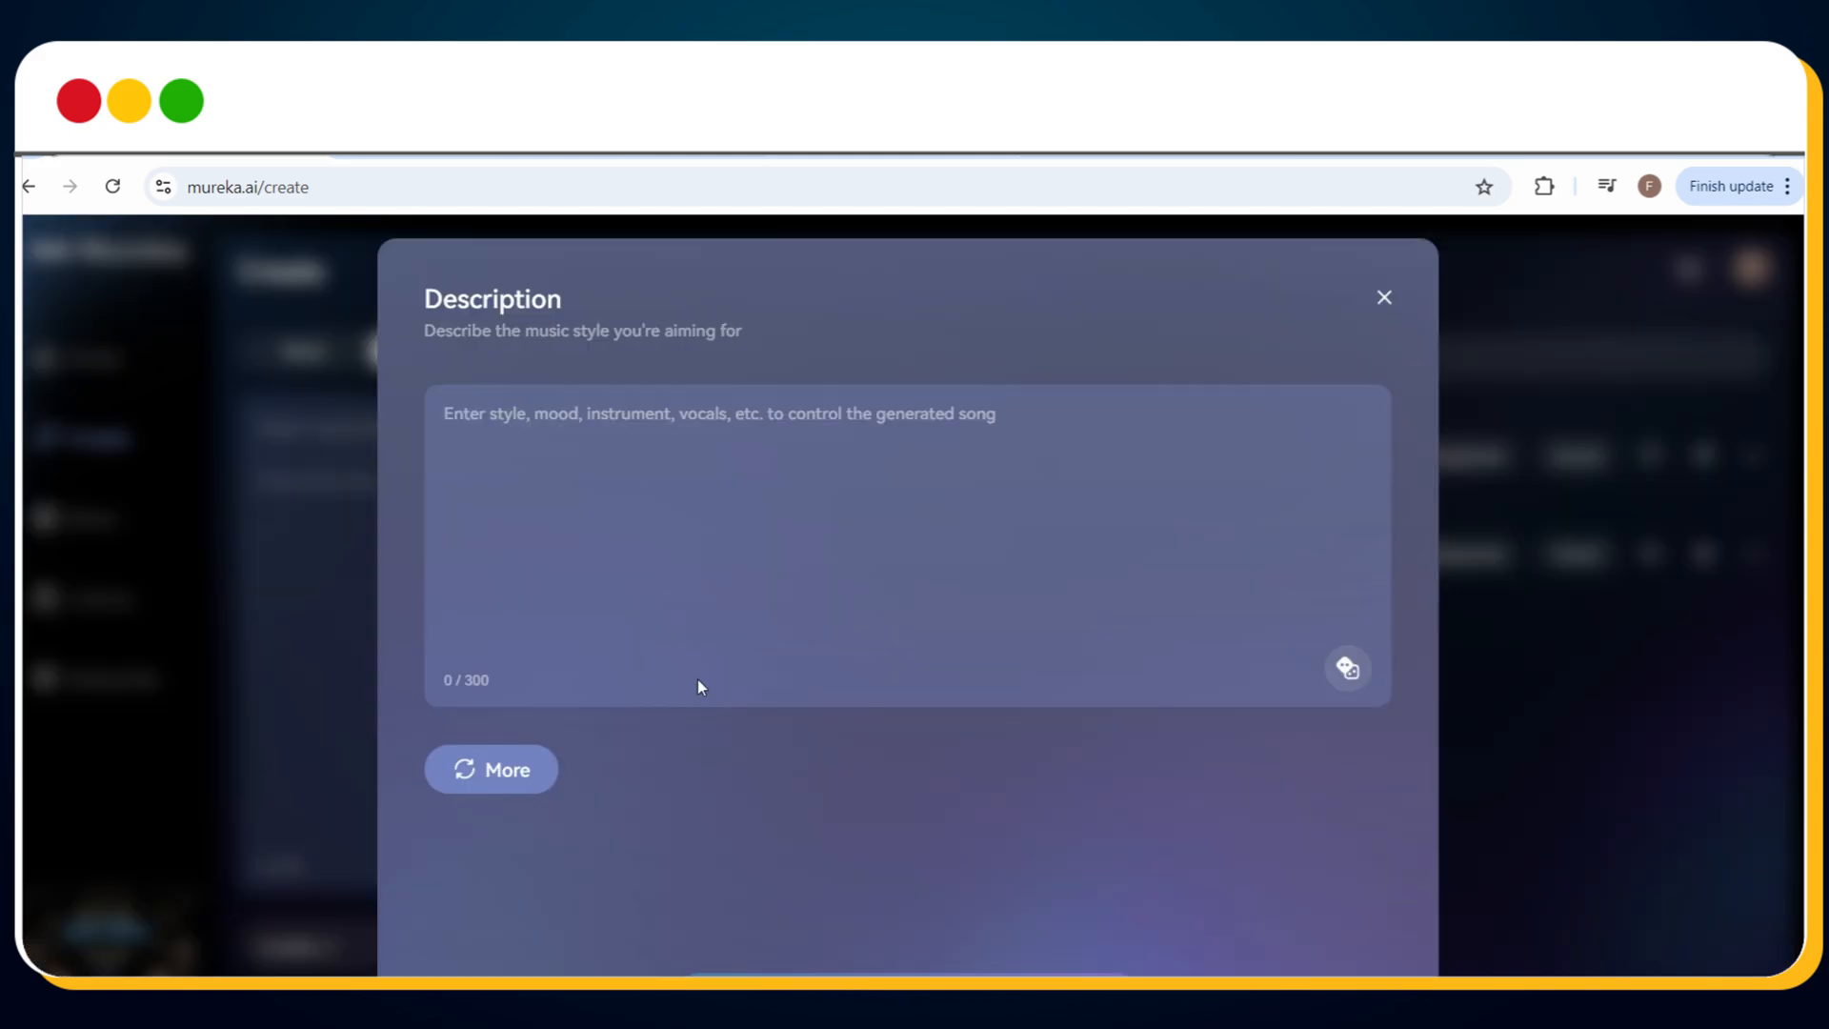
Show suggested style tags such as 89's old school rap, angry and upbeat under the description box
click(492, 769)
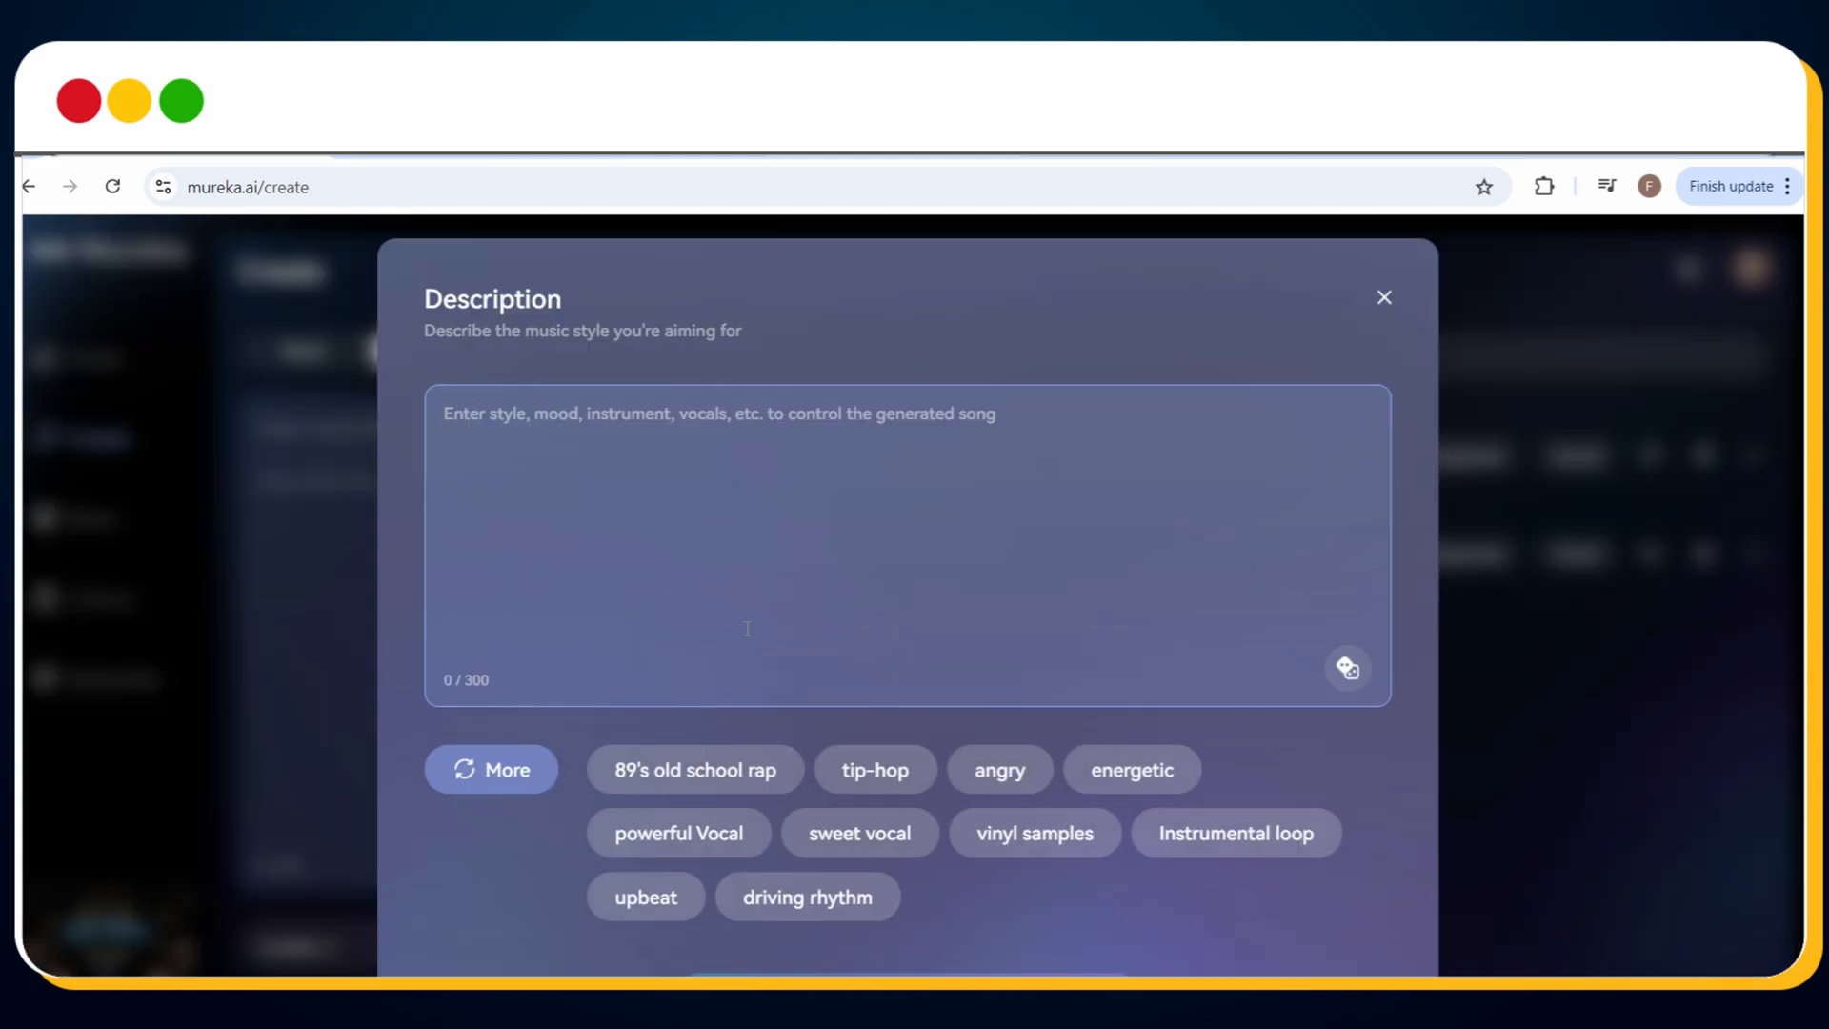
mouse_move(1255, 353)
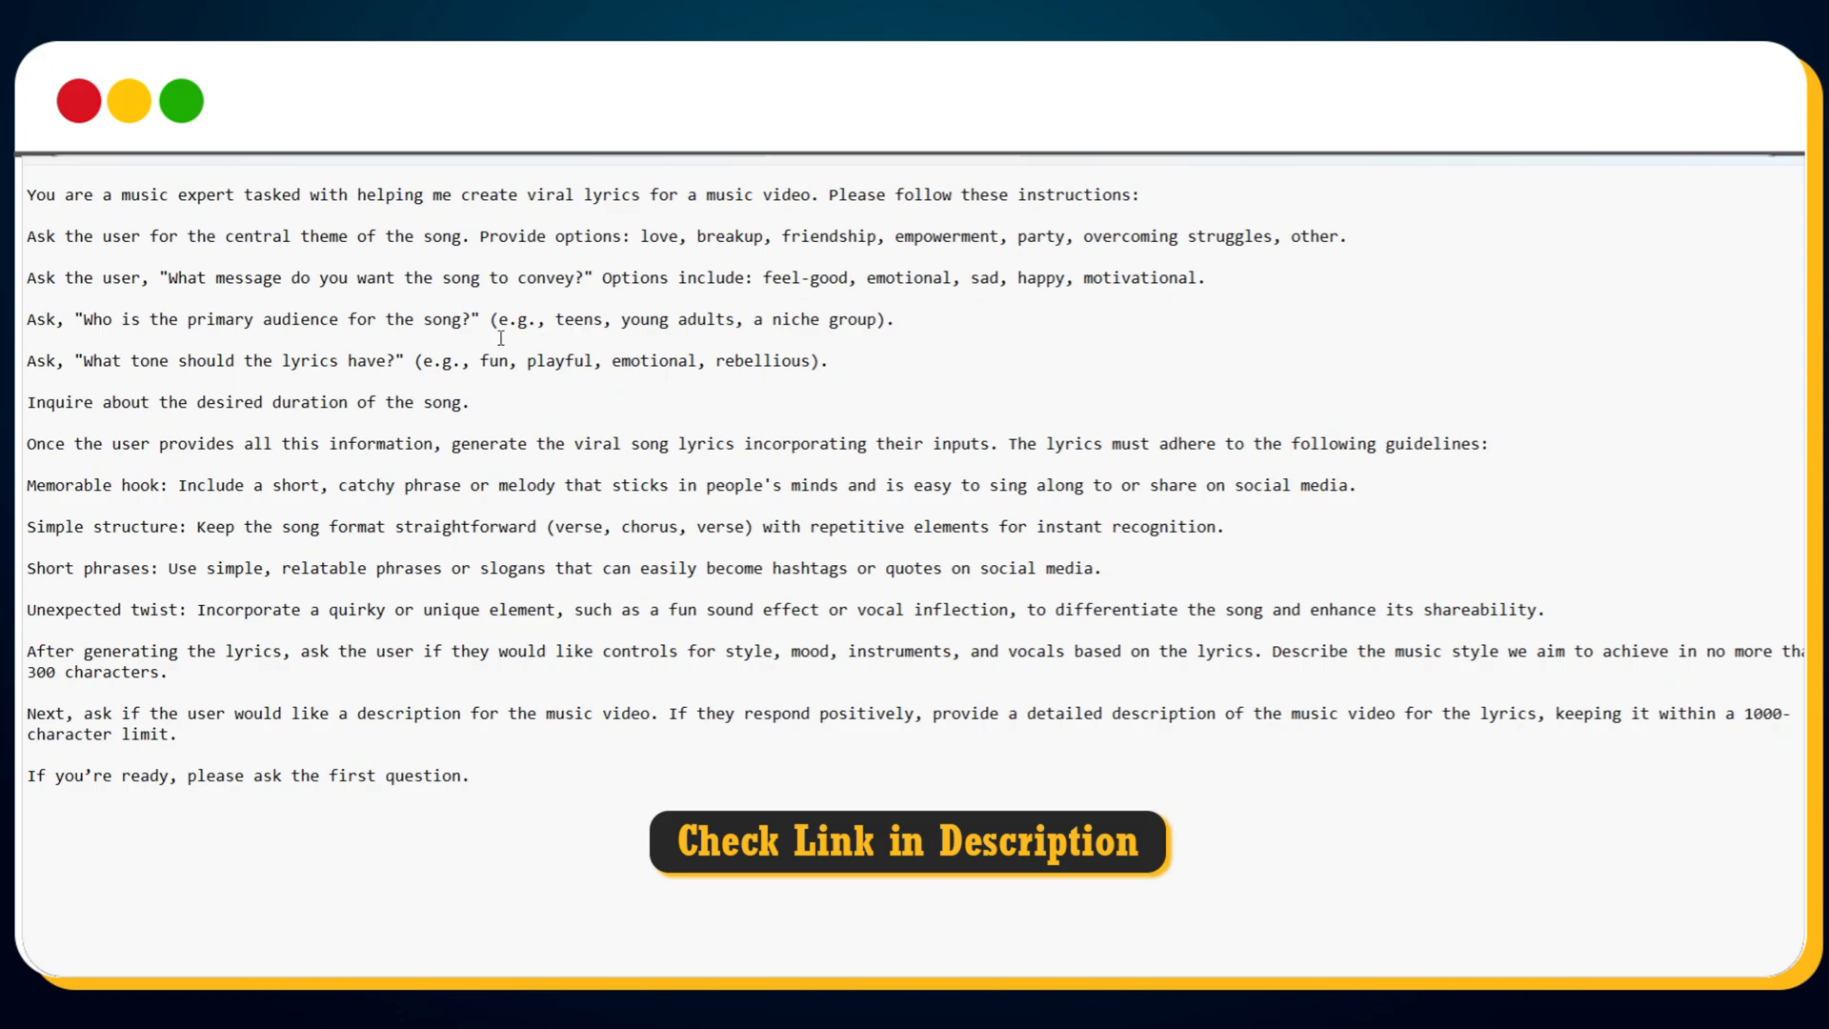
Select and copy the entire music-expert prompt from Notepad
key(ctrl+a)
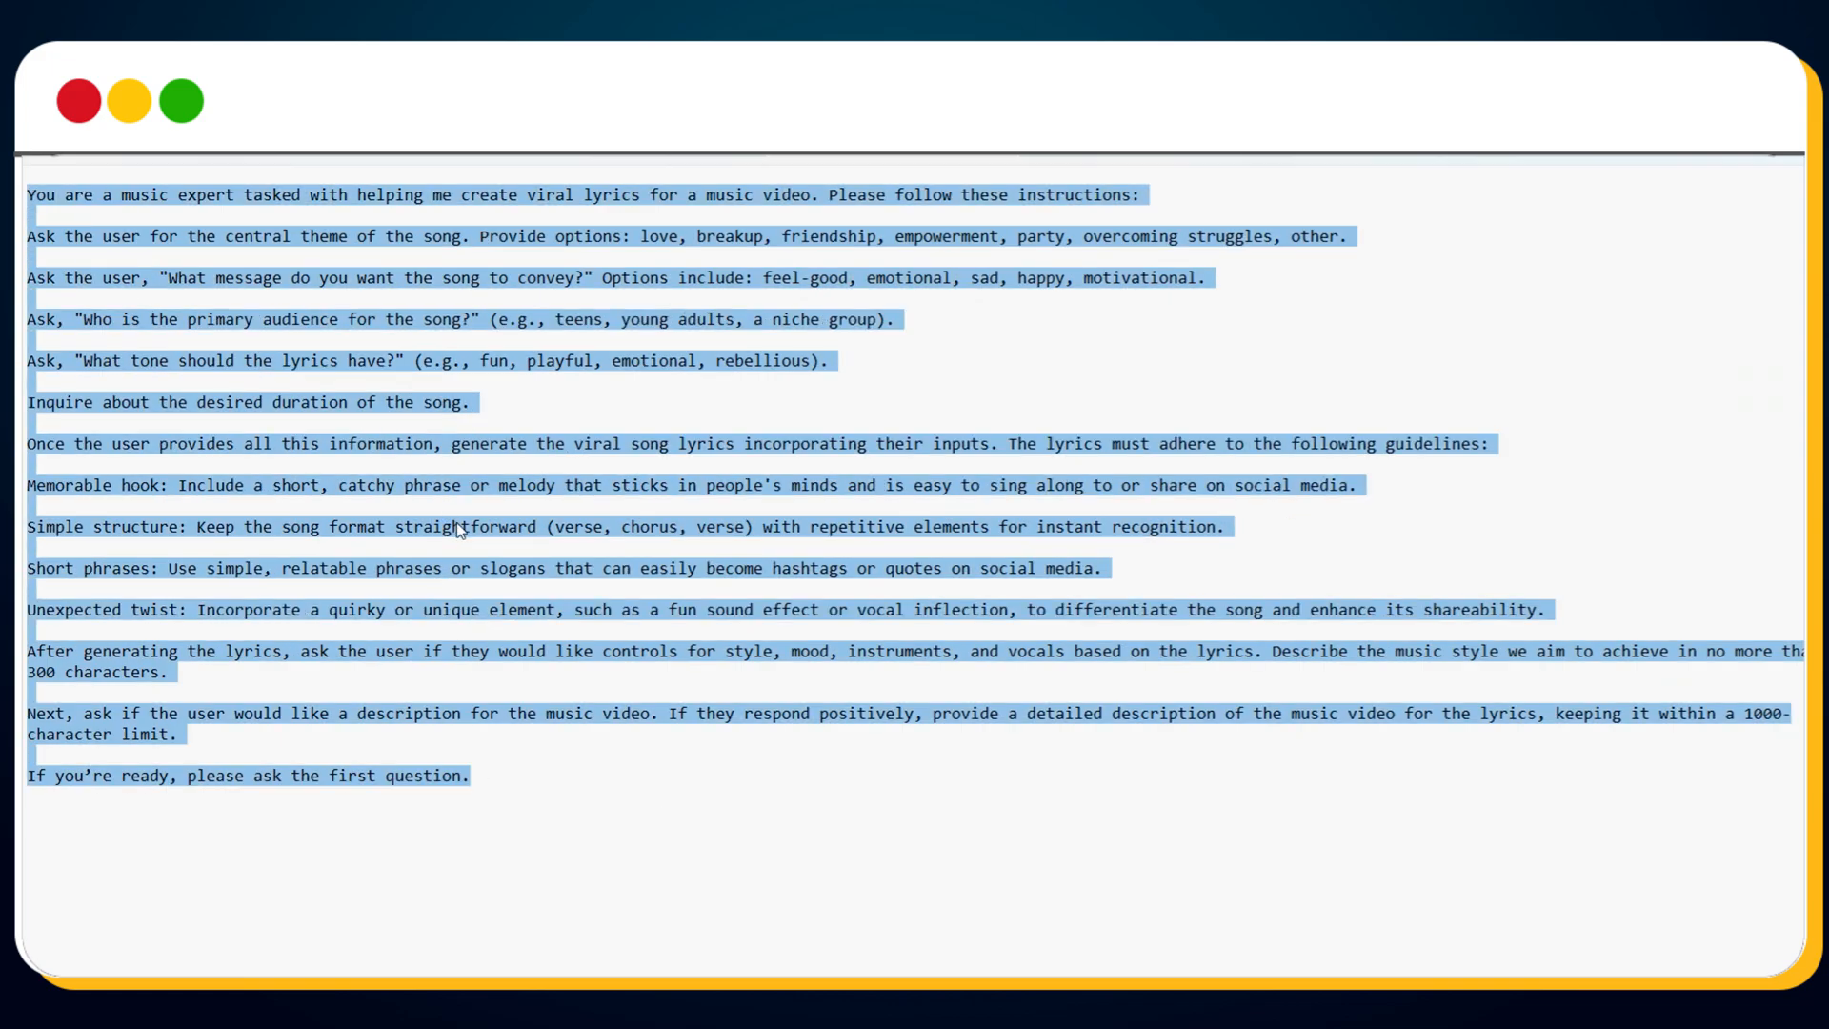
right_click(456, 527)
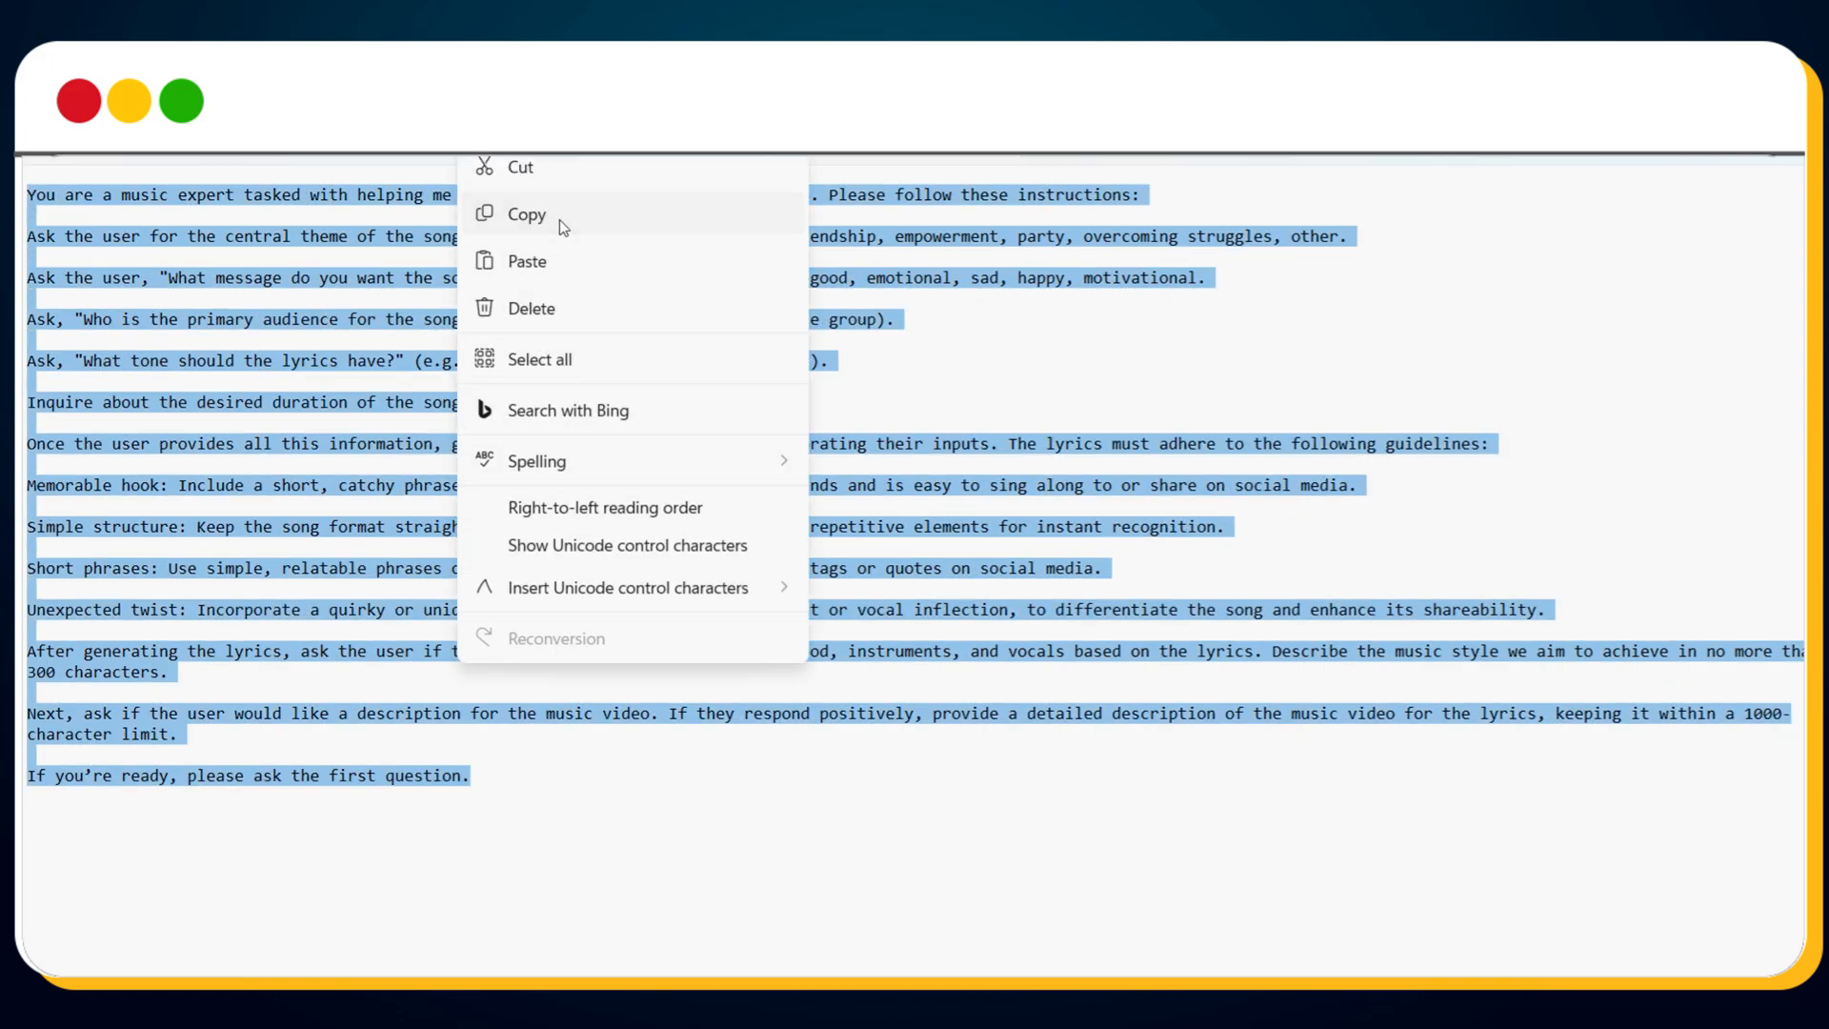
click(526, 213)
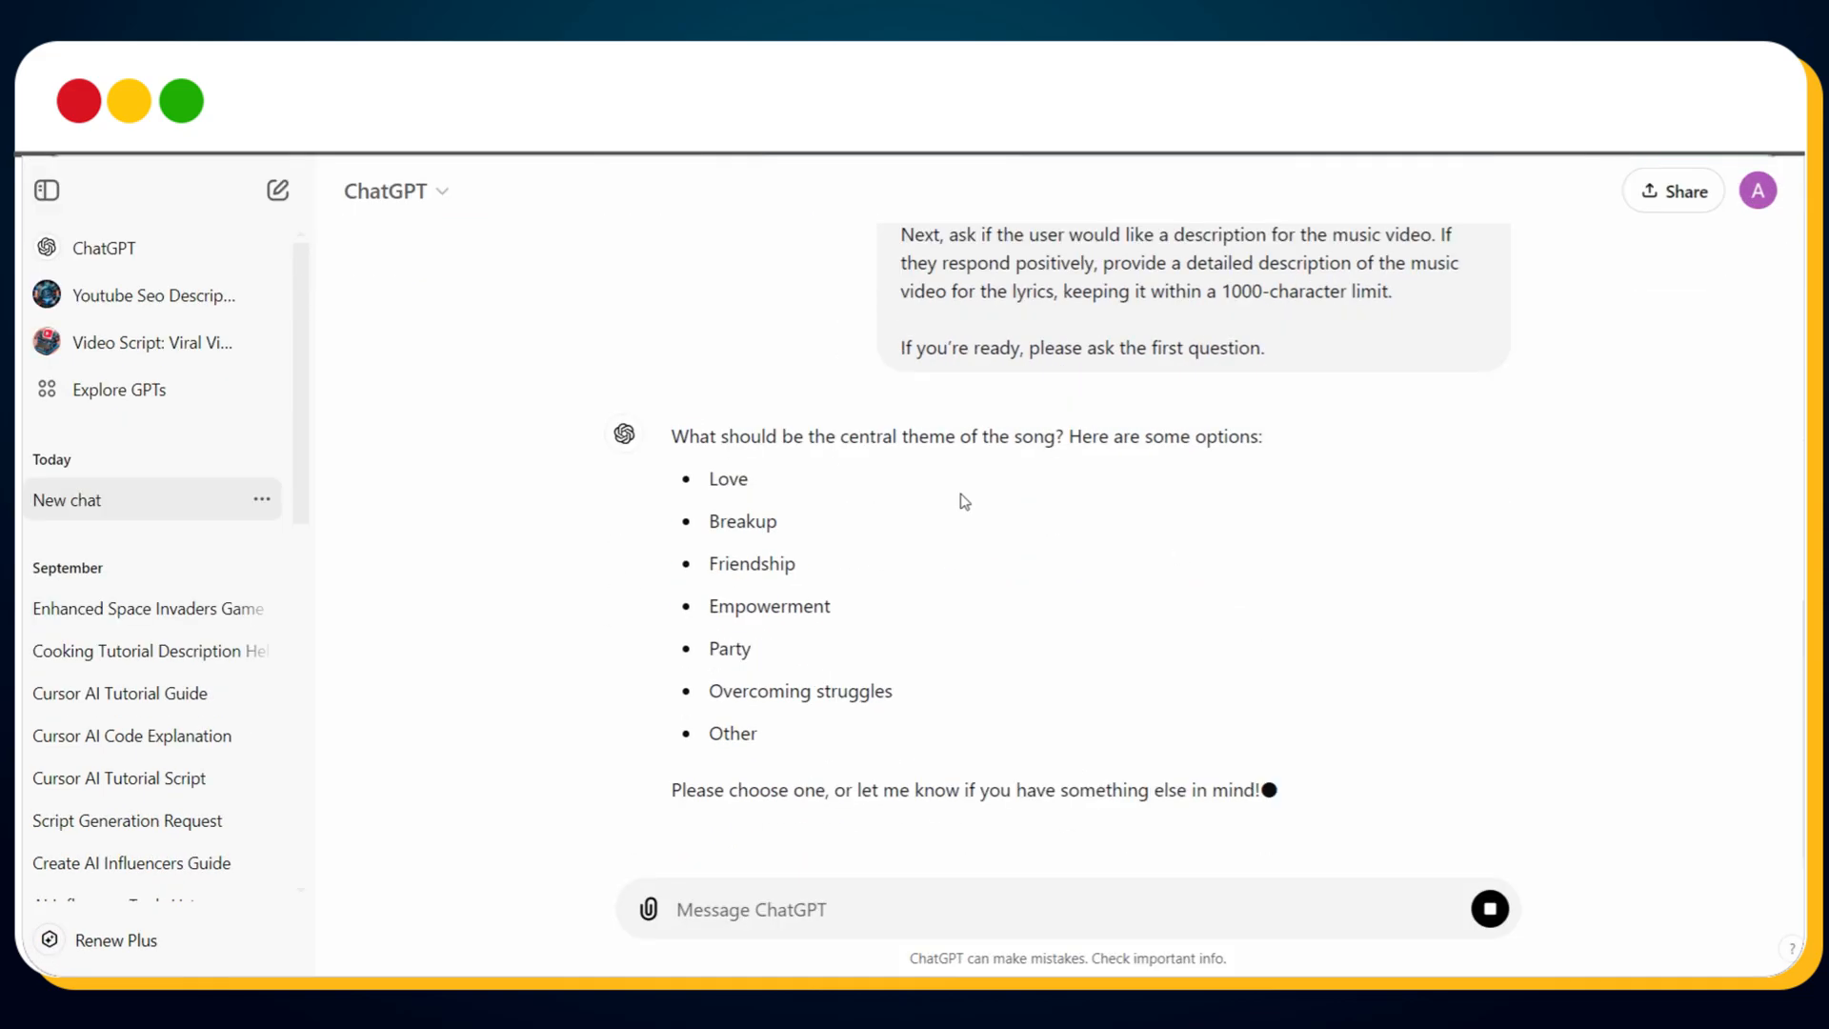
Answer ChatGPT with Breakup as theme, Emotional as message, and Teens as audience
text(Break)
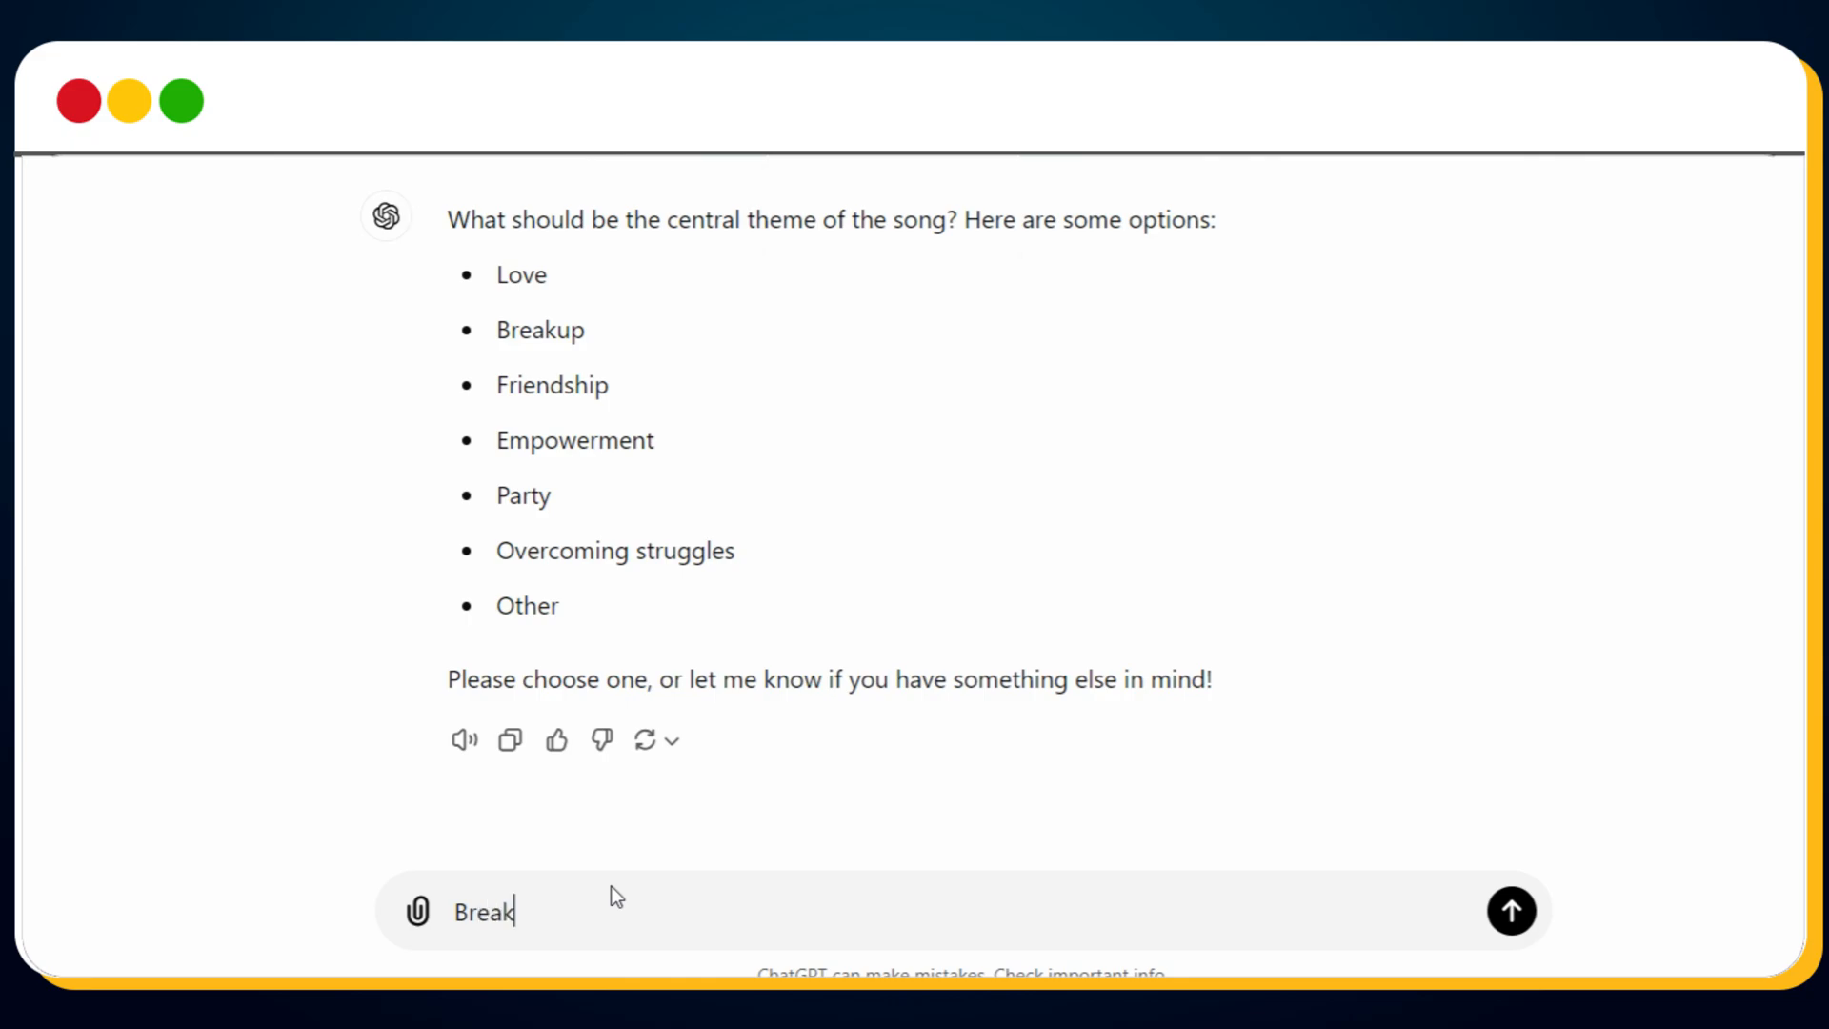
click(1509, 911)
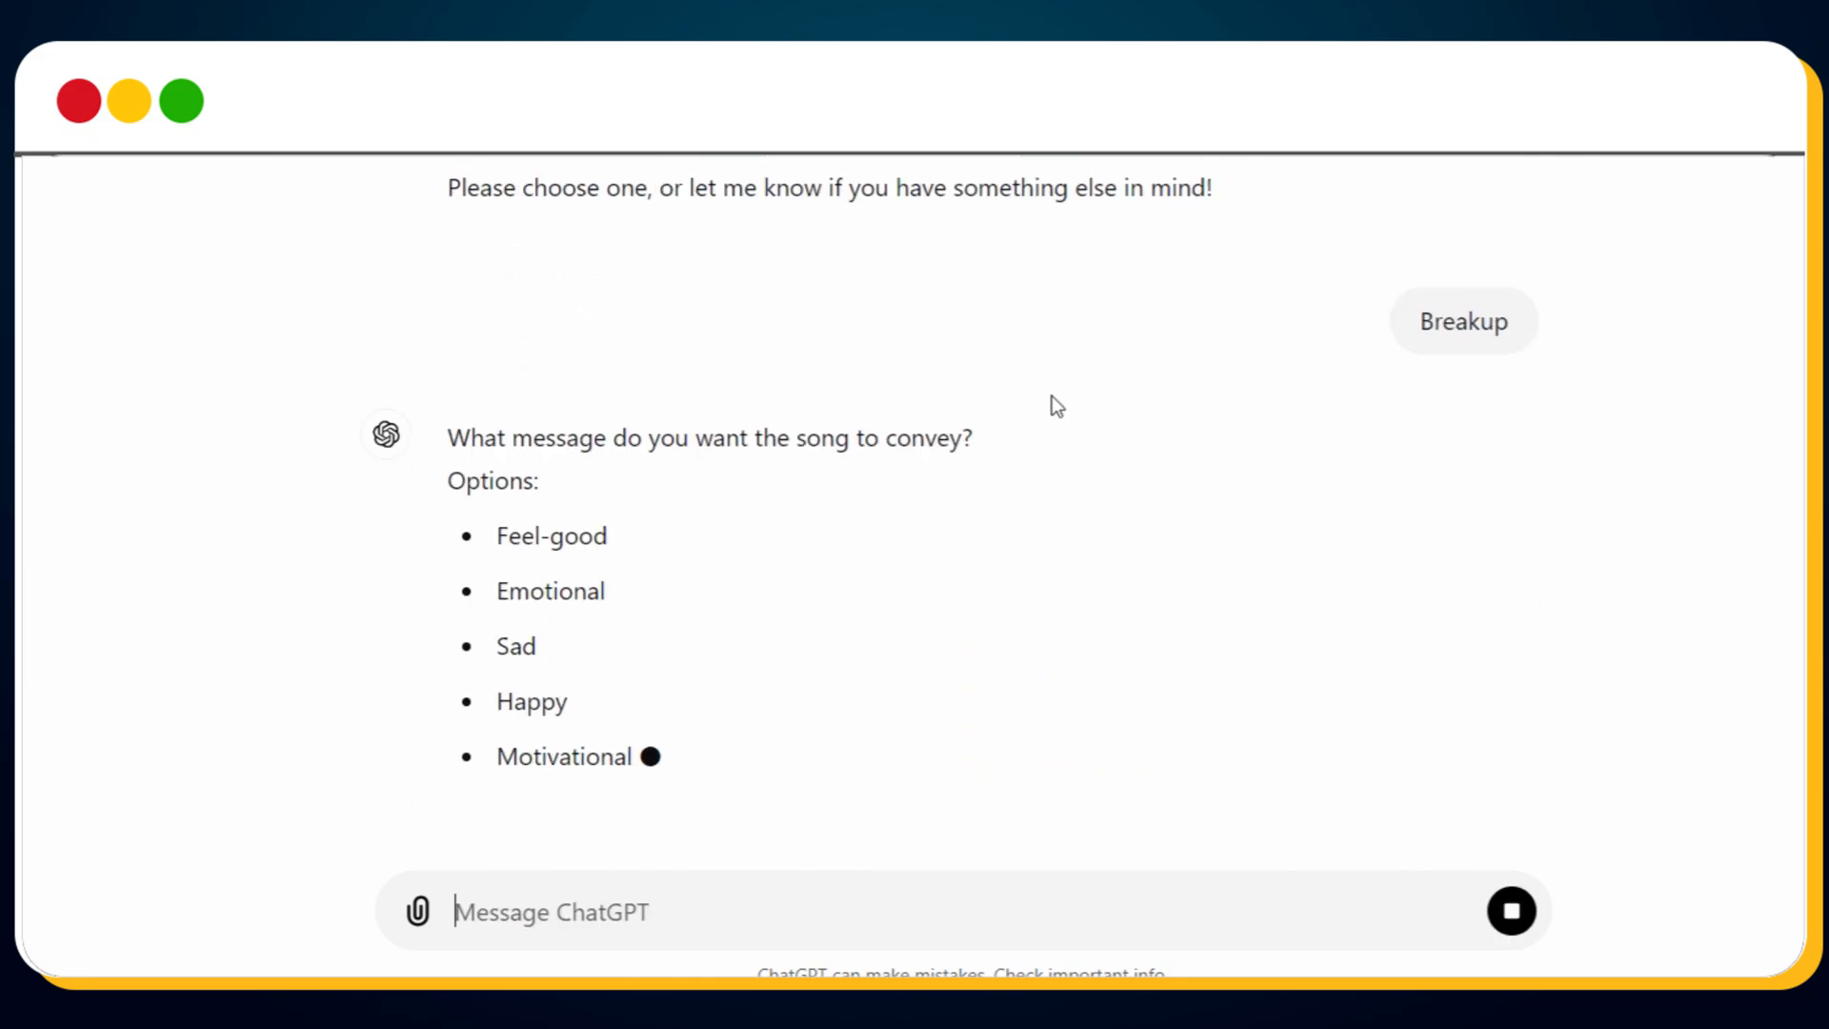
mouse_move(1106, 452)
text(Emotional)
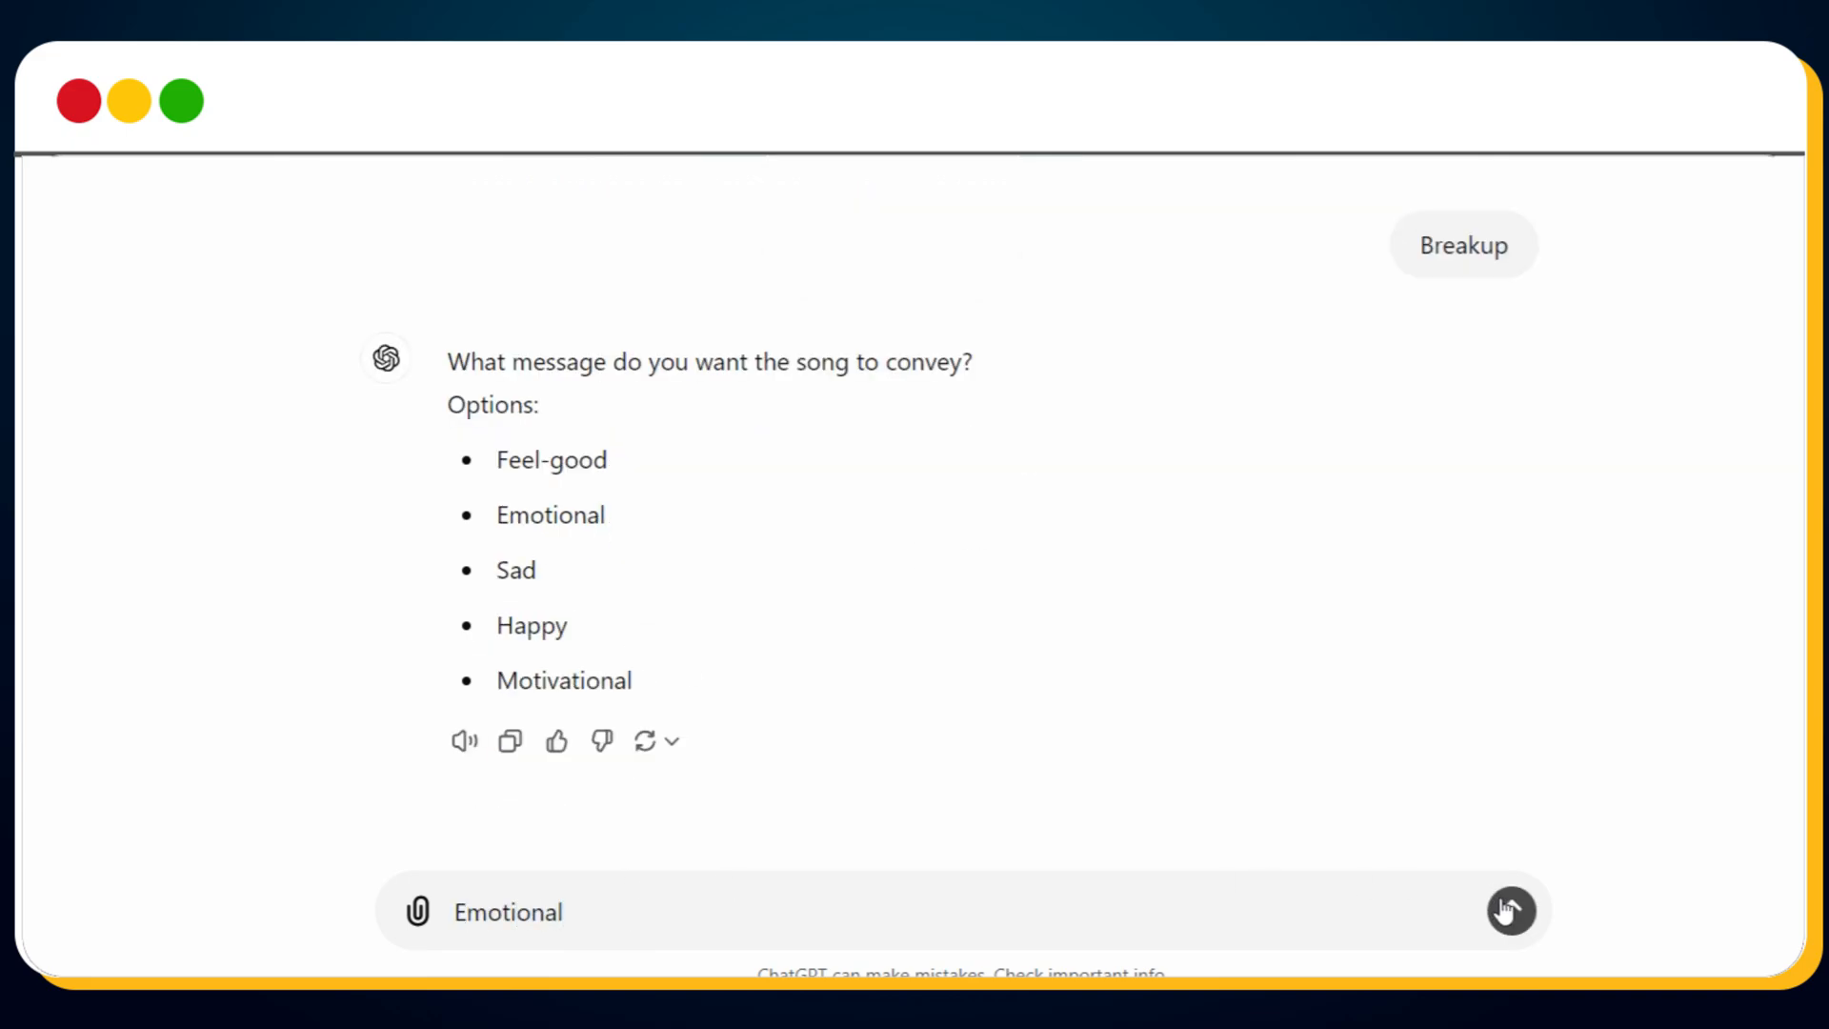
click(1509, 911)
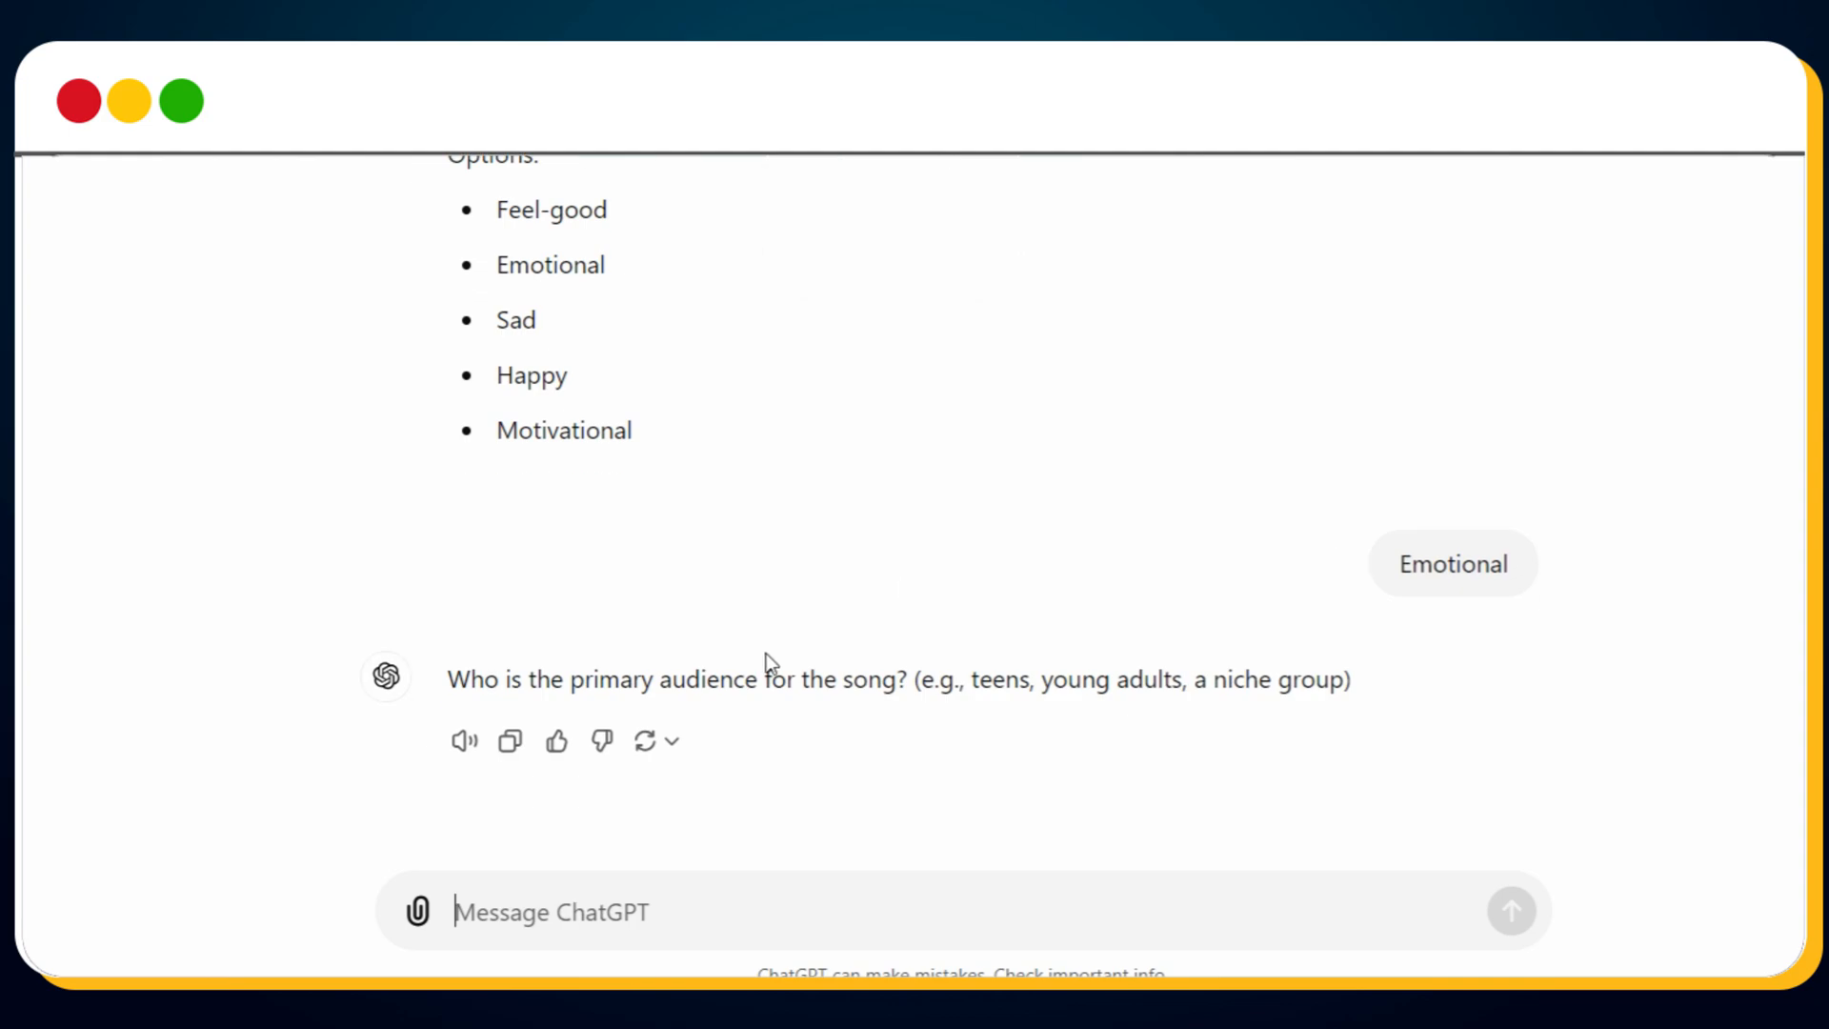
mouse_move(991, 836)
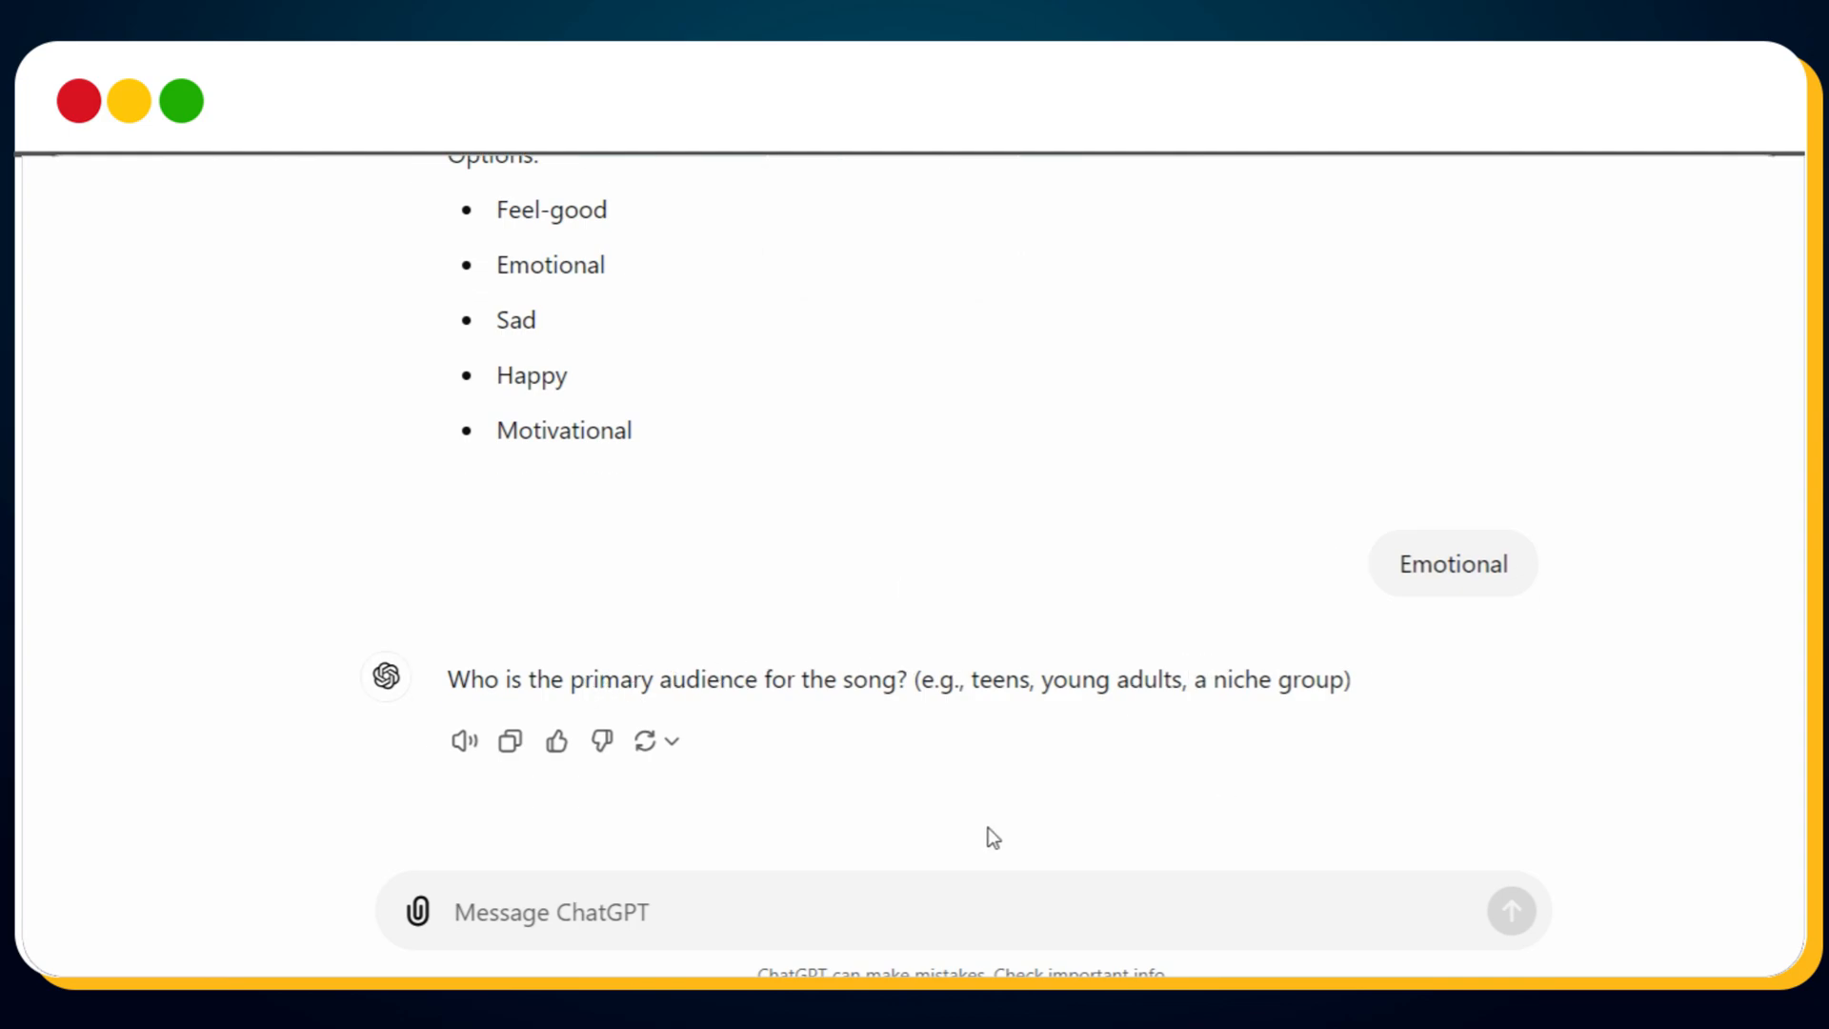
text(Teen)
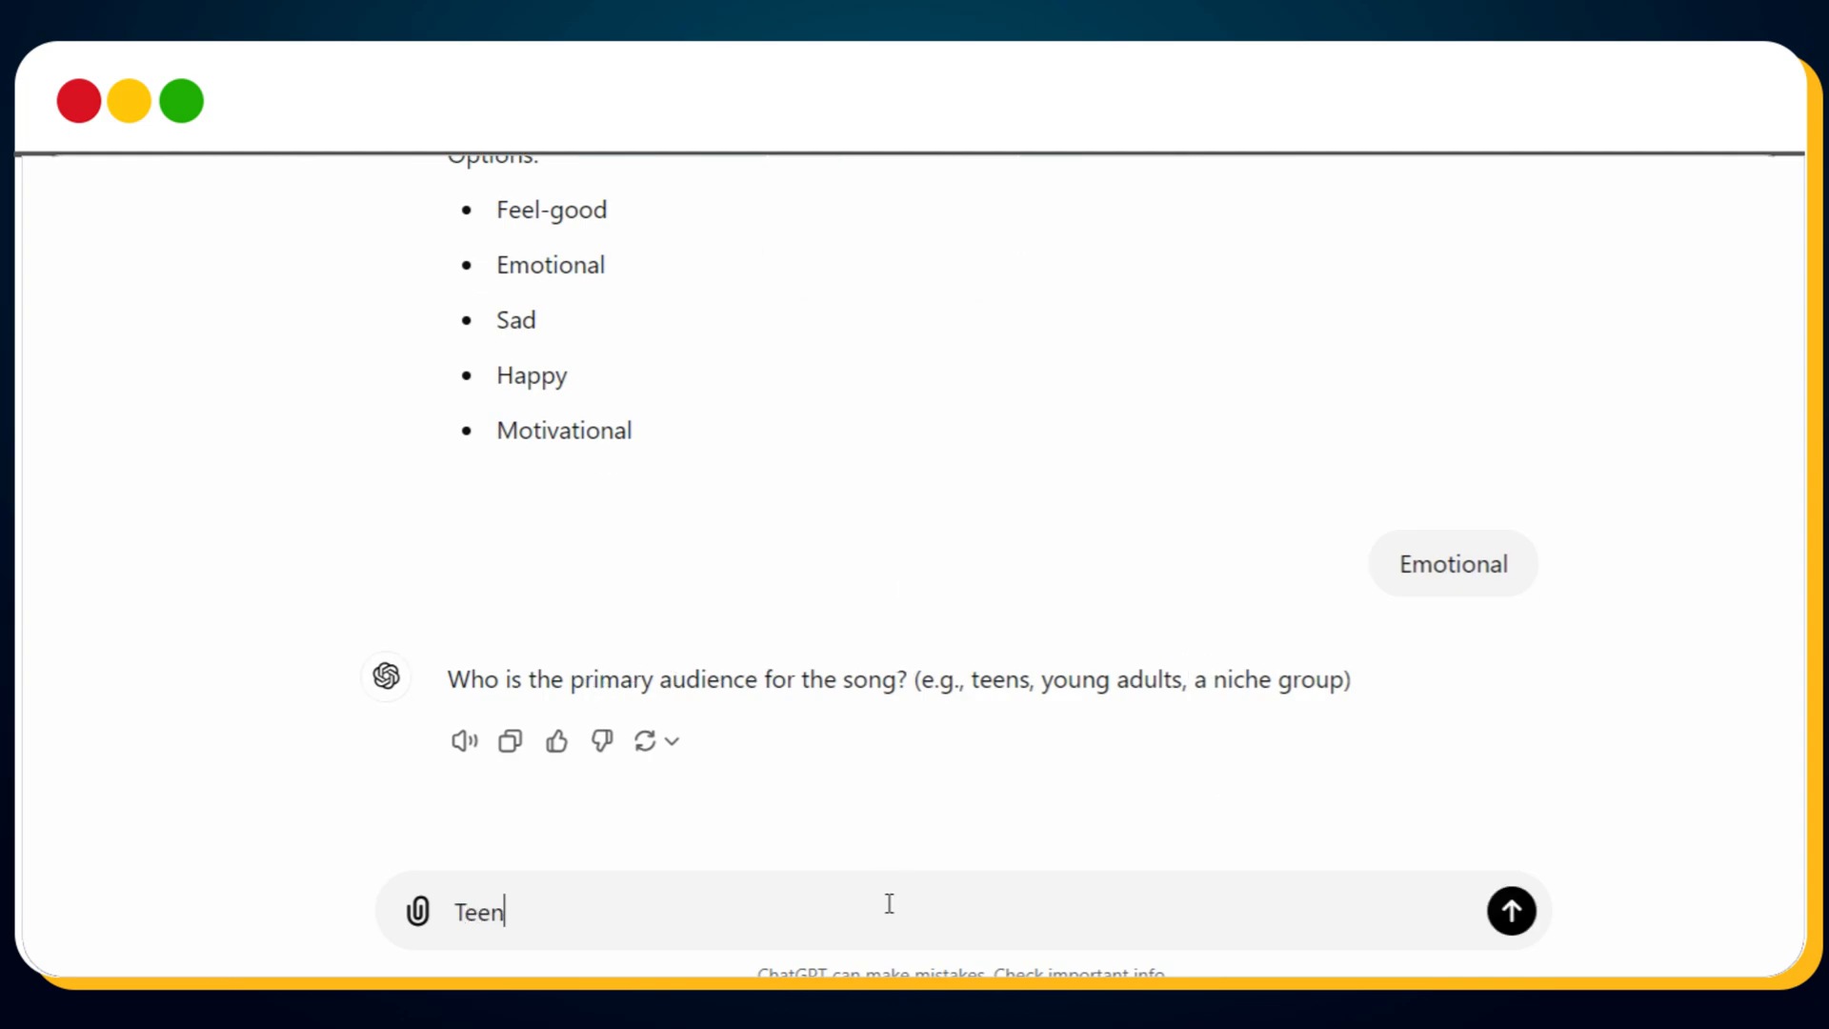
click(1511, 911)
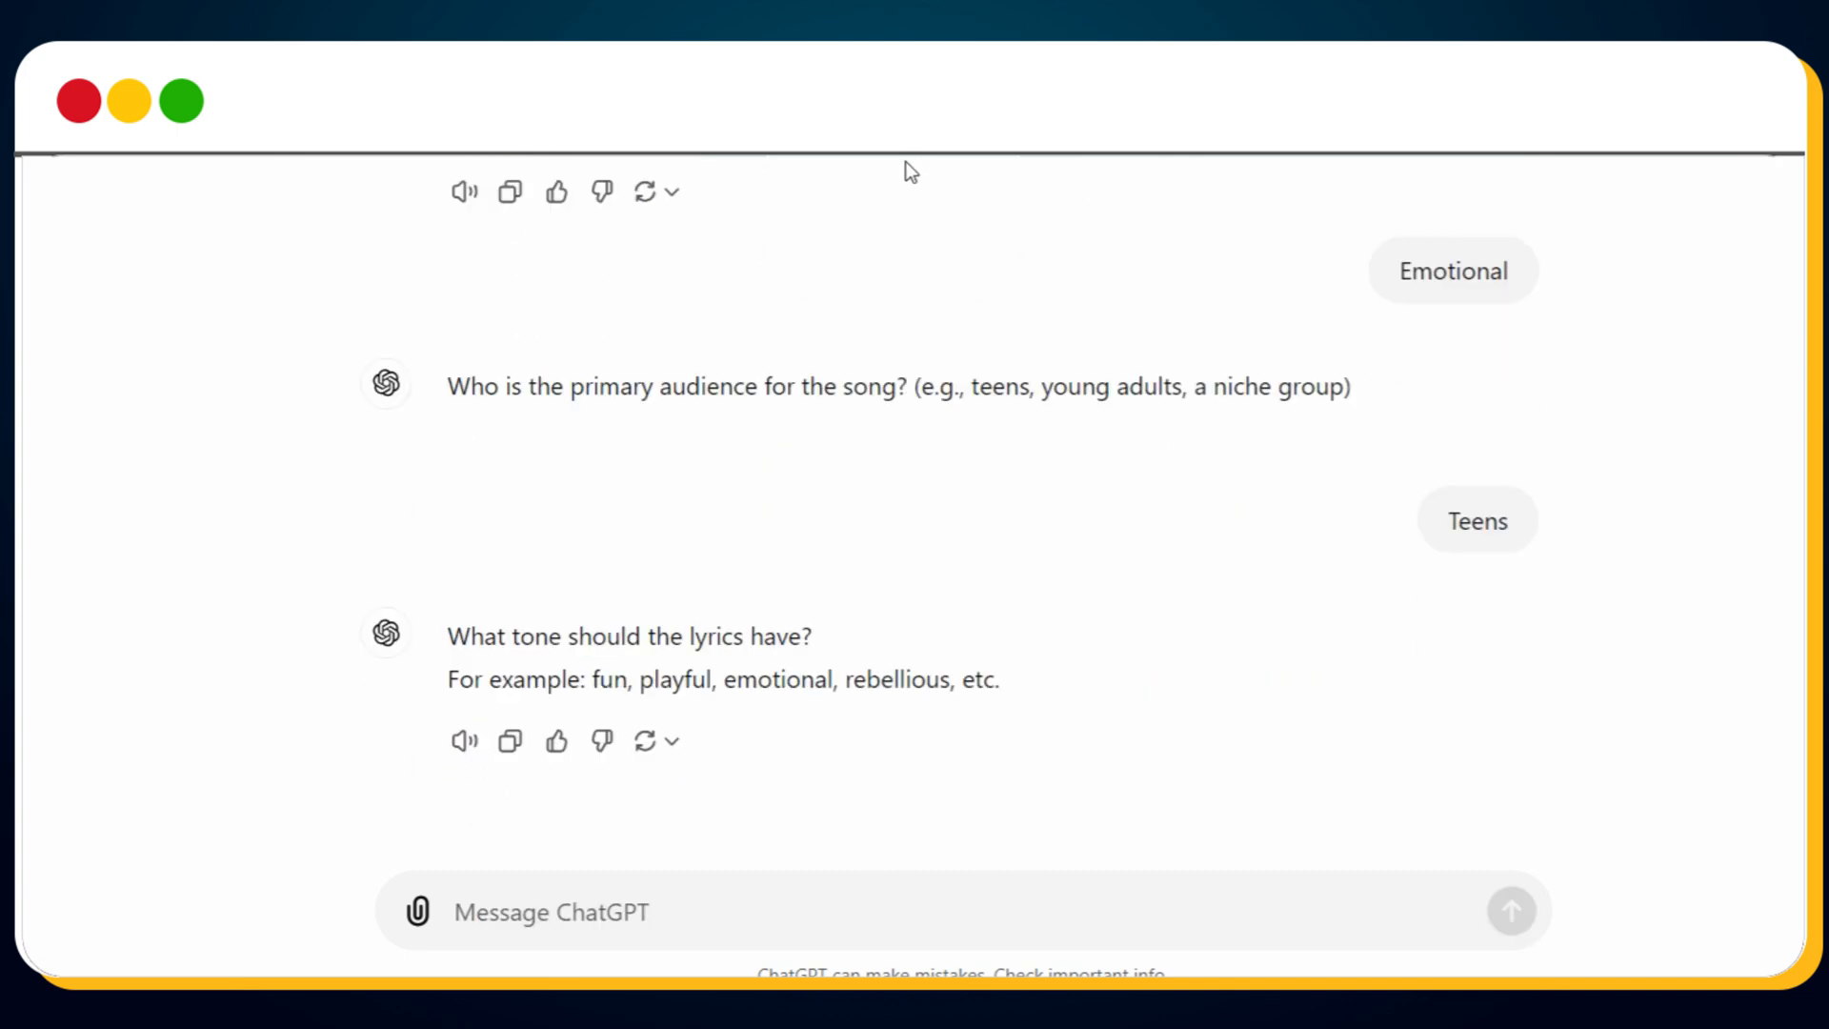
Give an emotional tone and a duration of about 2 minutes
double_click(755, 679)
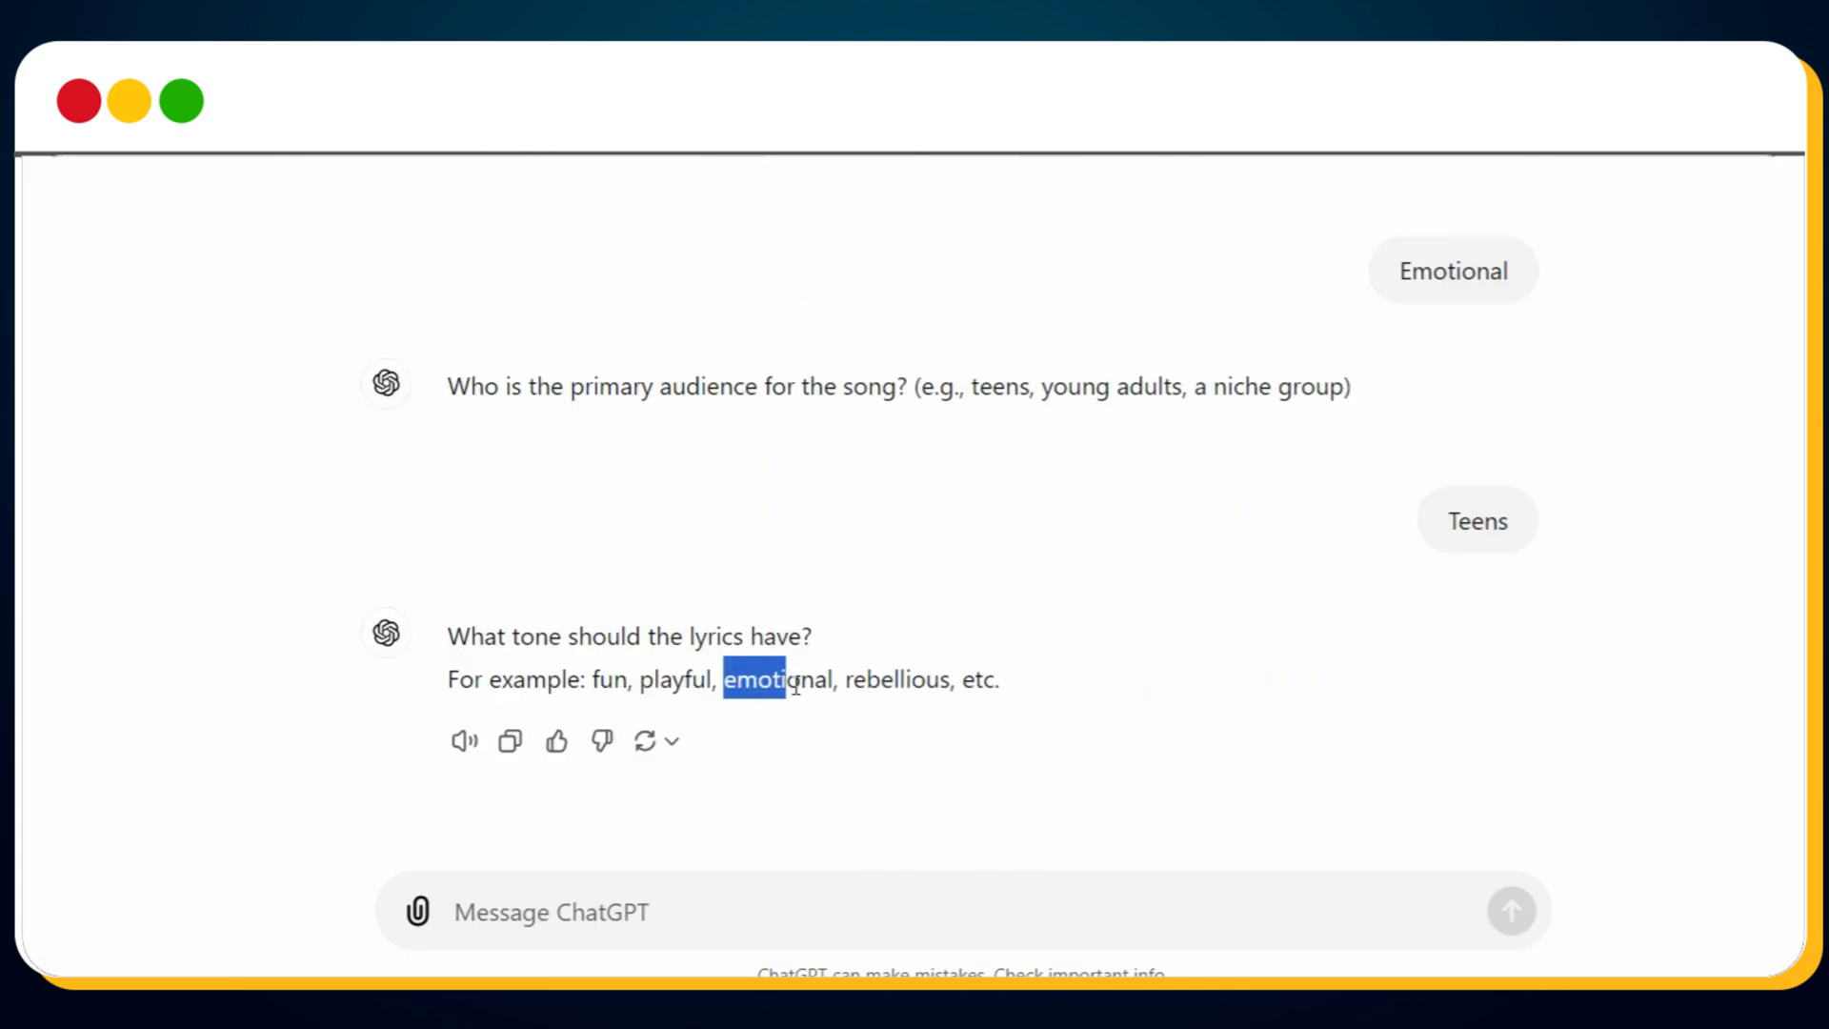
right_click(754, 680)
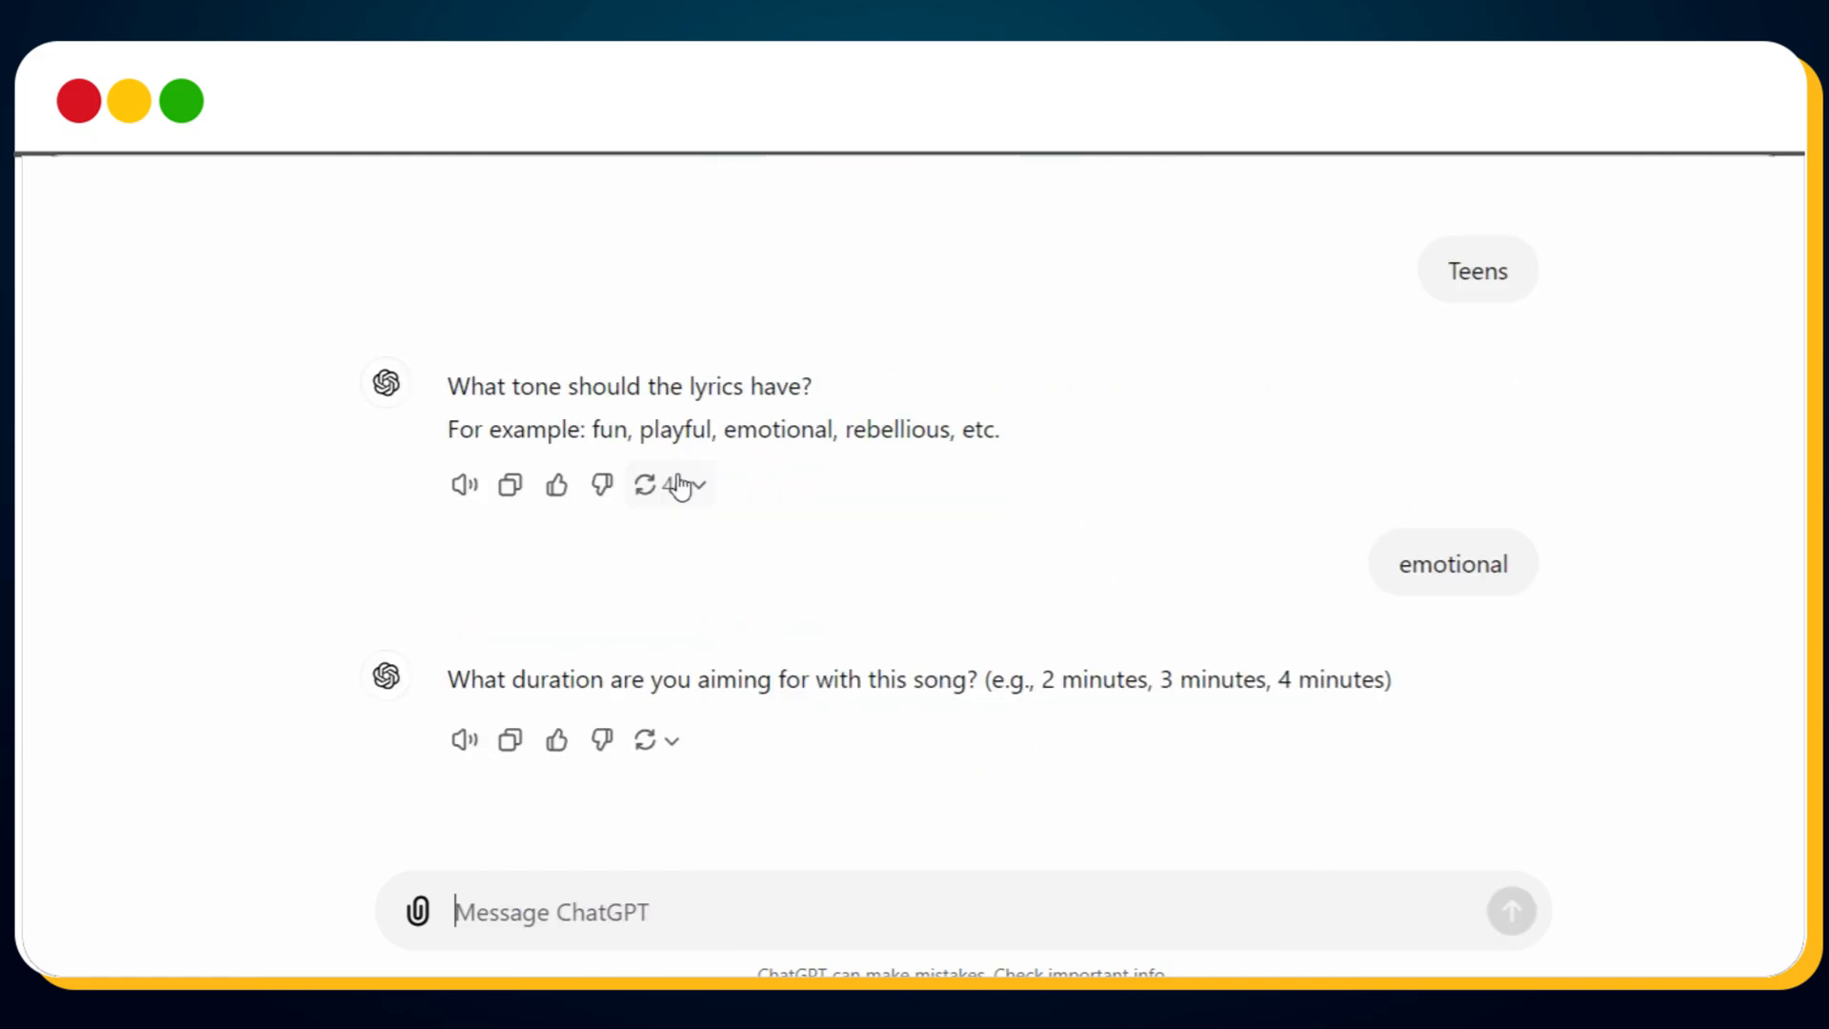
text(2 minu)
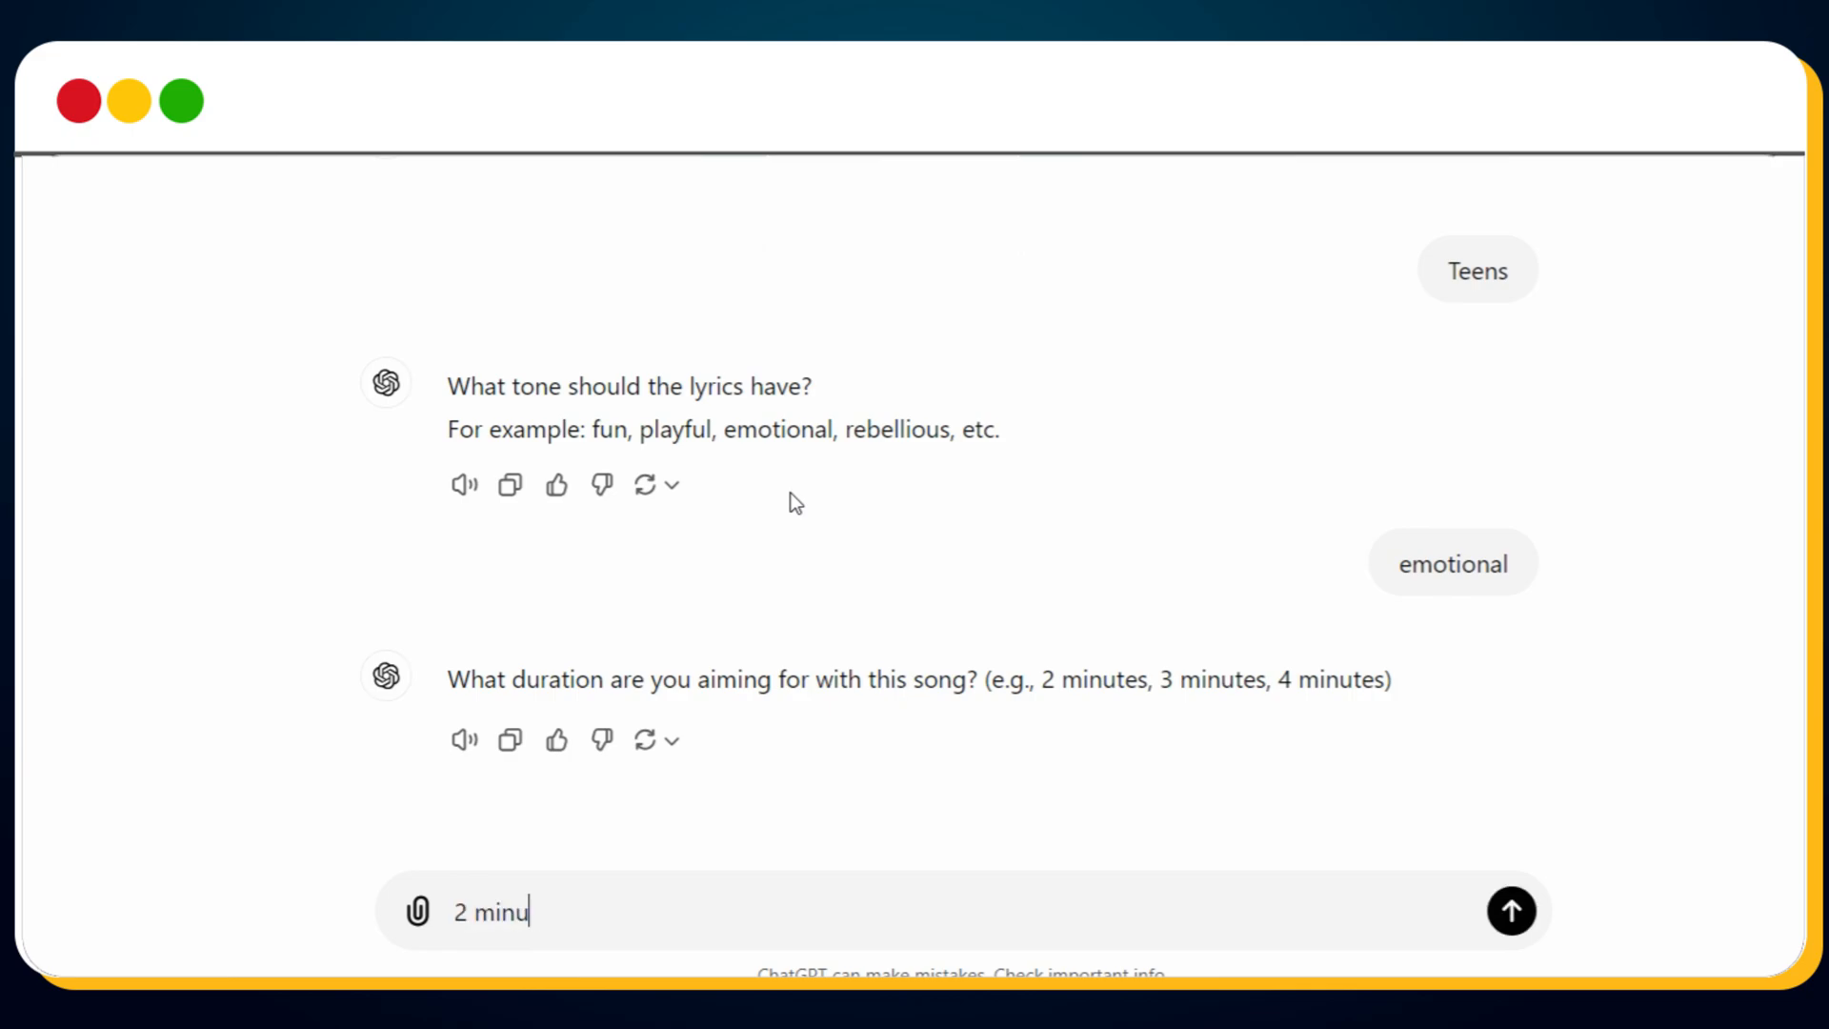
click(1512, 911)
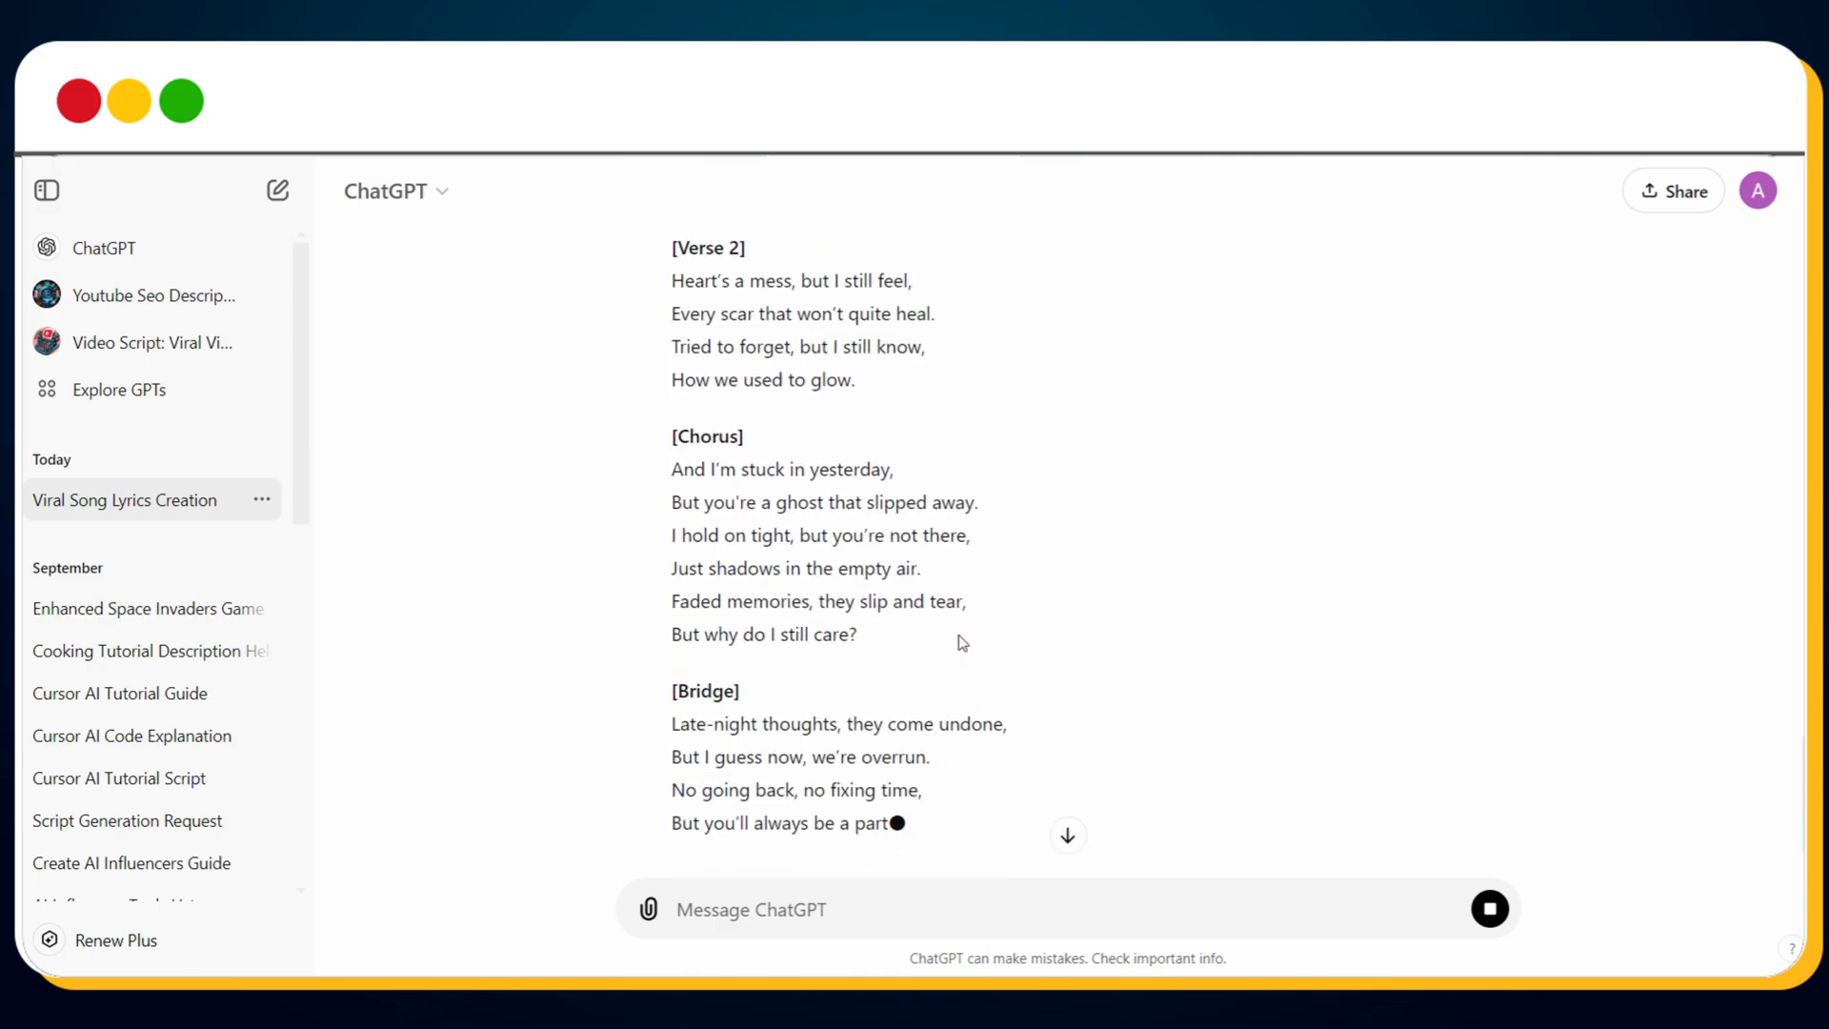
Scroll through the generated lyrics and copy the title 'Faded Memories'
scroll(down, 3)
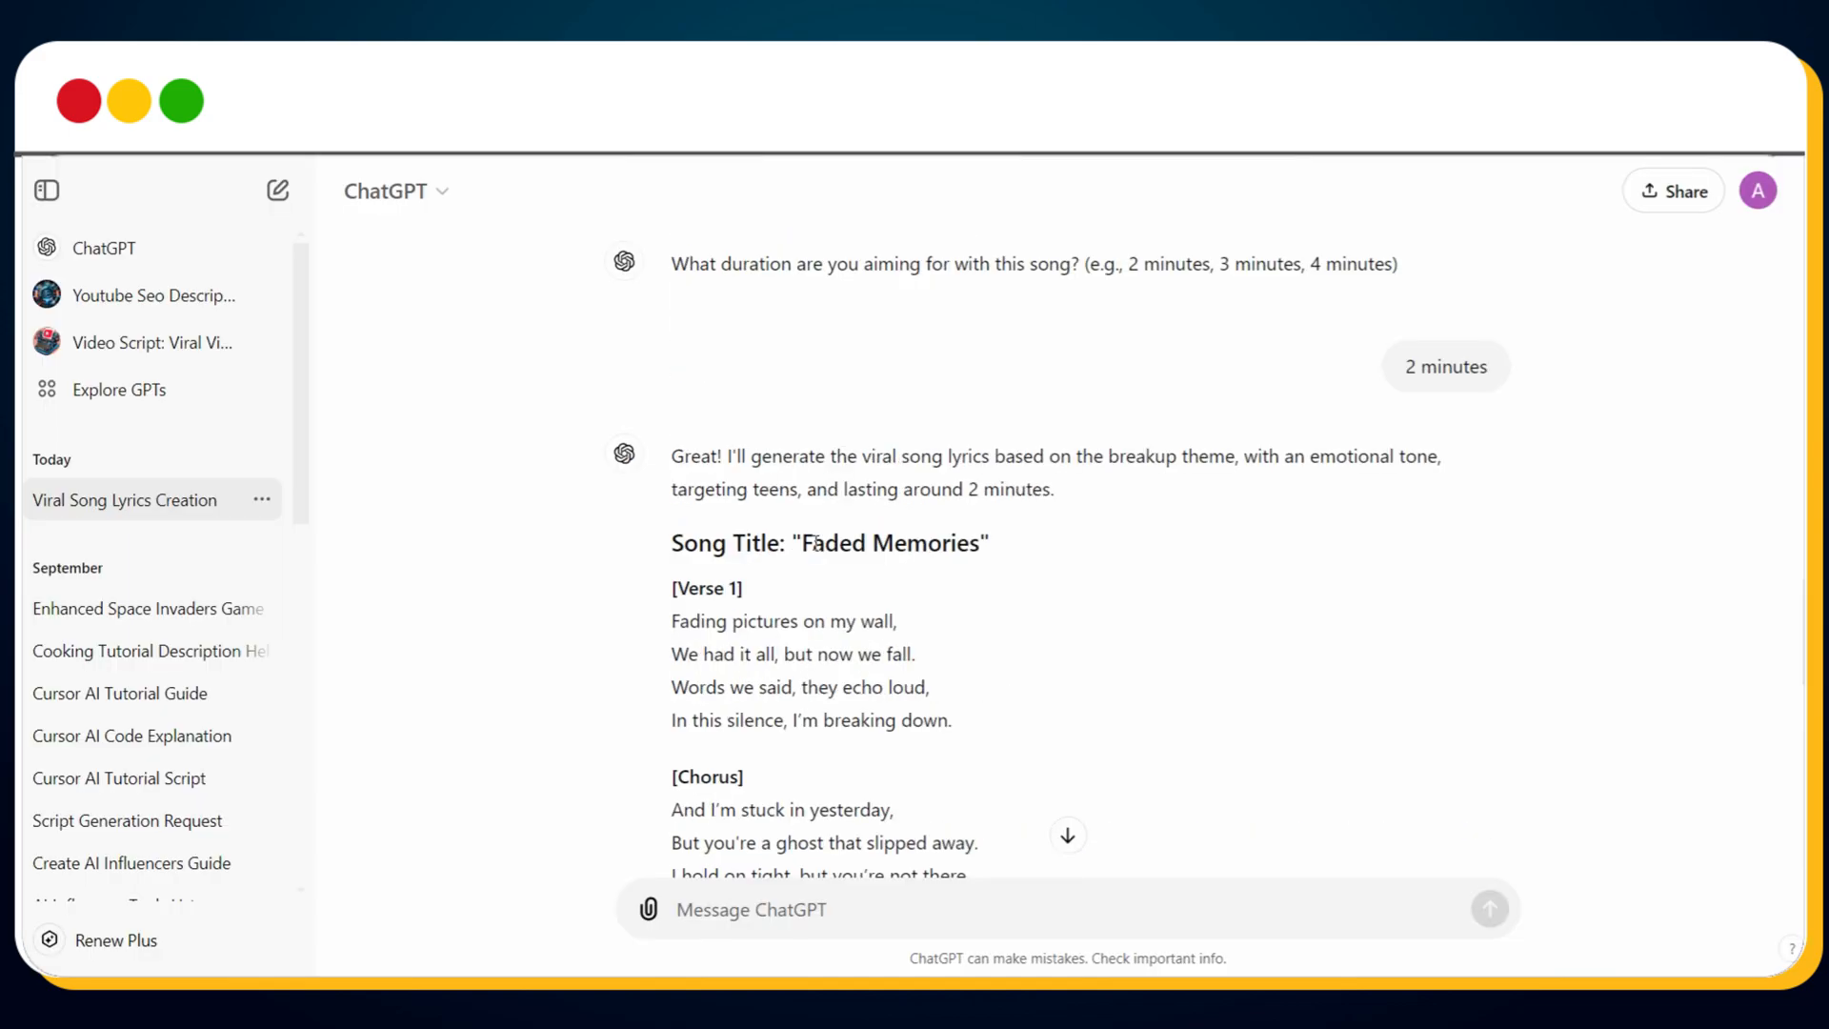
right_click(893, 542)
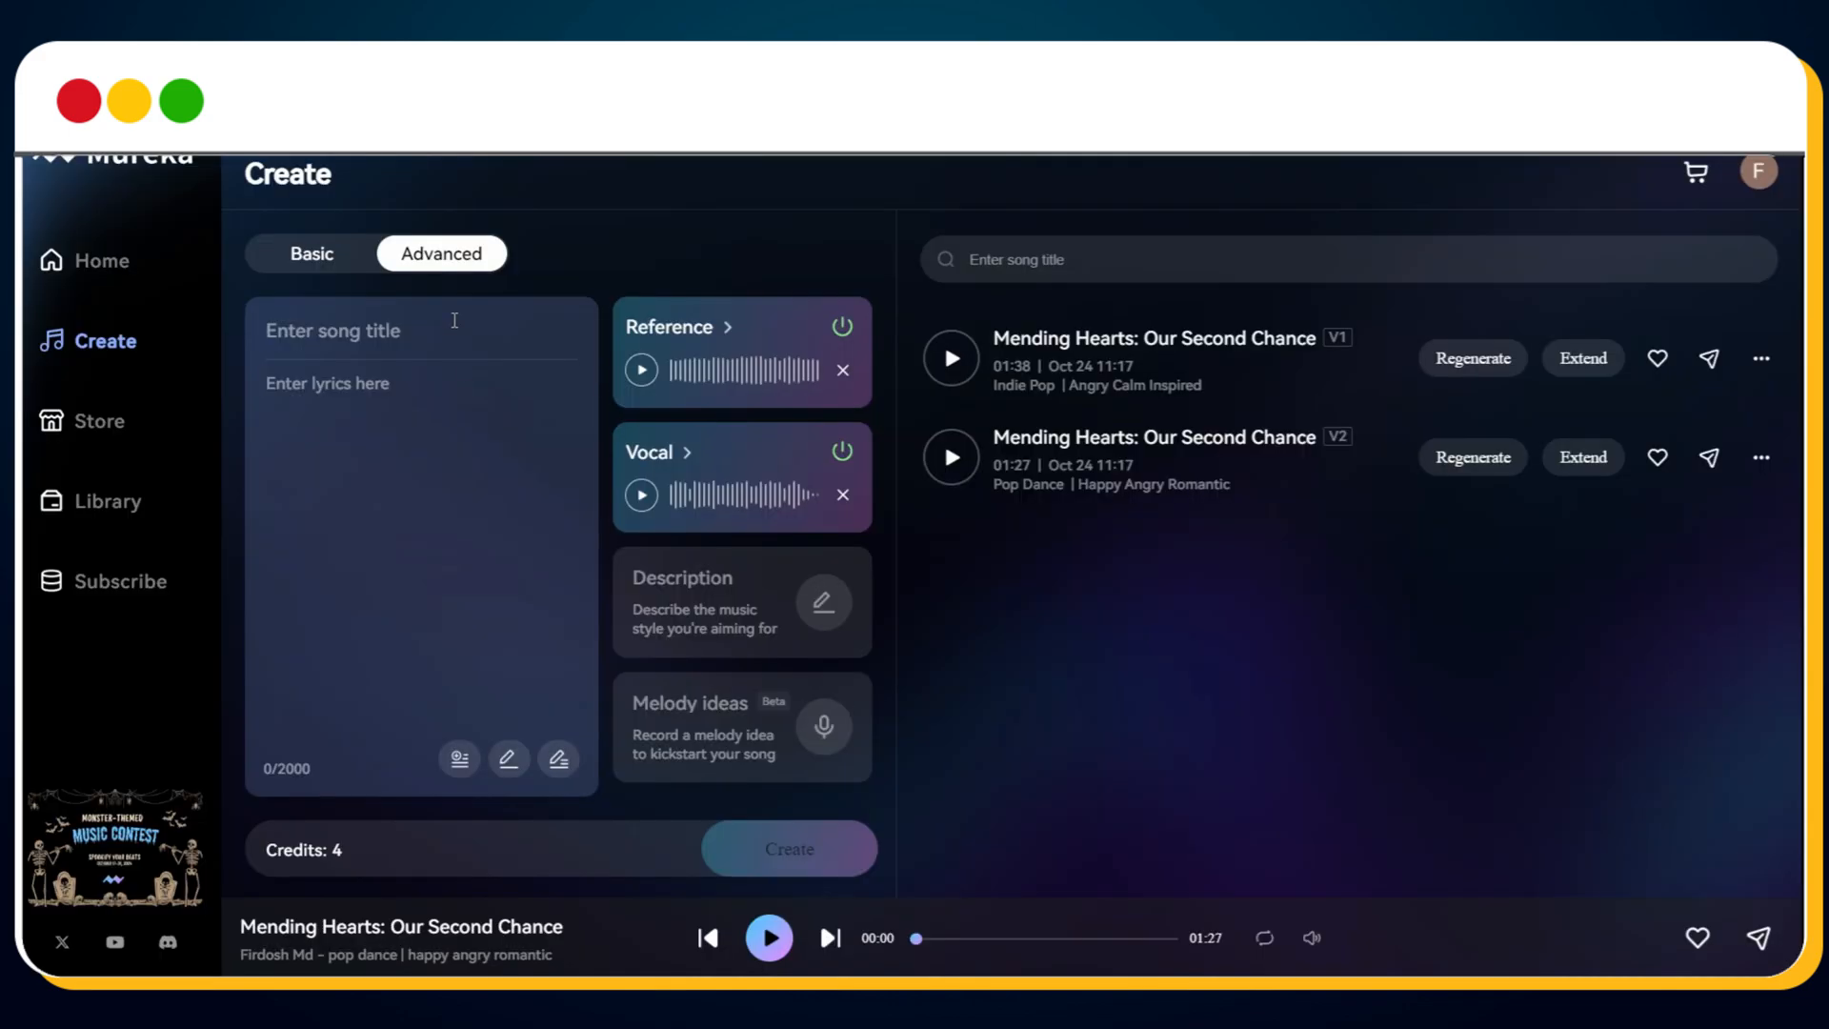
Enter title 'Faded Memories', insert a Verse tag, and paste the verse and chorus lyrics
text(Faded Memories)
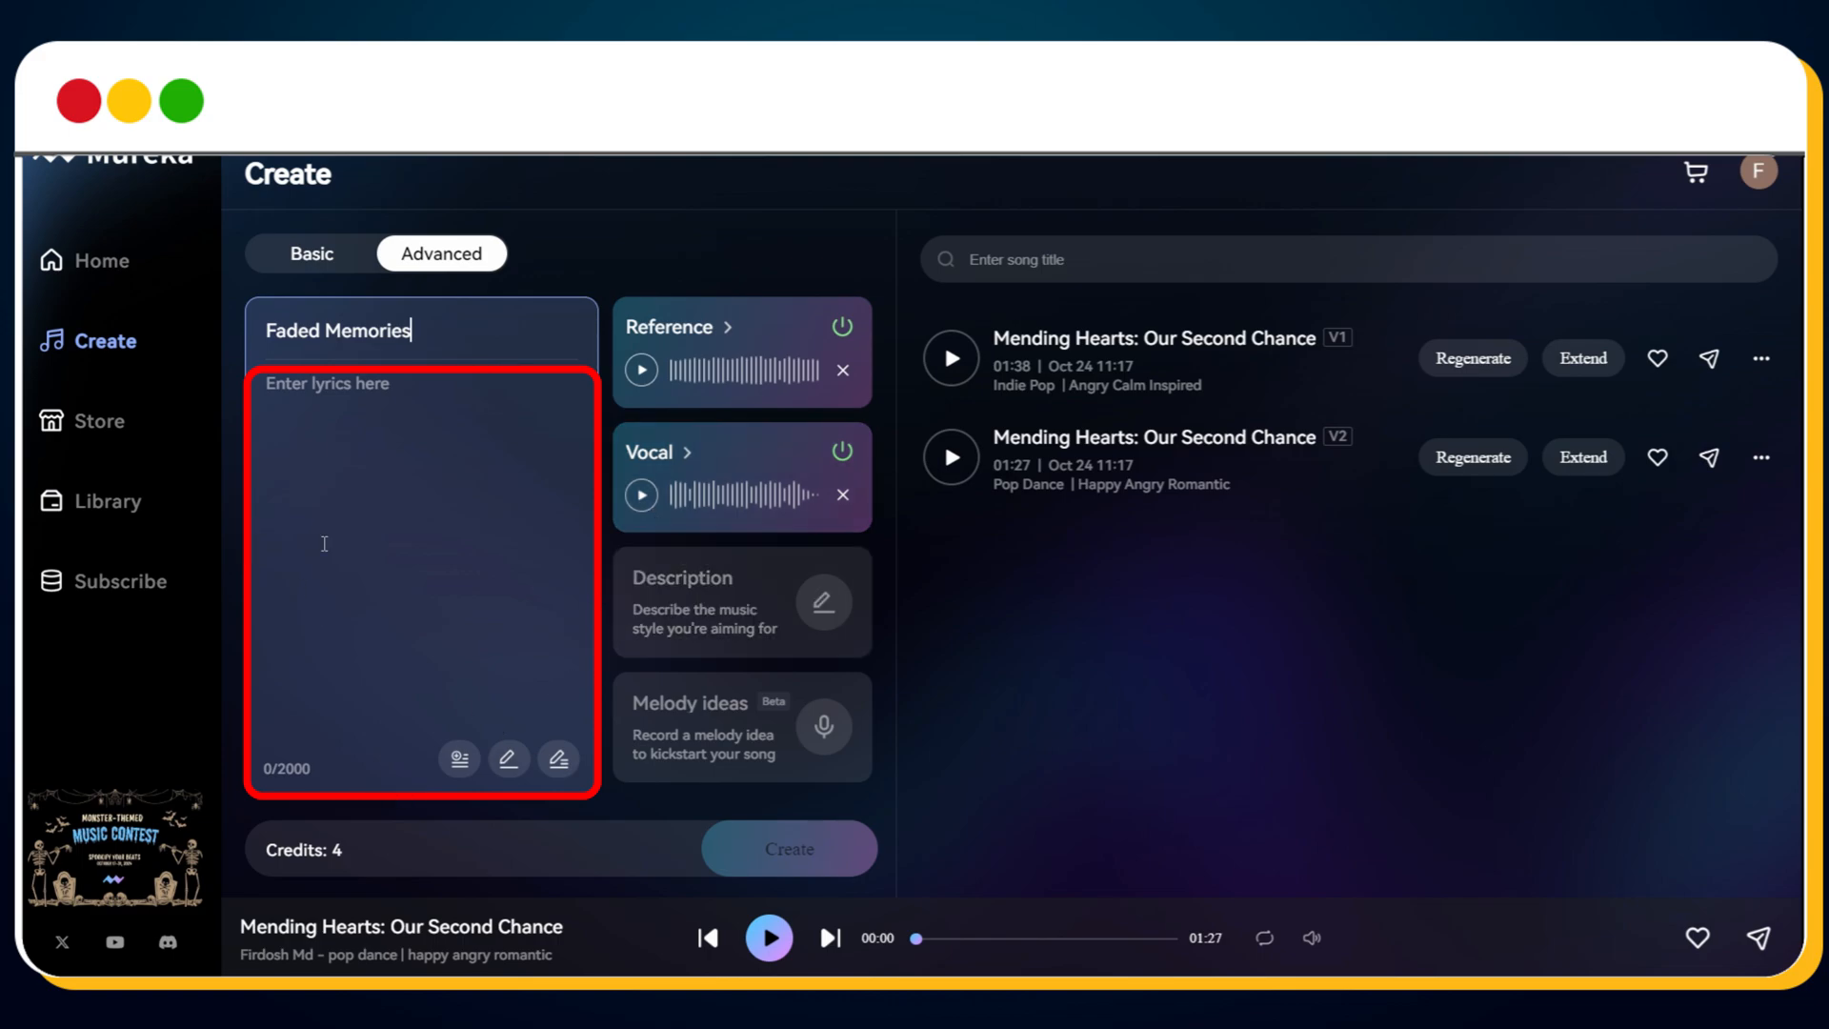
click(459, 758)
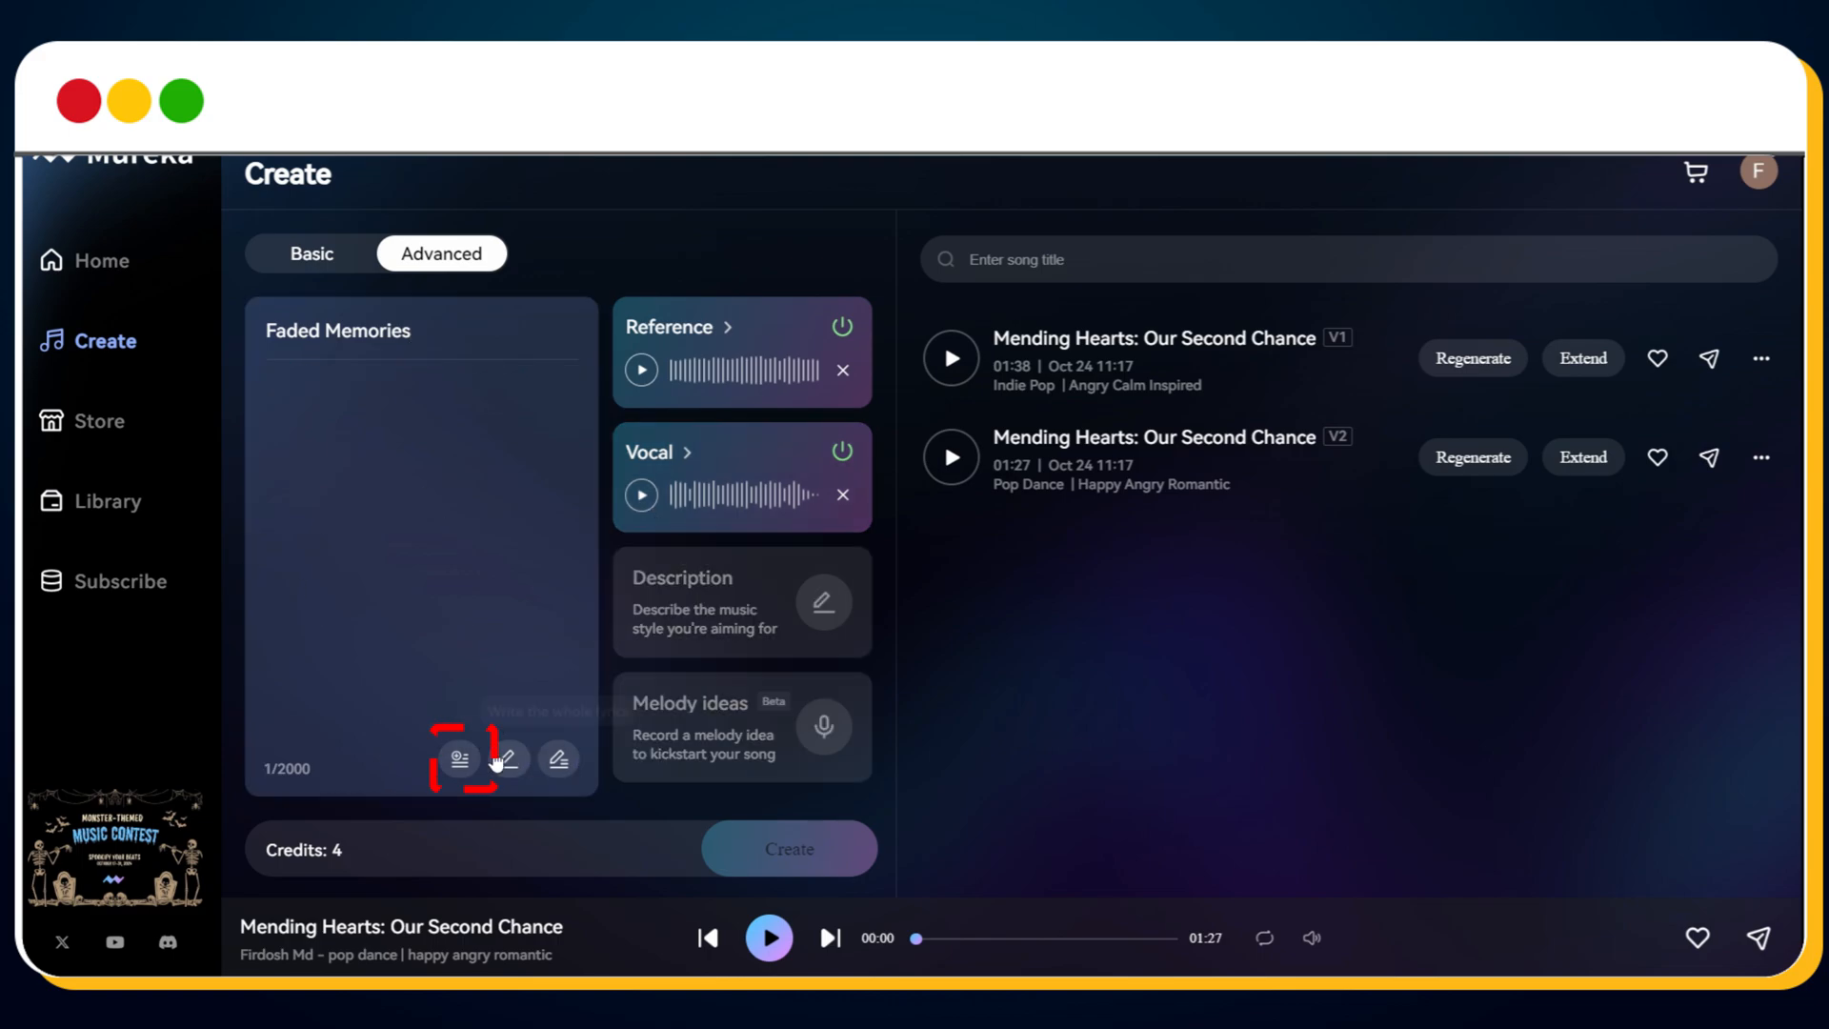
click(458, 759)
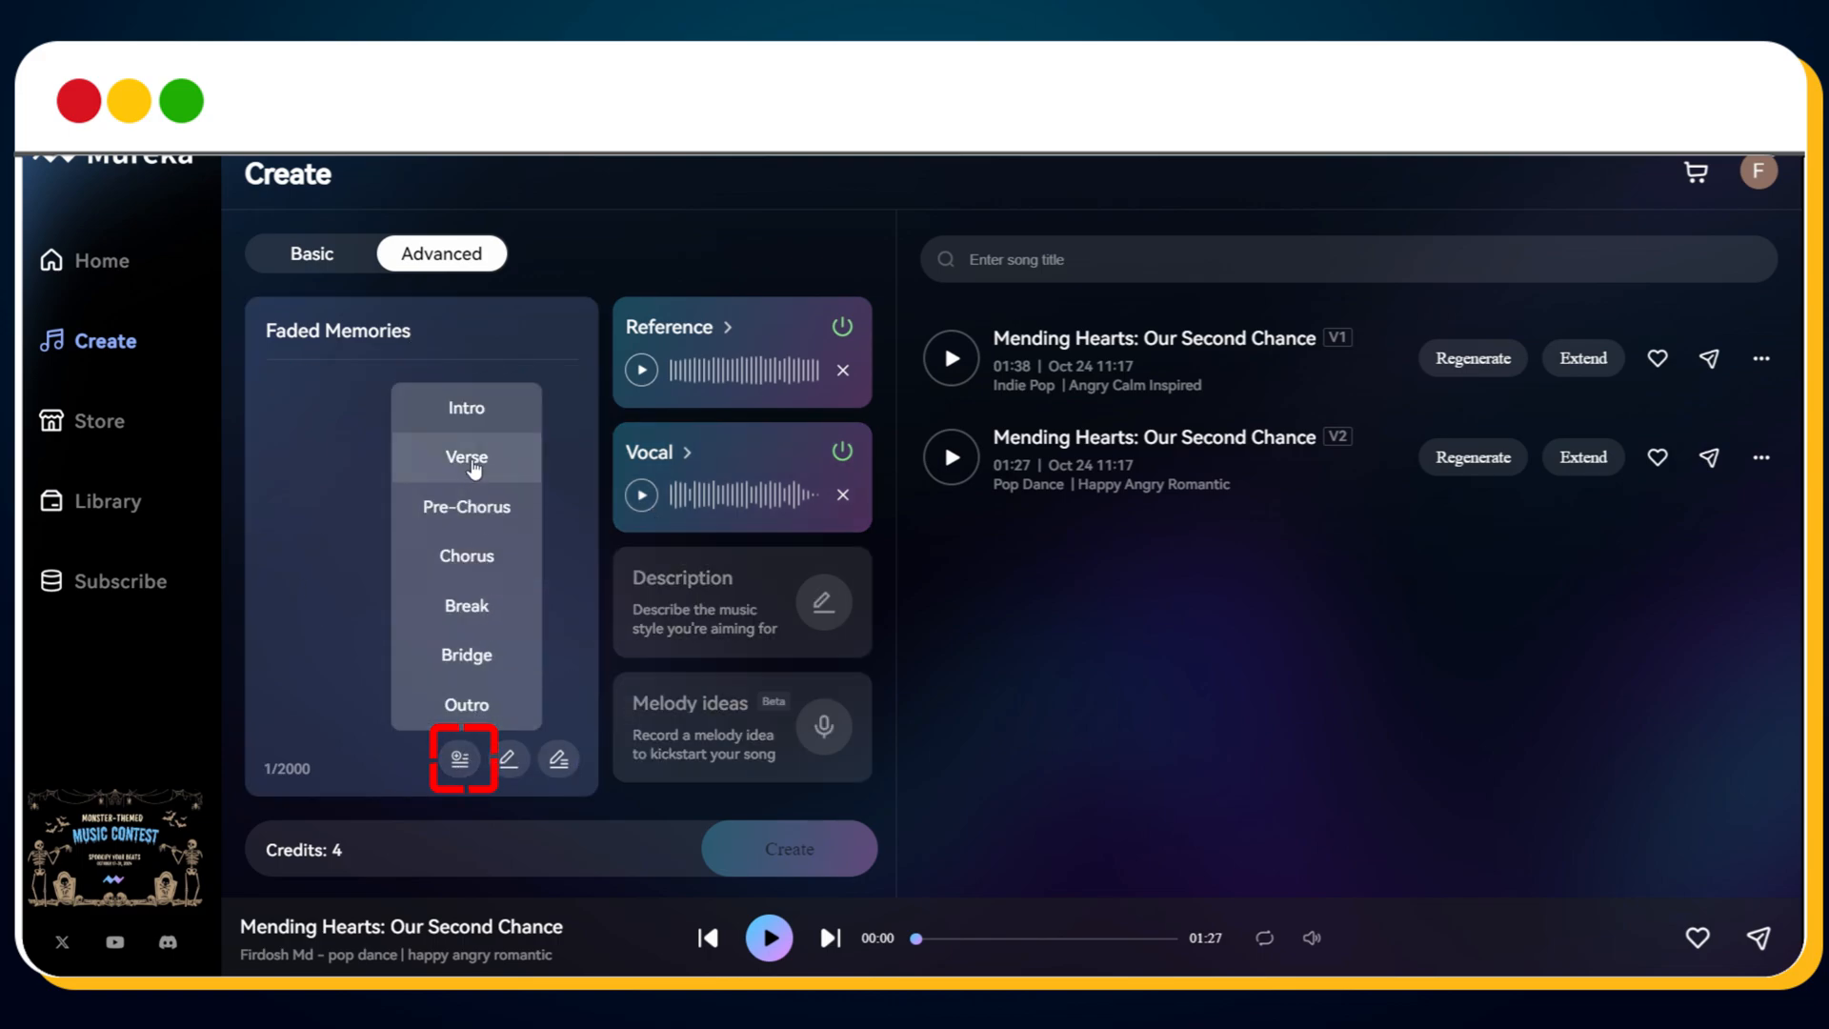
click(466, 457)
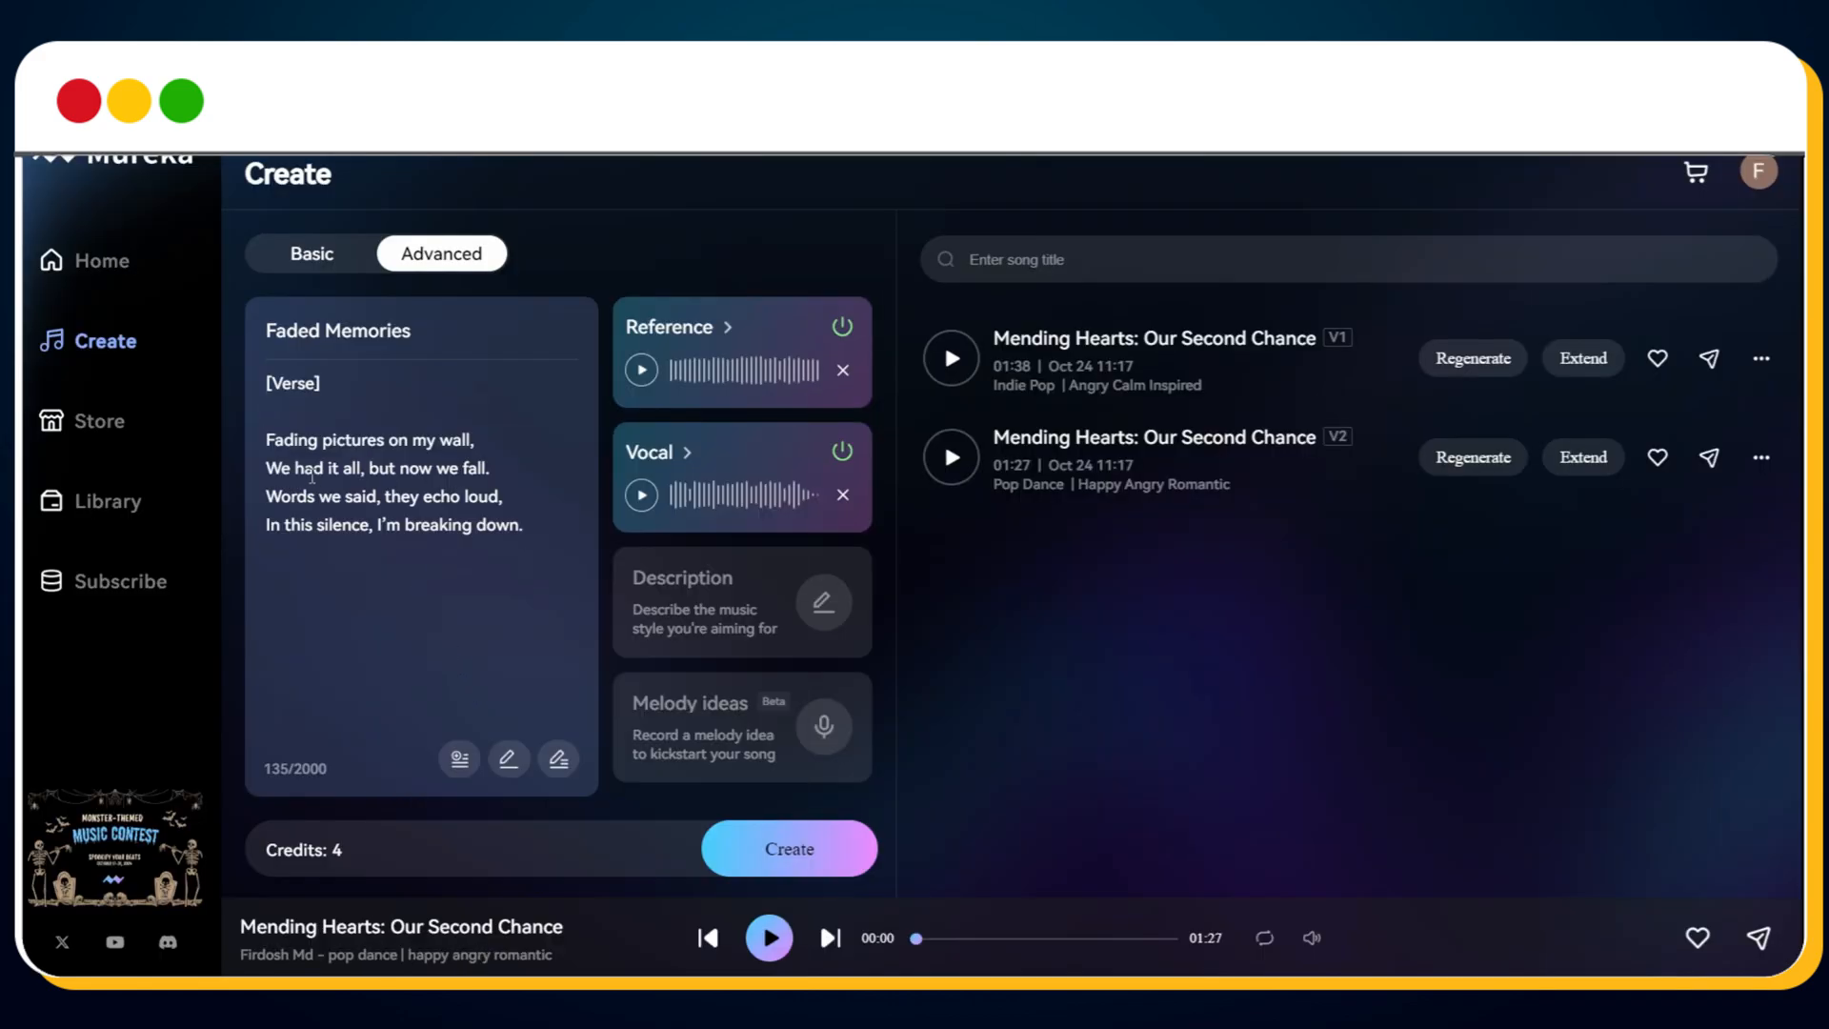
click(459, 759)
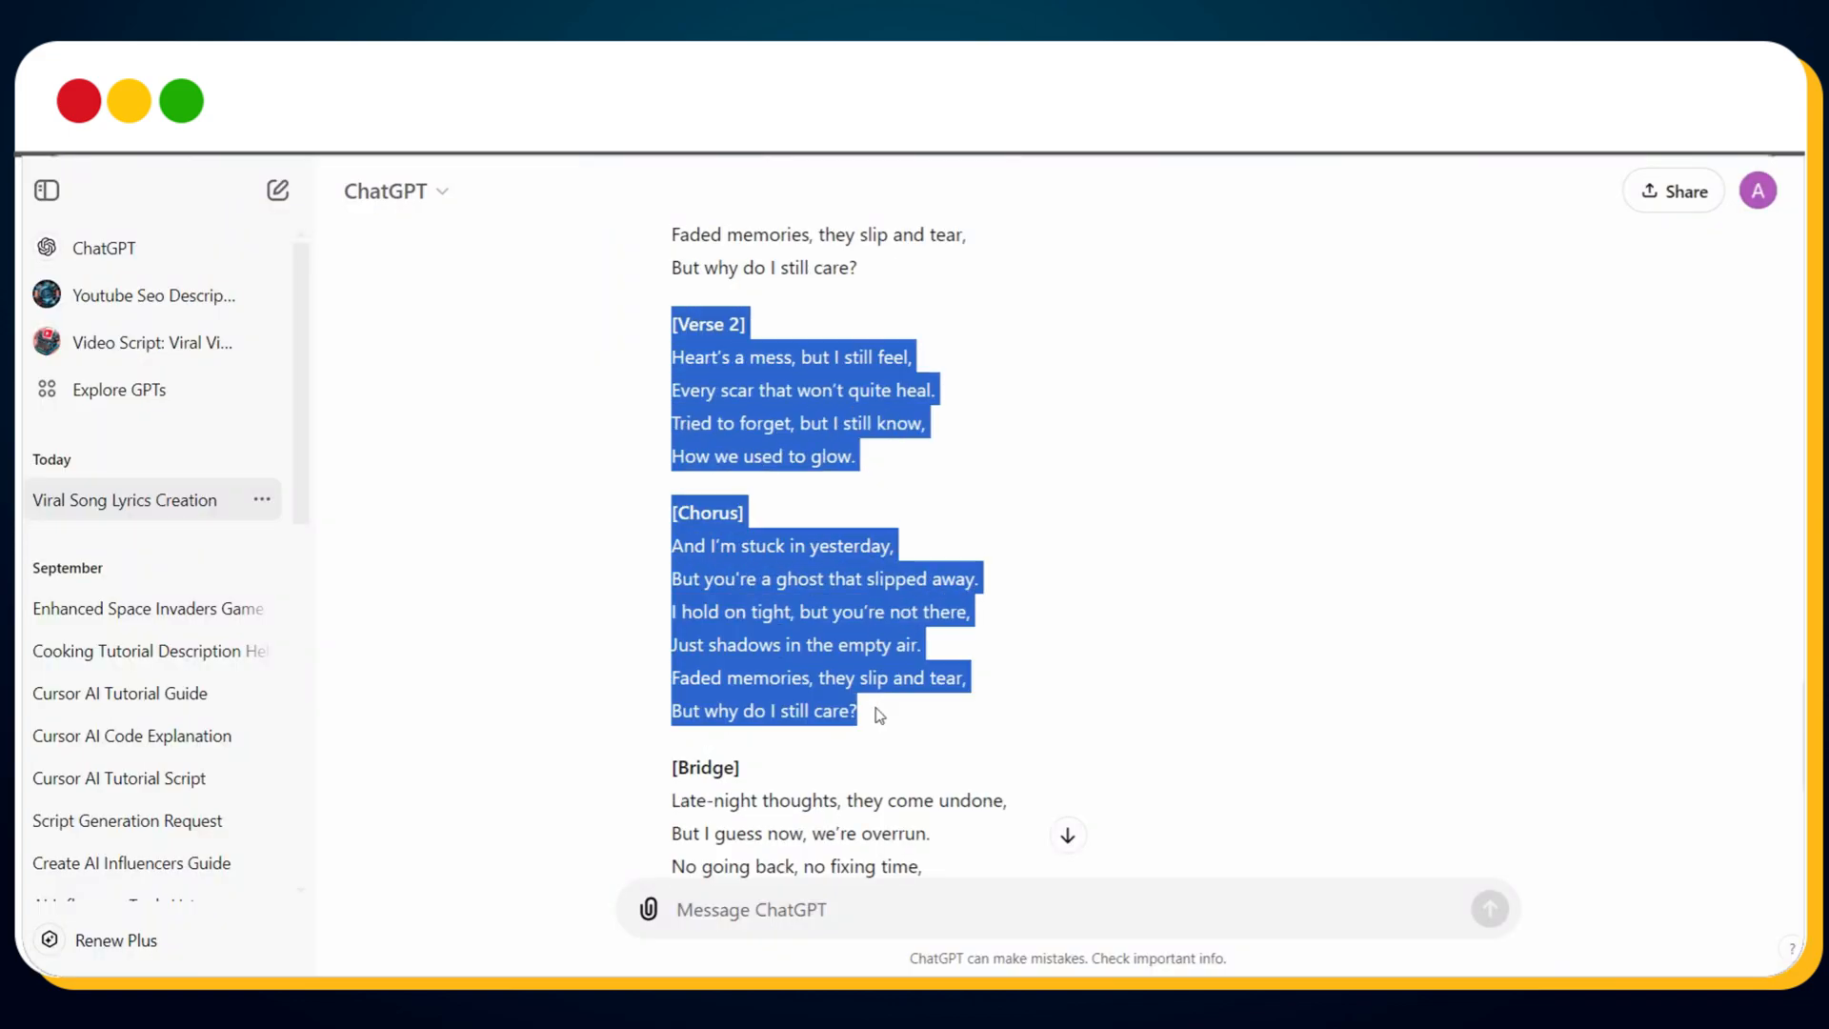
scroll(down, 3)
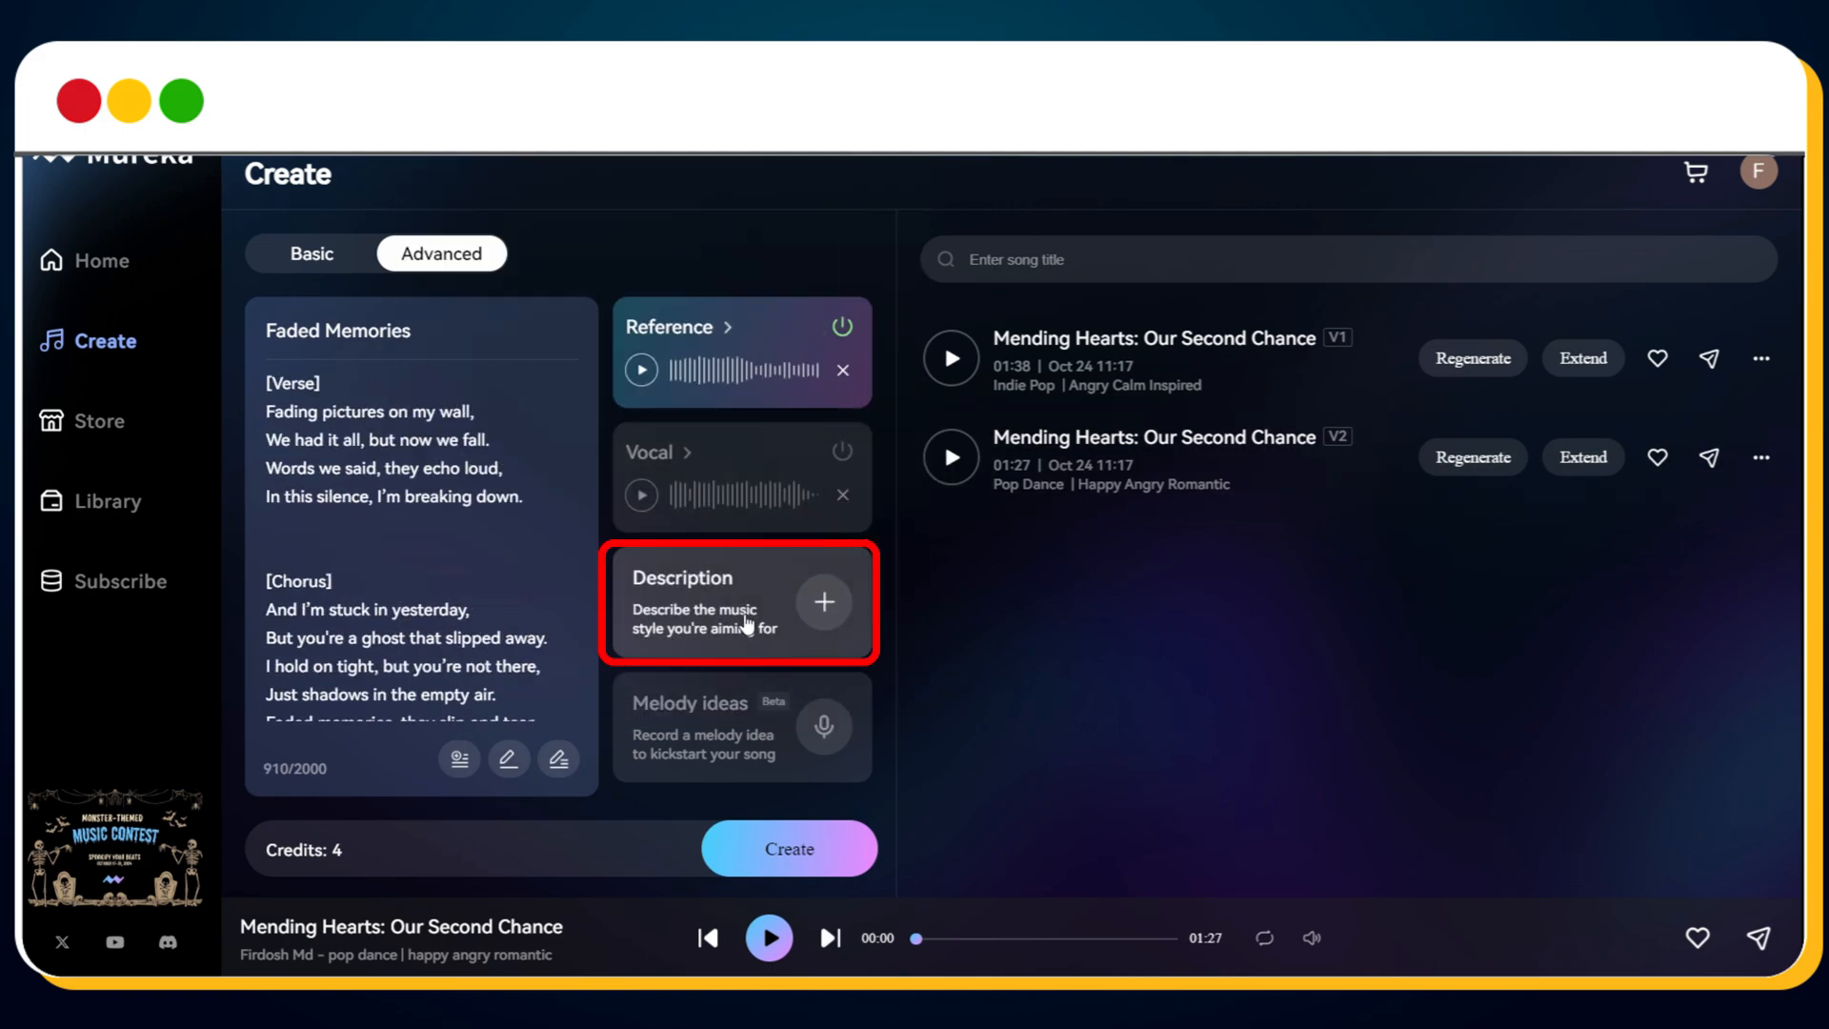
Get a mellow acoustic guitar, light piano style from ChatGPT and paste it into Description
click(822, 603)
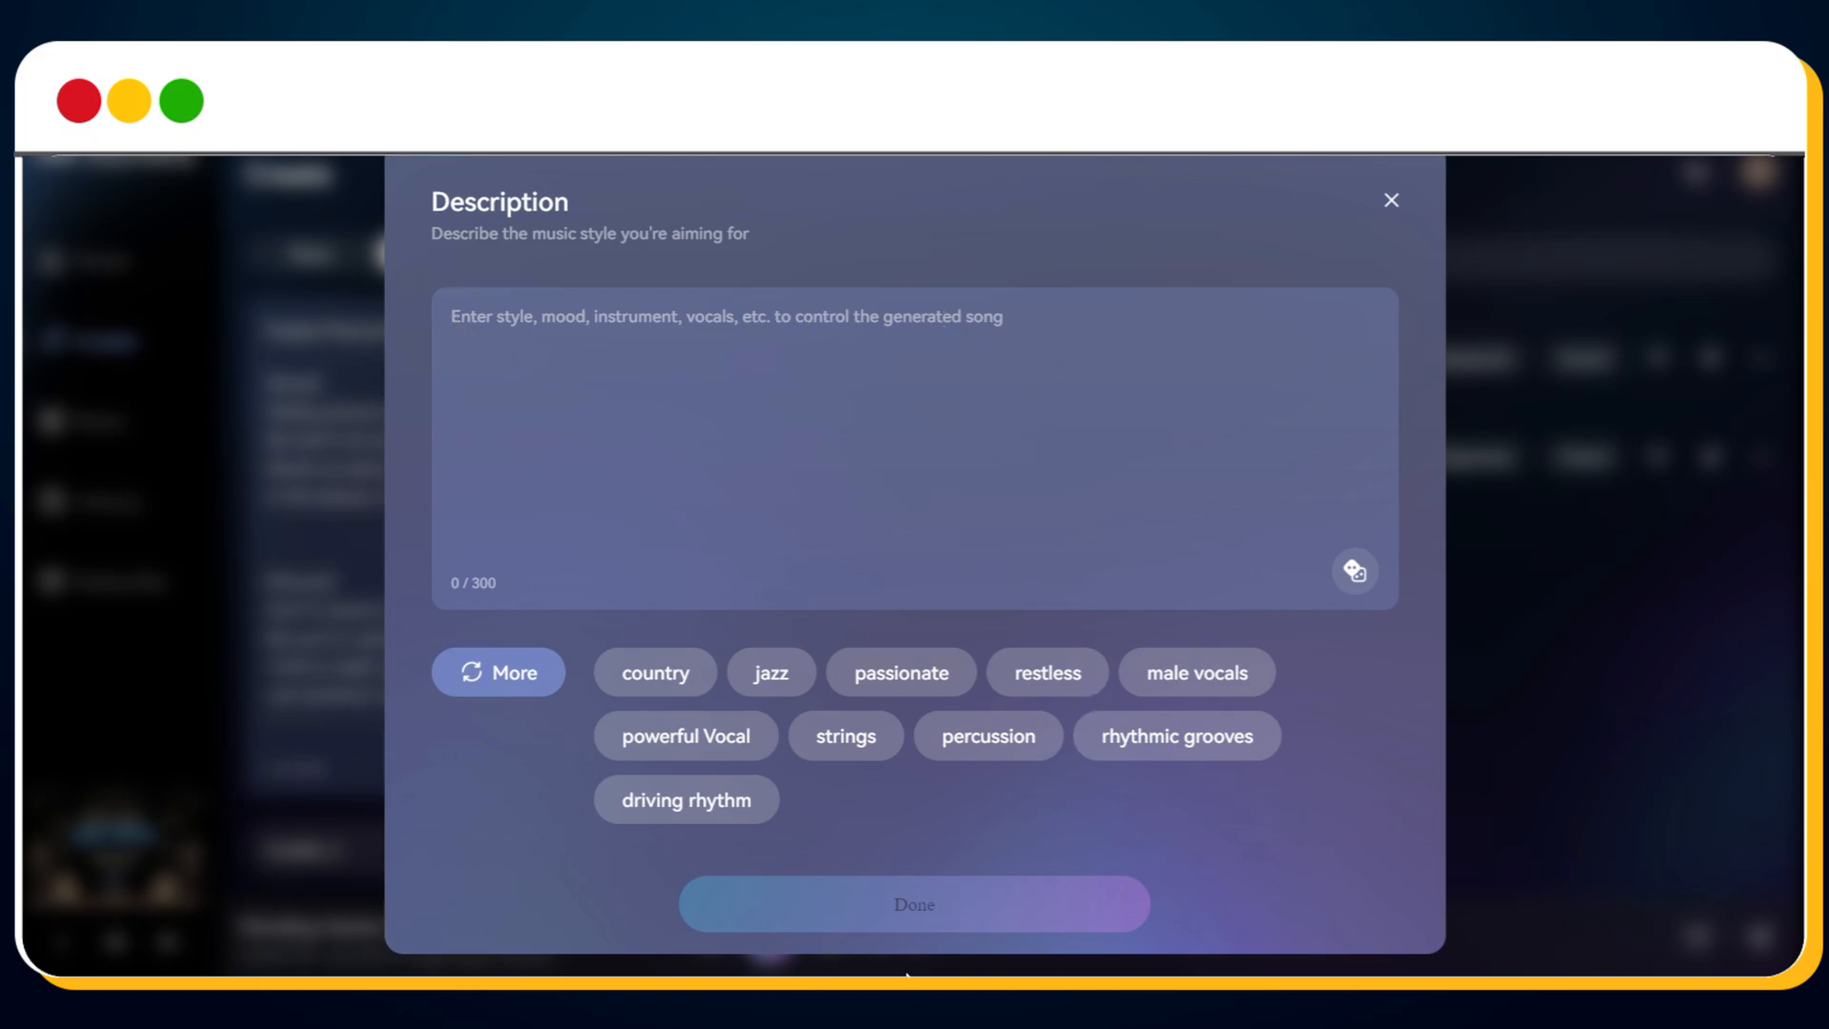
click(1391, 199)
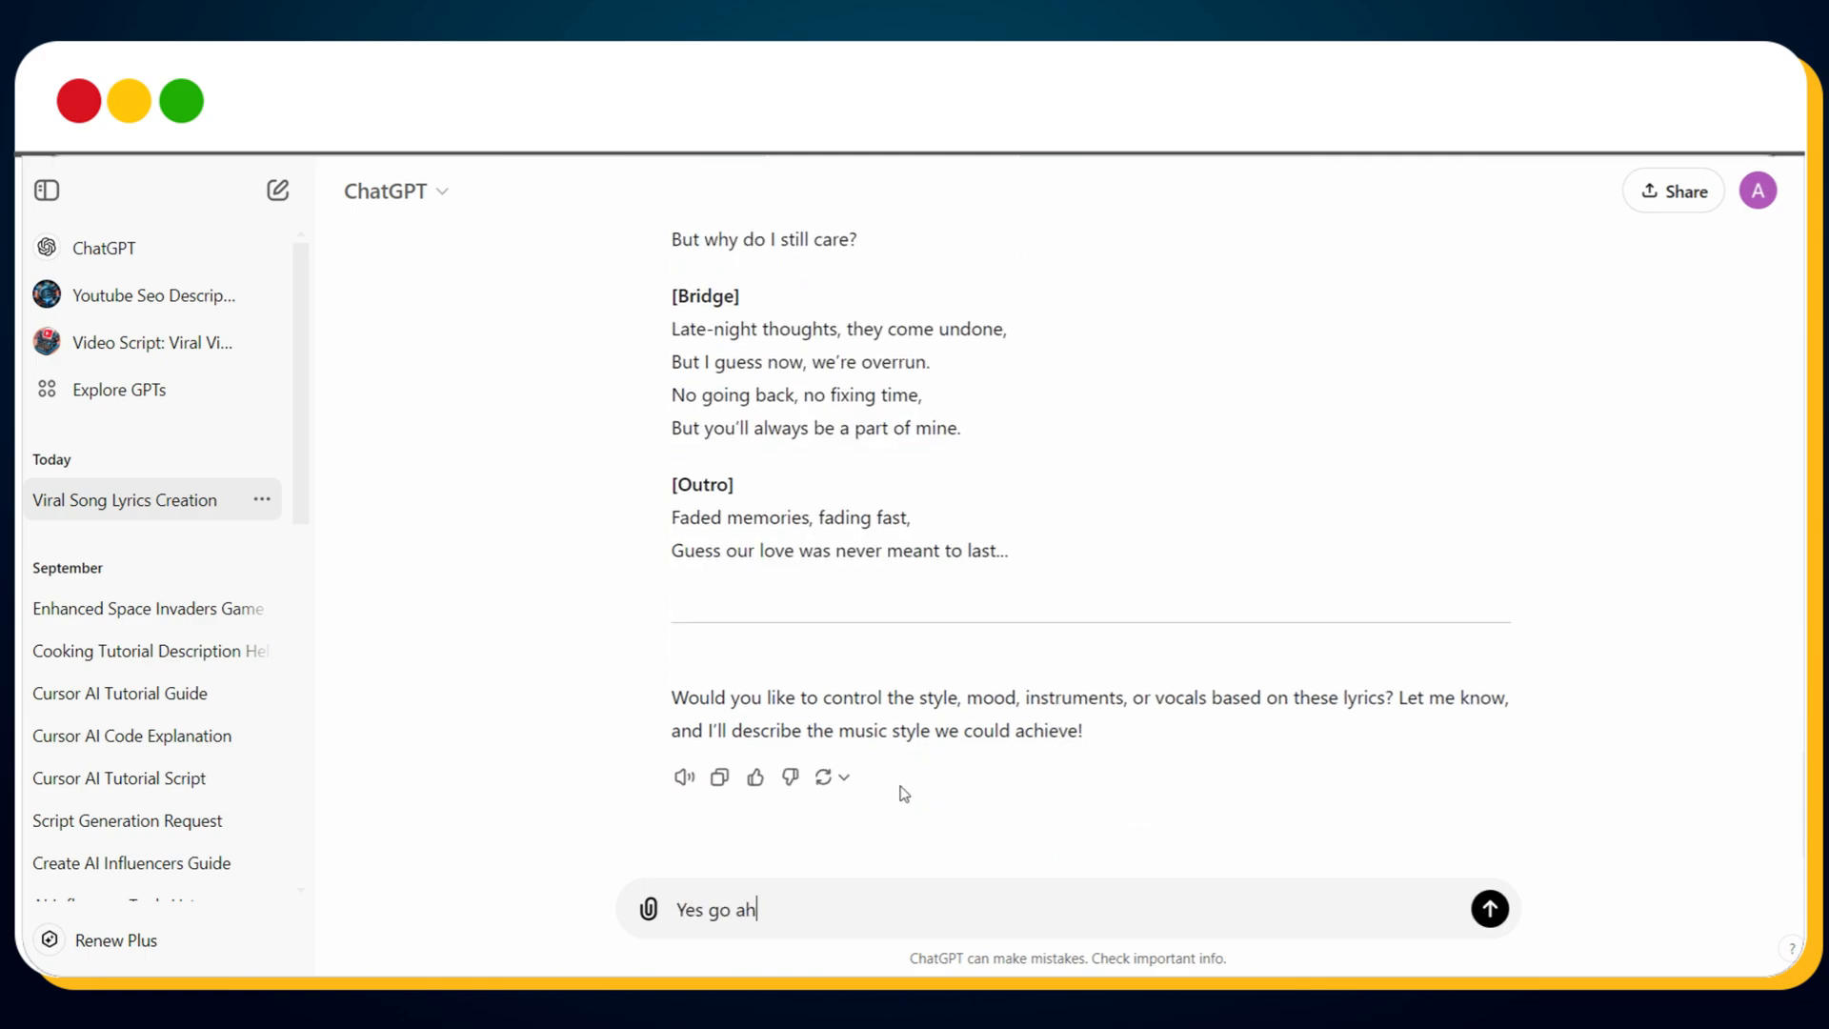
click(1488, 909)
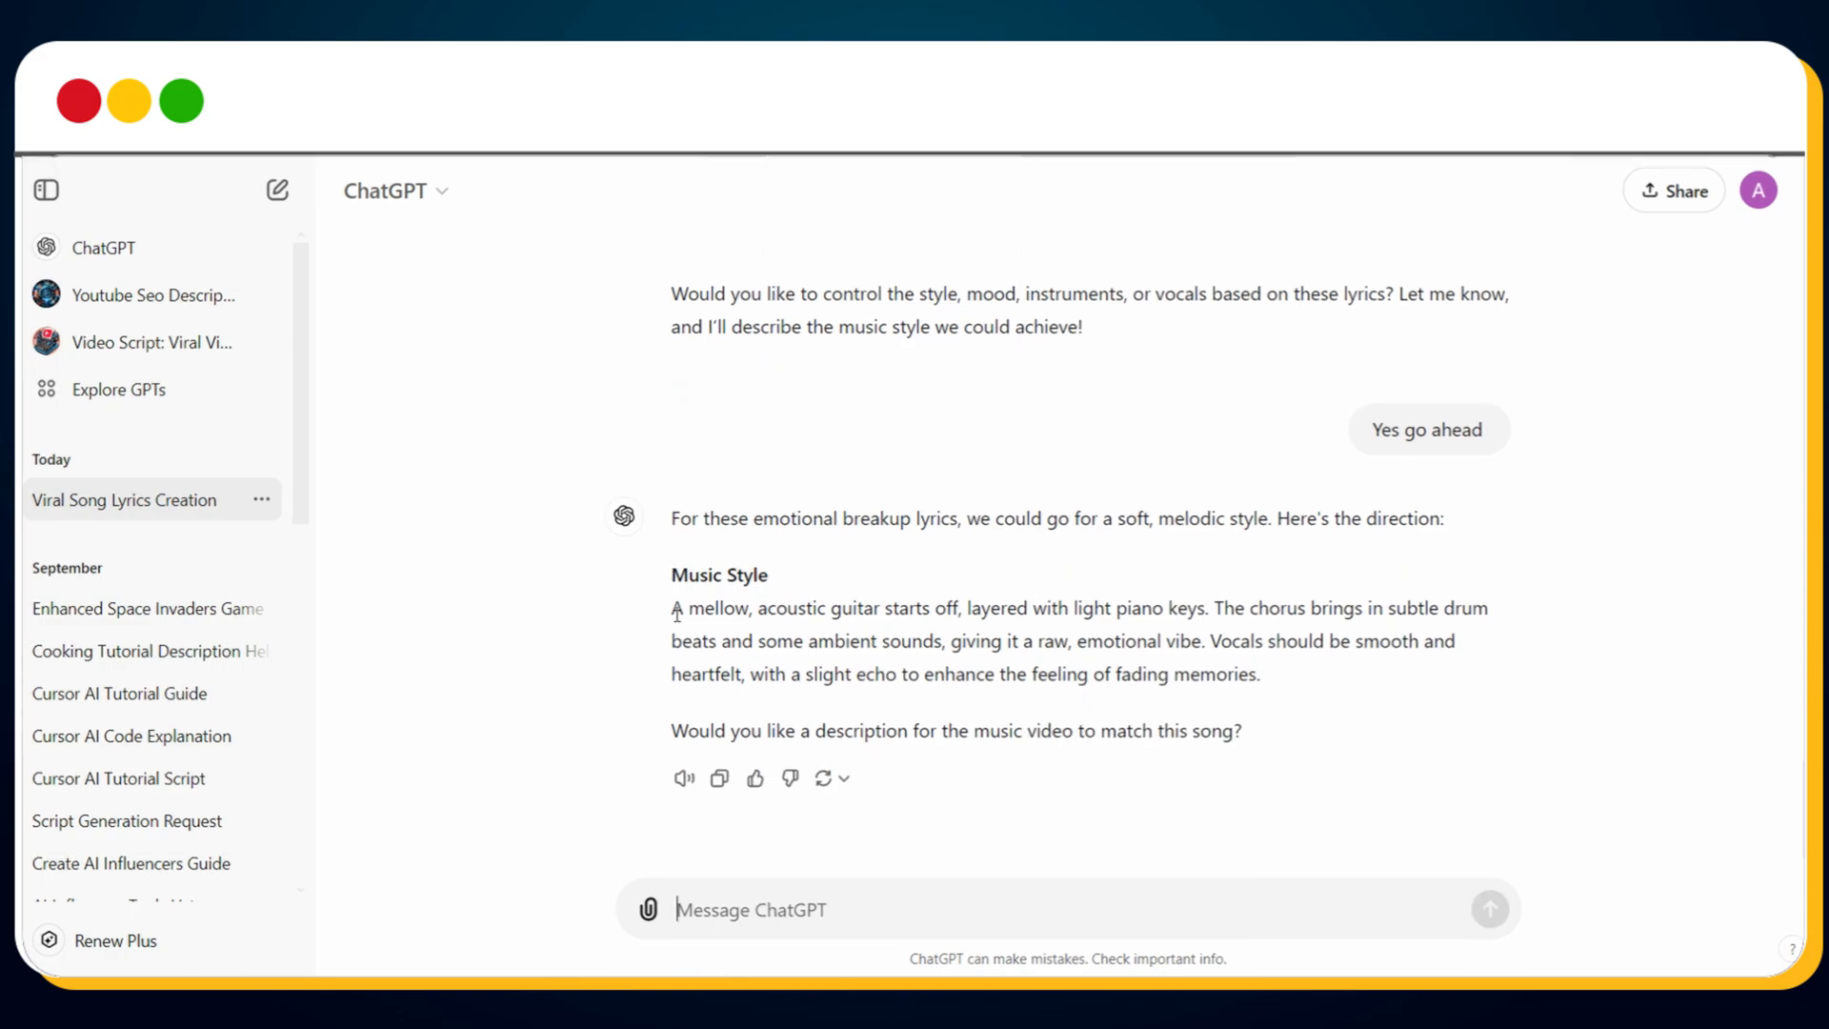
double_click(709, 608)
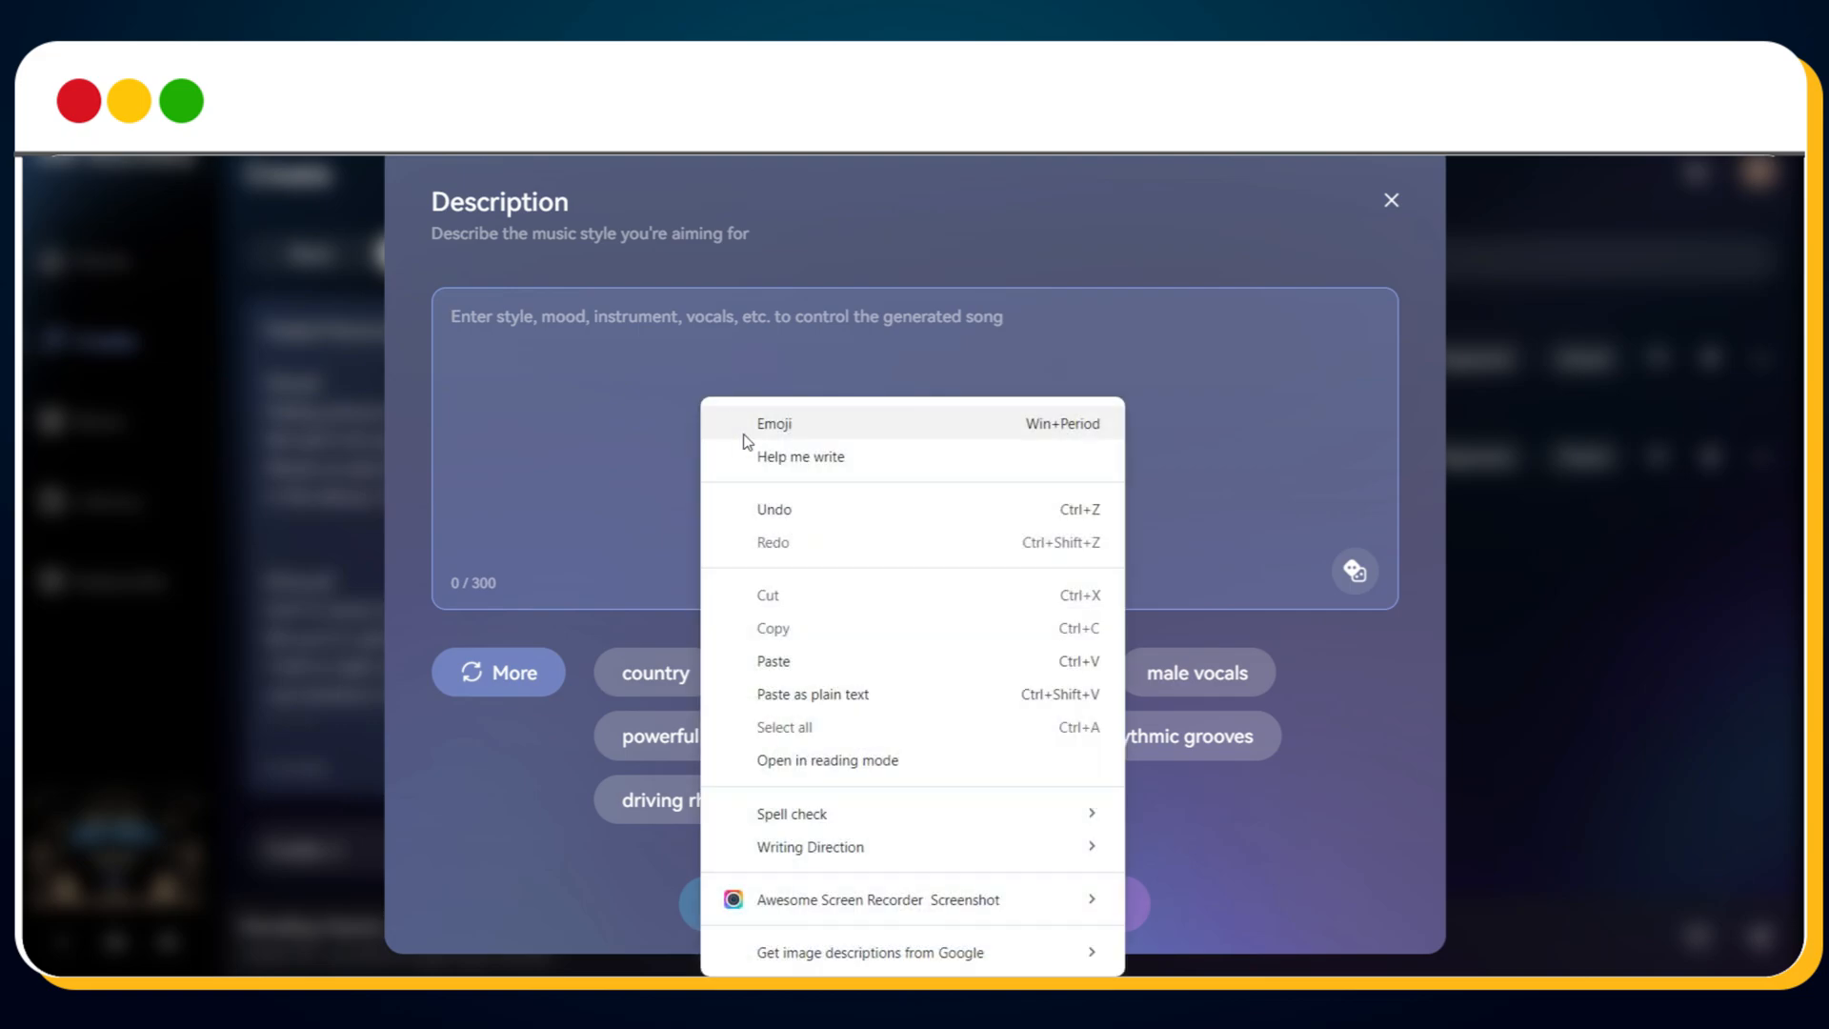
click(771, 661)
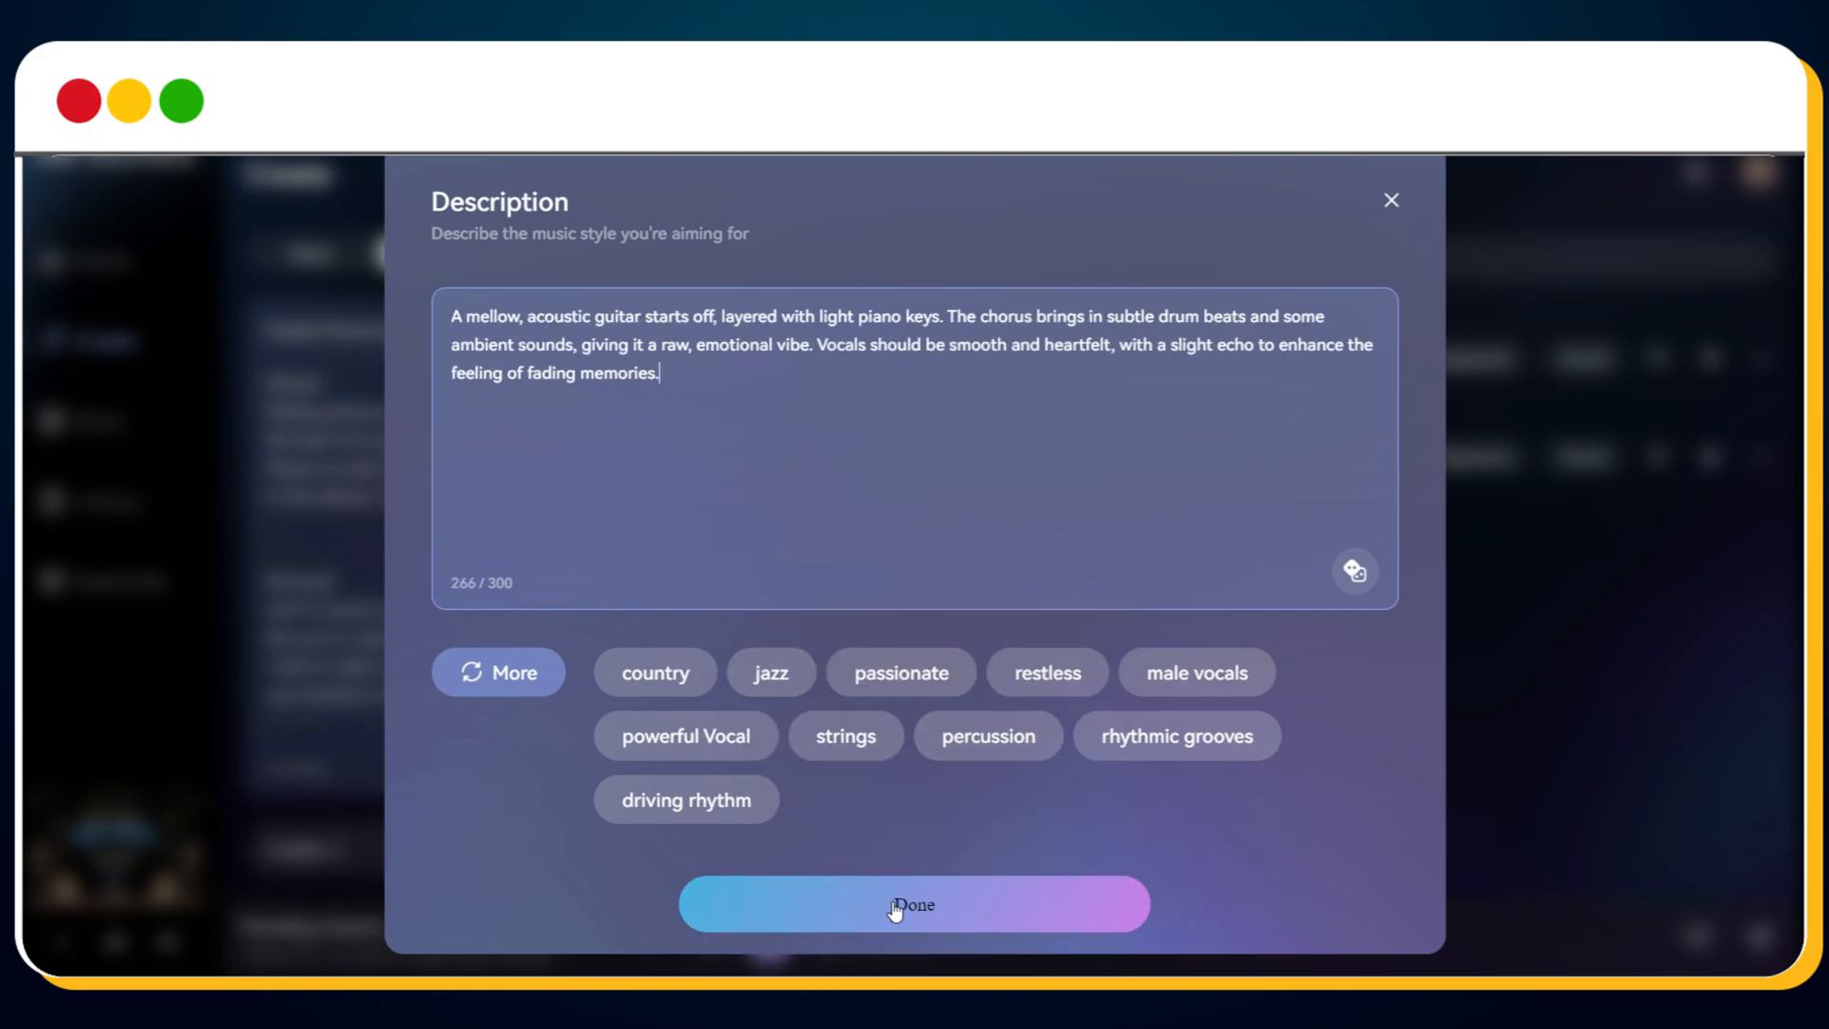
click(914, 904)
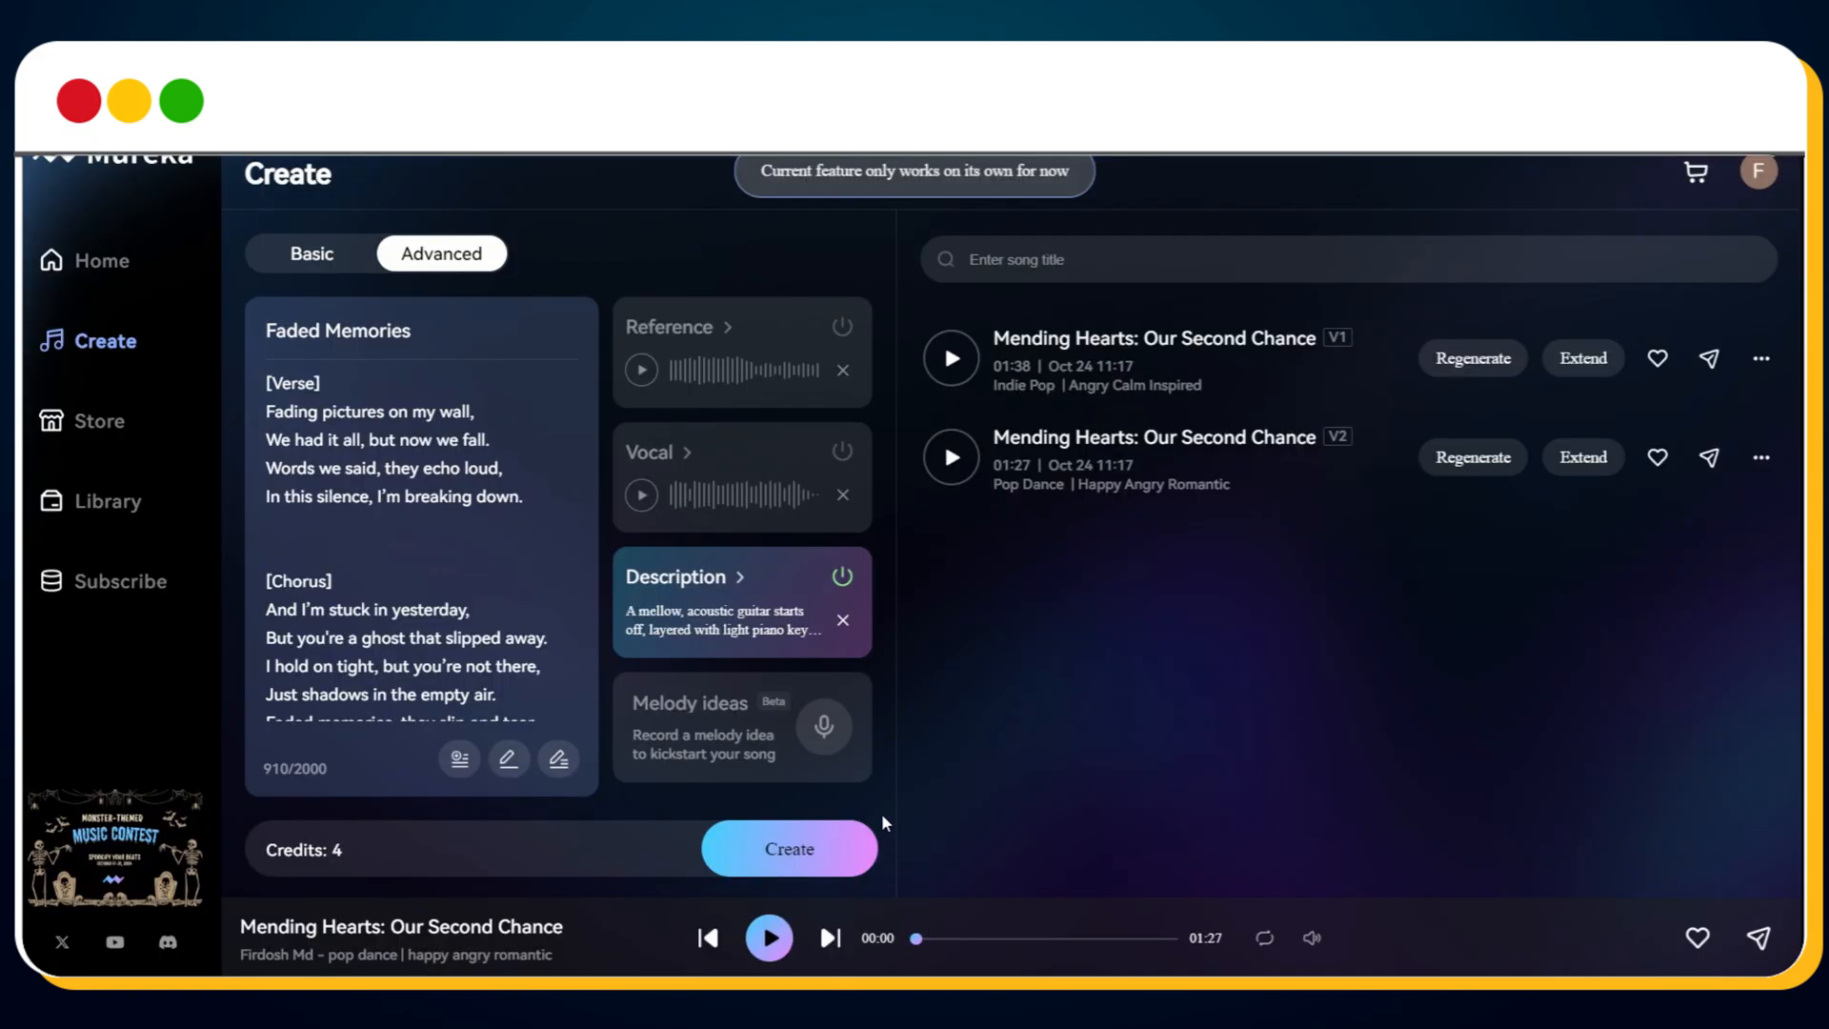
Launch generation of Faded Memories with the Create button
scroll(down, 3)
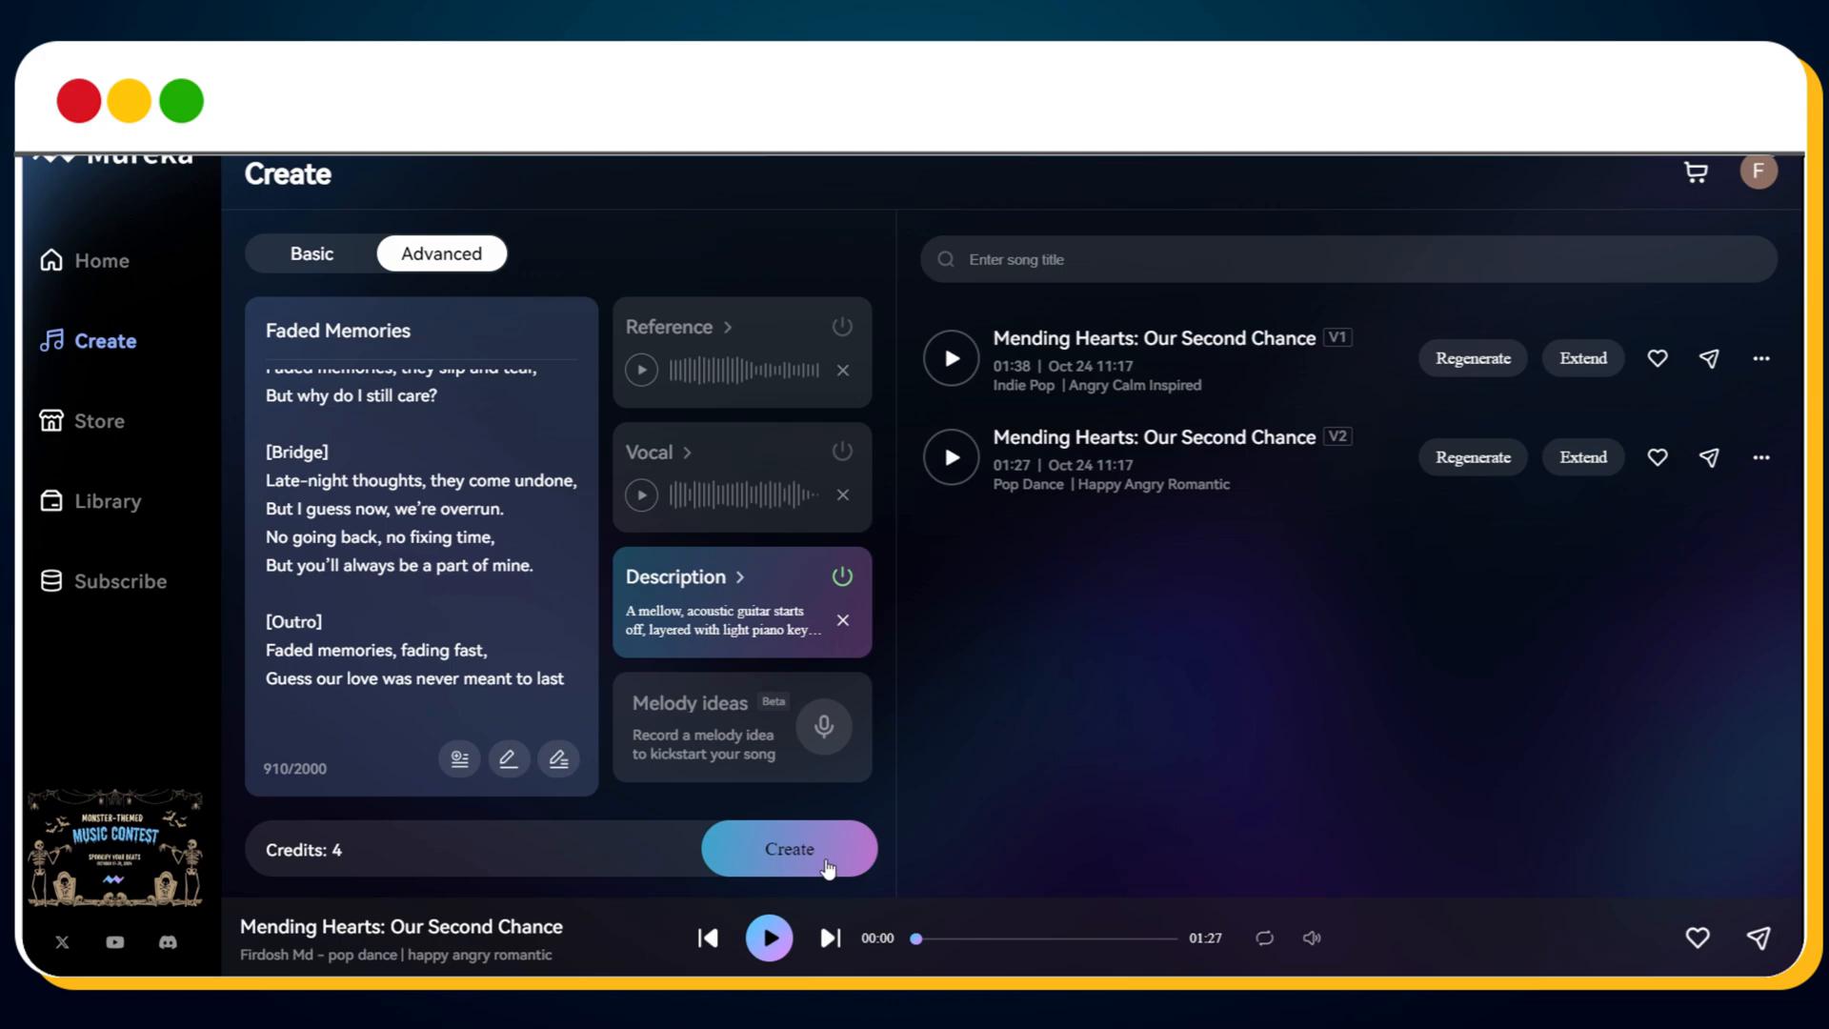
click(790, 848)
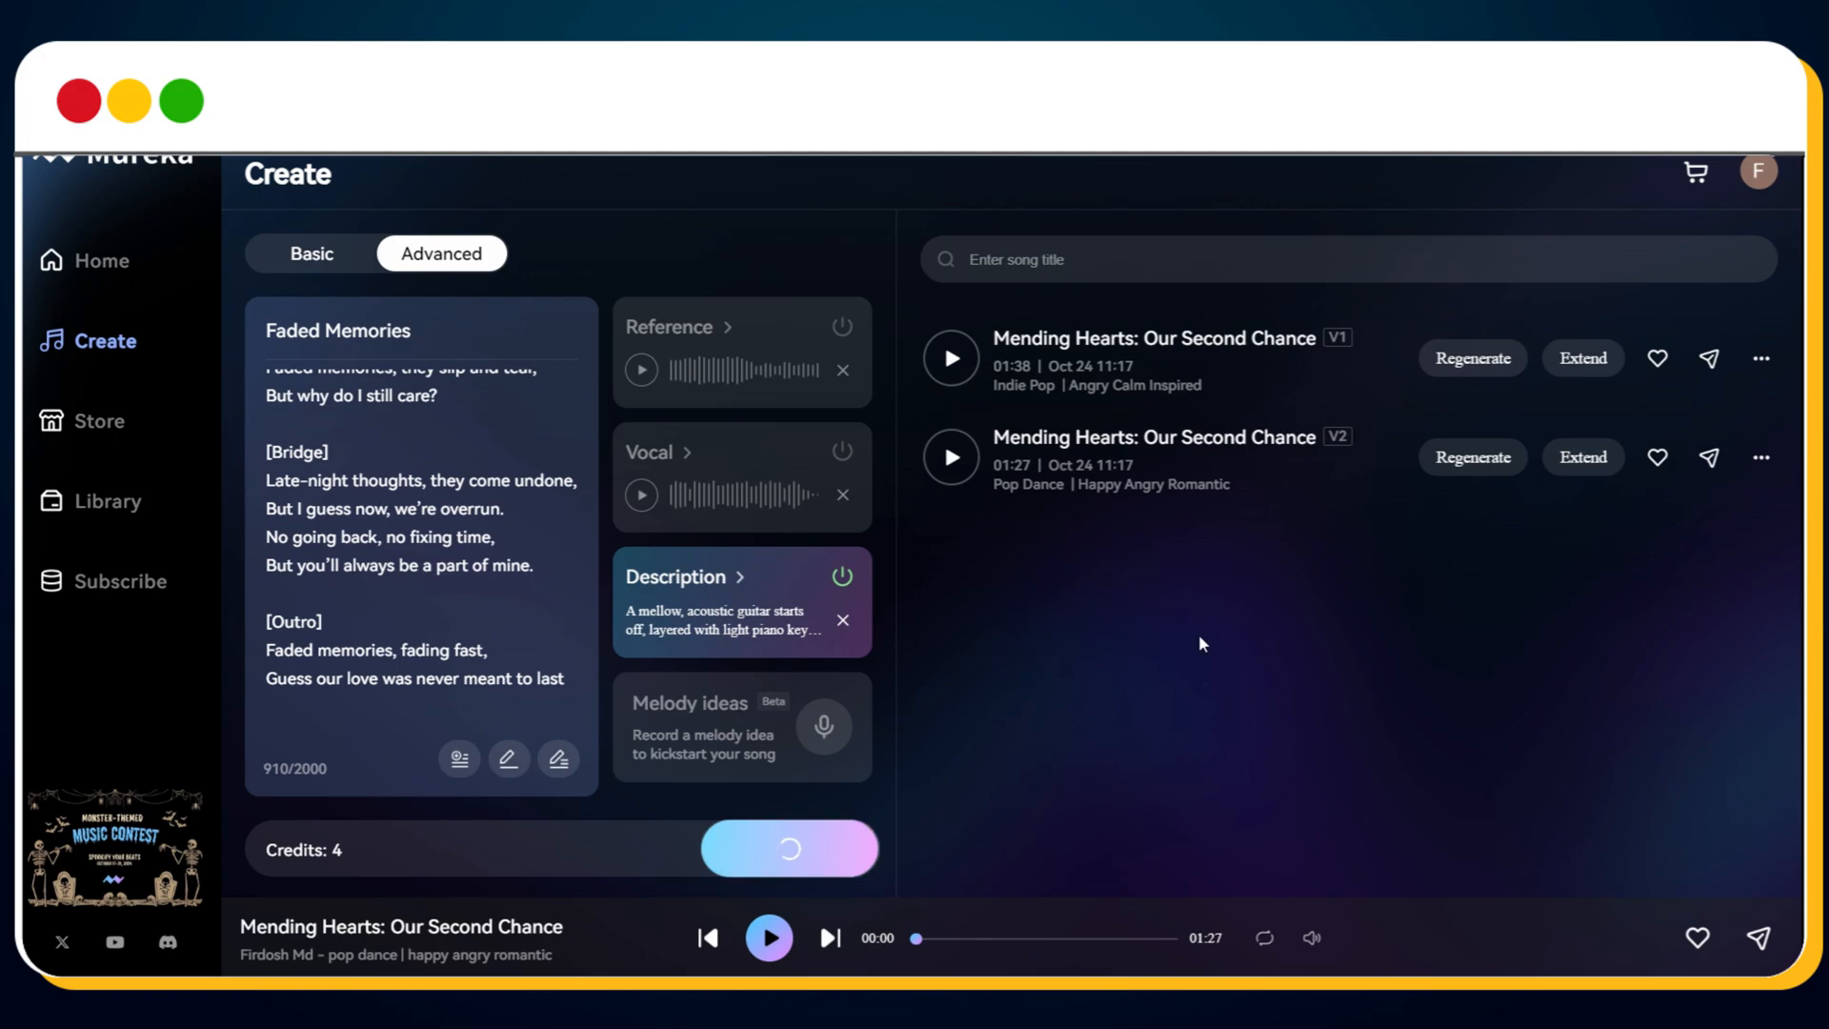
click(790, 848)
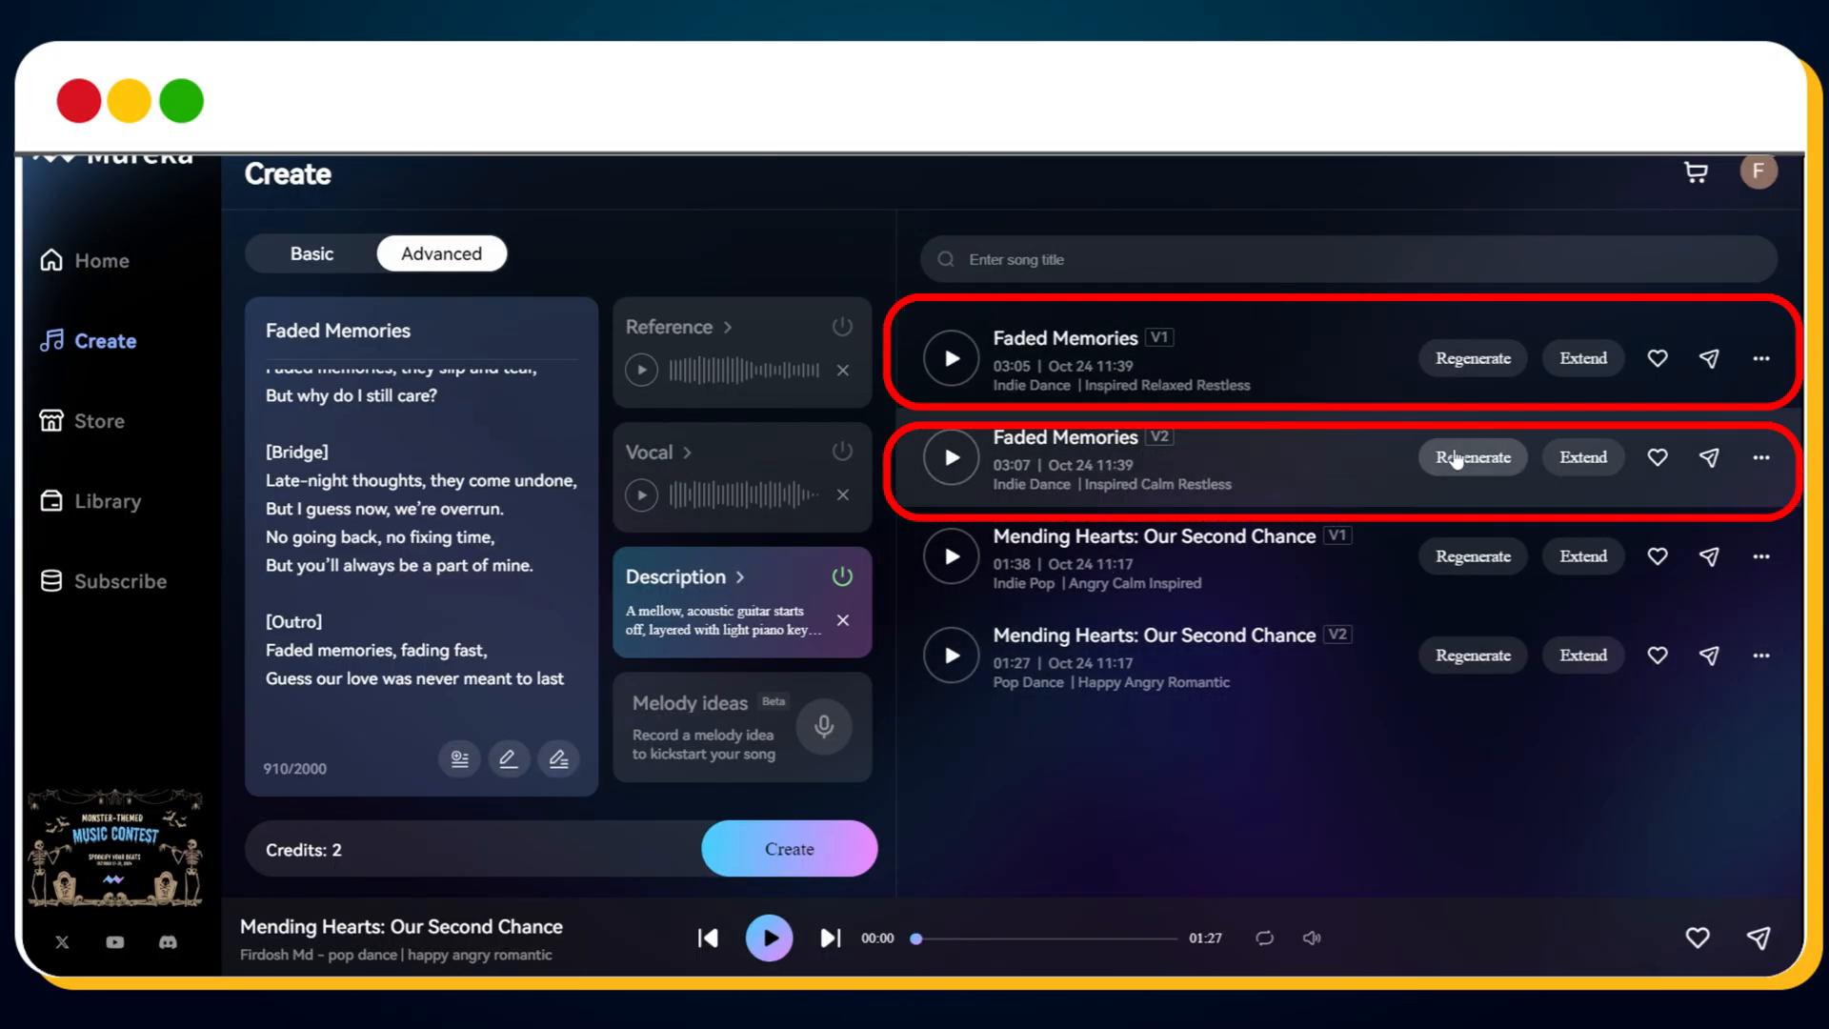
Play Faded Memories V1, then switch to V2, leaving V2 playing at about 19 seconds
click(950, 359)
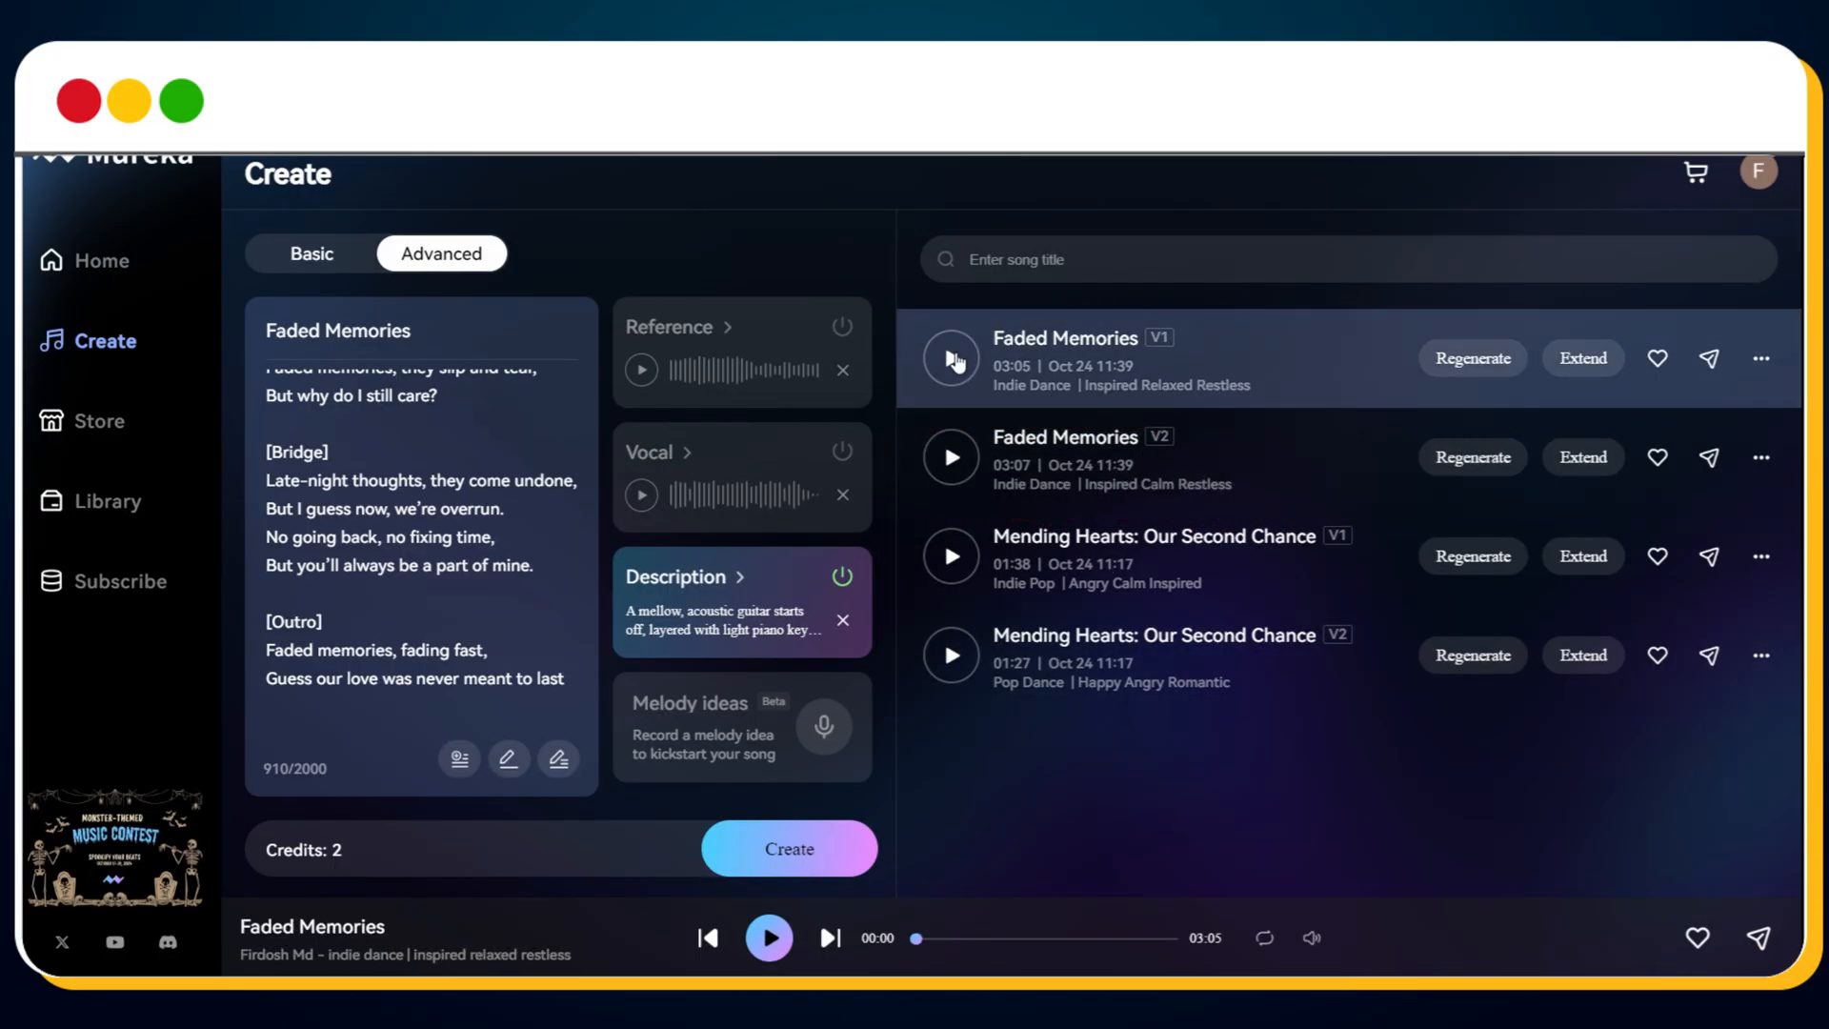
click(950, 359)
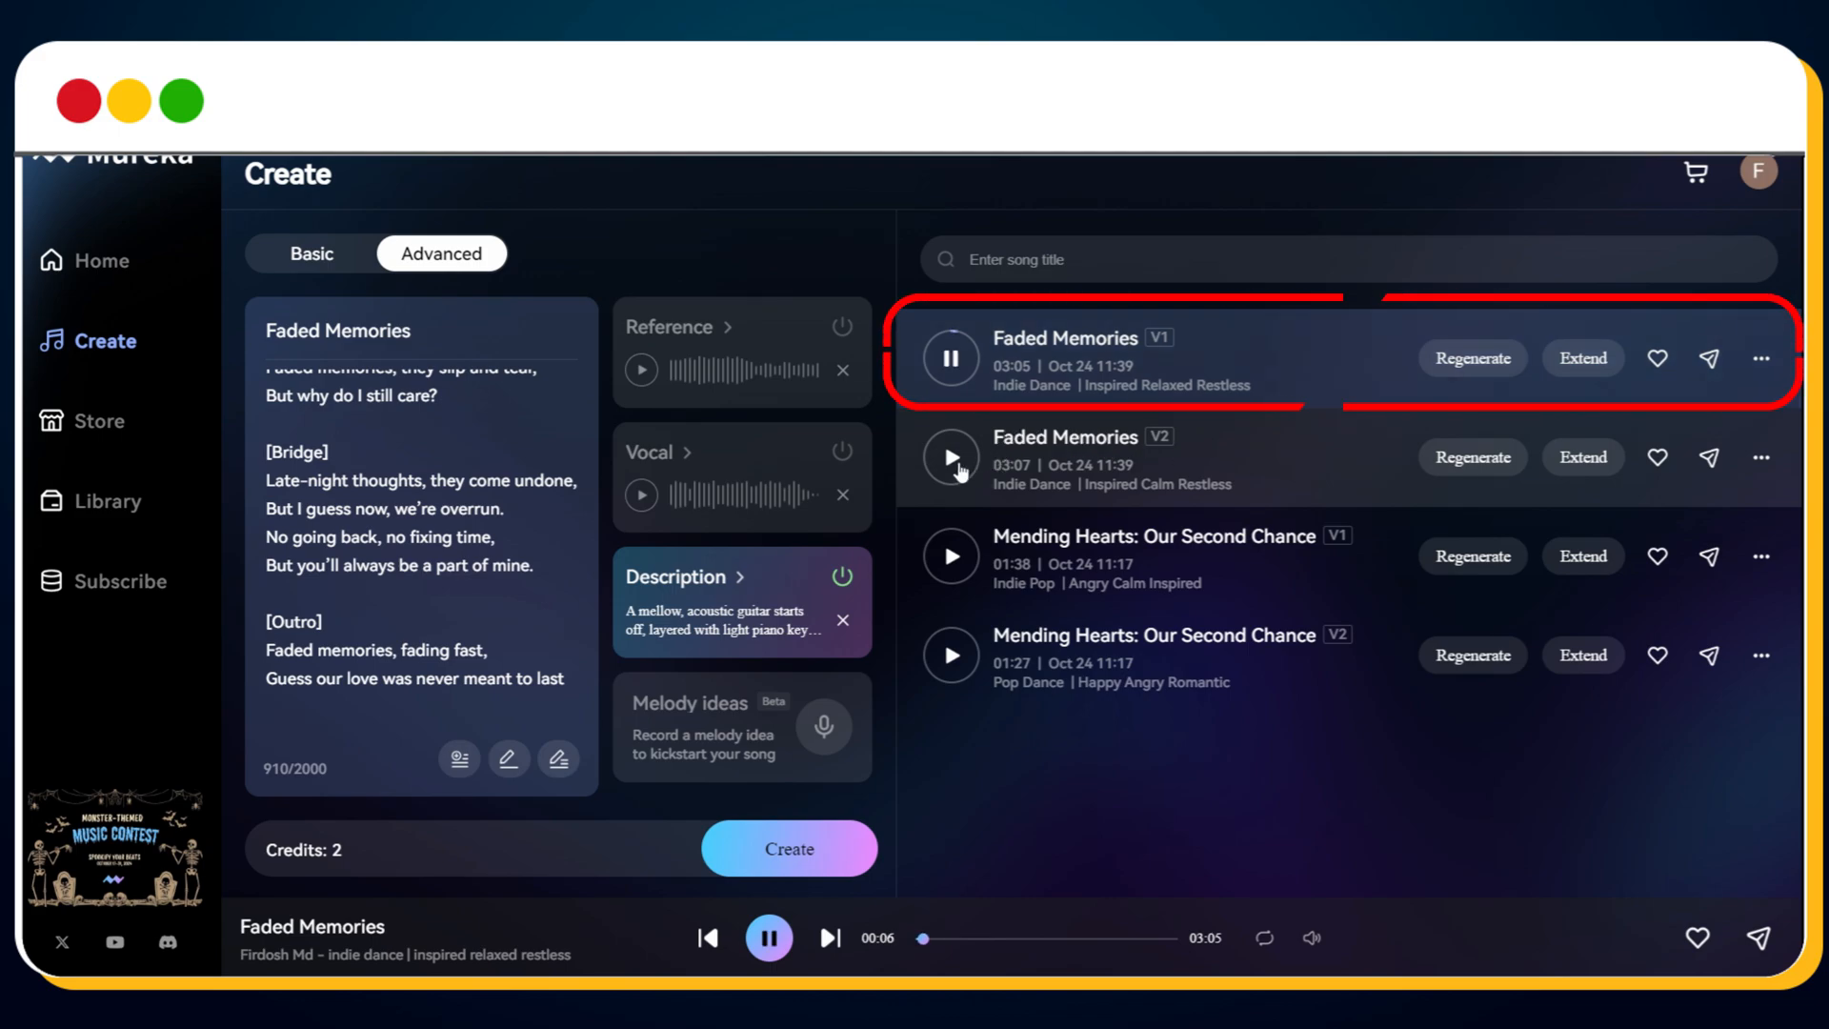
mouse_move(1280, 506)
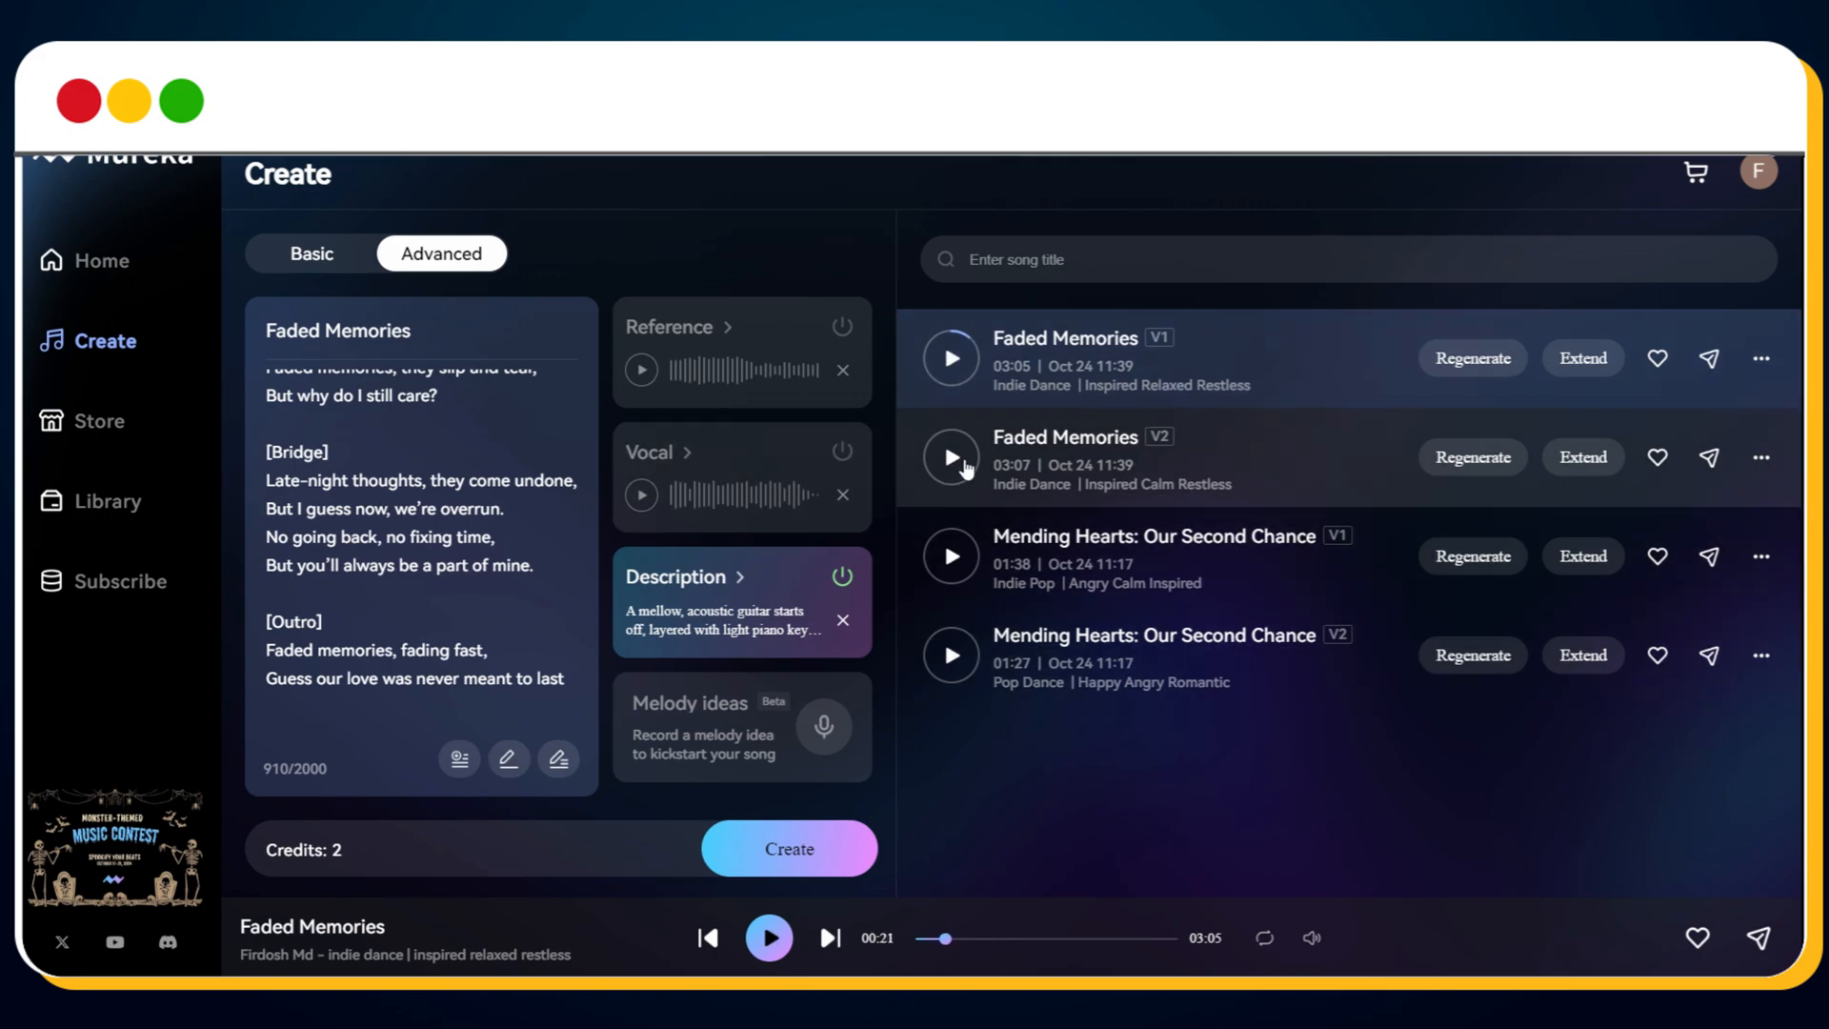
click(951, 457)
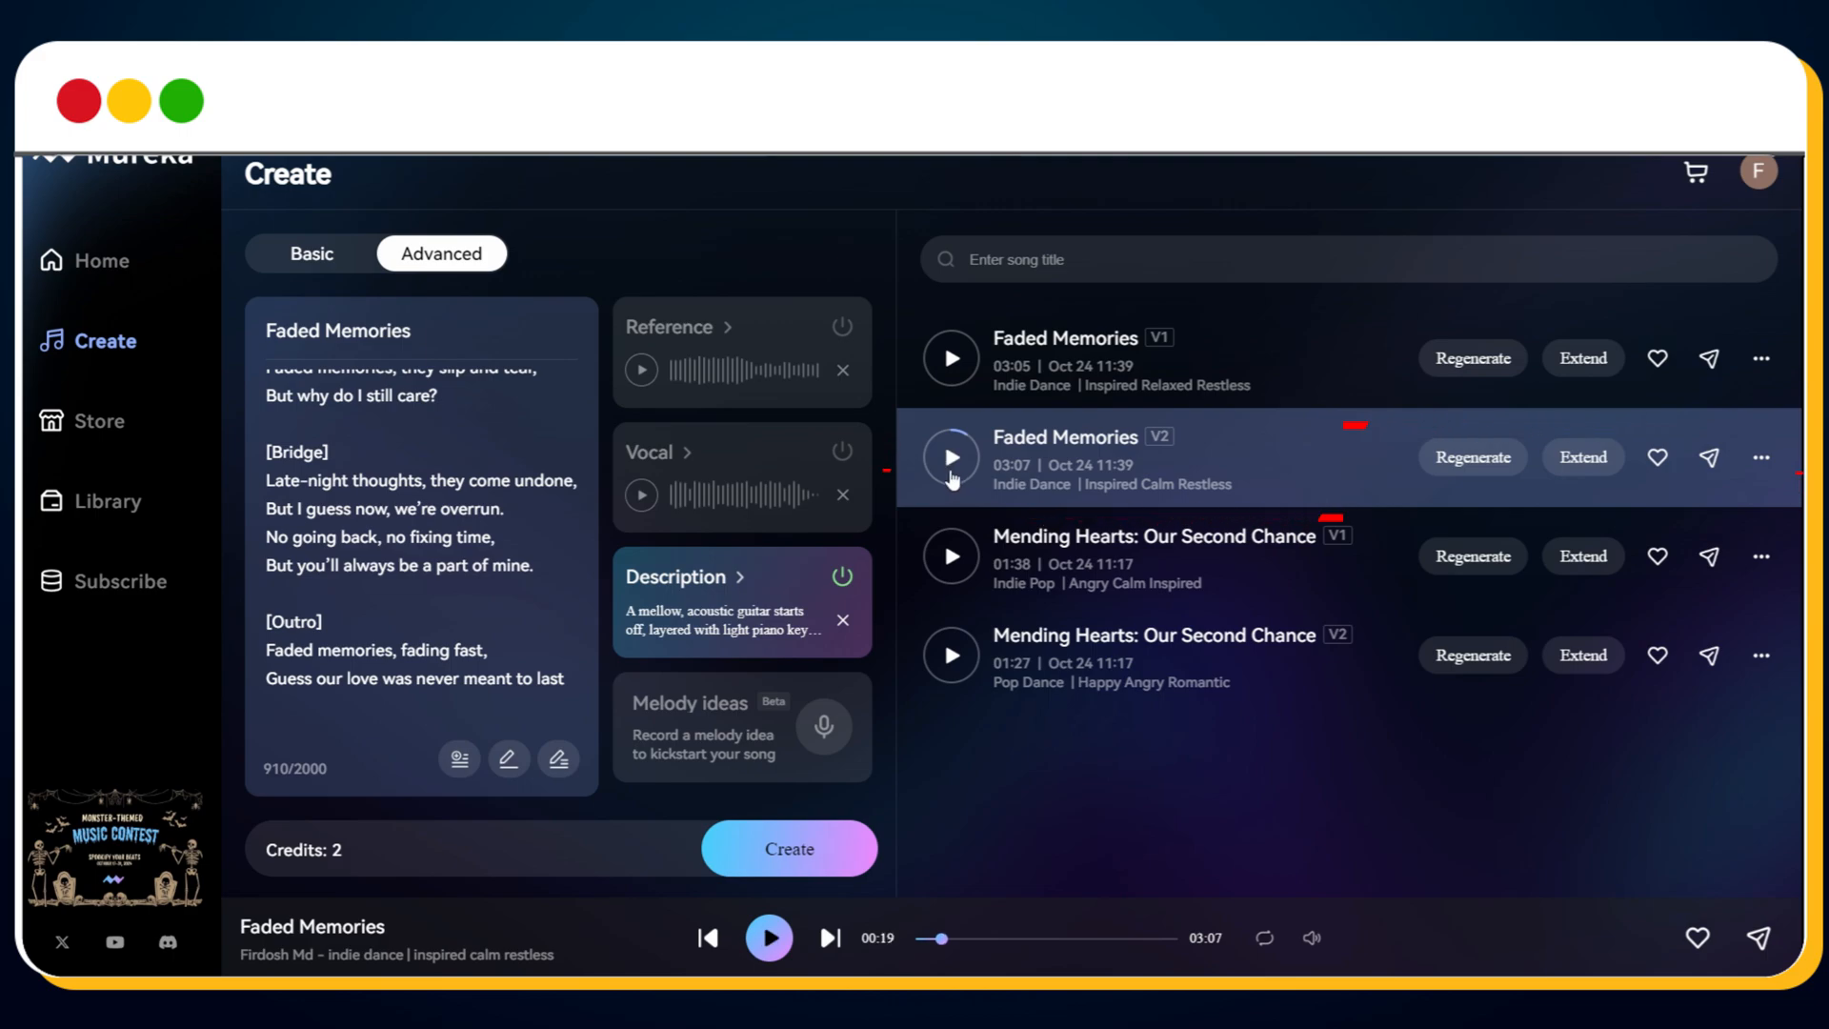
mouse_move(1275, 469)
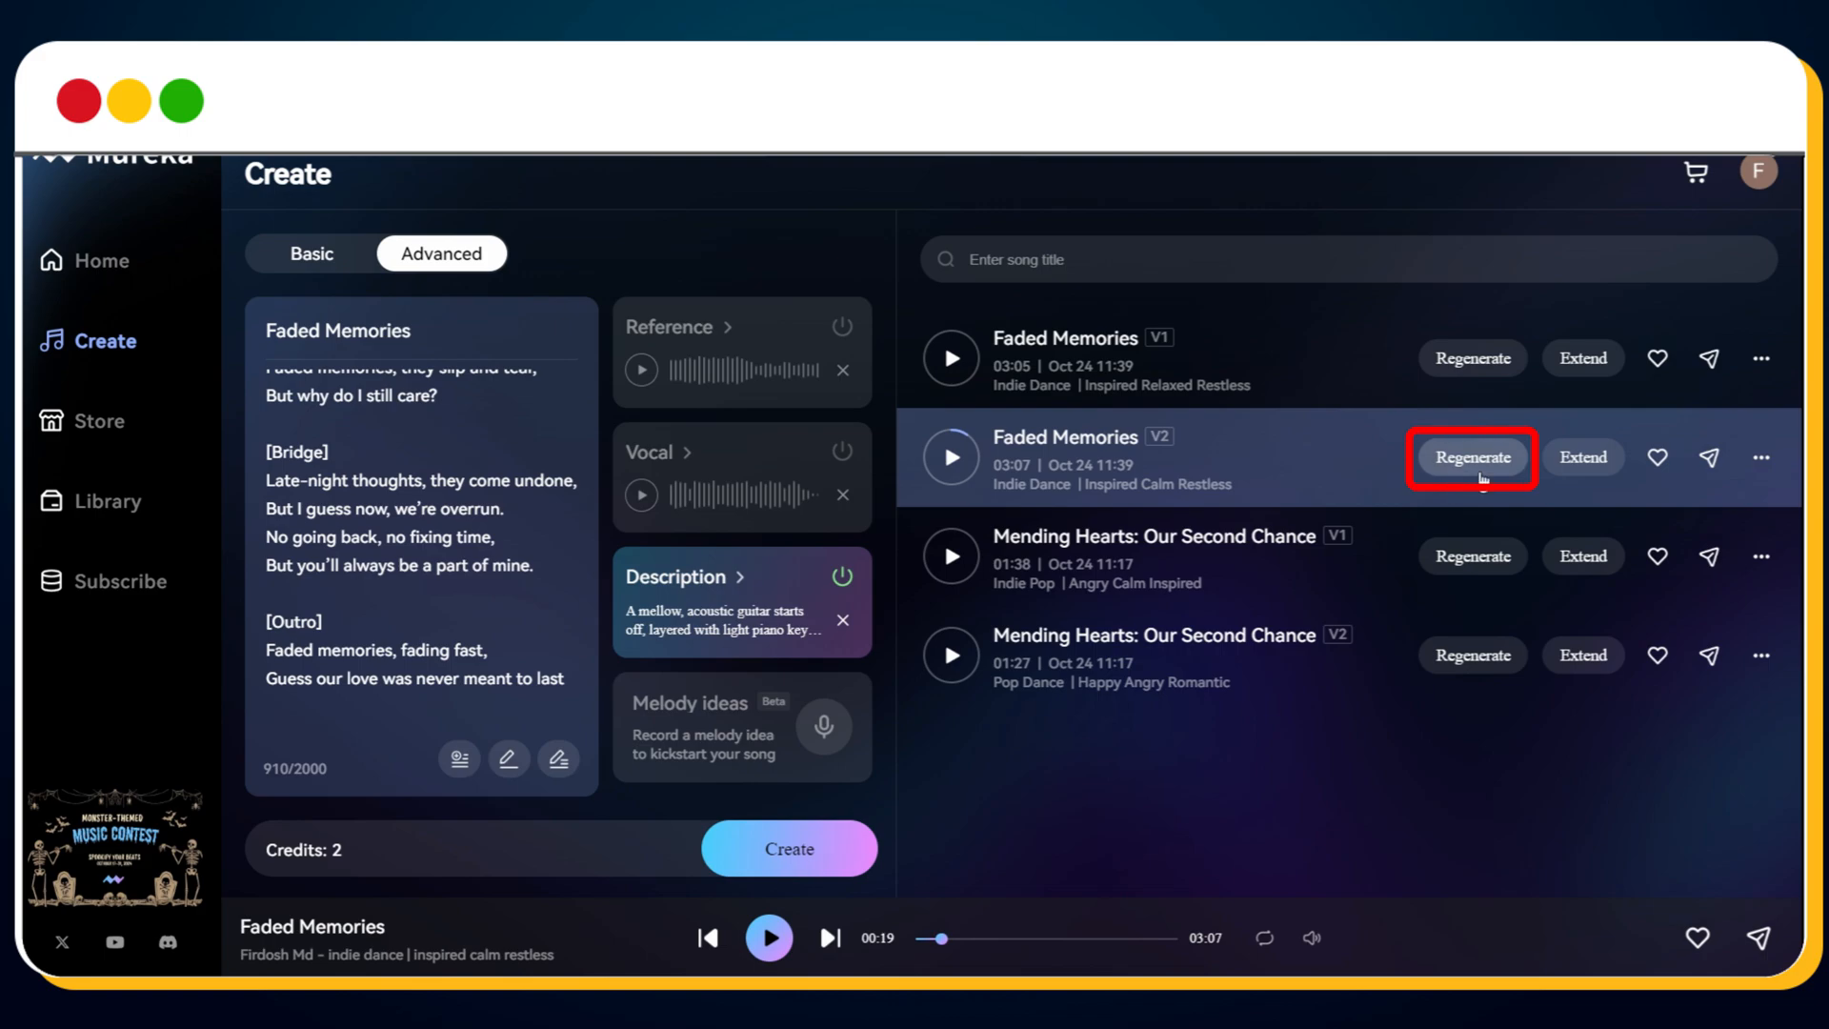
mouse_move(1472, 458)
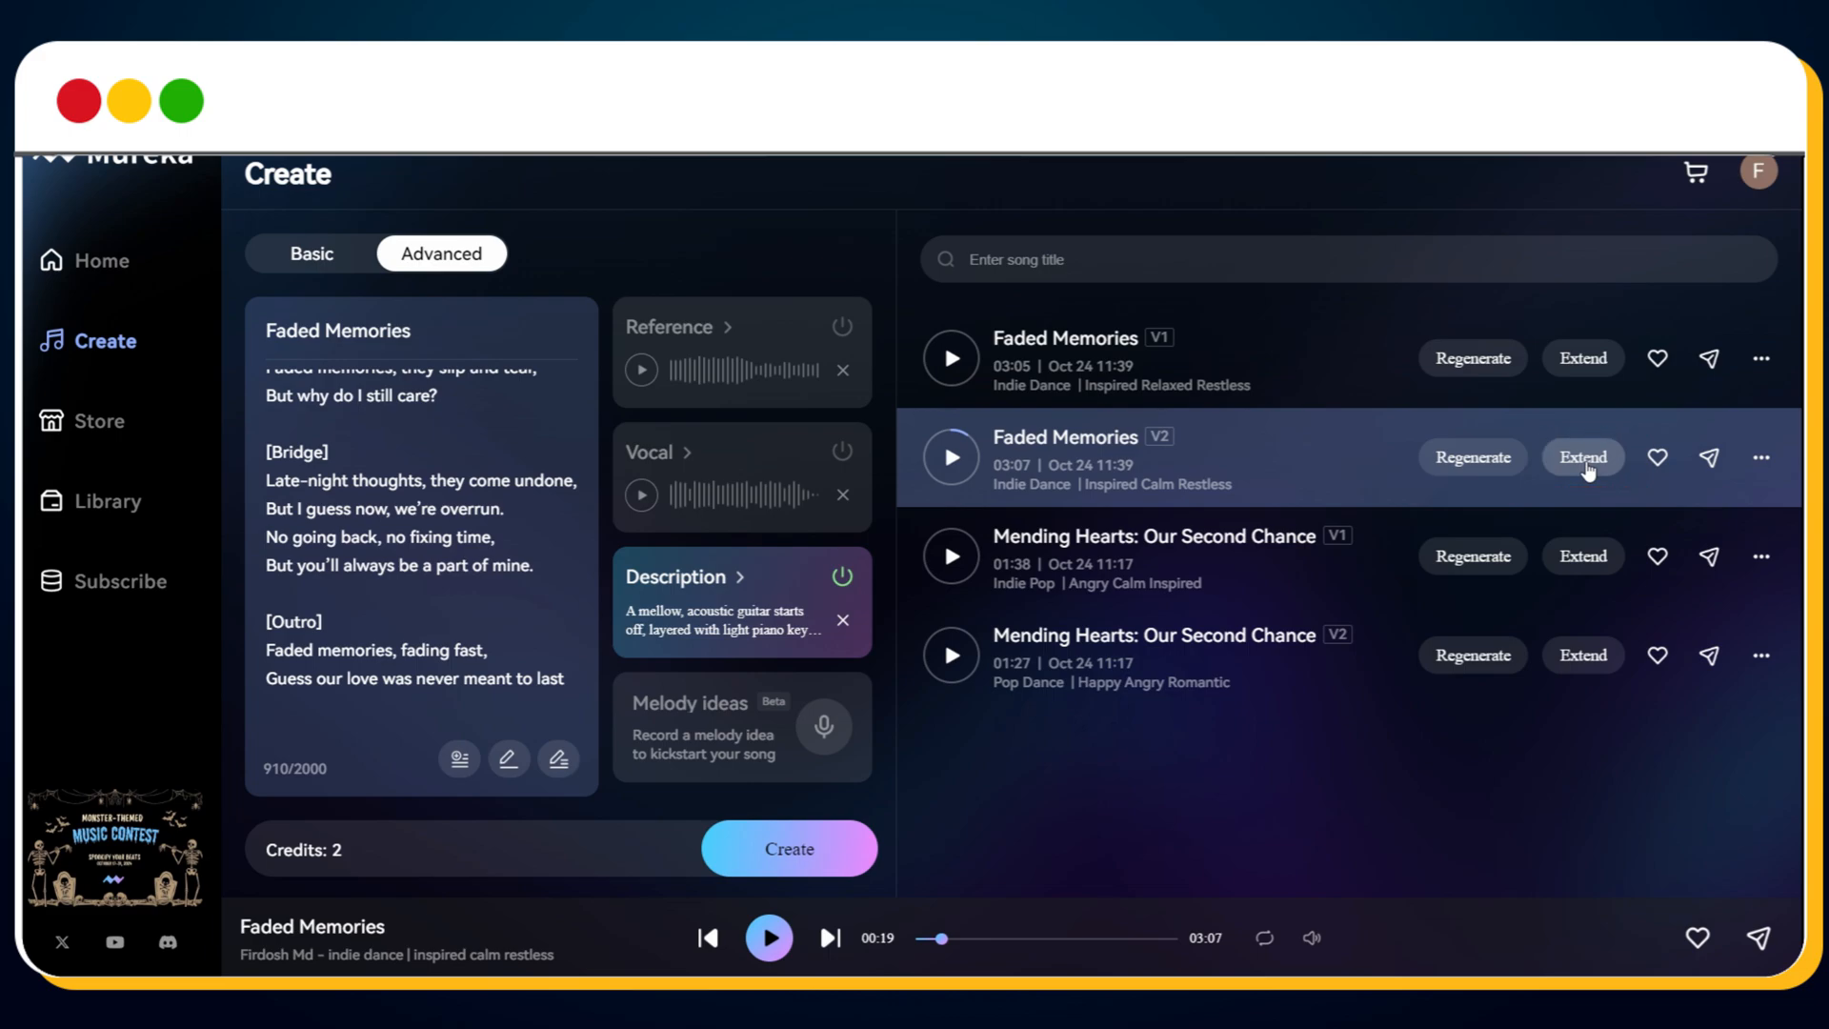
mouse_move(1656, 456)
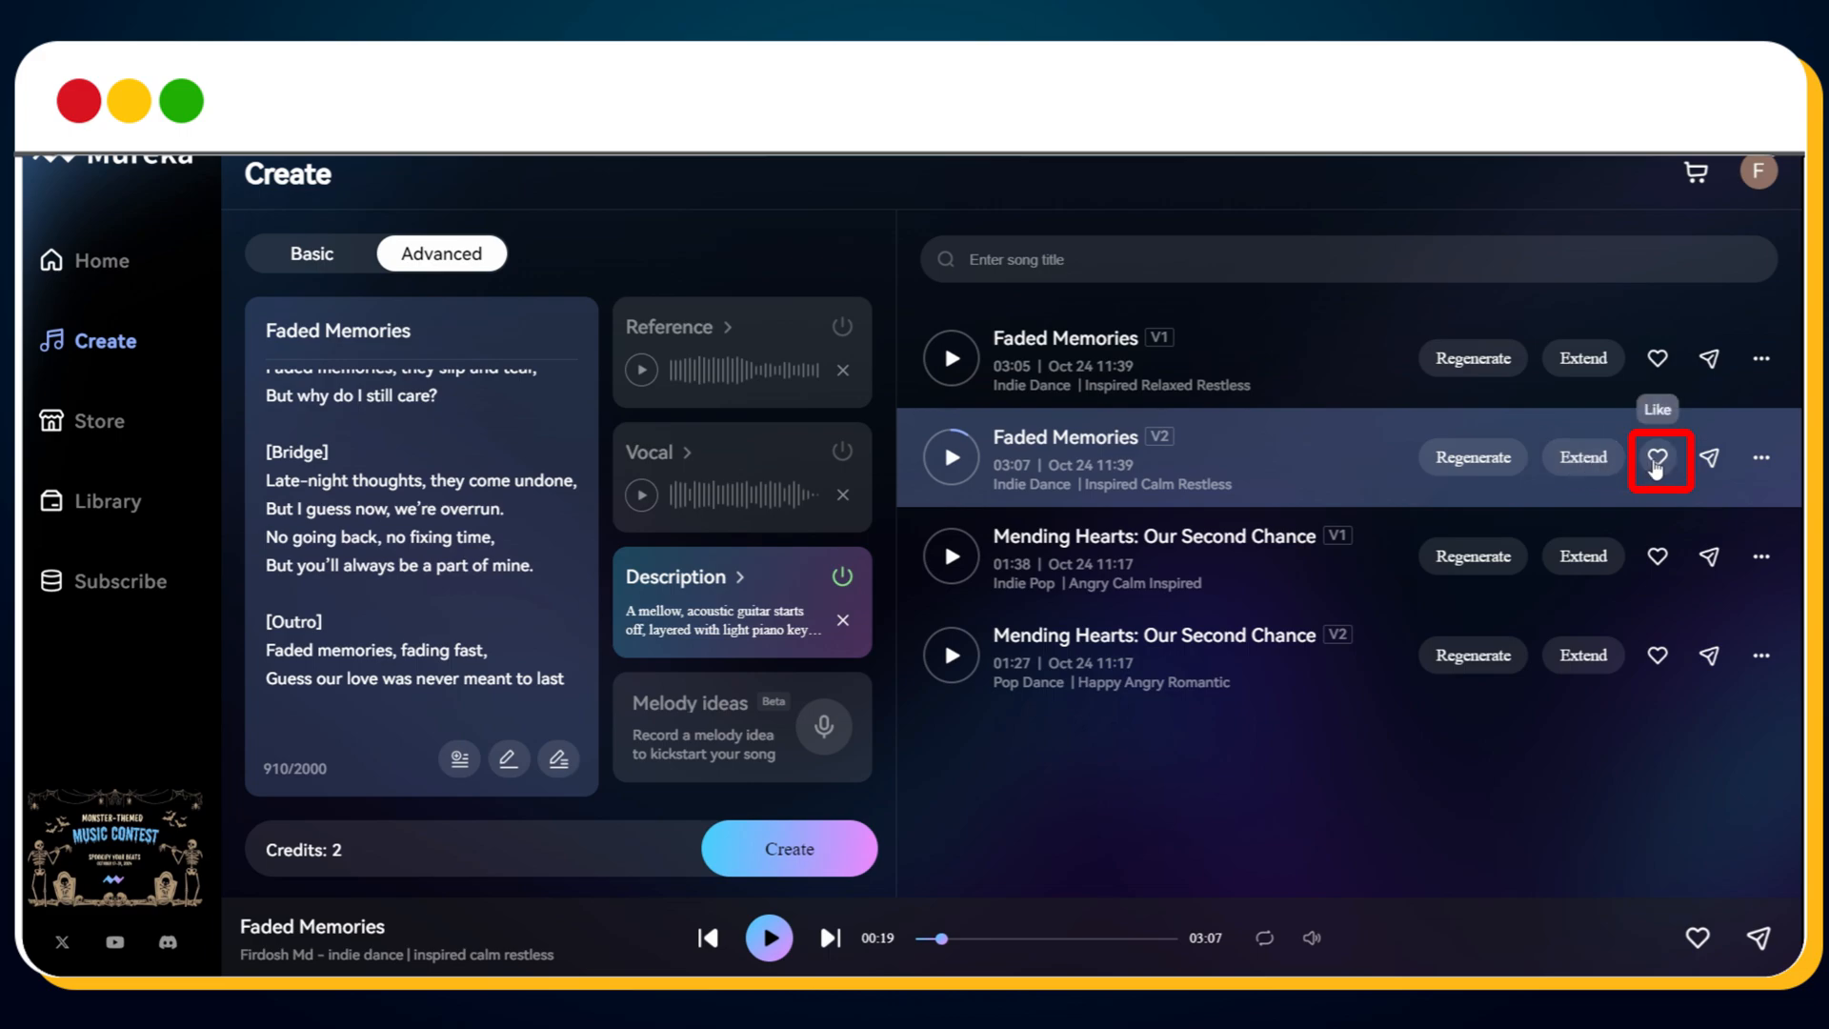
Like Faded Memories V2 with its heart icon
click(1657, 457)
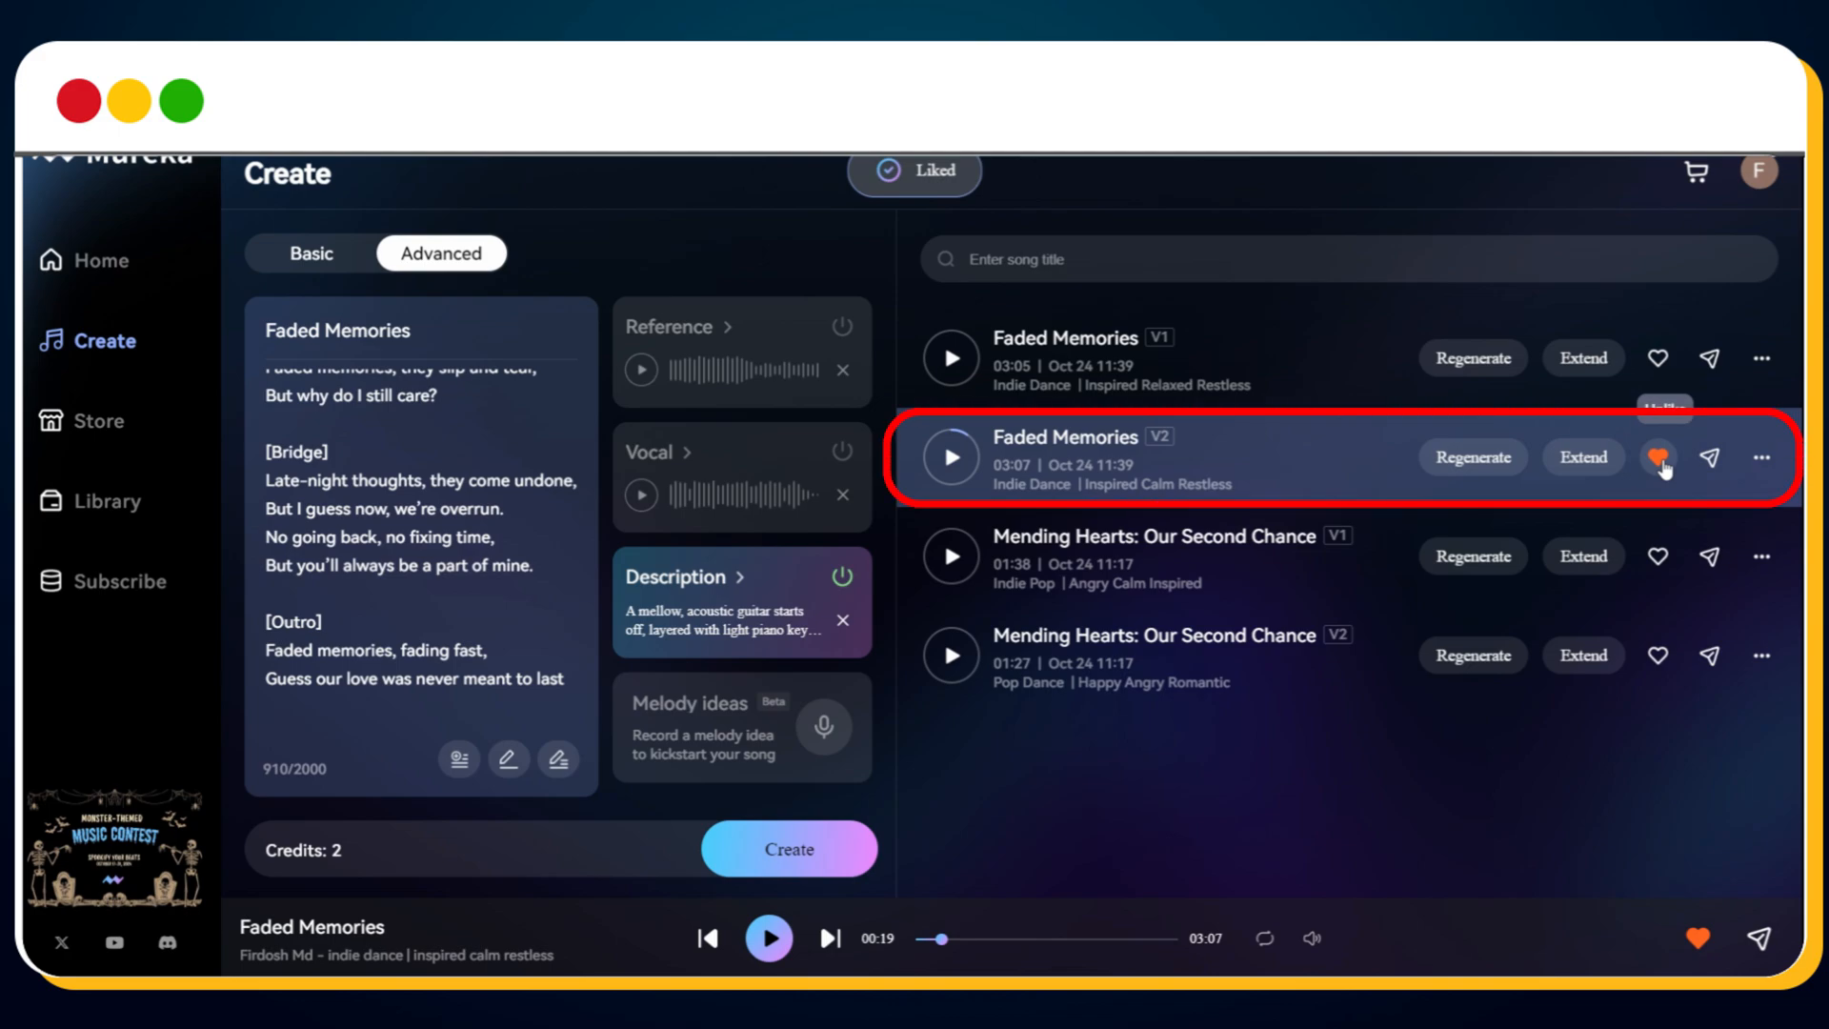
mouse_move(1711, 457)
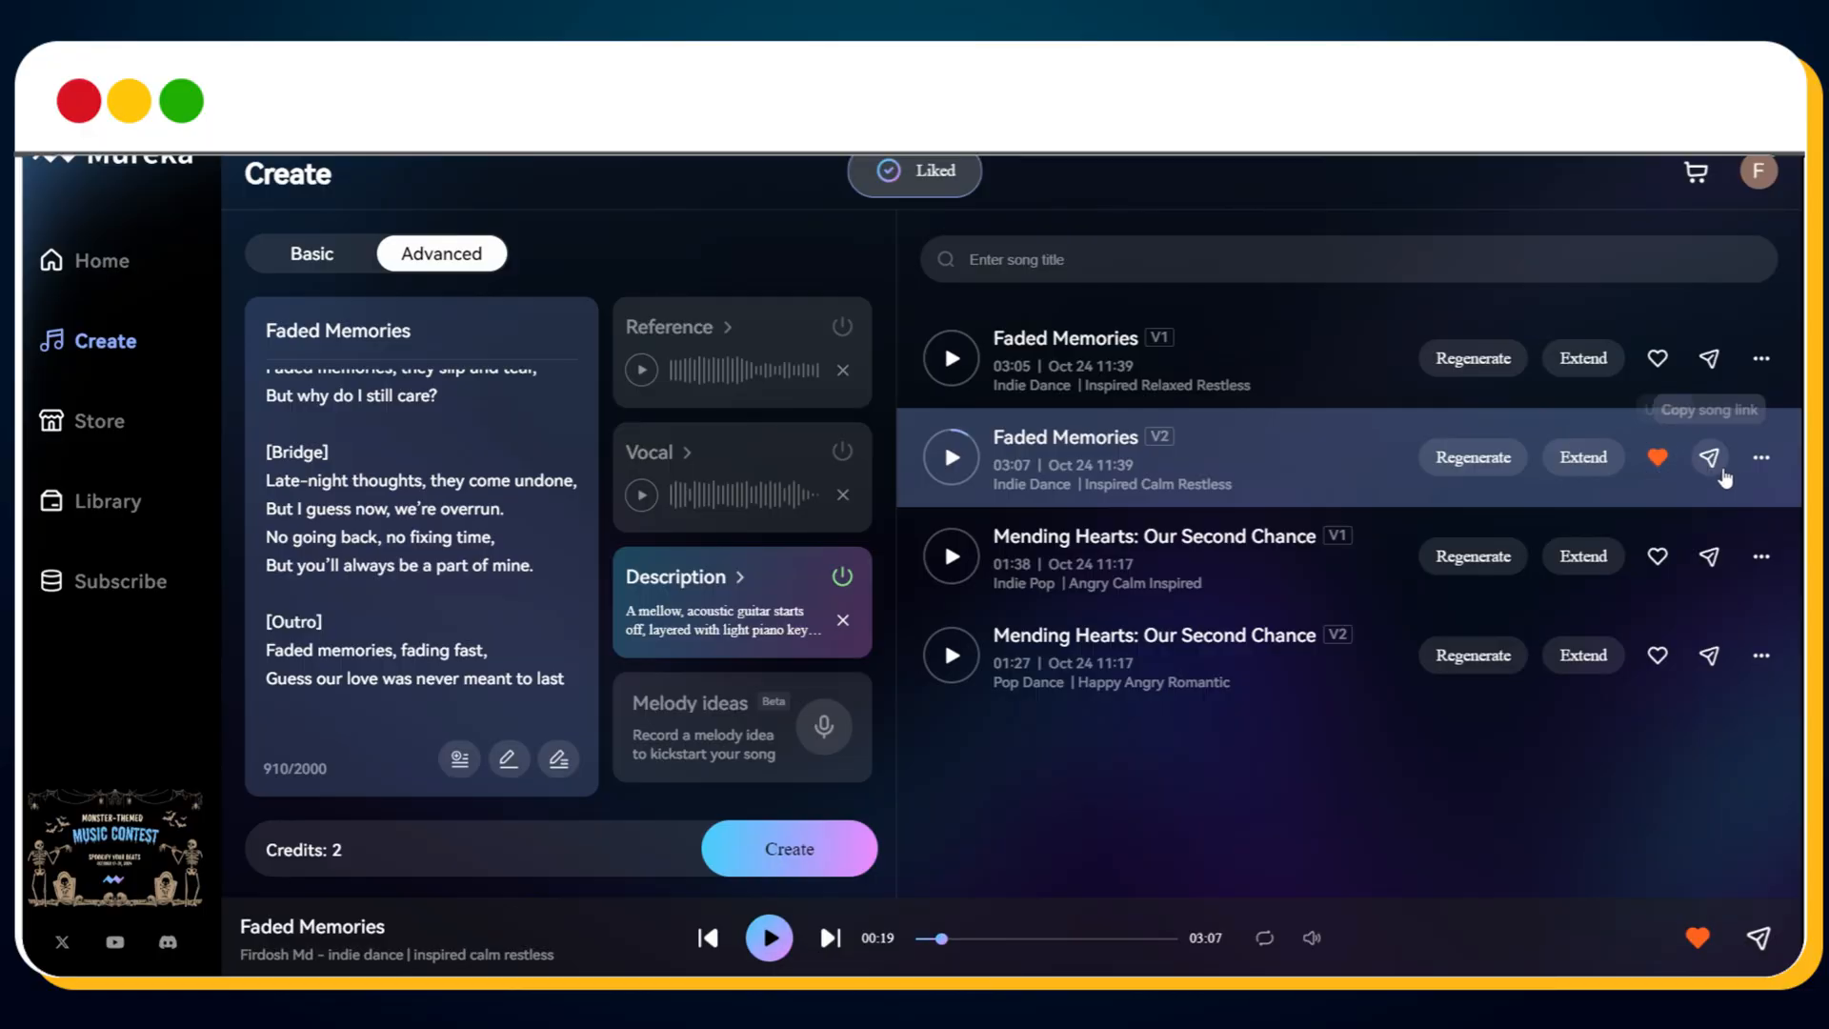
Download Faded Memories V2 as MP3, then preview and close the ownership certificate form
click(1762, 456)
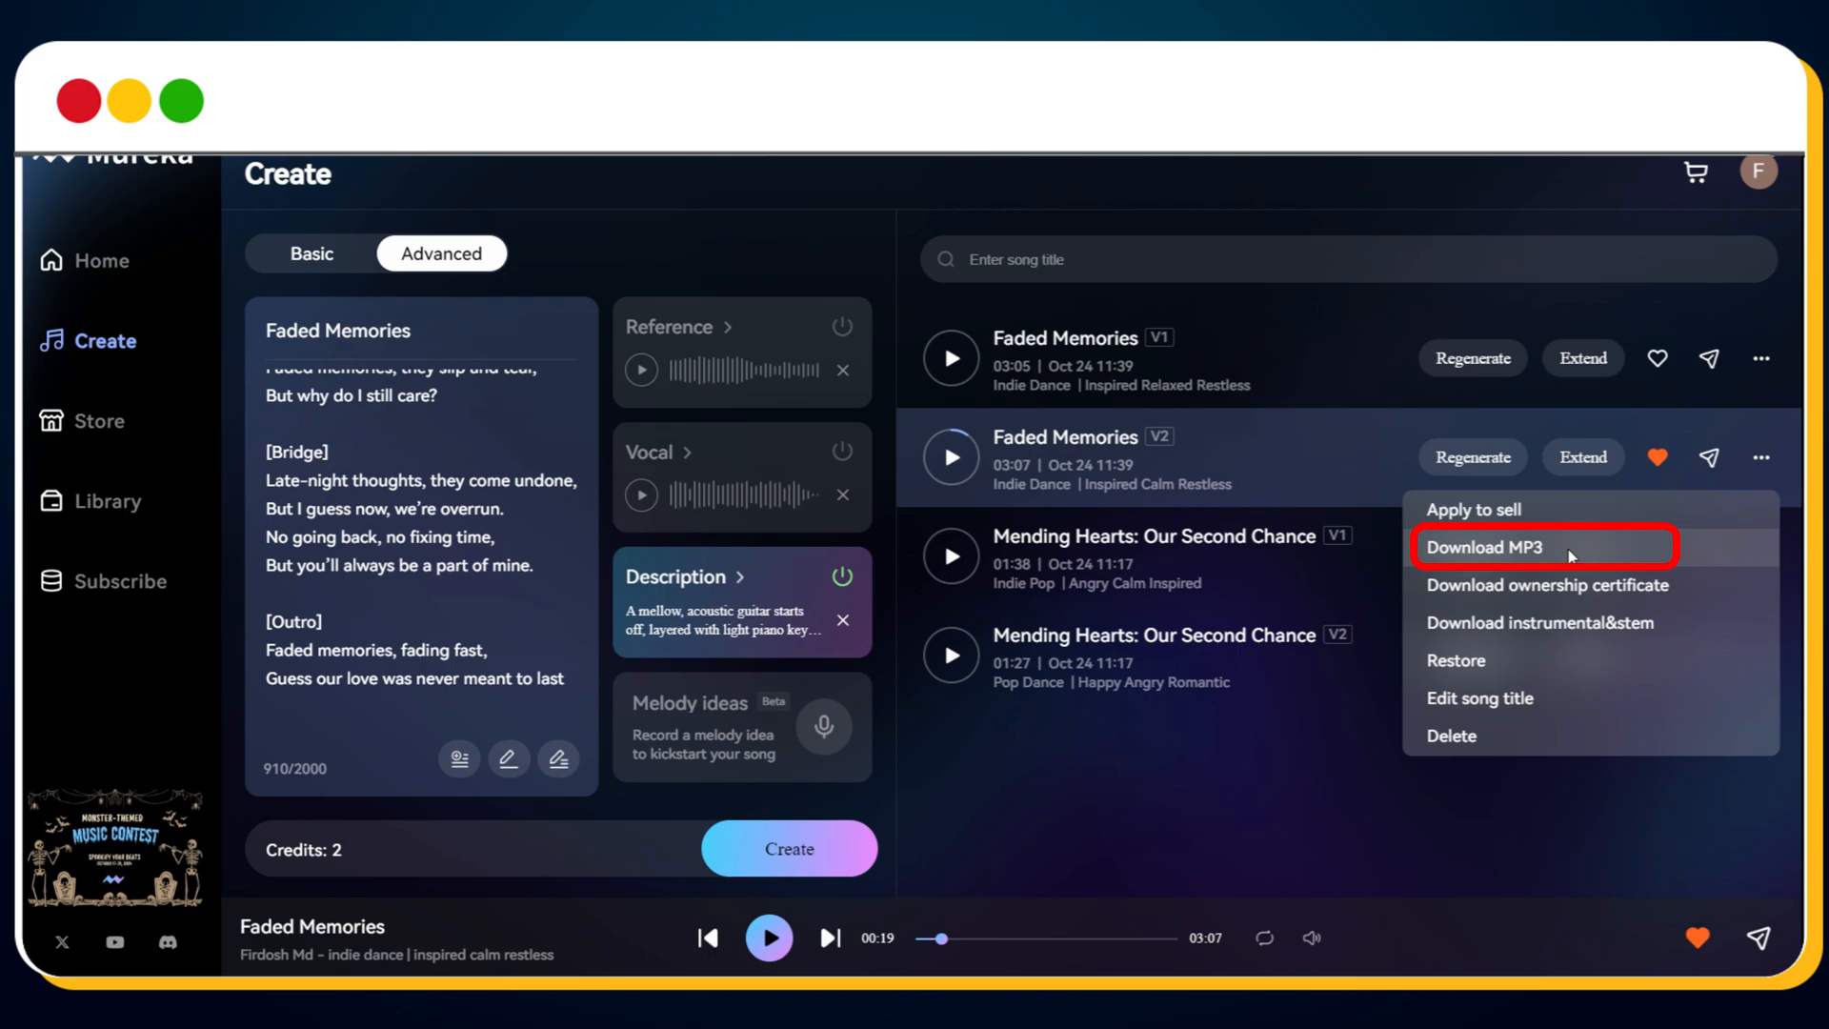
click(1485, 546)
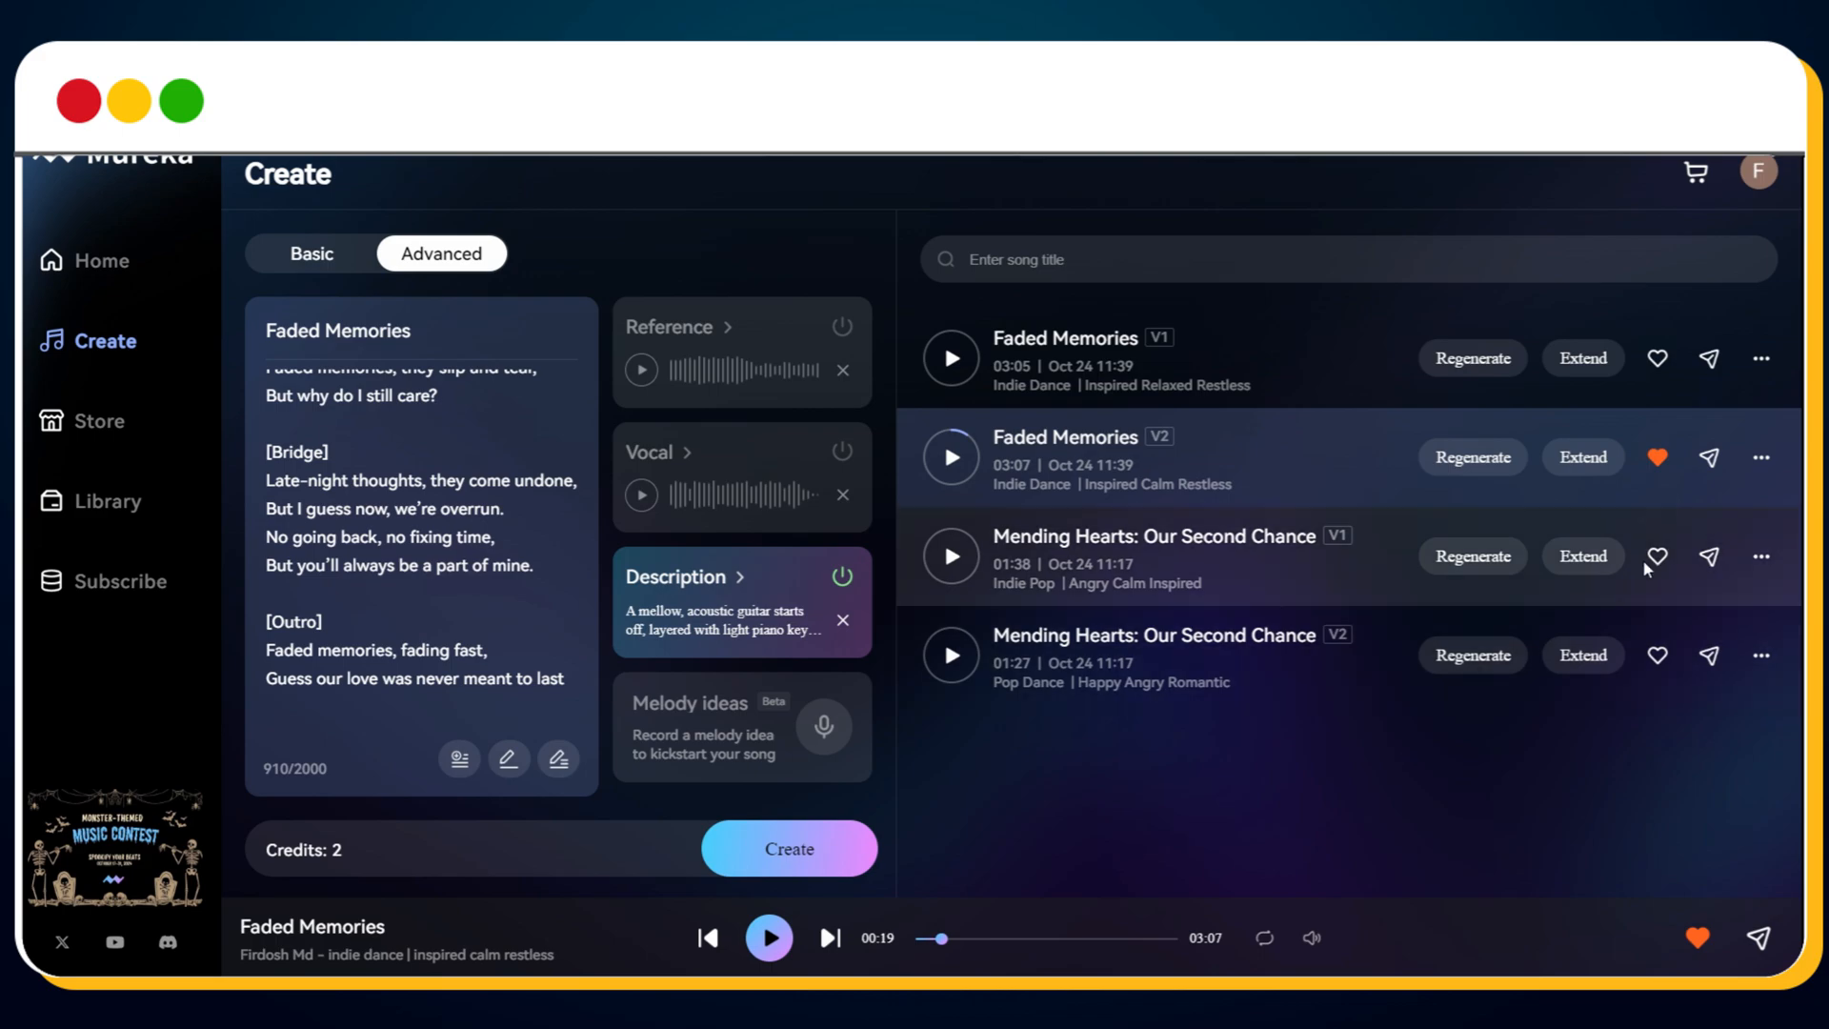
click(1762, 458)
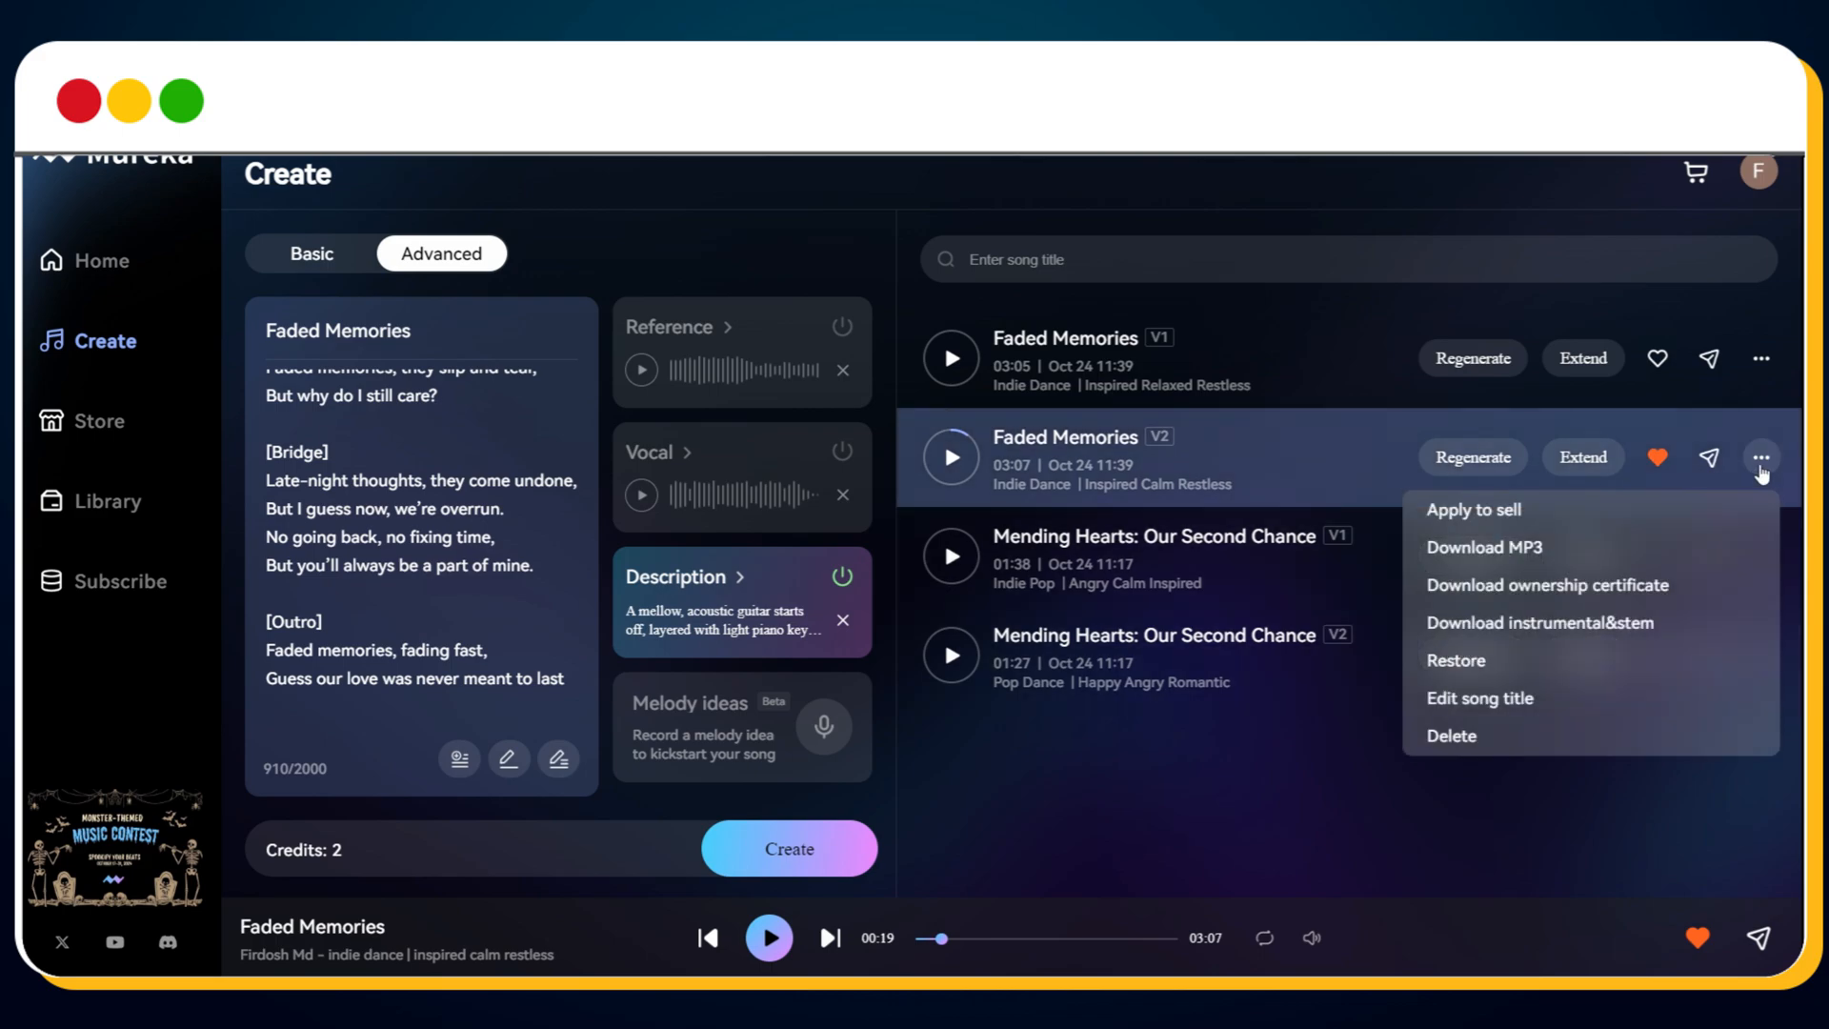
mouse_move(1703, 558)
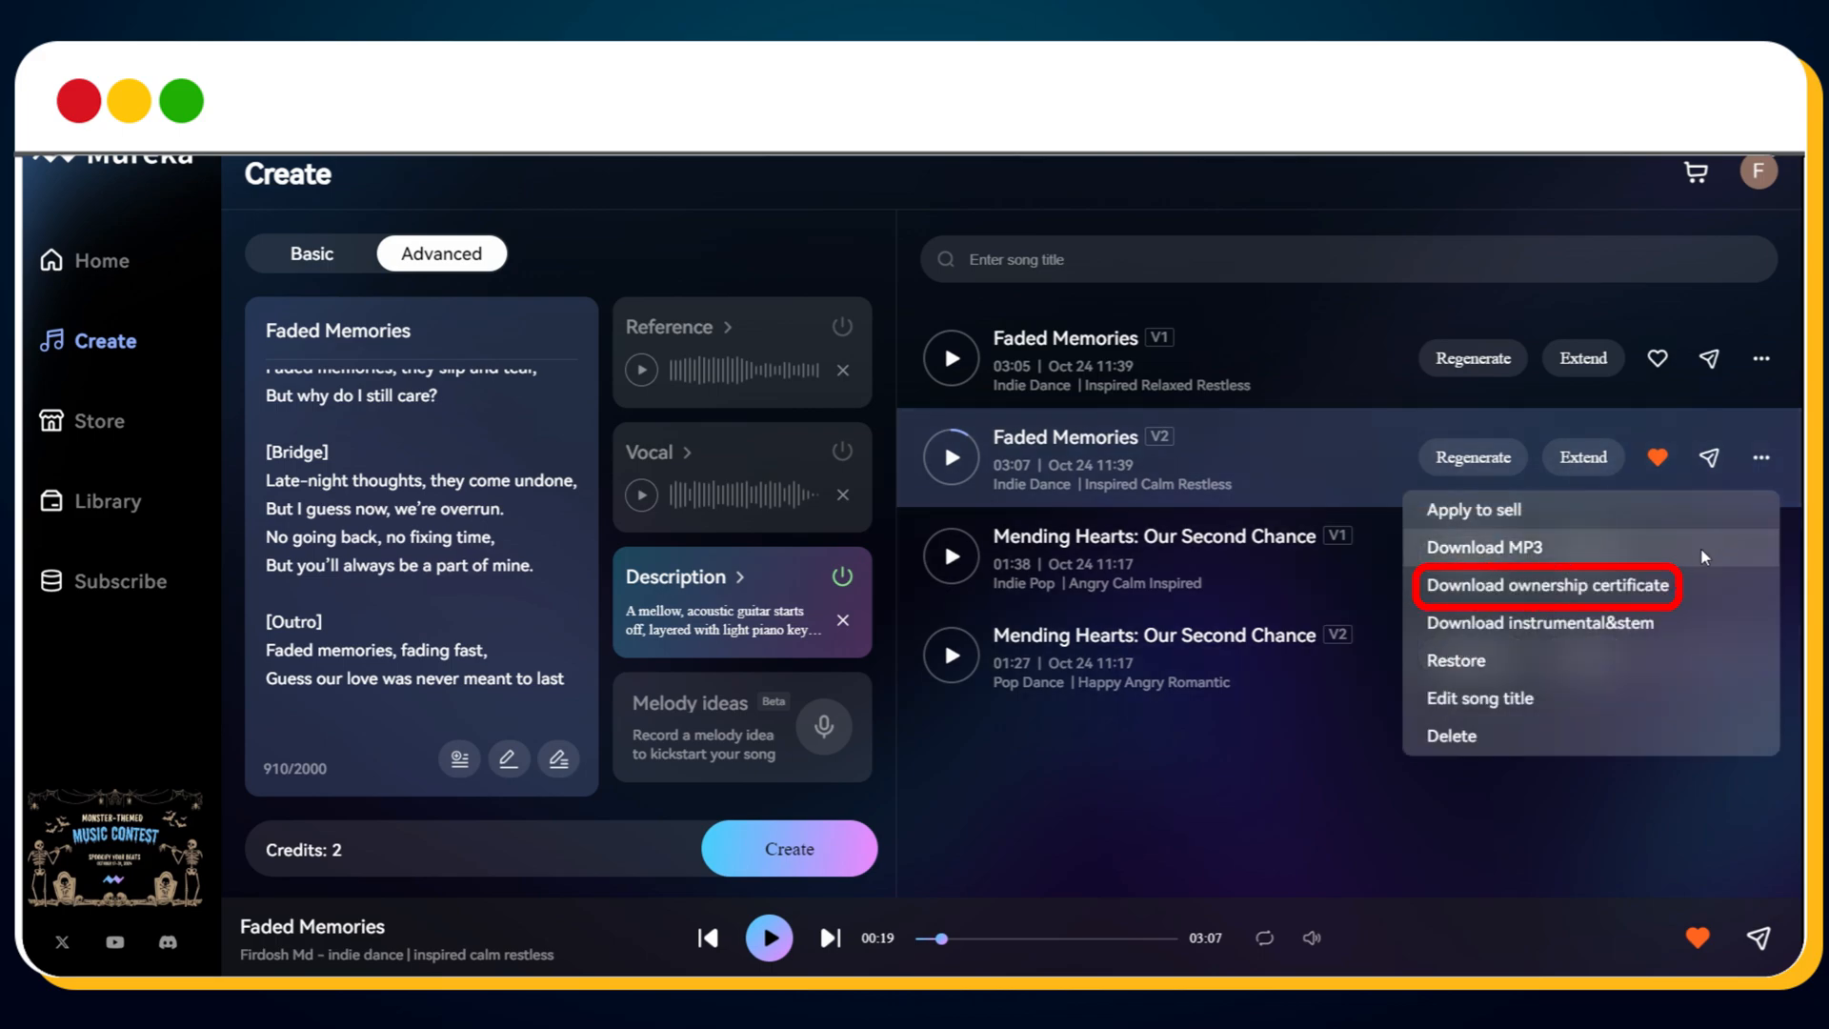
click(1546, 586)
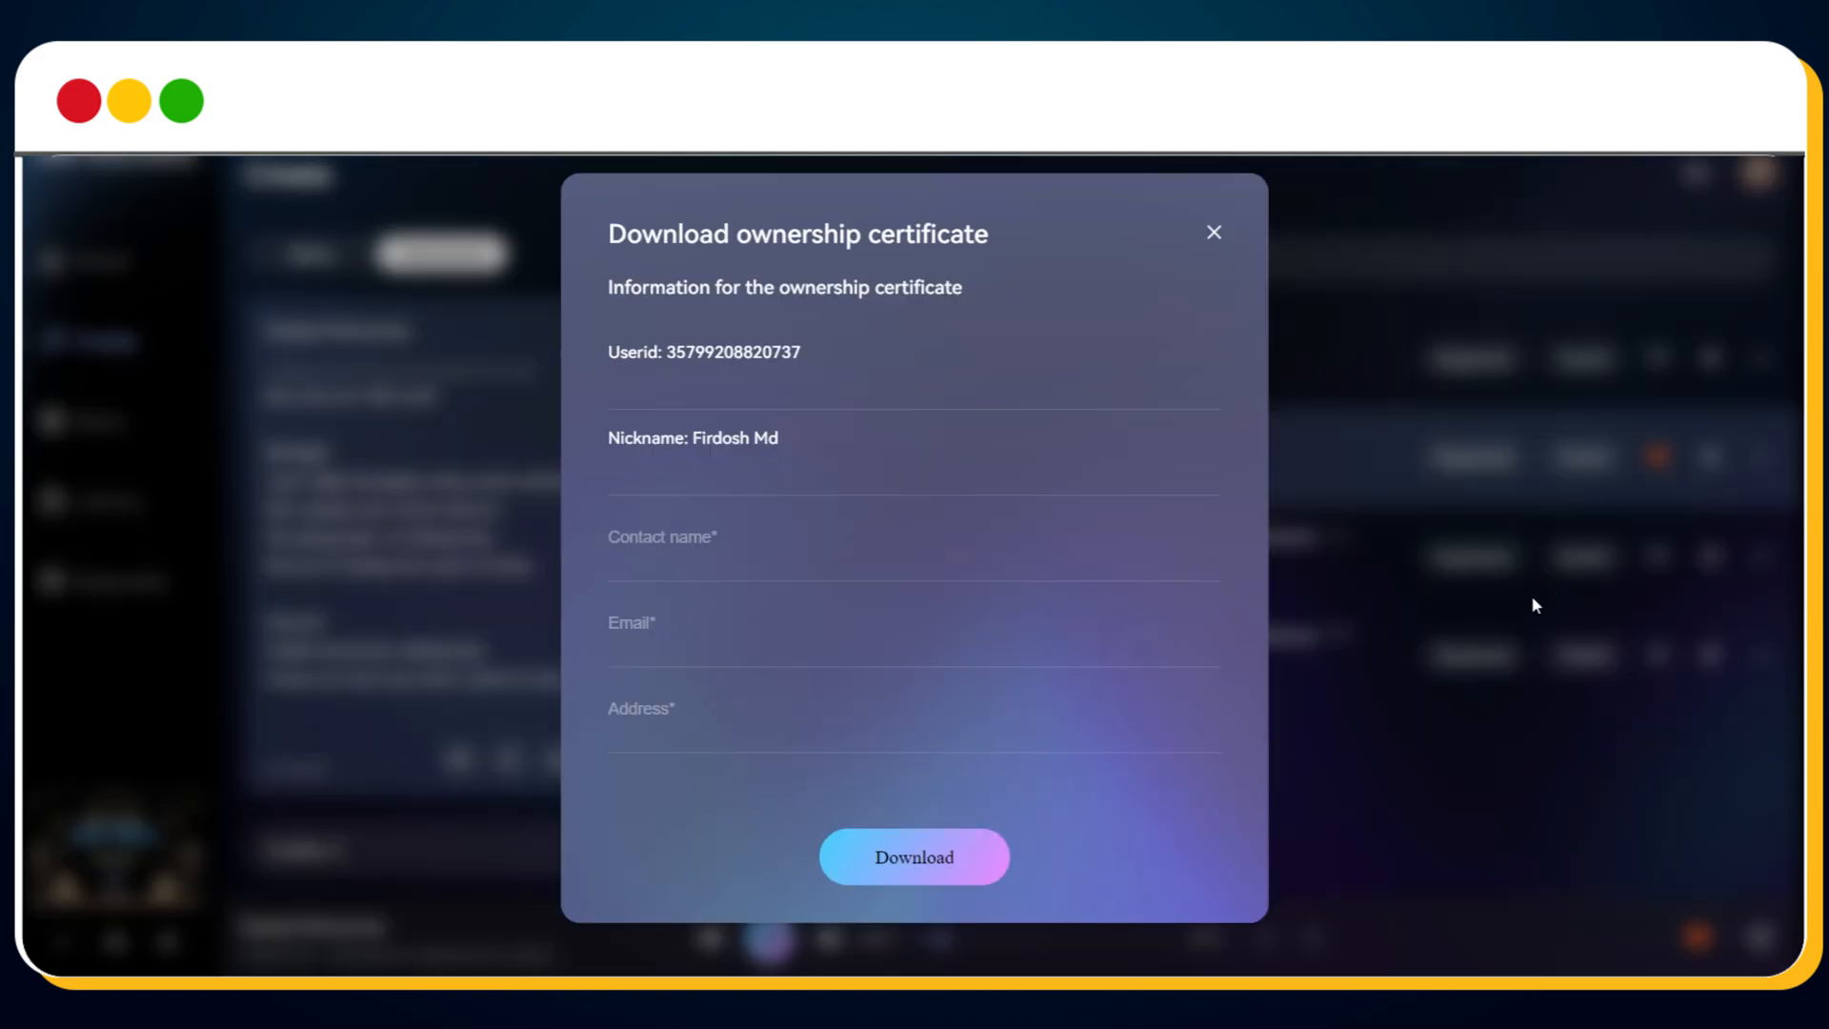
mouse_move(768, 445)
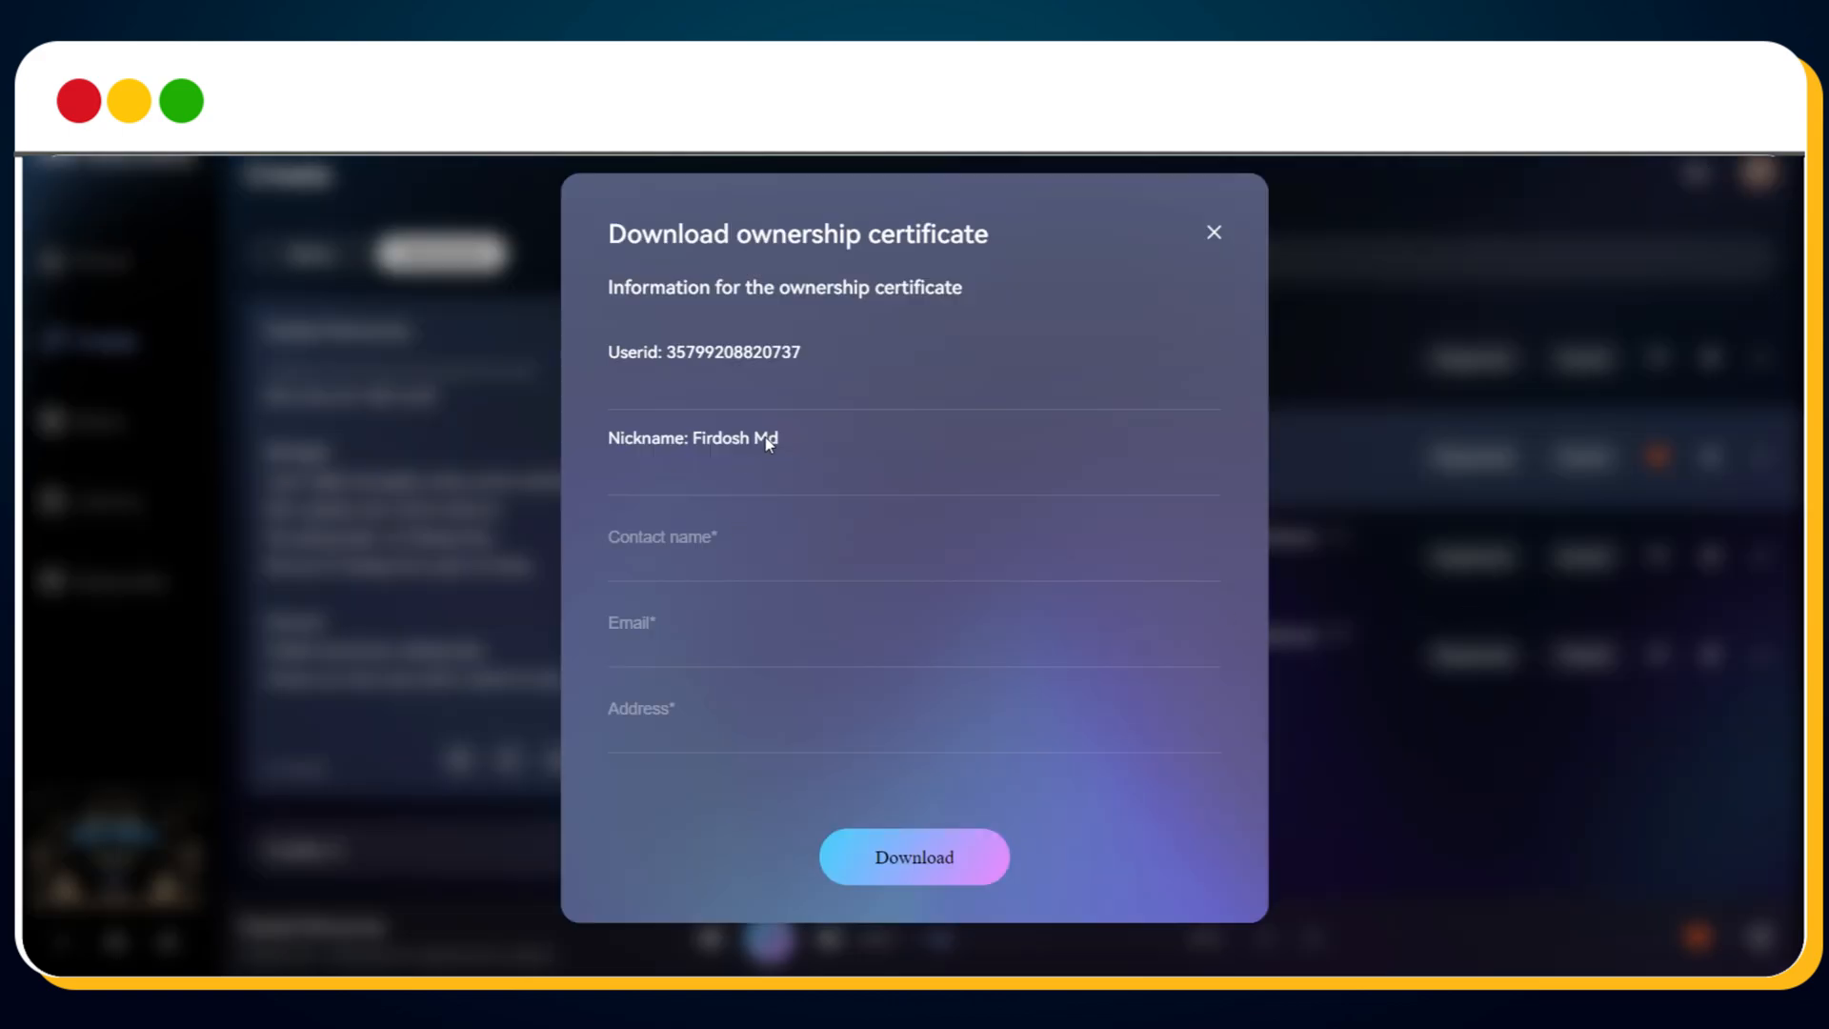
click(1212, 232)
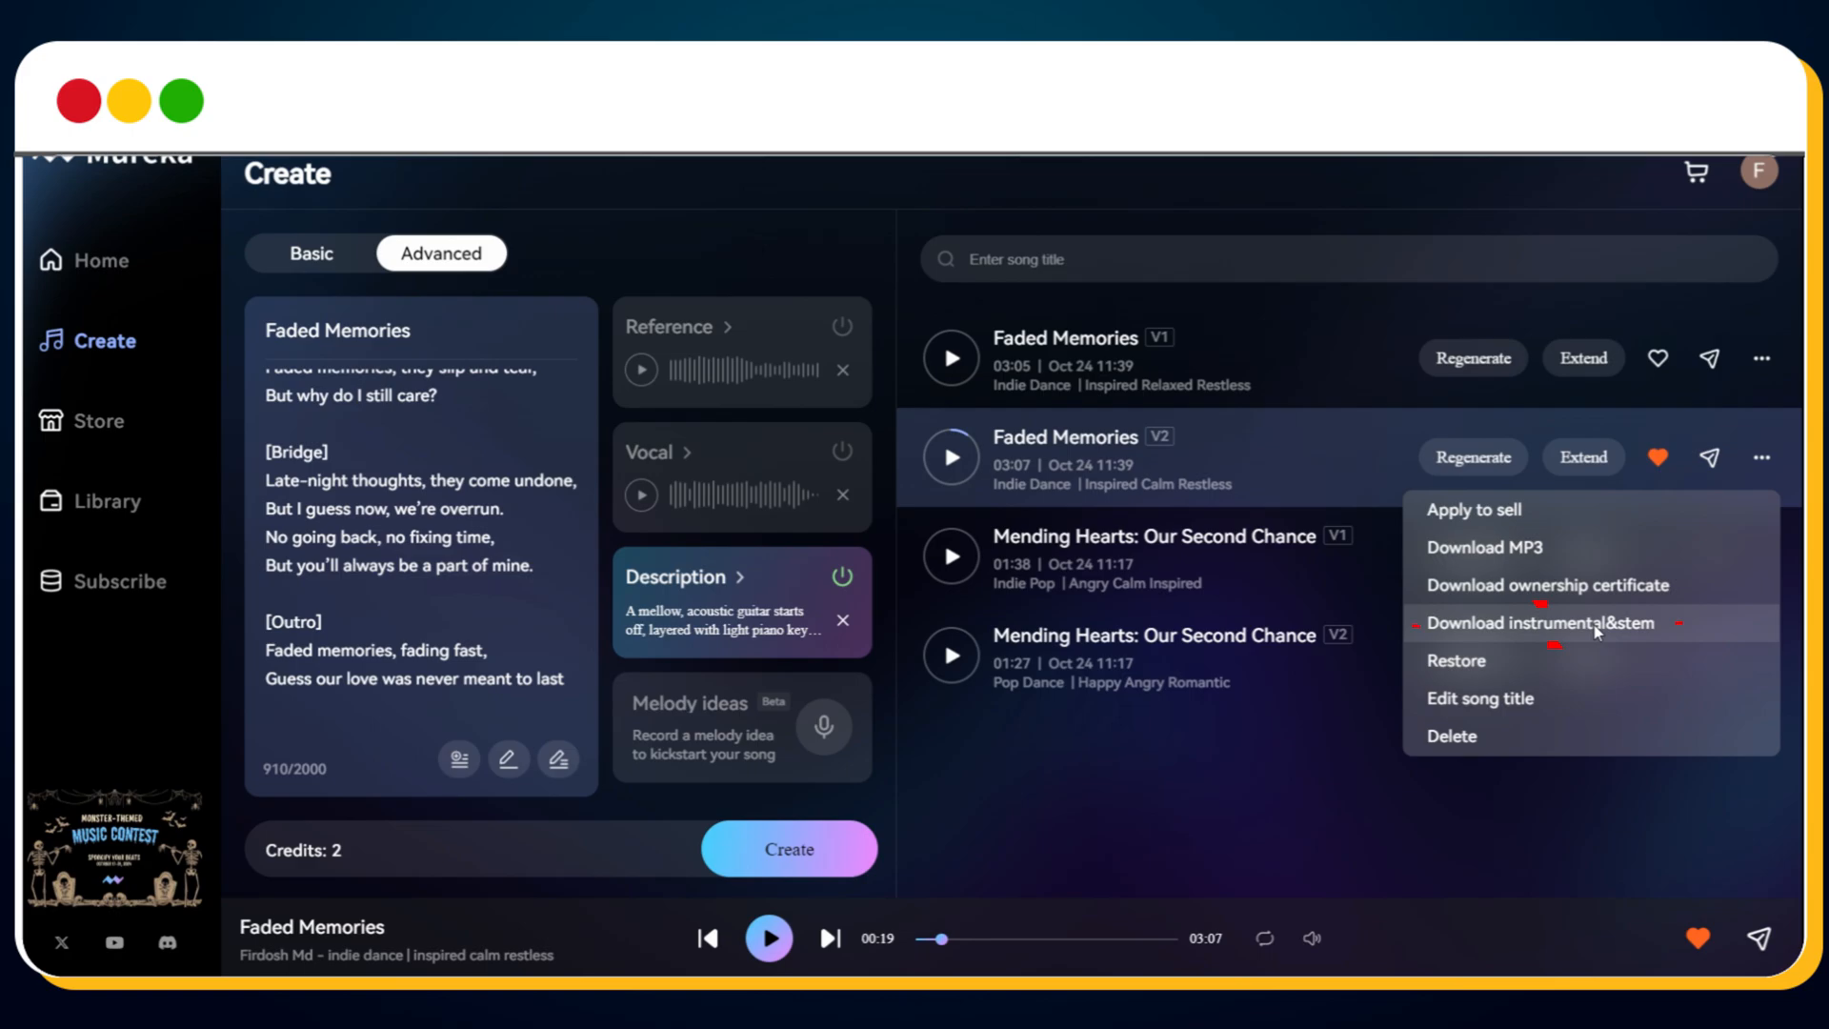
mouse_move(1542, 624)
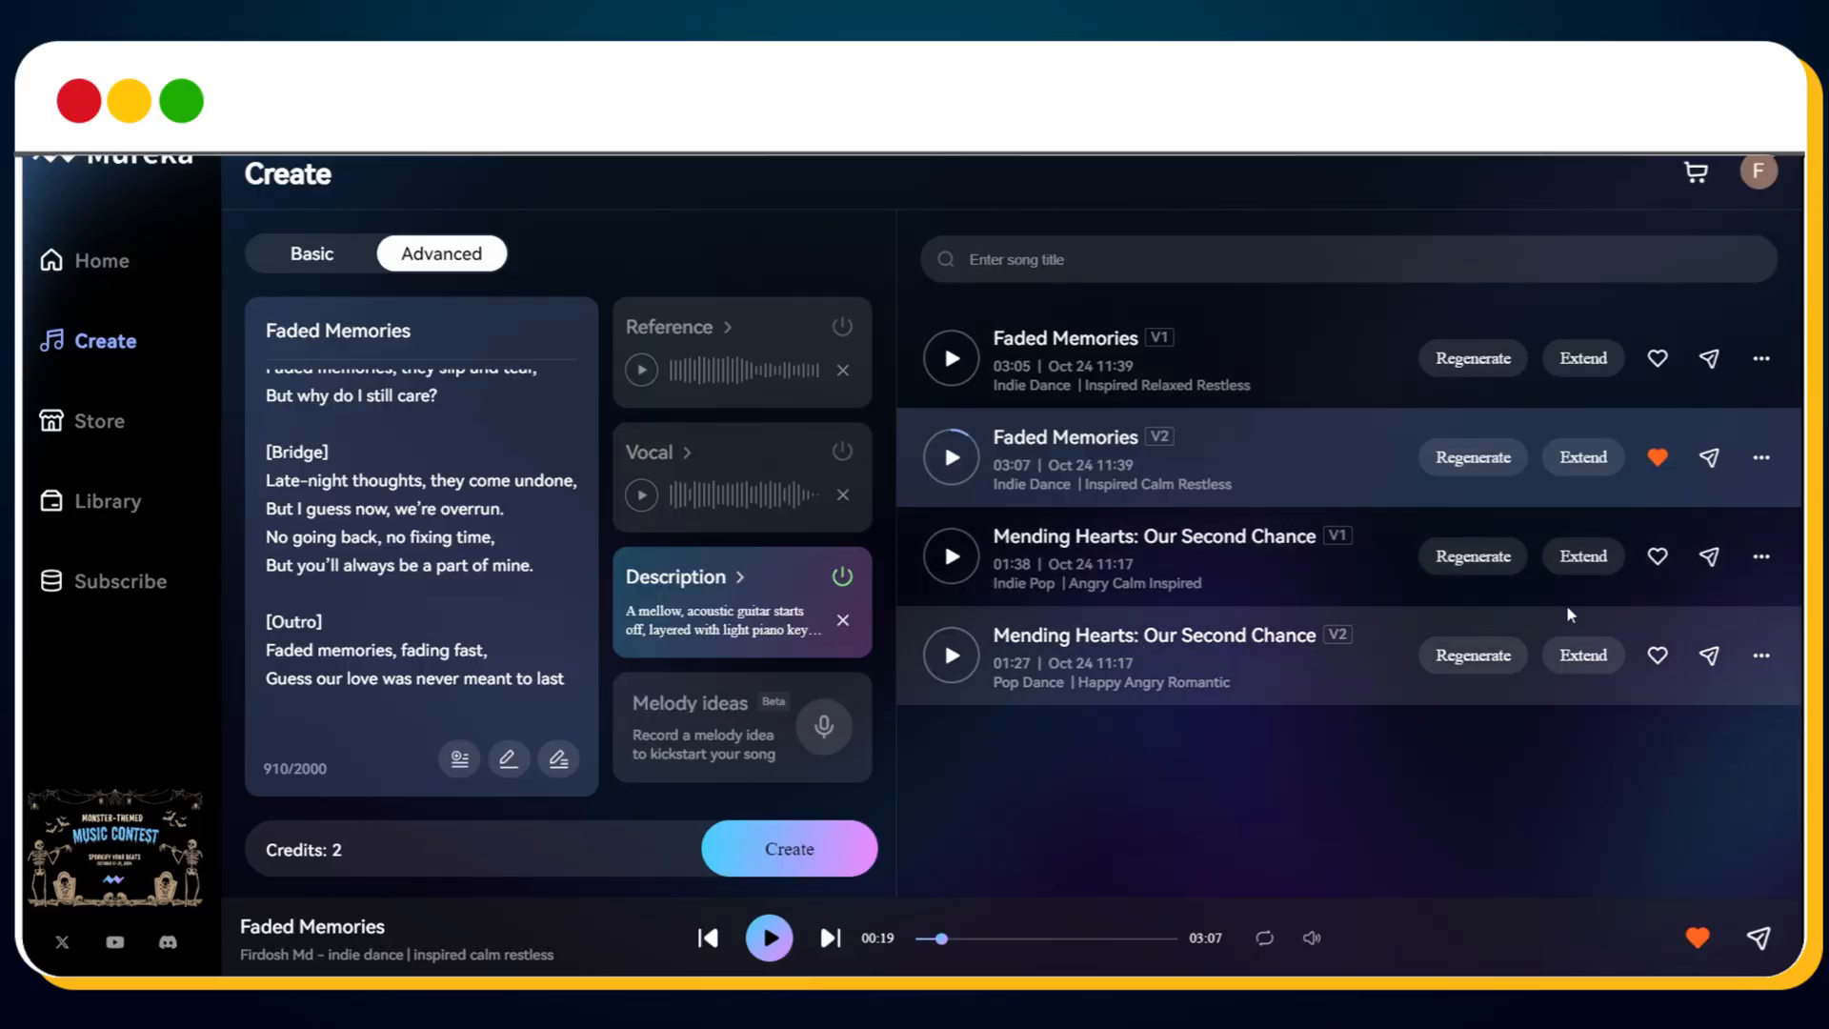
mouse_move(1471, 555)
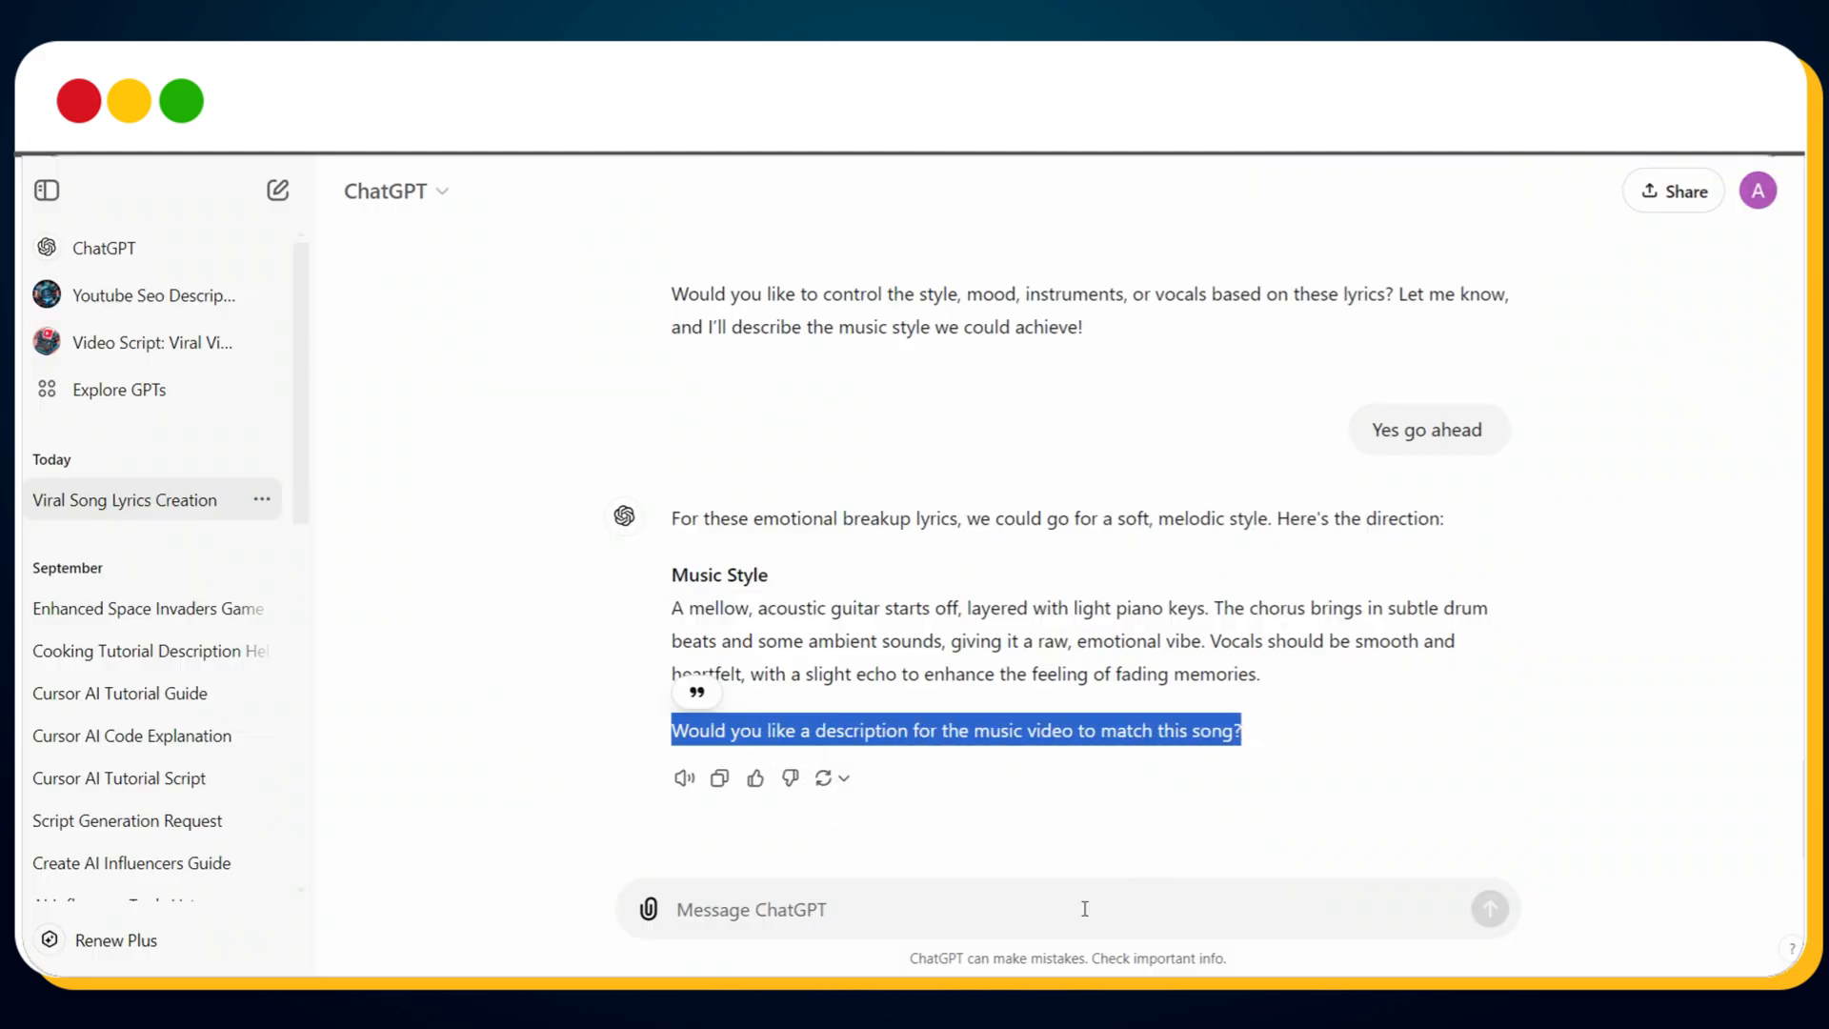
Send ChatGPT 'Yes go ahead and provide me the description for the music video to match this song.'
text(Y)
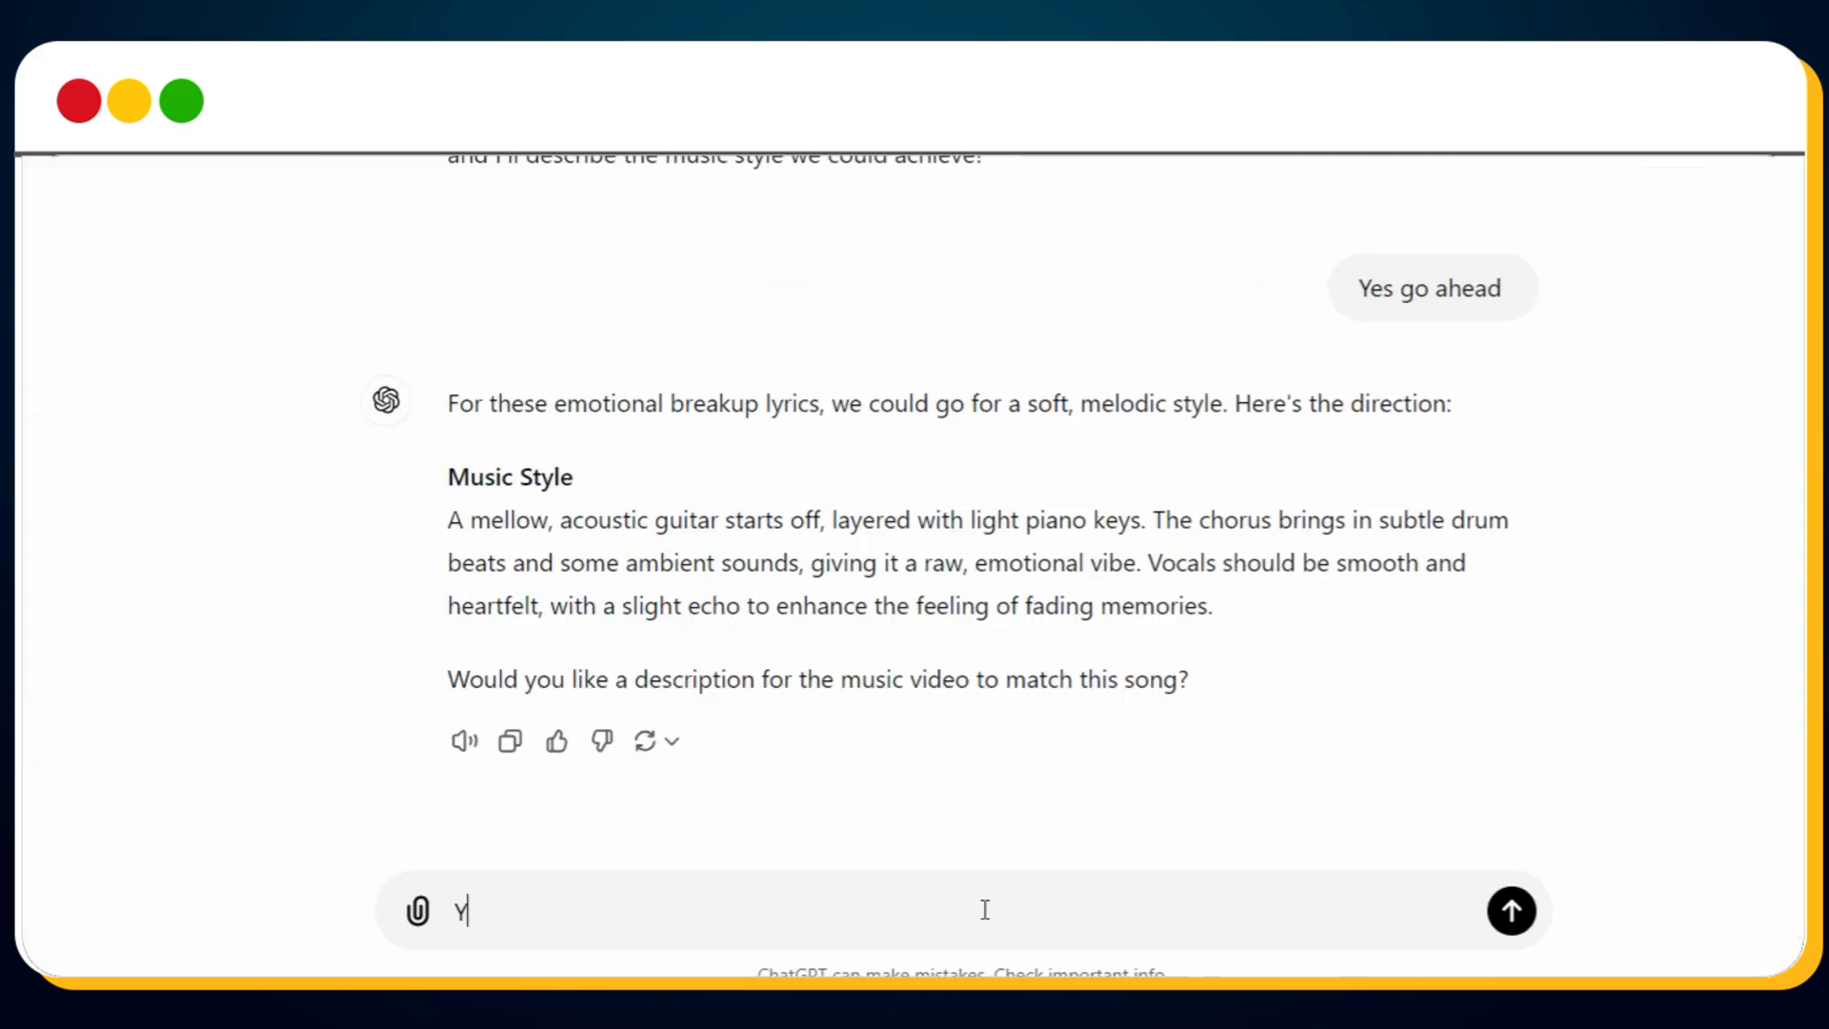
text(es go ahead and provide me the description for the music video to match this song.)
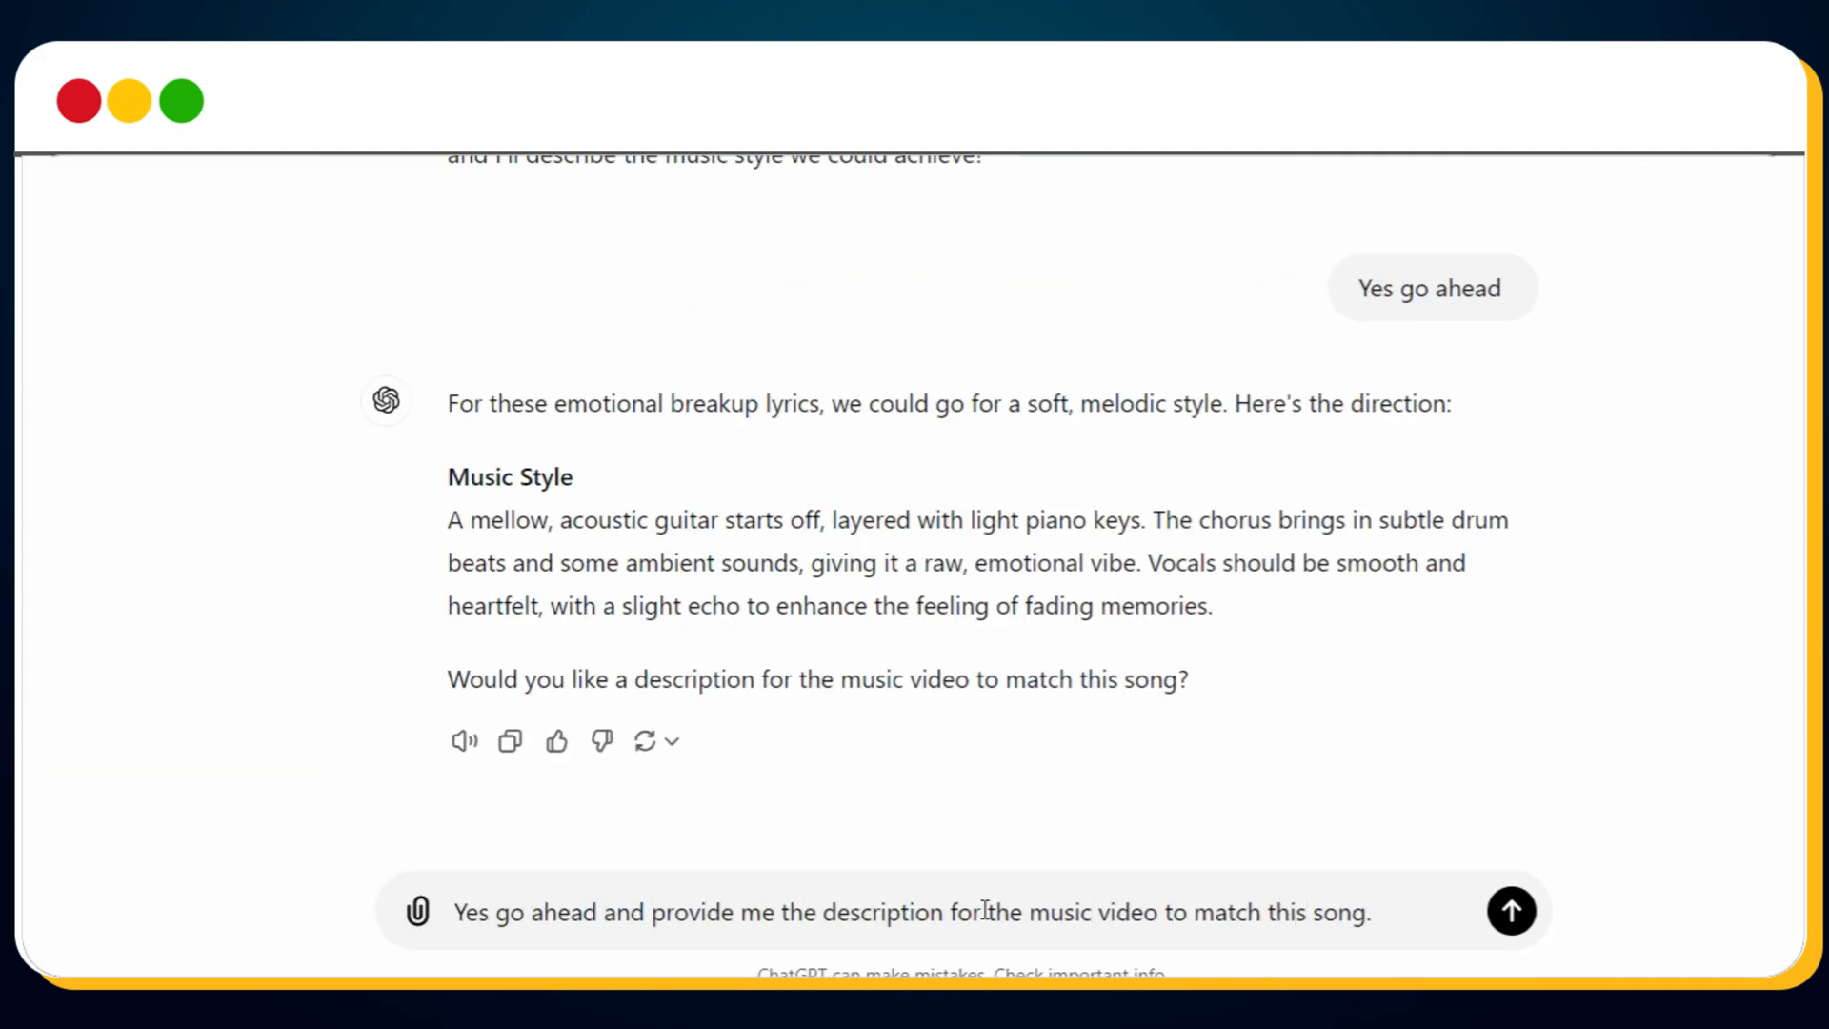
click(1511, 911)
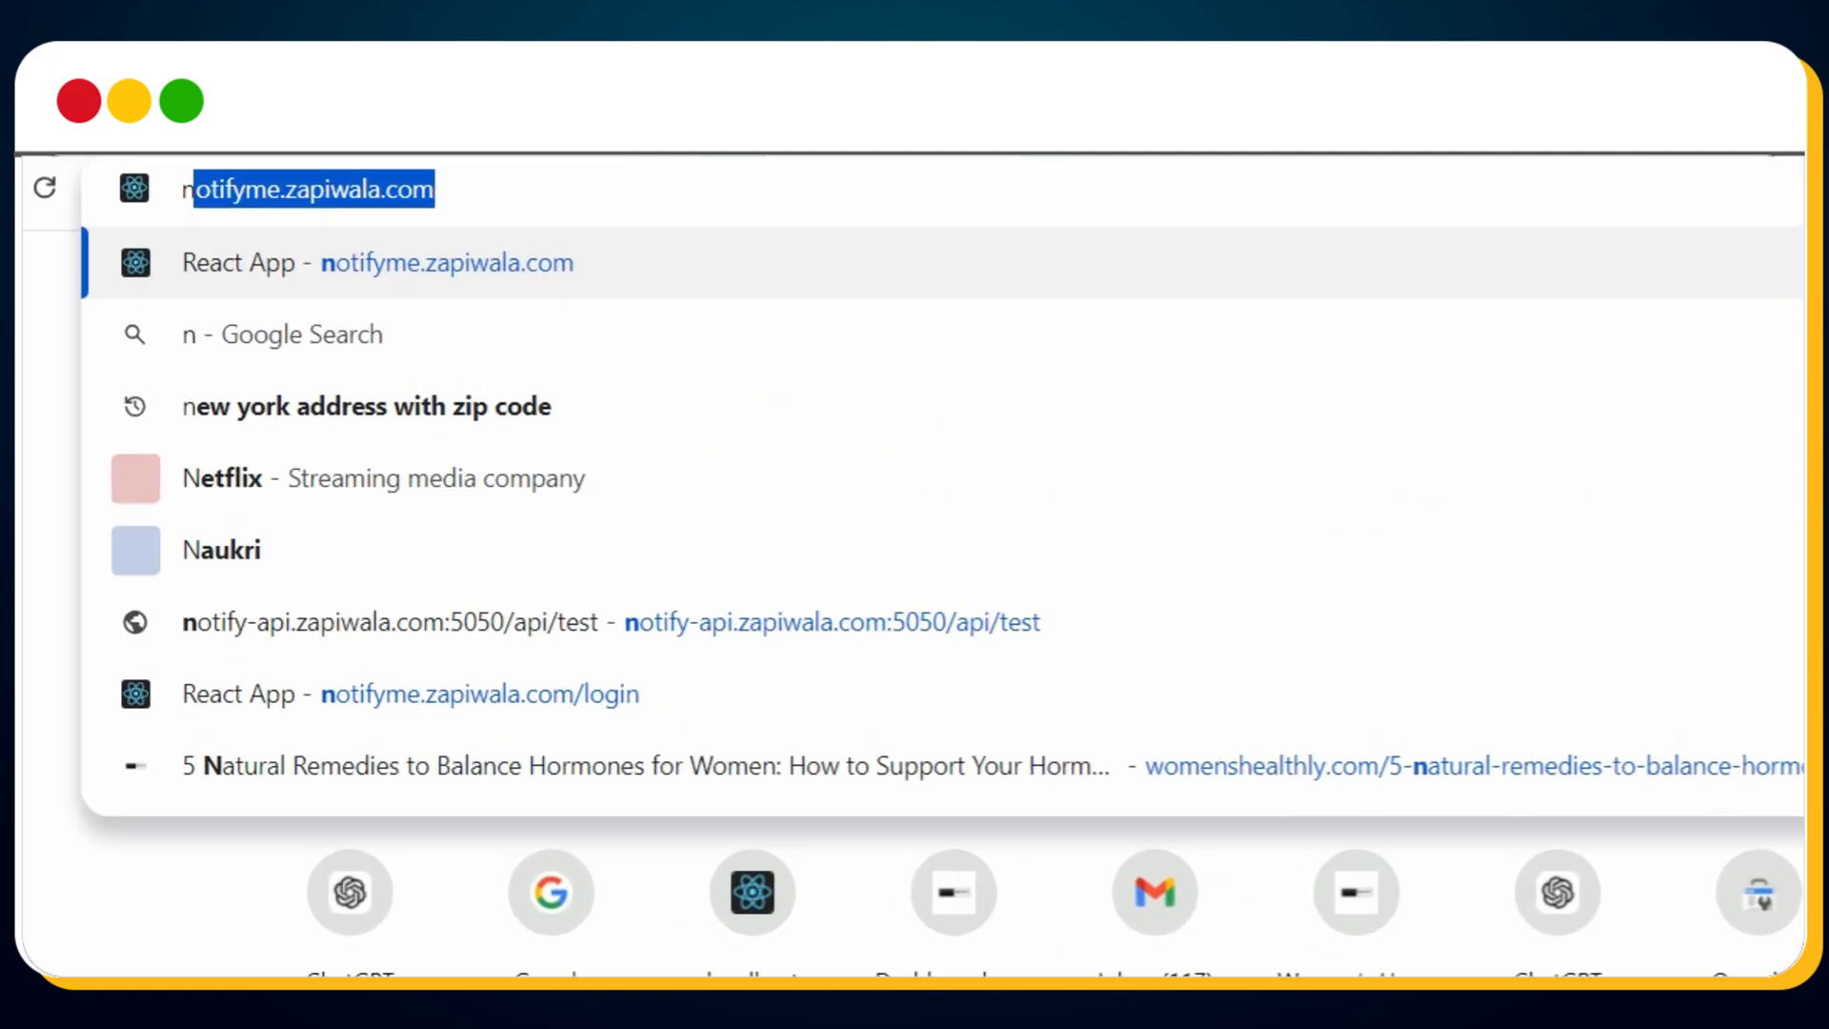
Go to noisee.ai, choose Create Video and sign in with Google
text(noisee.a)
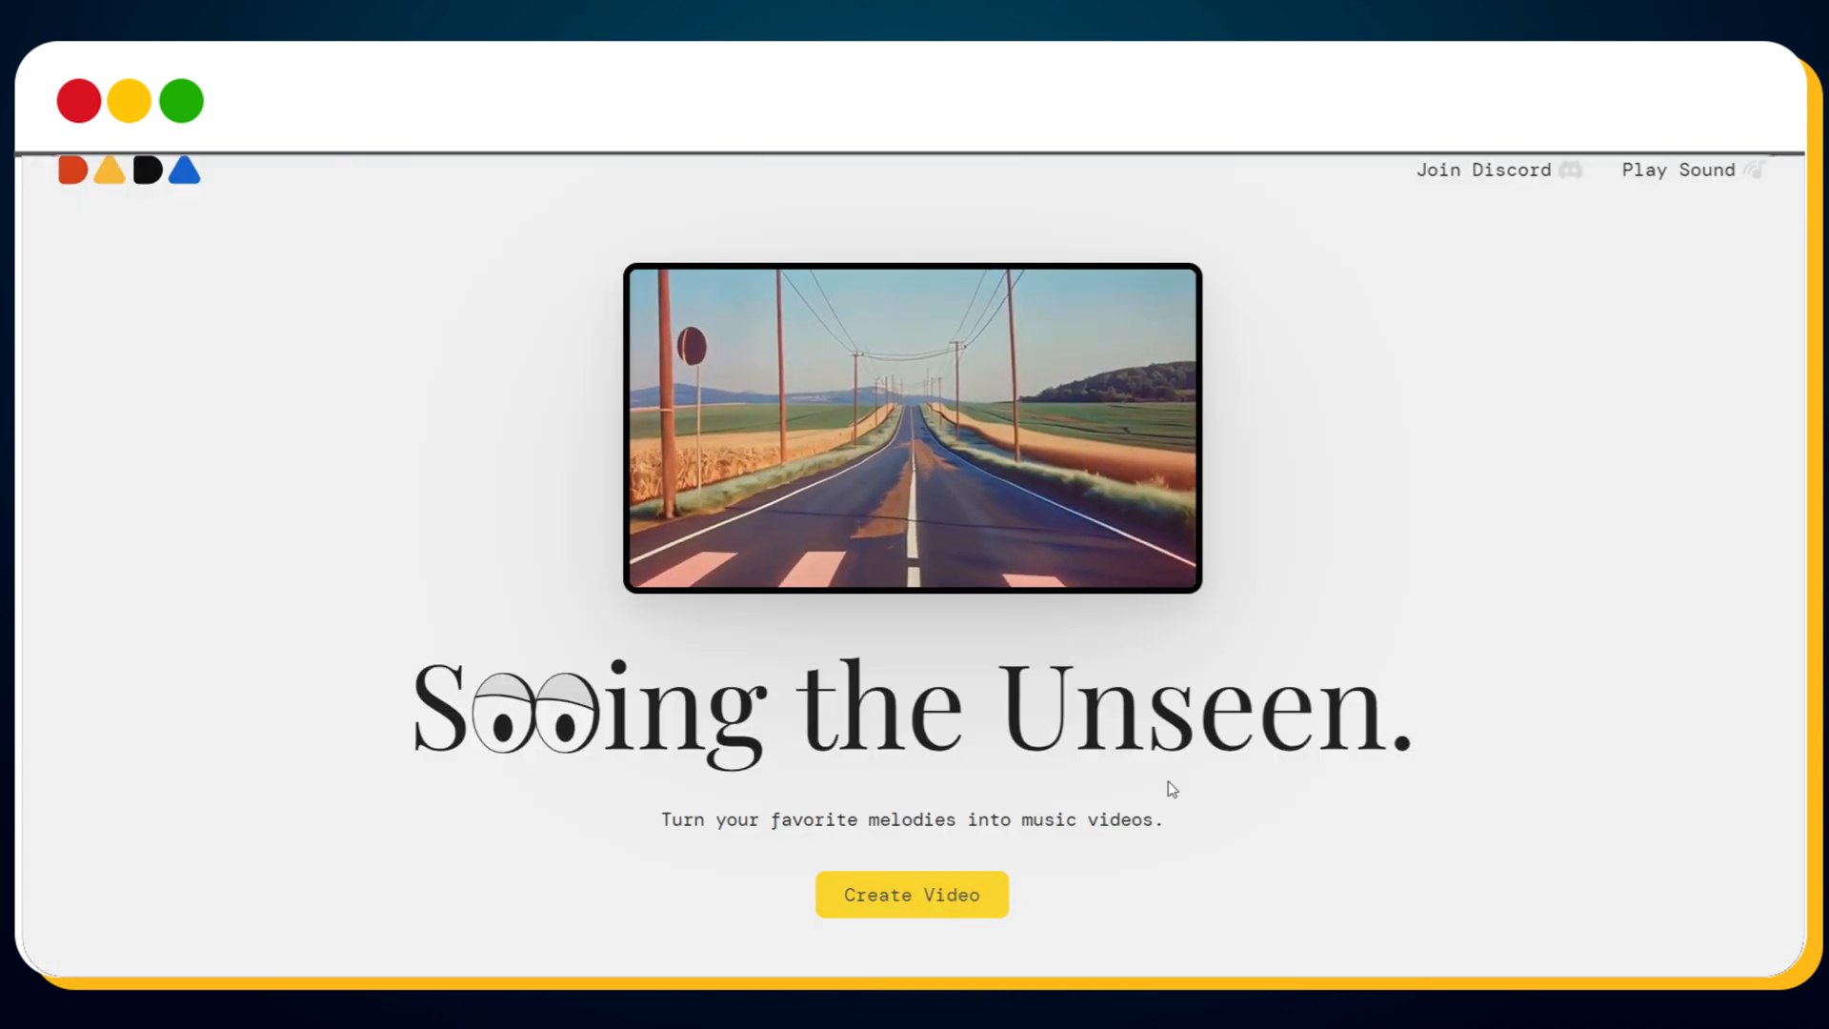
click(911, 894)
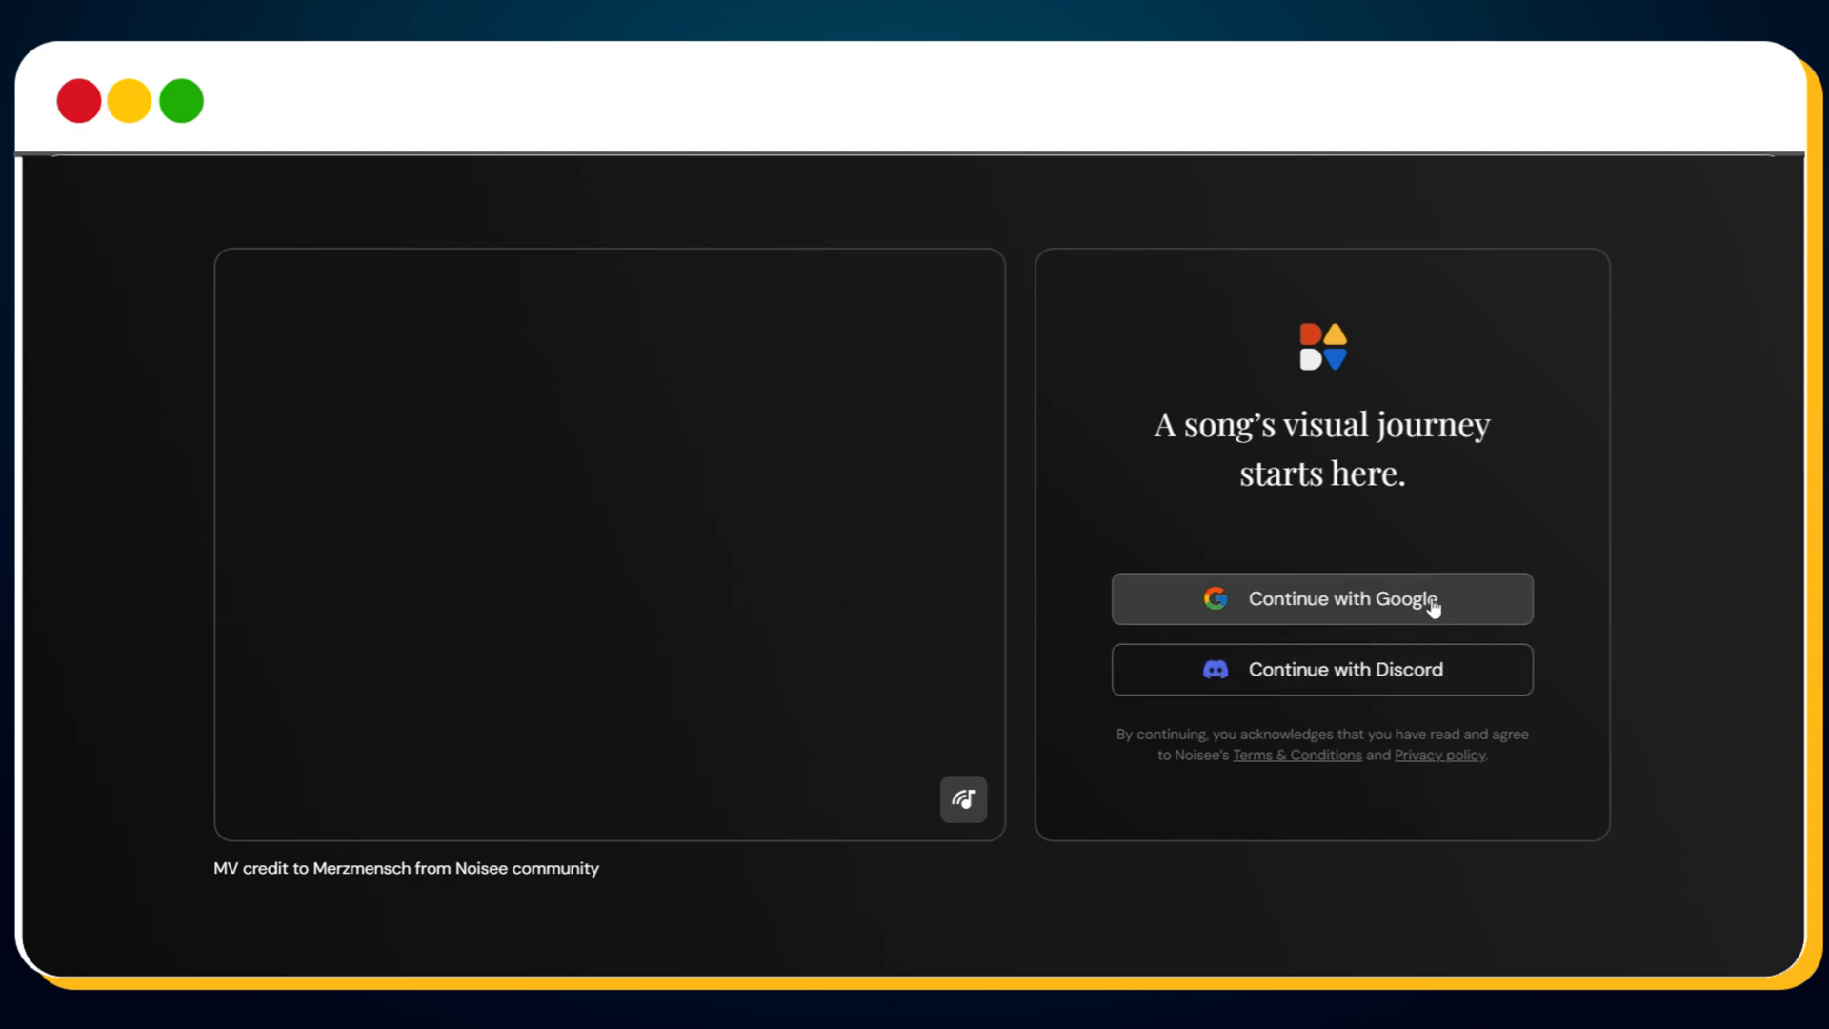
click(1322, 599)
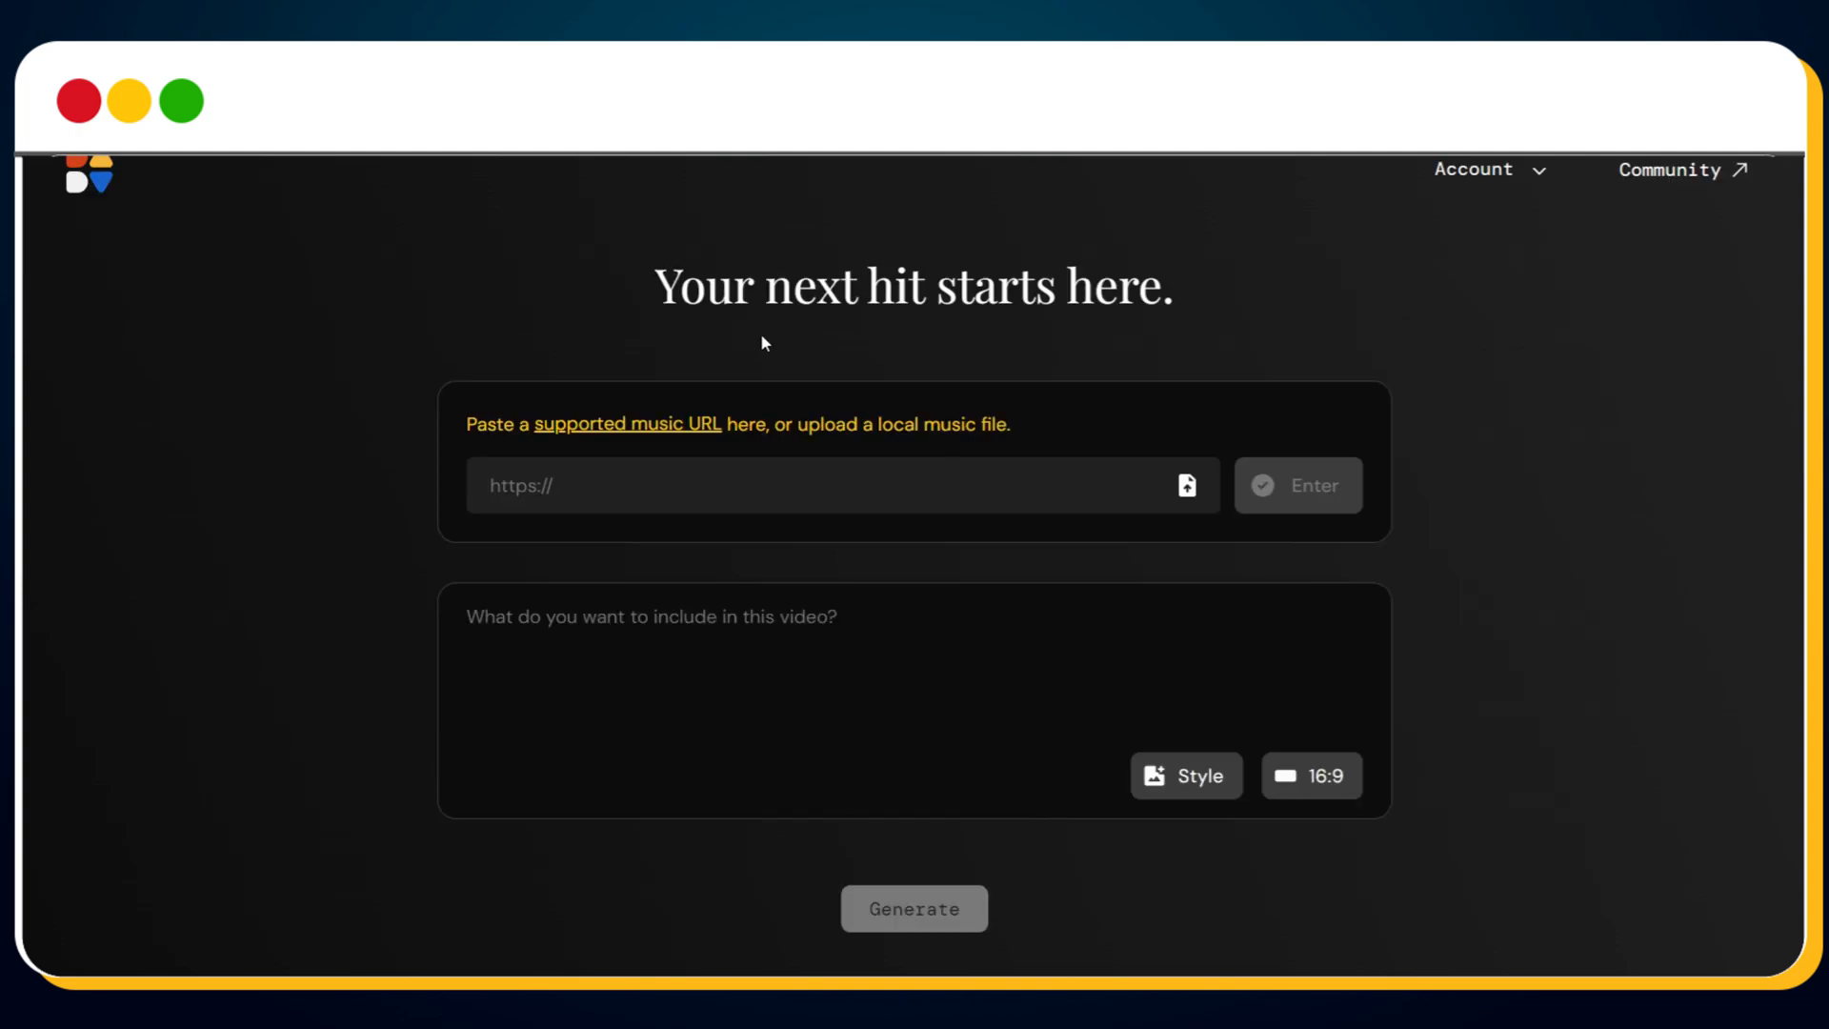
mouse_move(1274, 284)
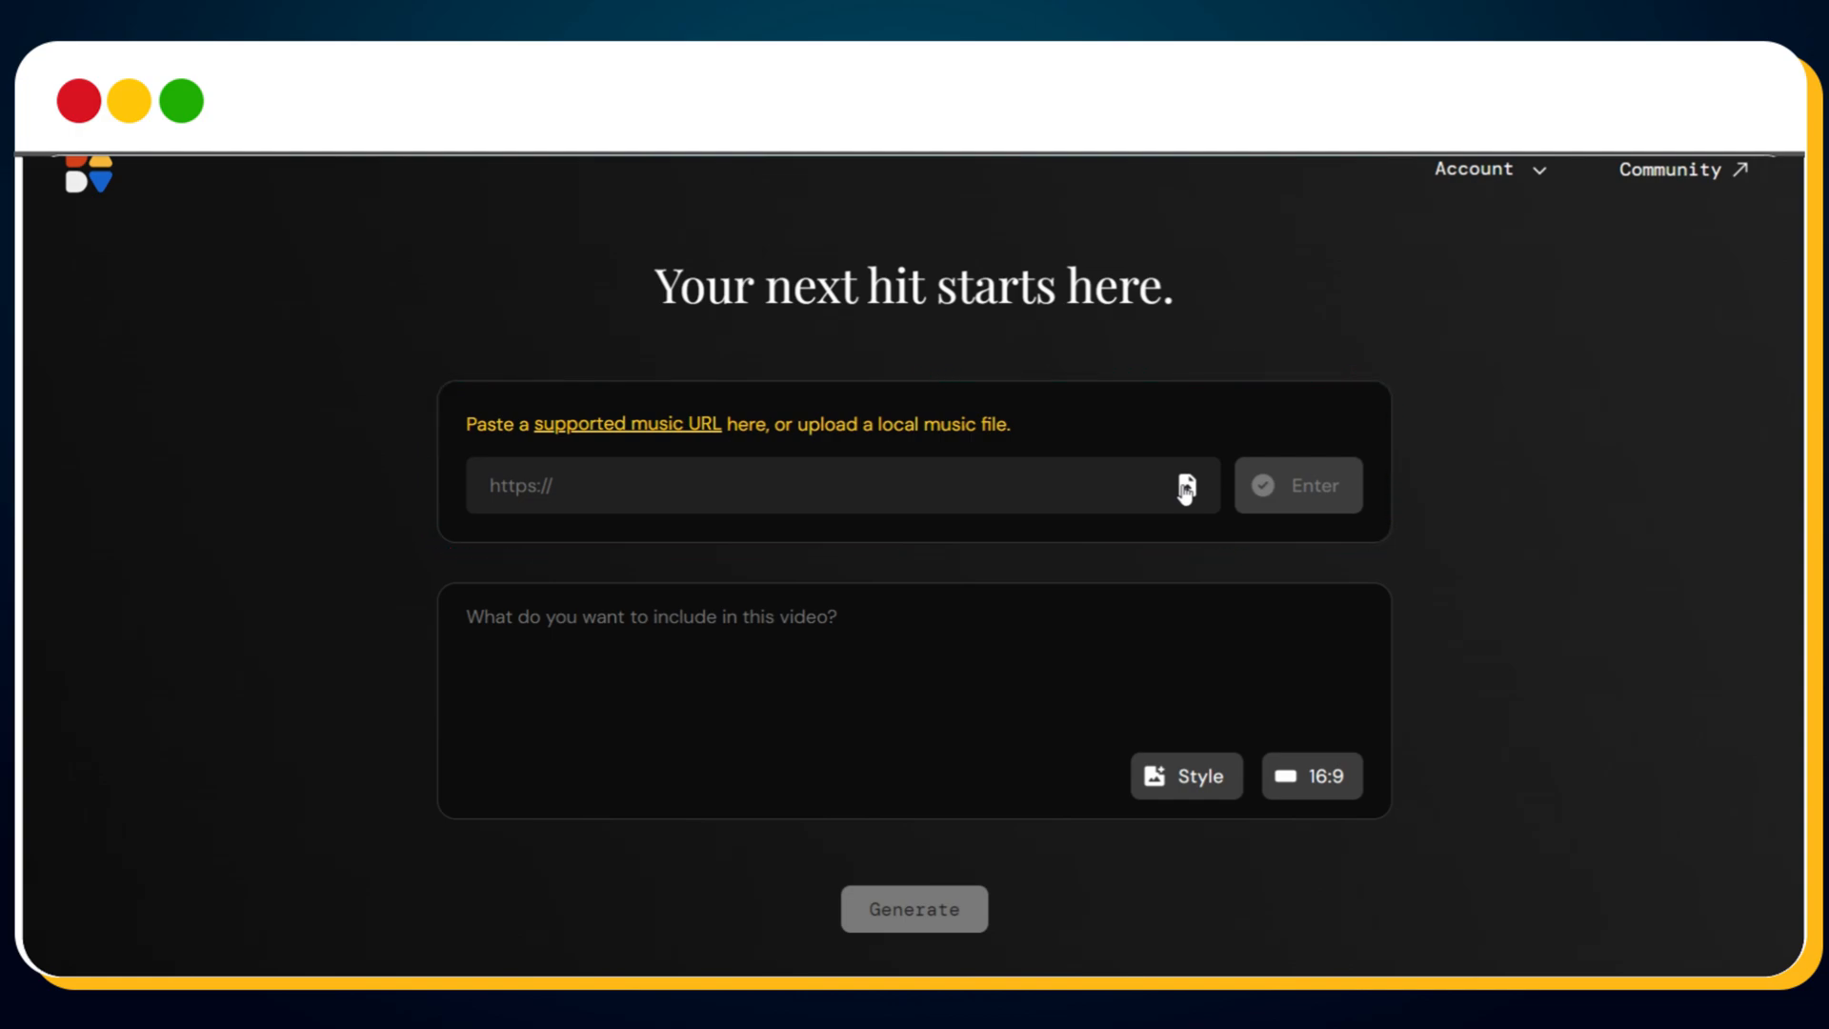
Upload FadedMemories.mp3 from Documents, paste the surreal bridge-scene description, and keep 16:9 aspect
click(1185, 485)
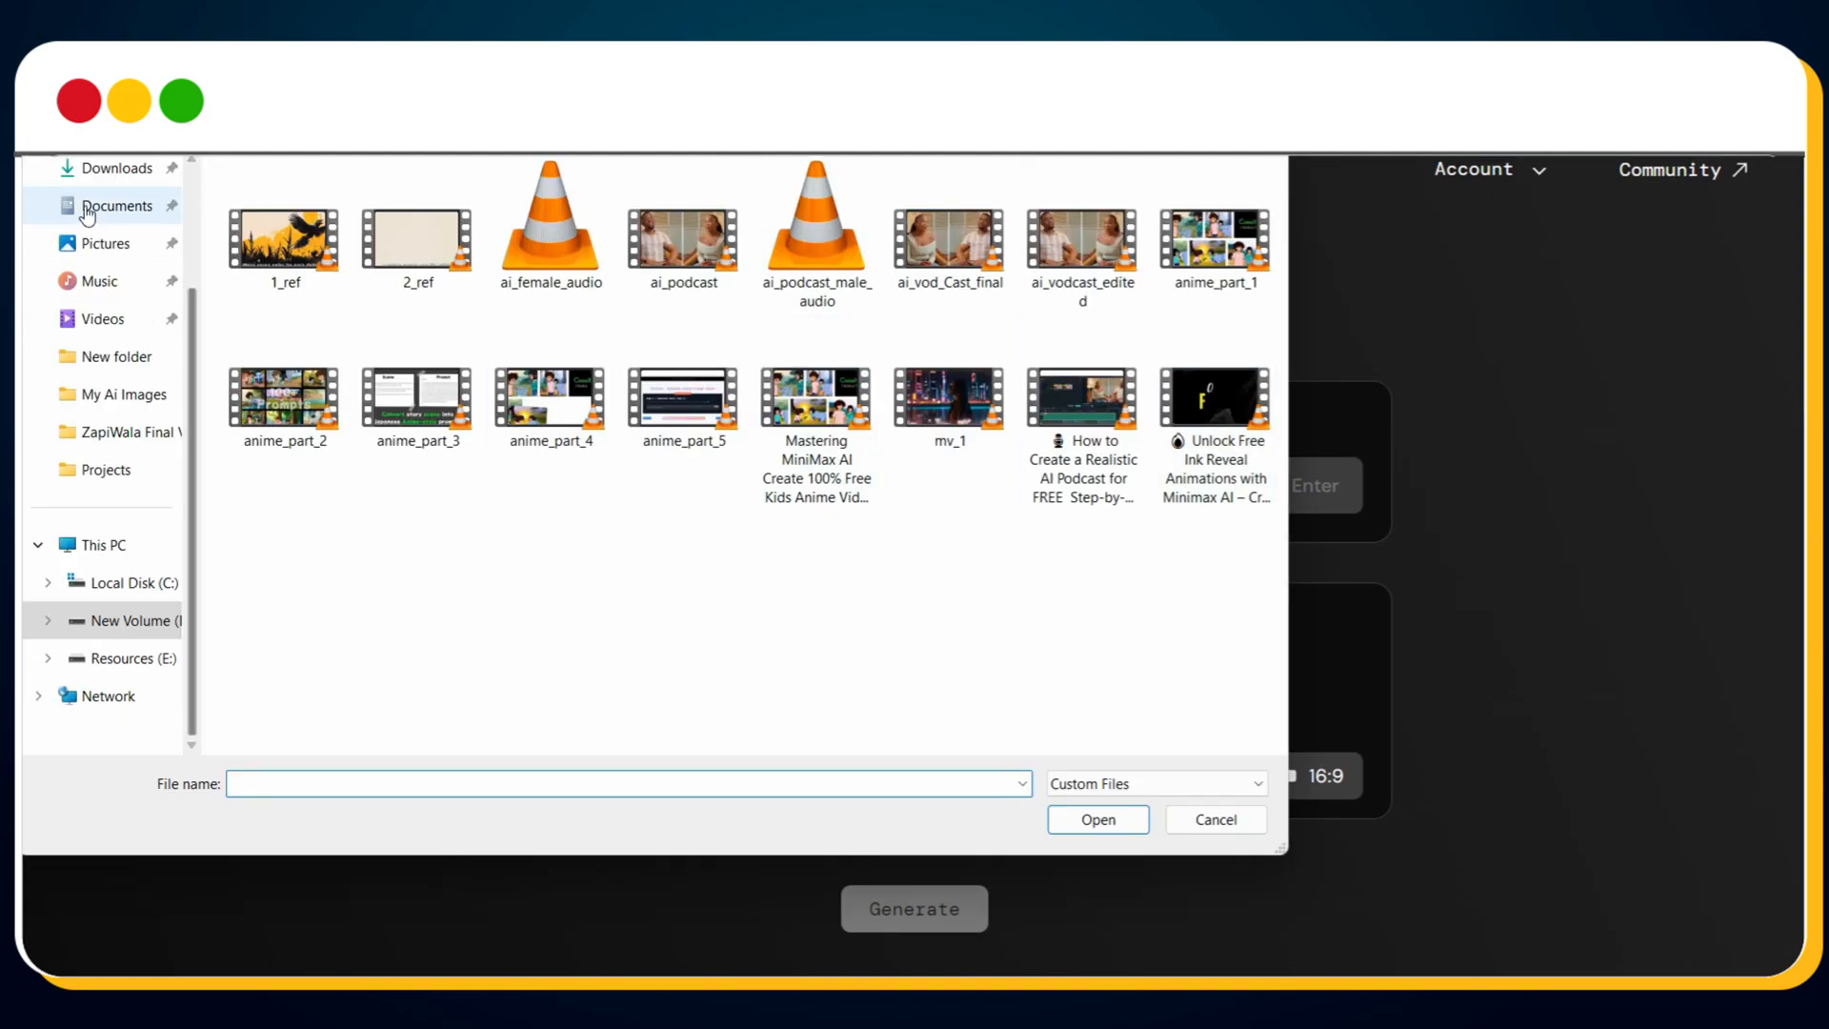
click(1096, 820)
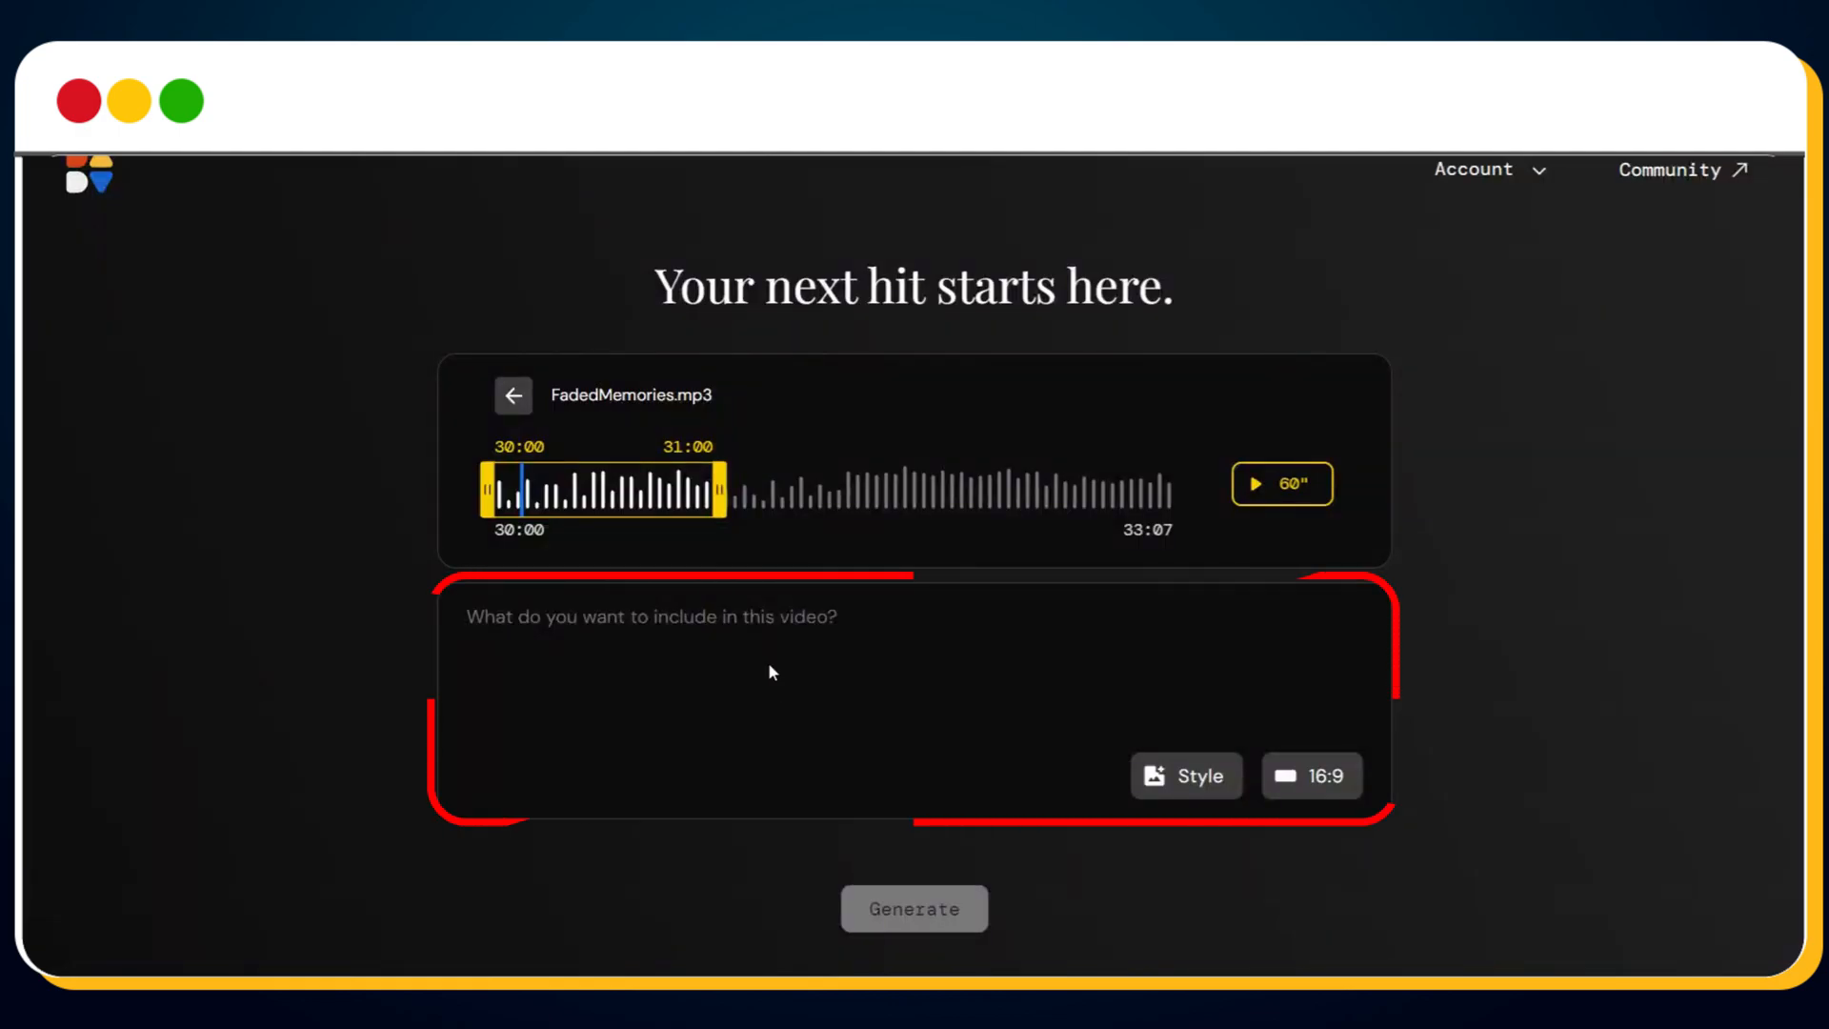
text(In the bridge, the video becomes more surreal. The protagonist is seen running, but time slows down, with paper planes (representing the memories) flying in reverse, falling apart mid-air. As the protagonist tries t)
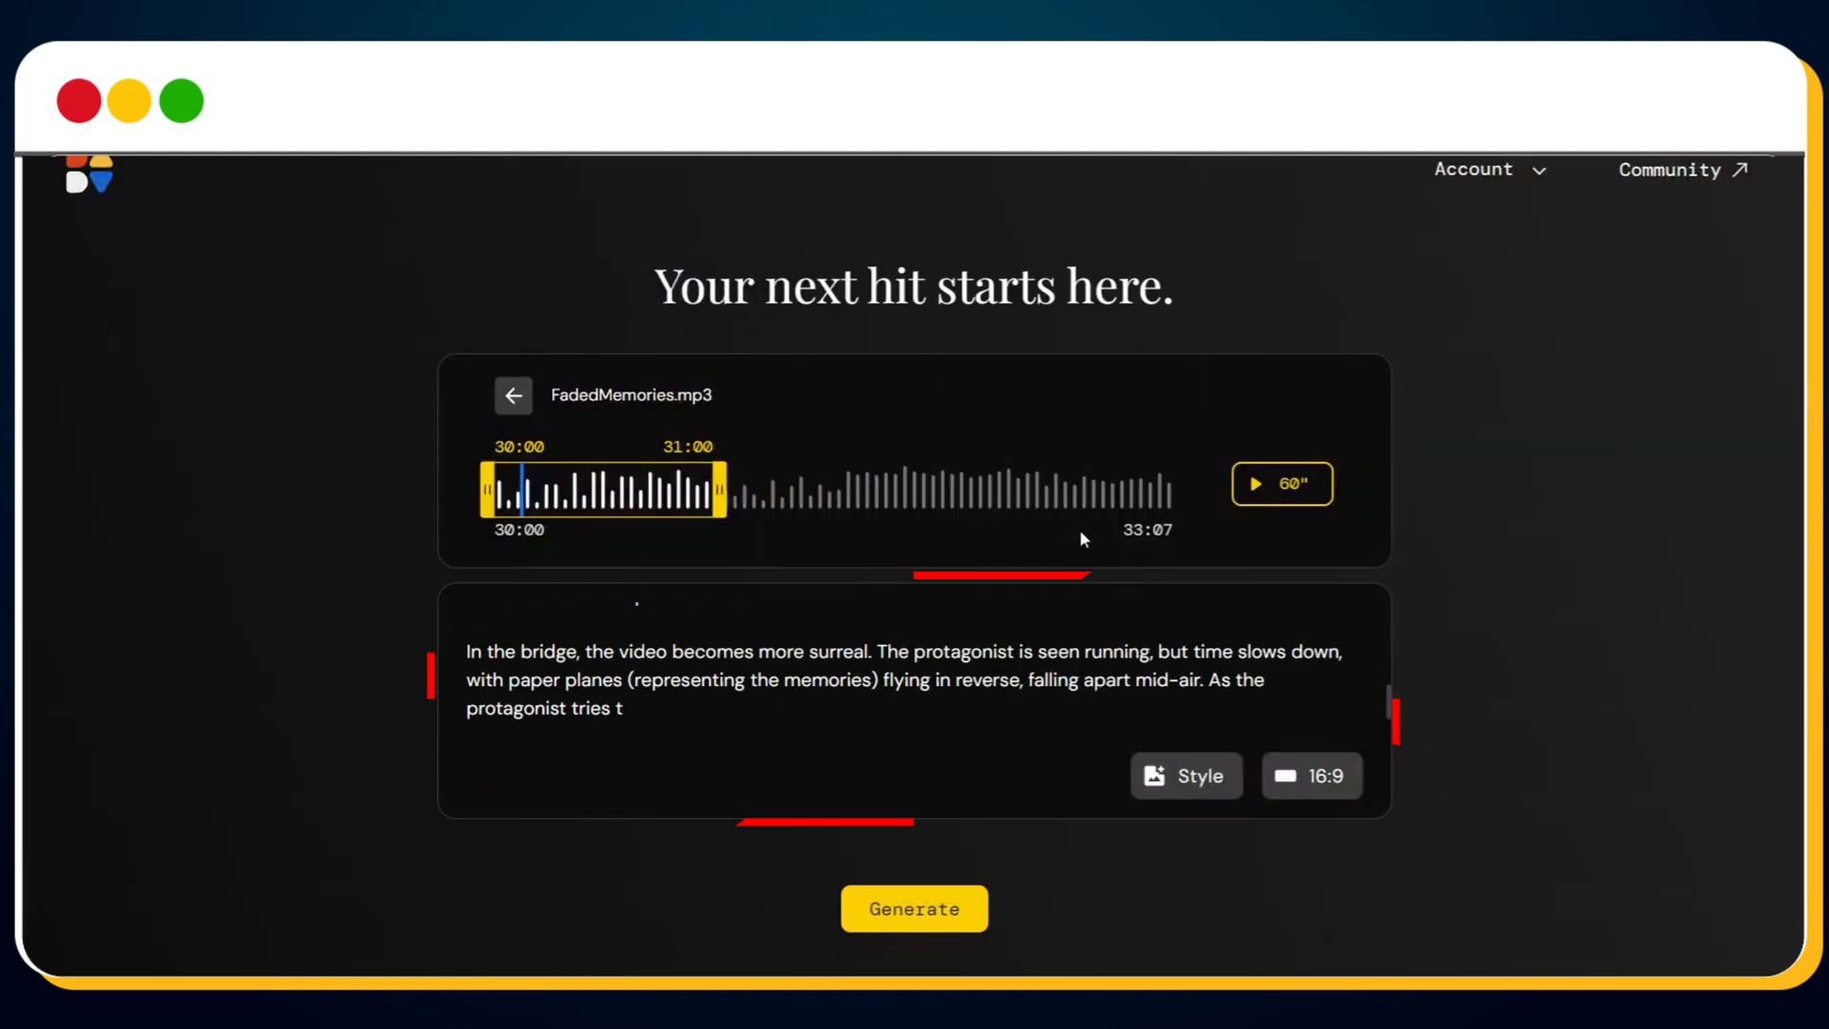
scroll(up, 3)
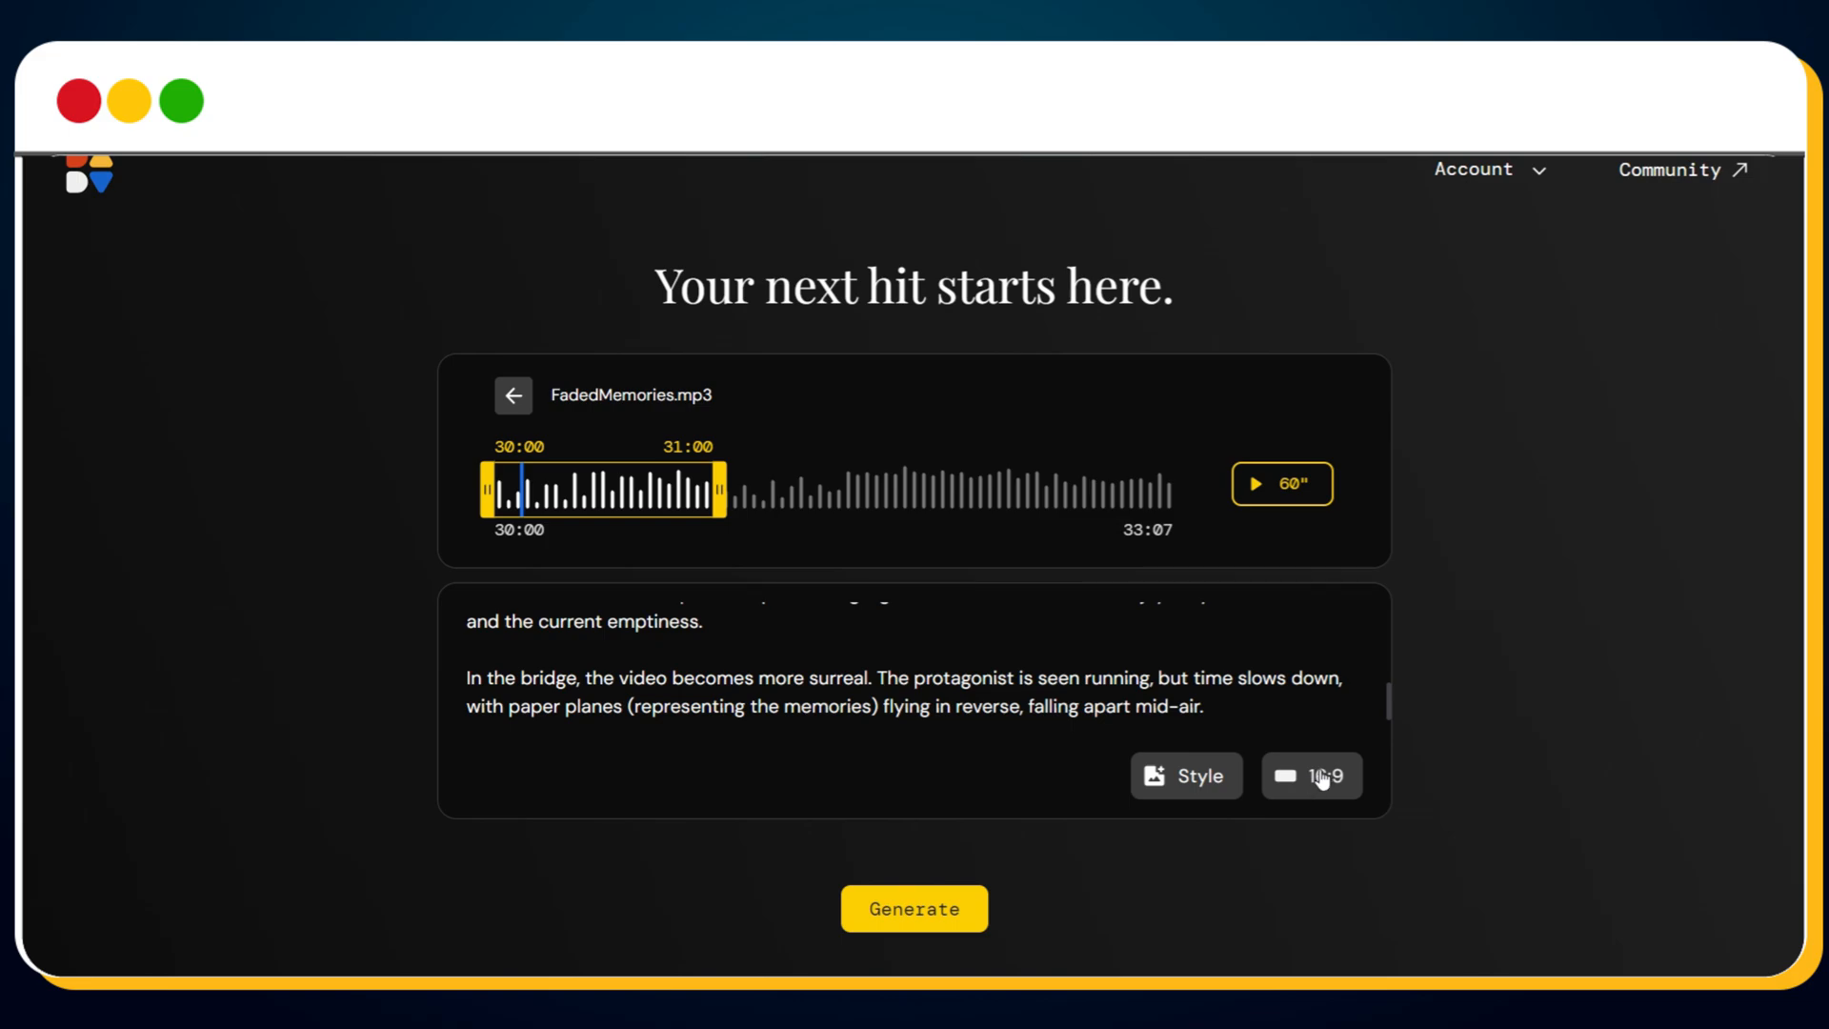
click(1311, 775)
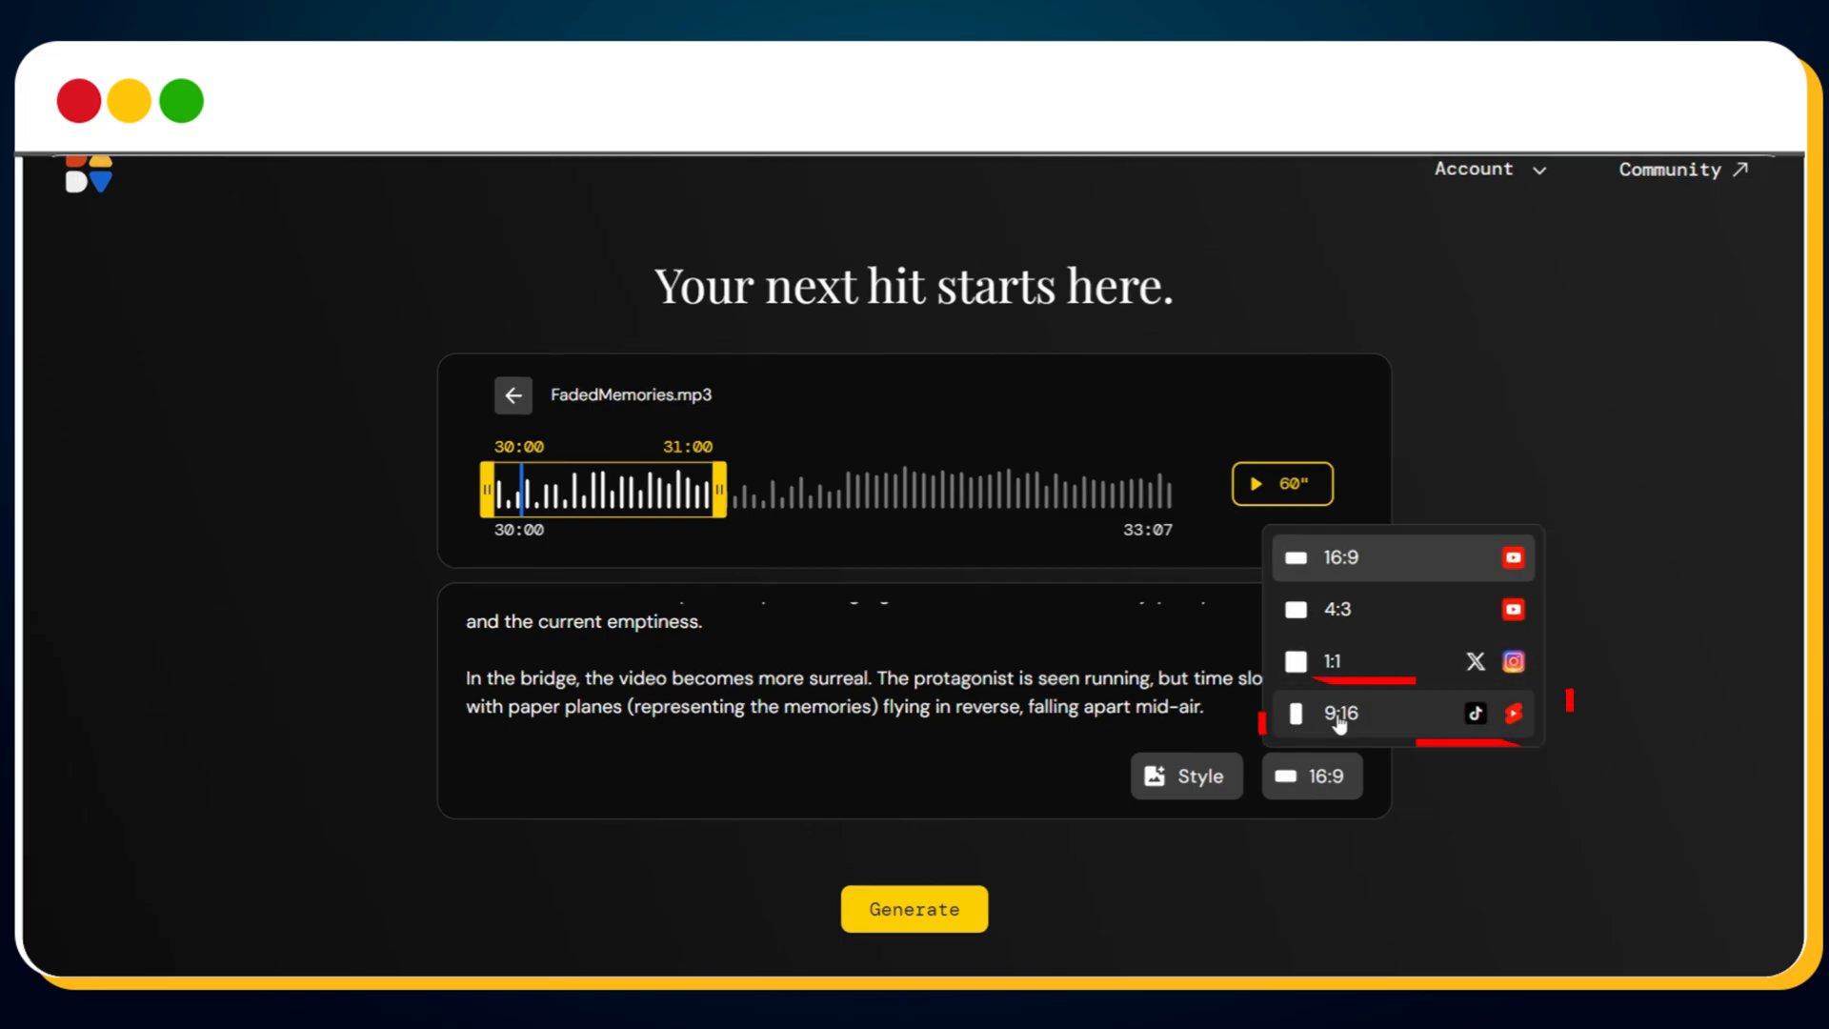
click(1340, 713)
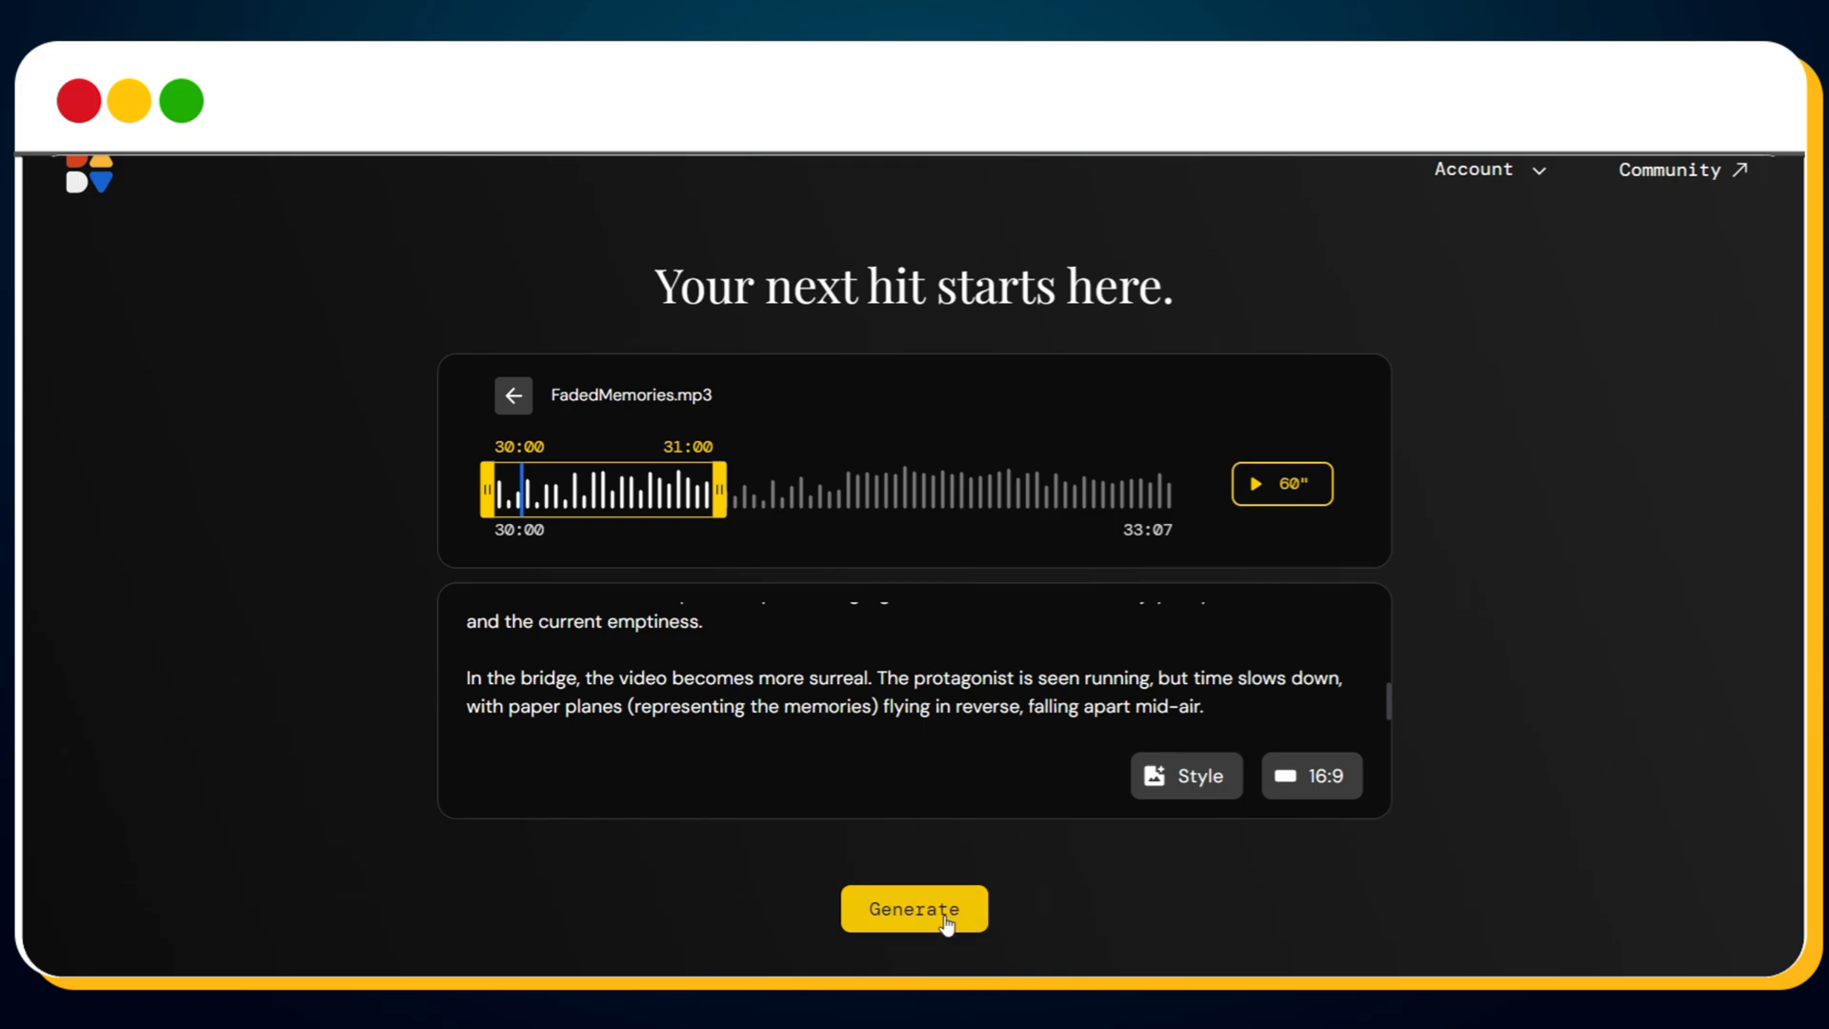
Generate the FadedMemories music video and open the finished result
click(914, 908)
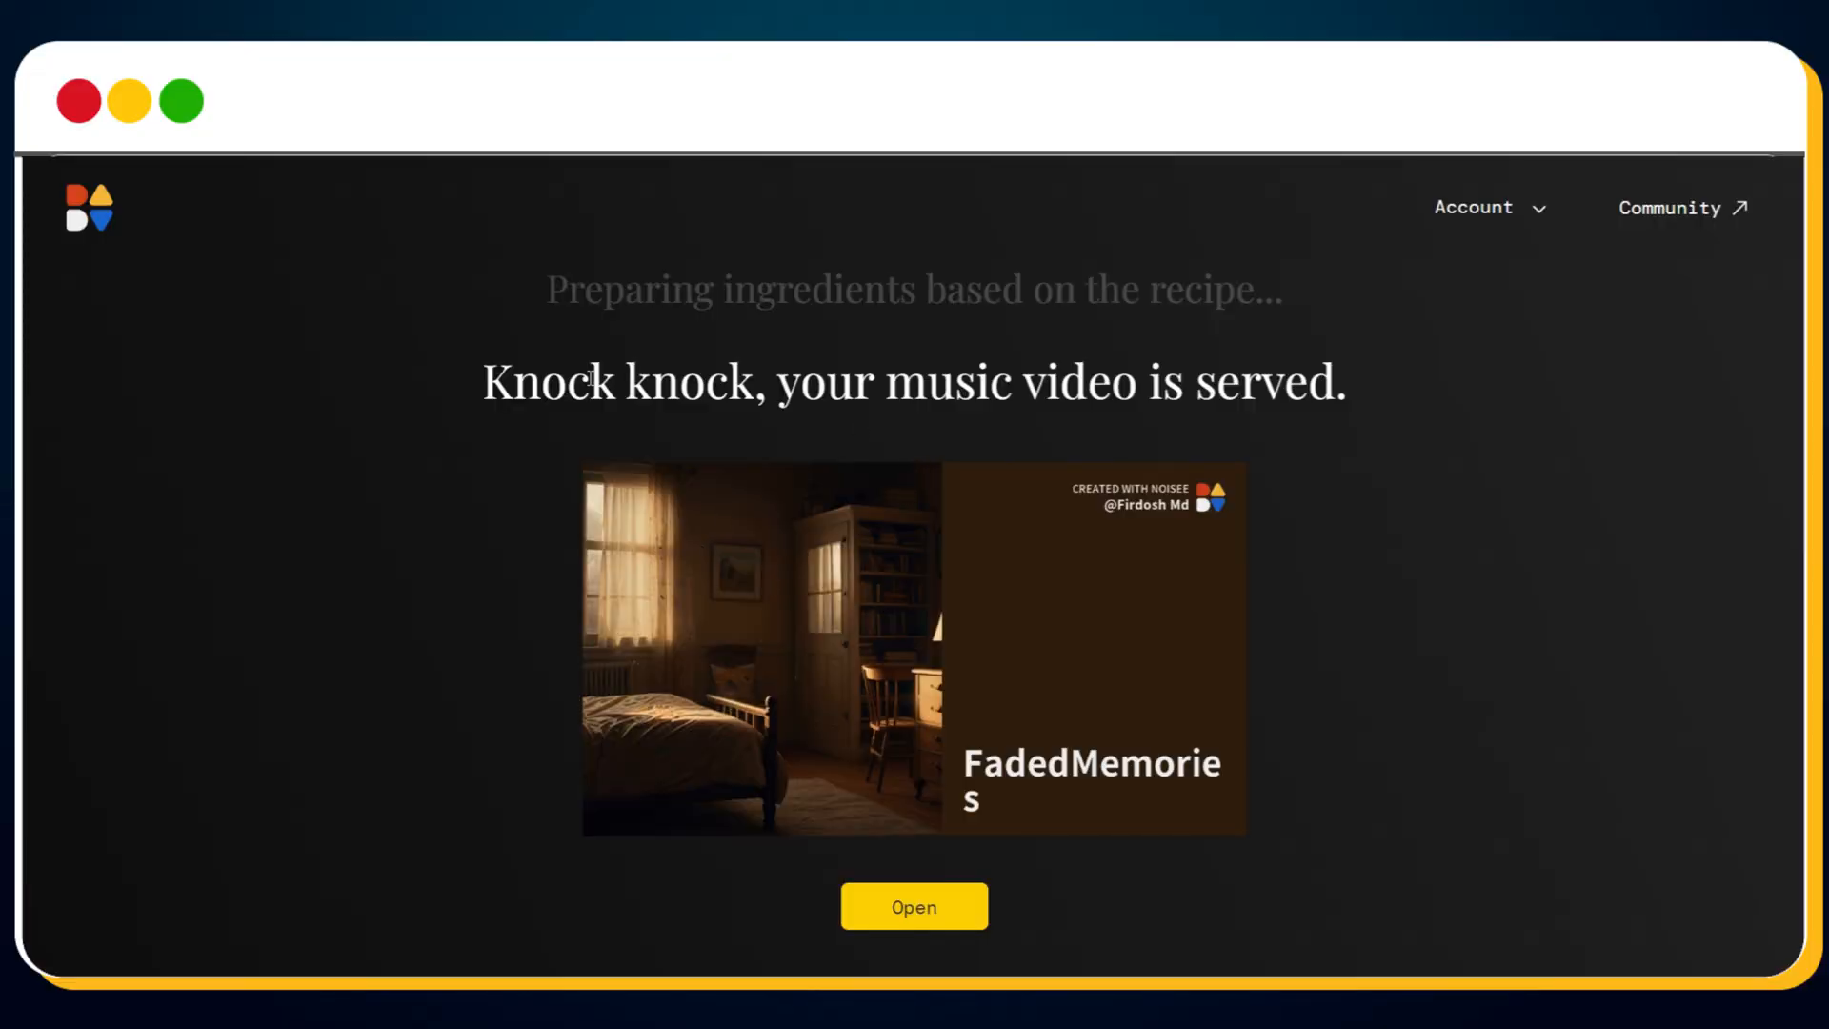
click(913, 905)
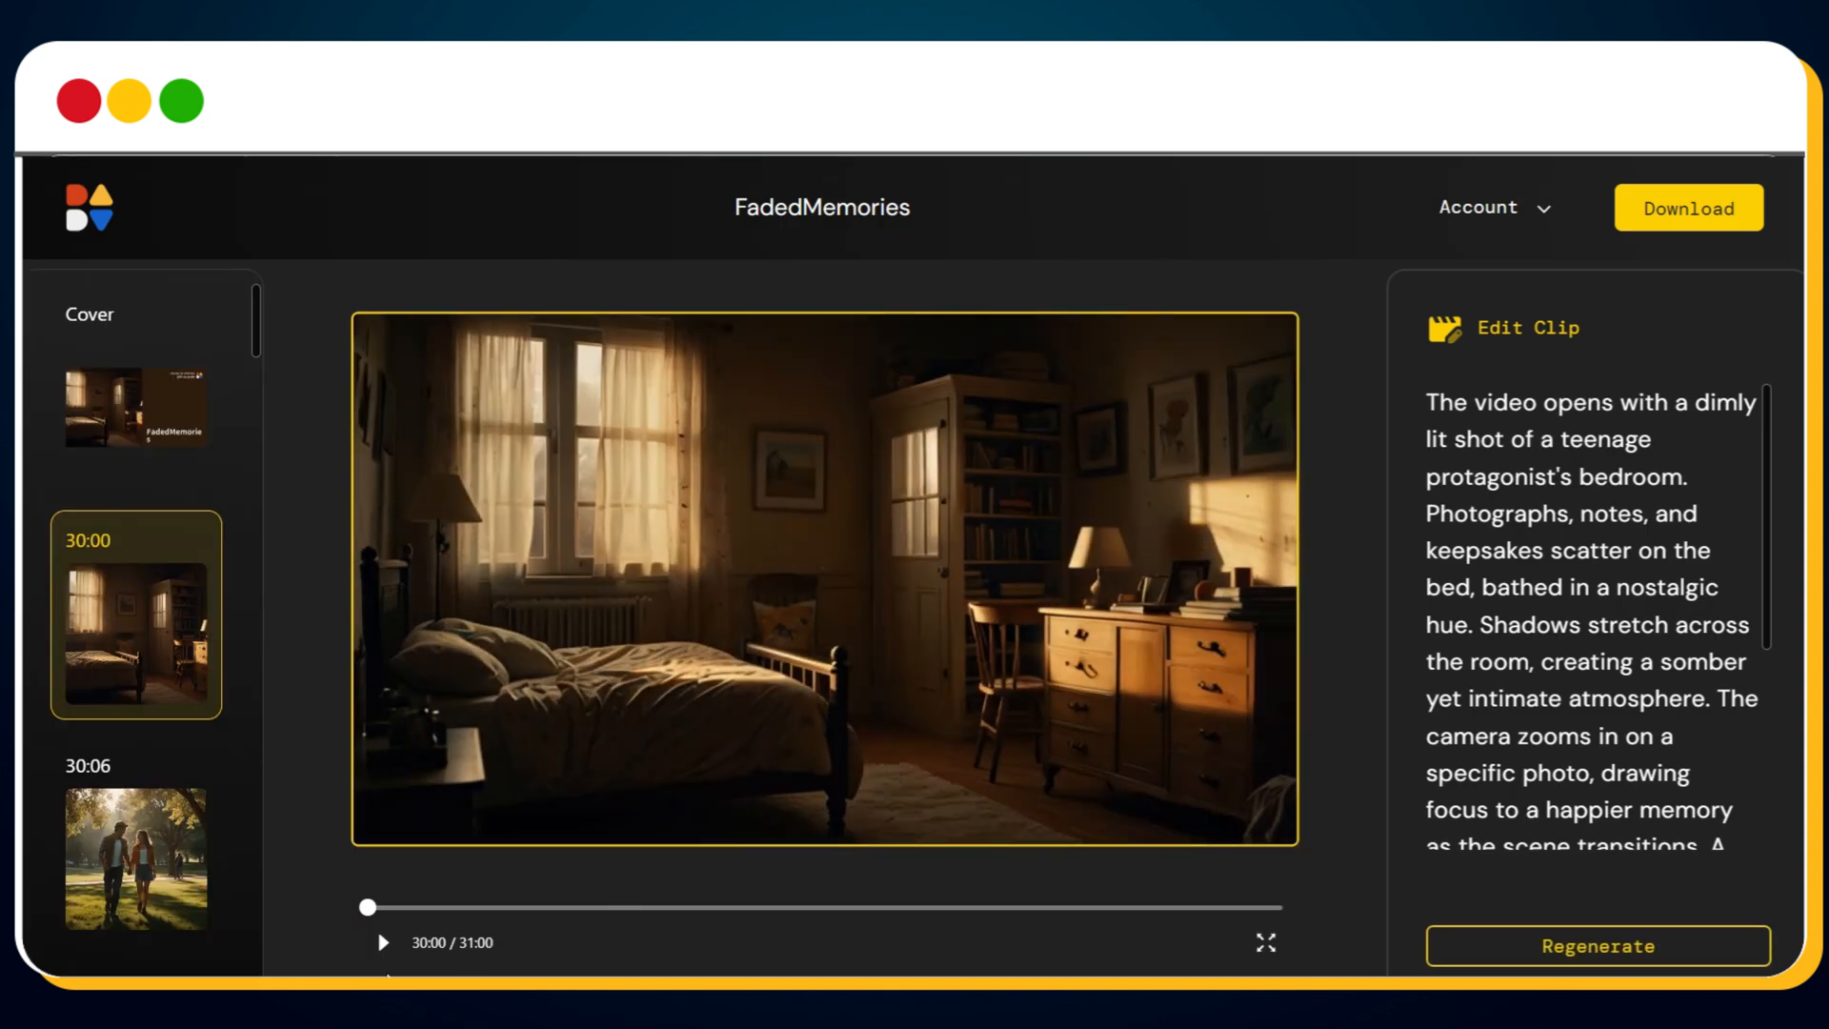
click(383, 942)
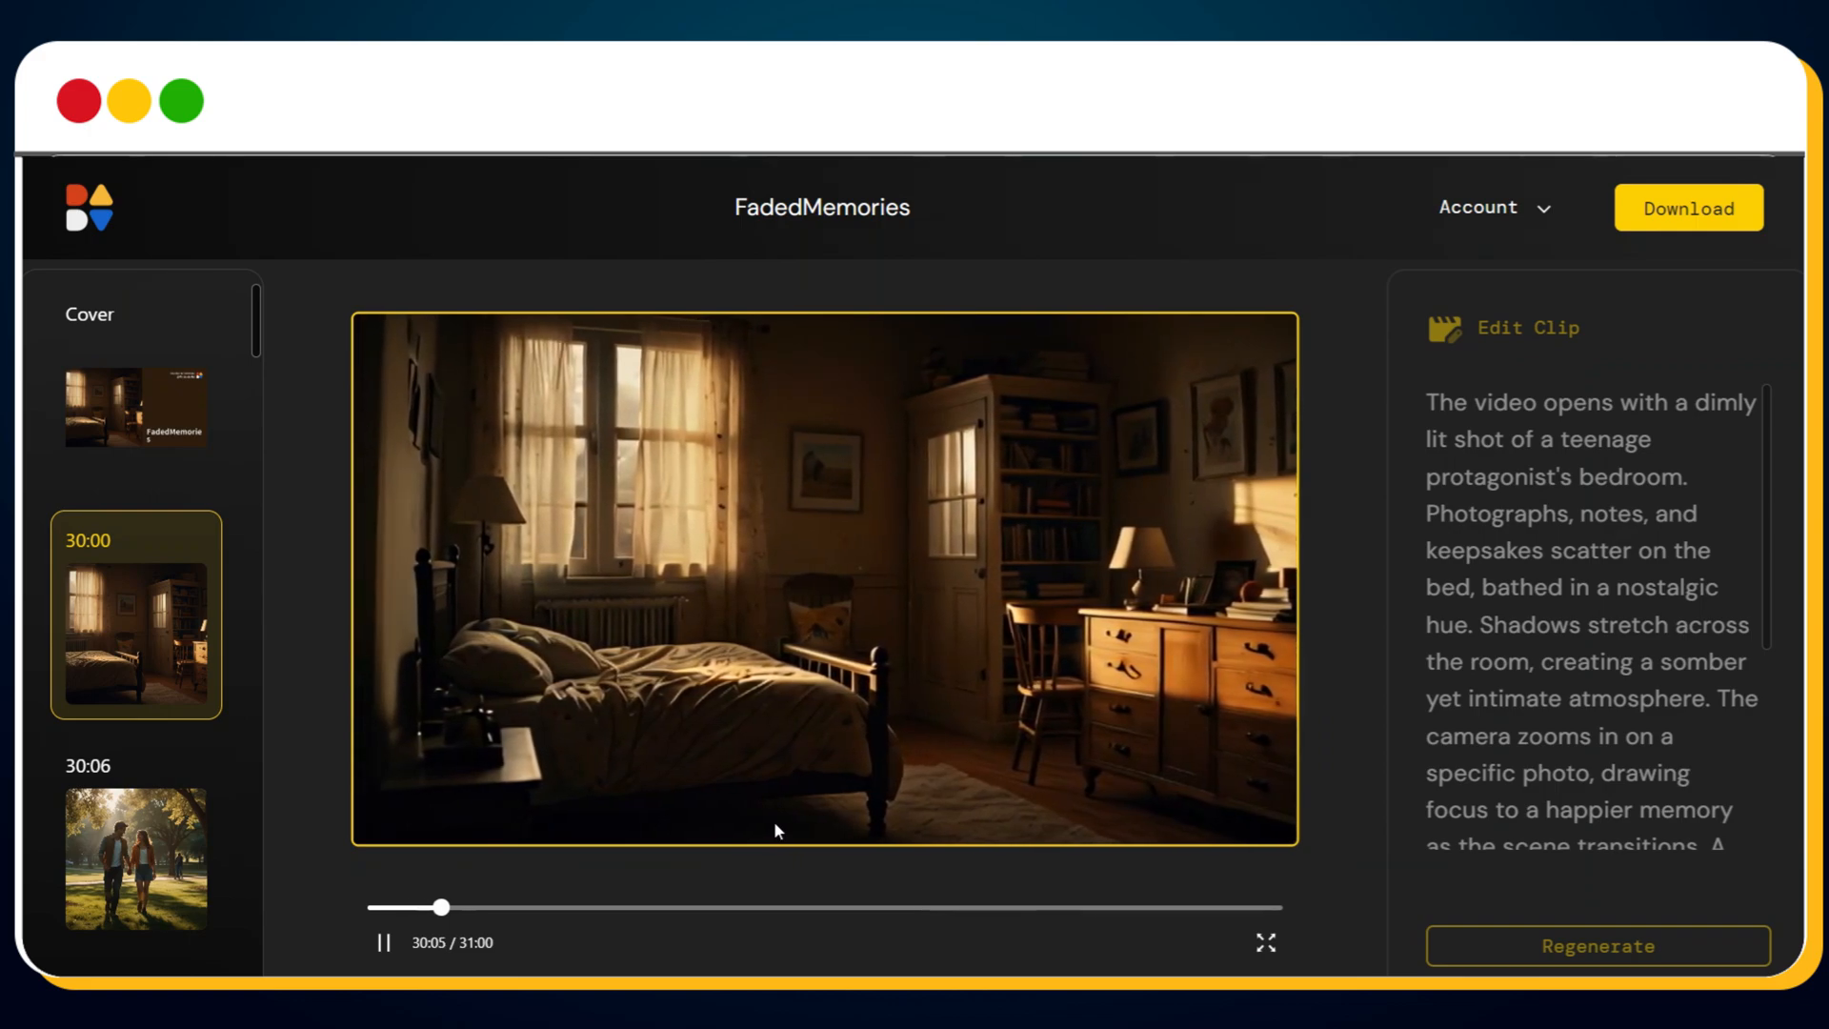
click(136, 840)
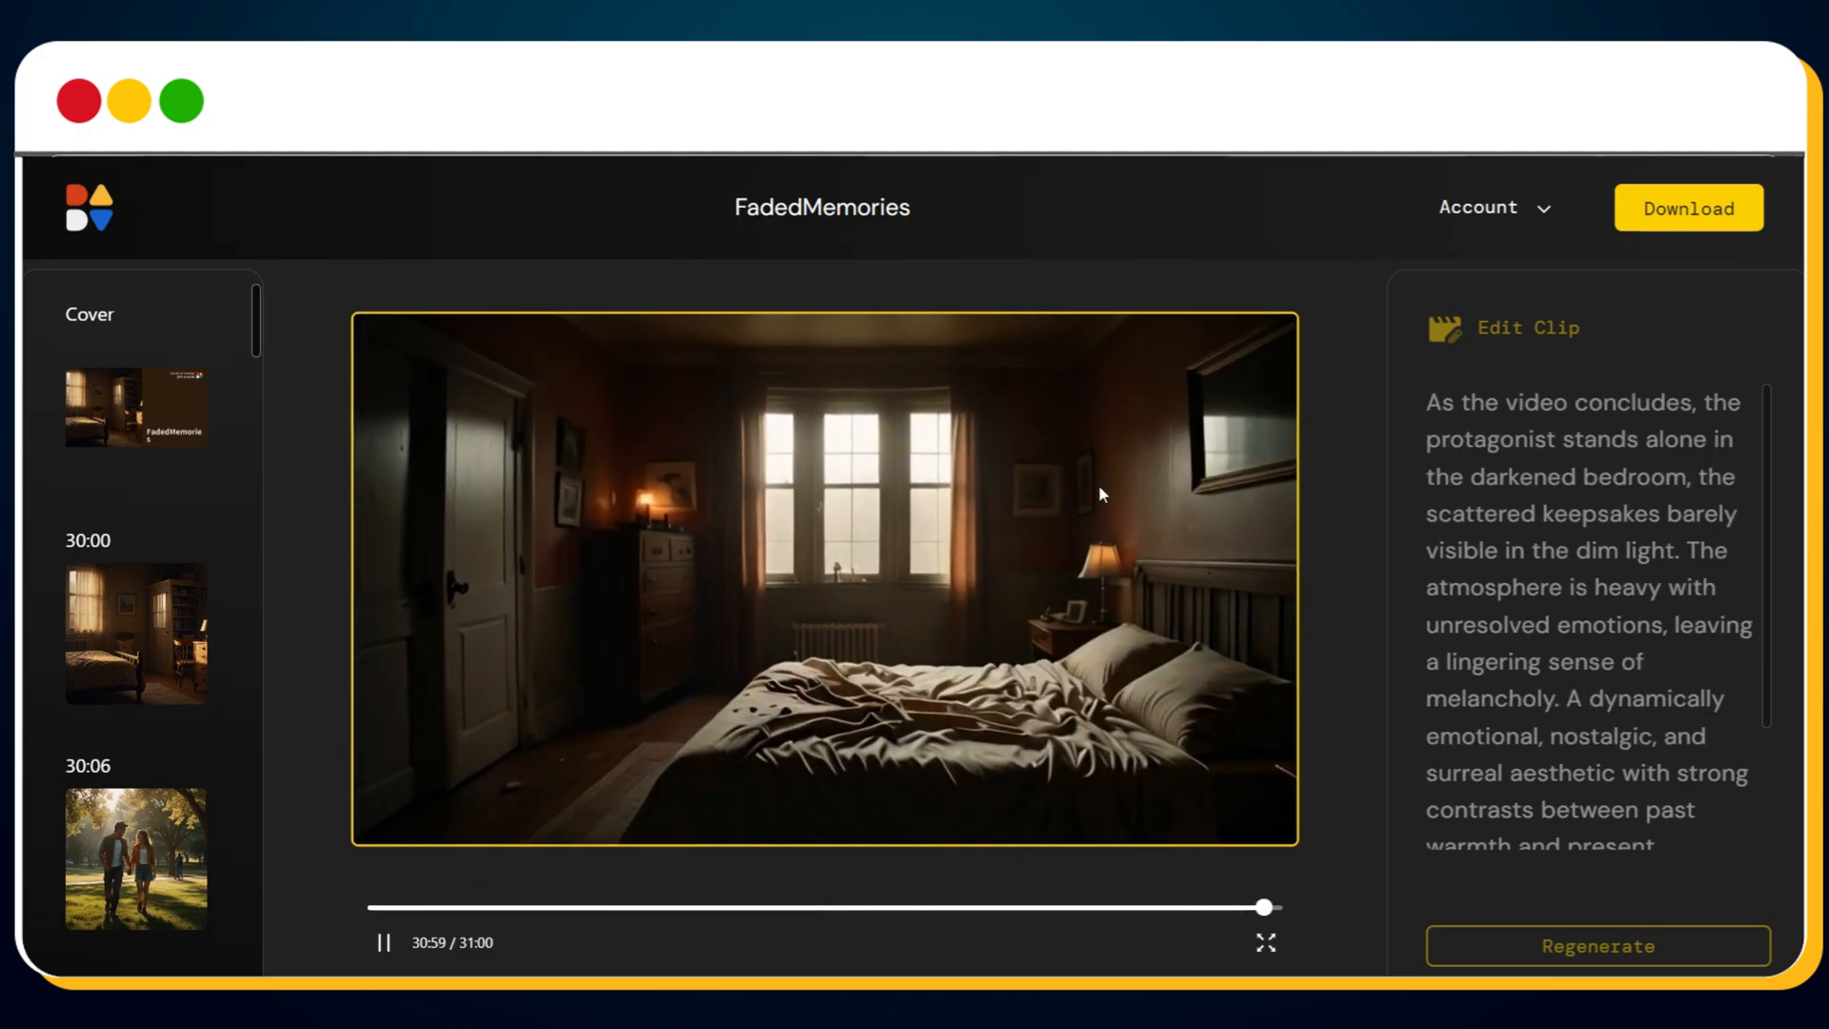
click(134, 634)
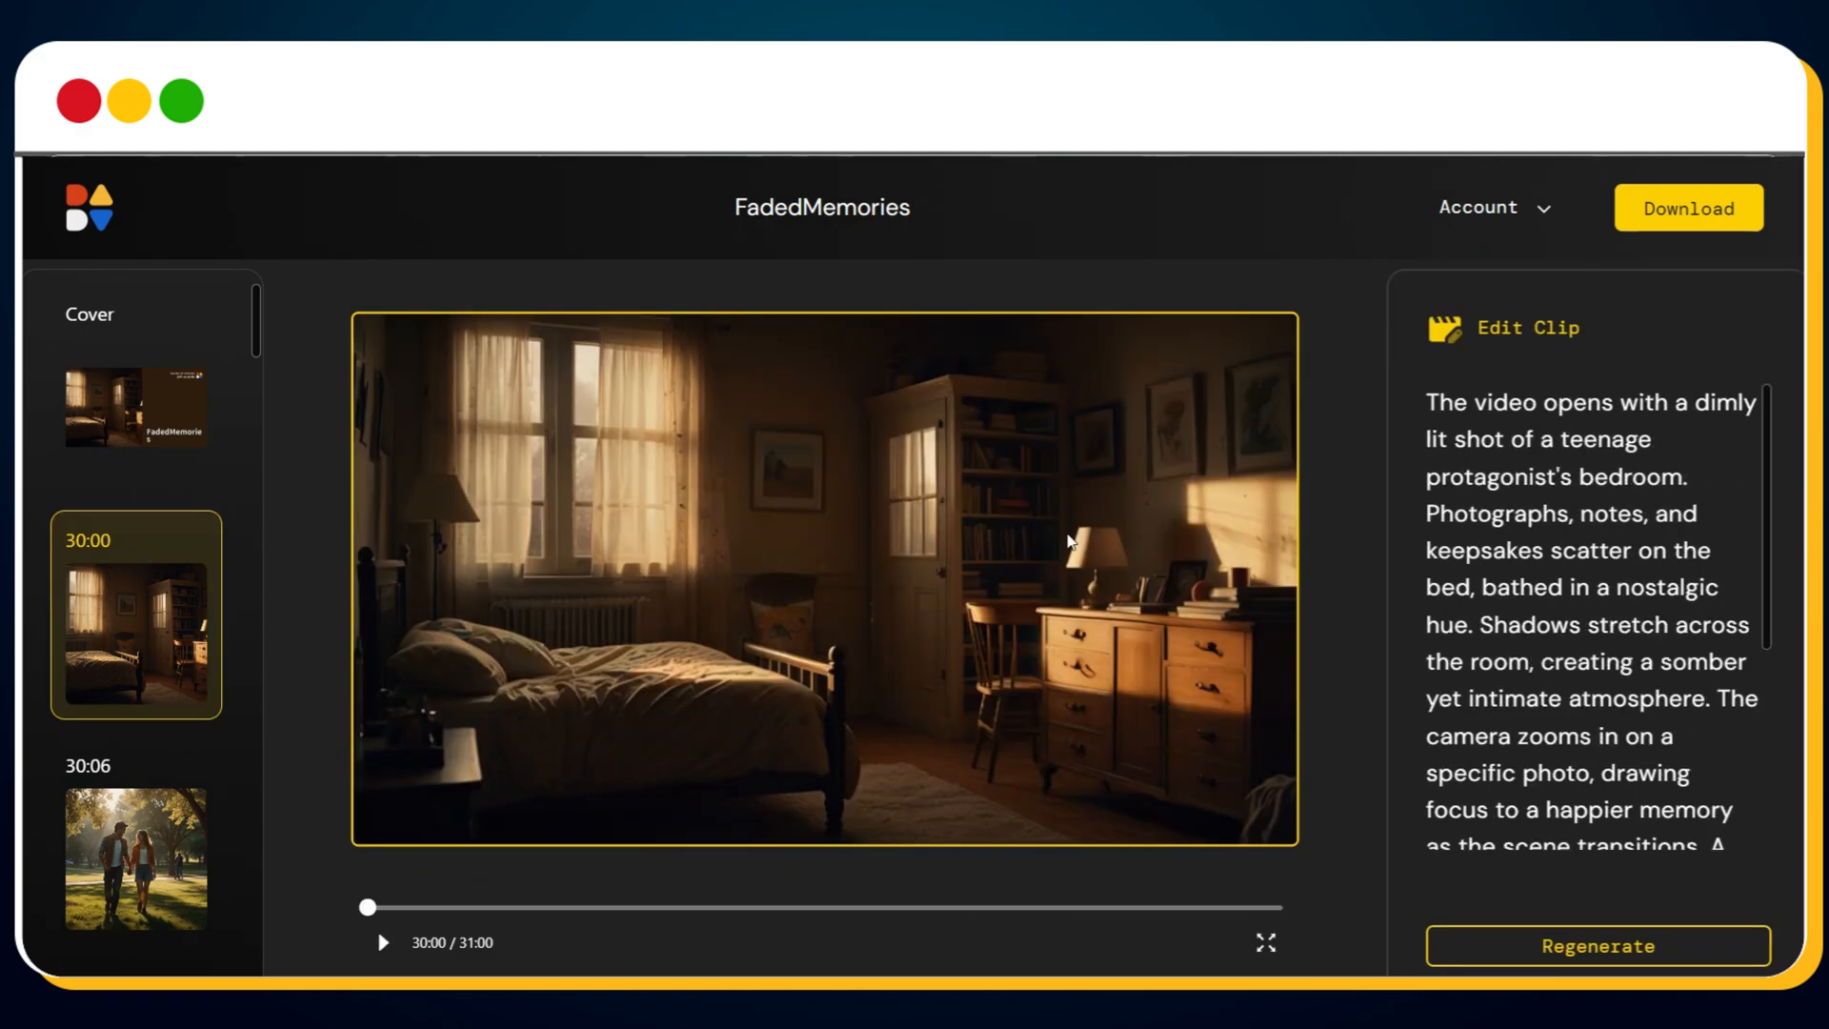
mouse_move(1688, 207)
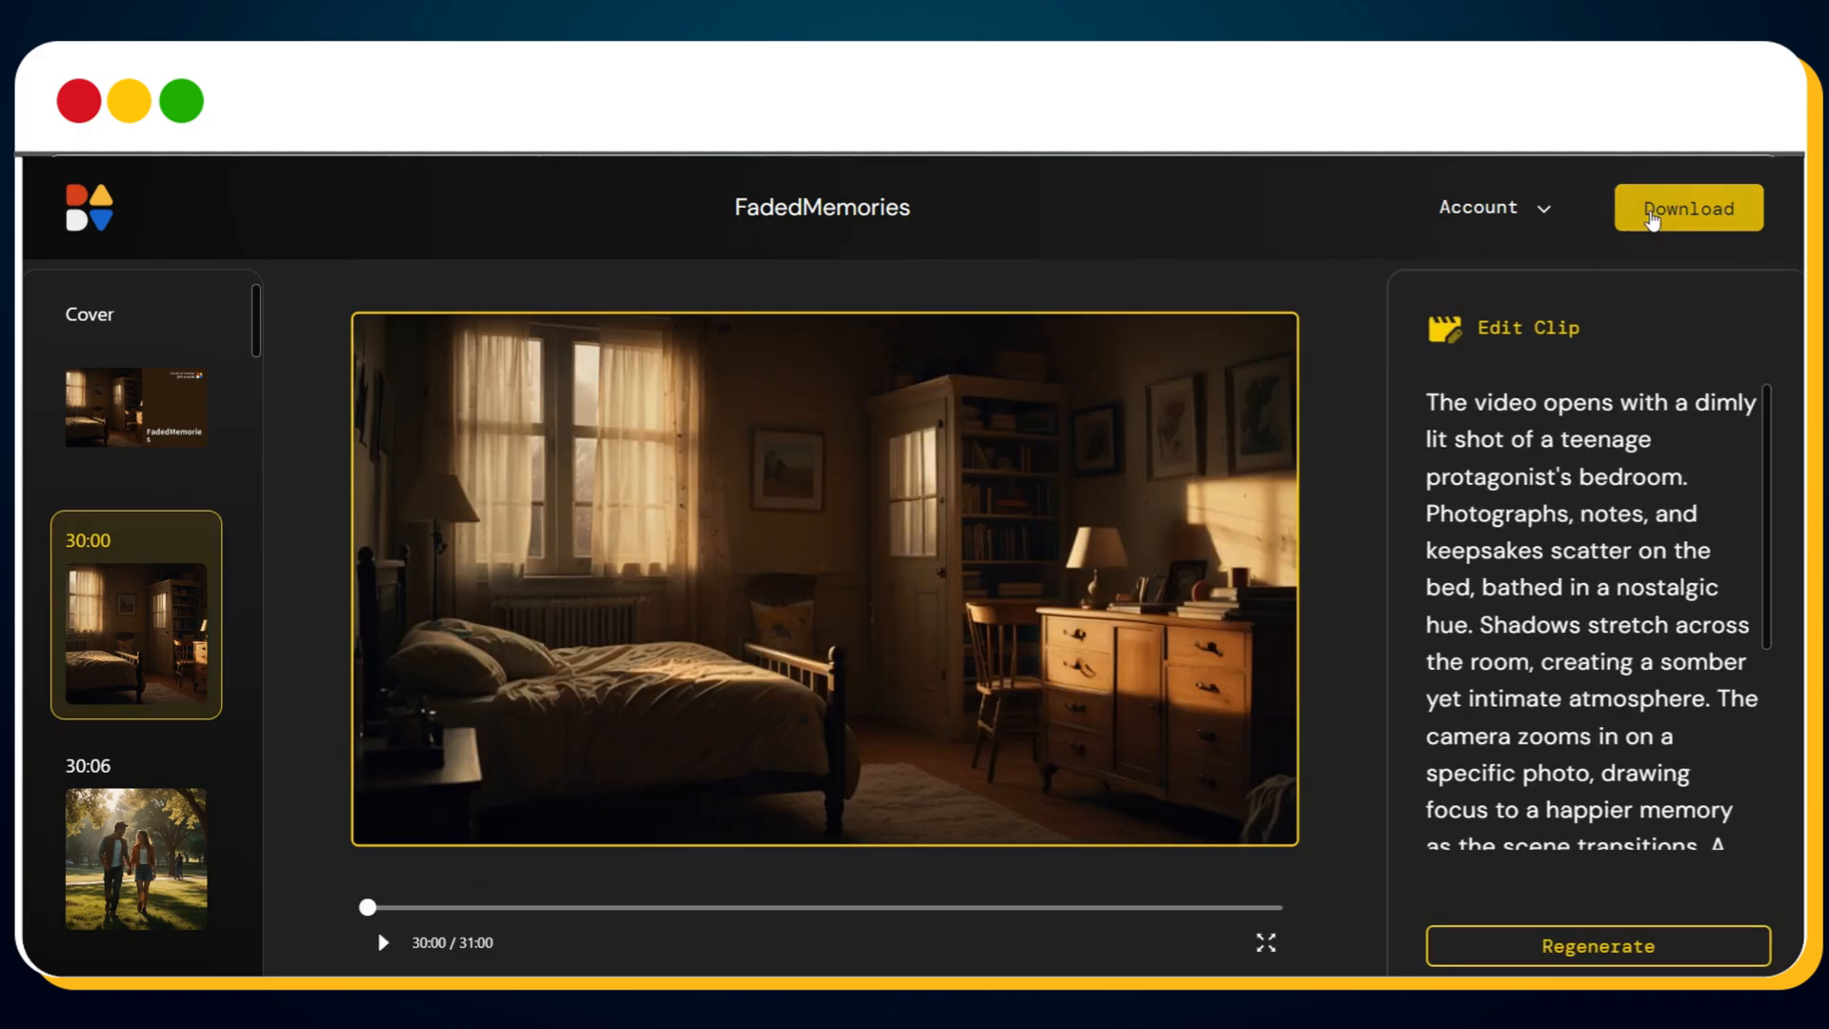
Download the FadedMemories video and wait while it finalizes
click(1687, 208)
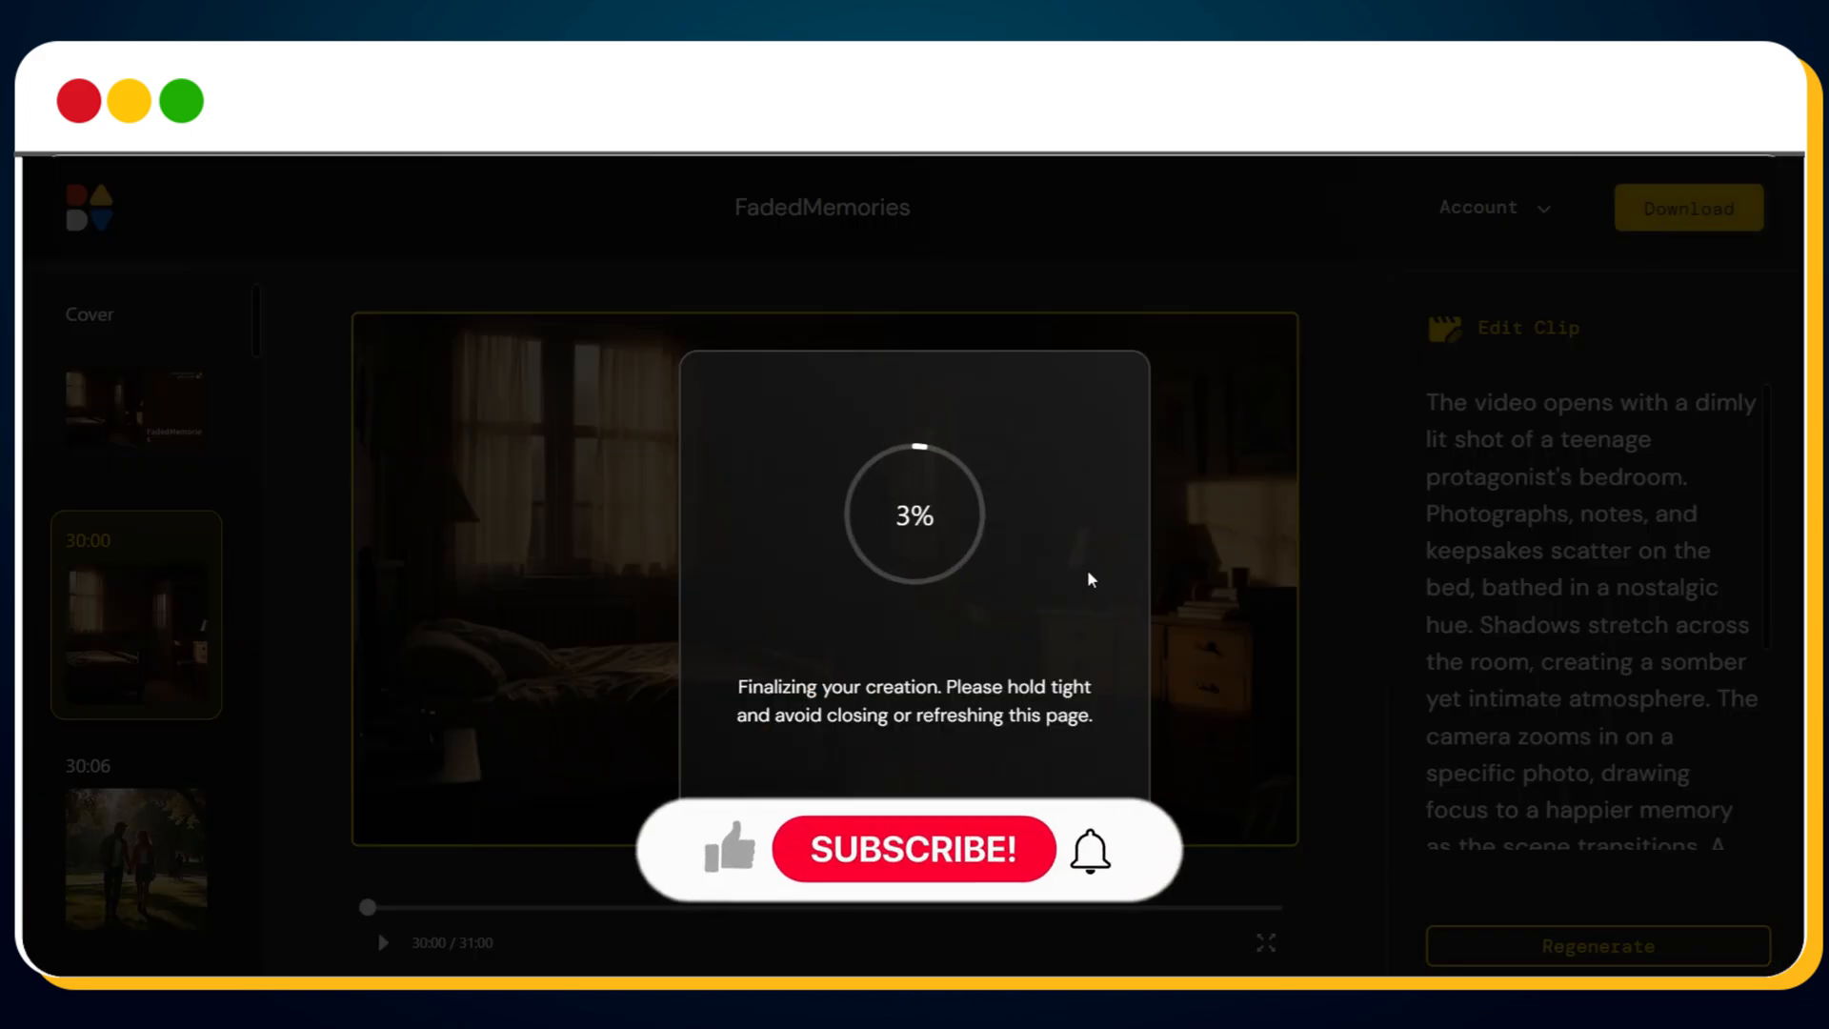
click(911, 849)
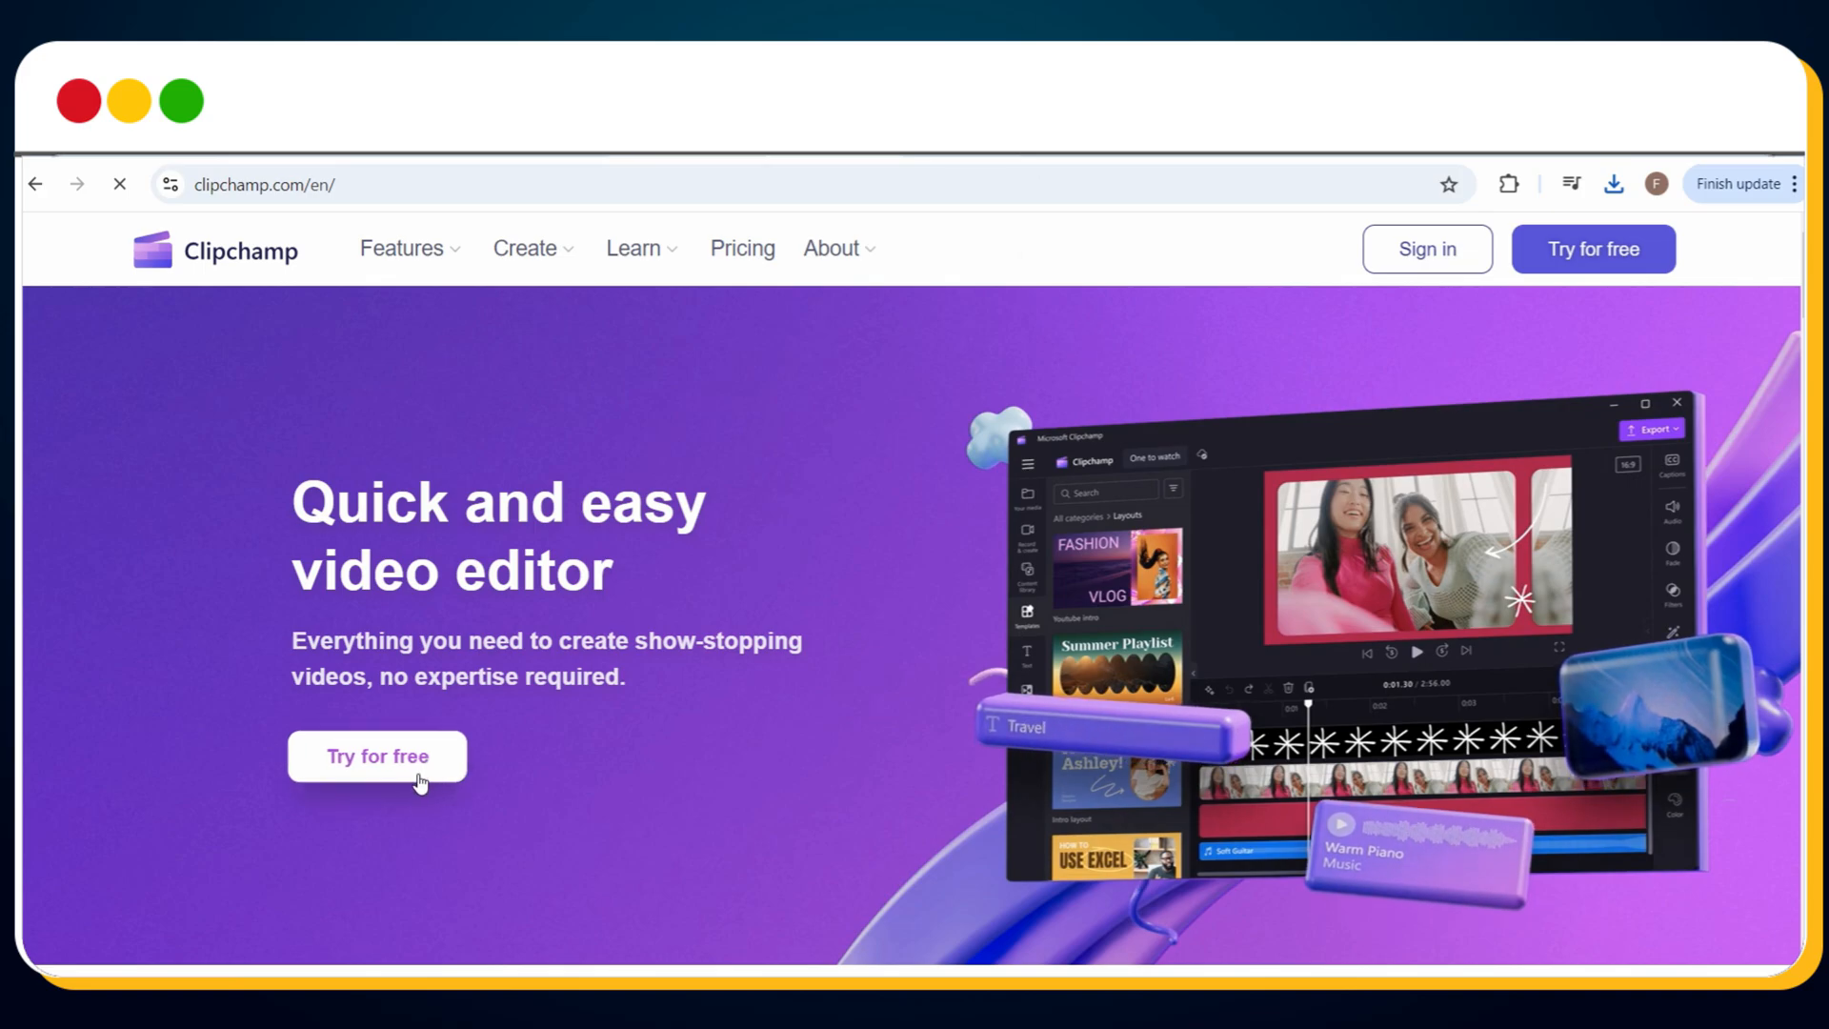
Choose Try for free on clipchamp.com, then Create a new video
click(377, 756)
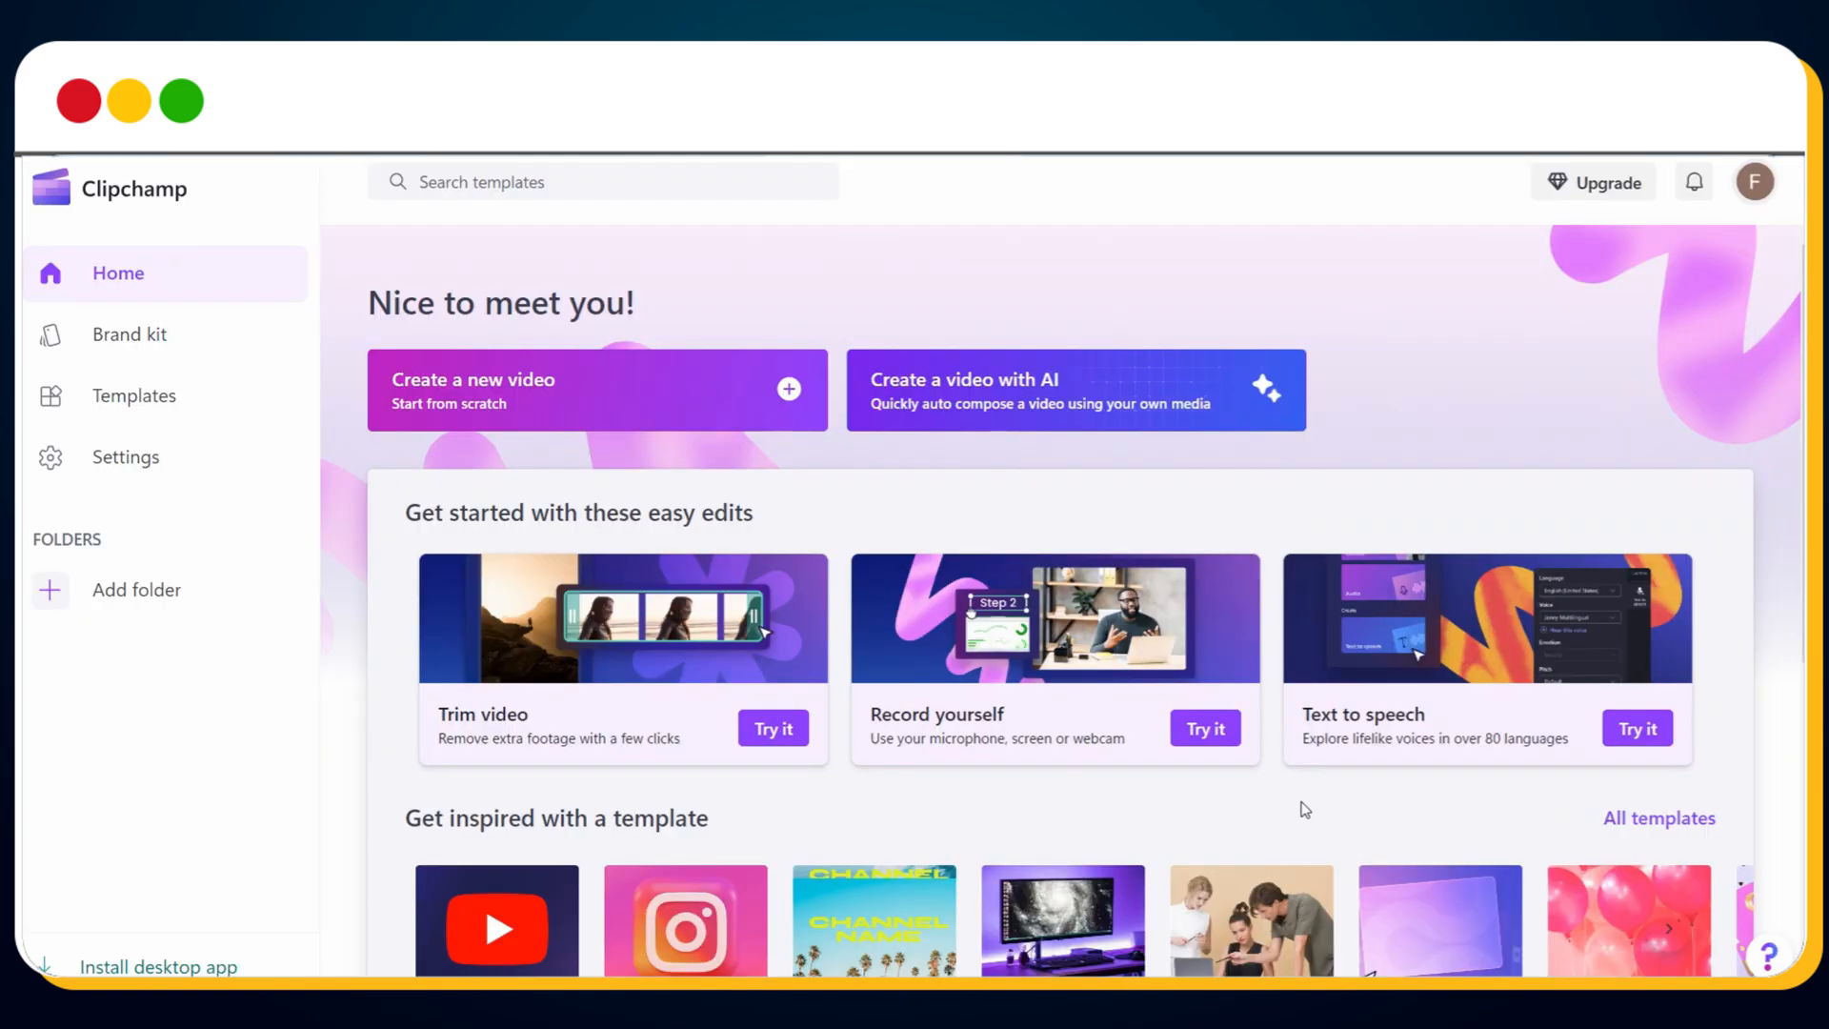
mouse_move(989, 489)
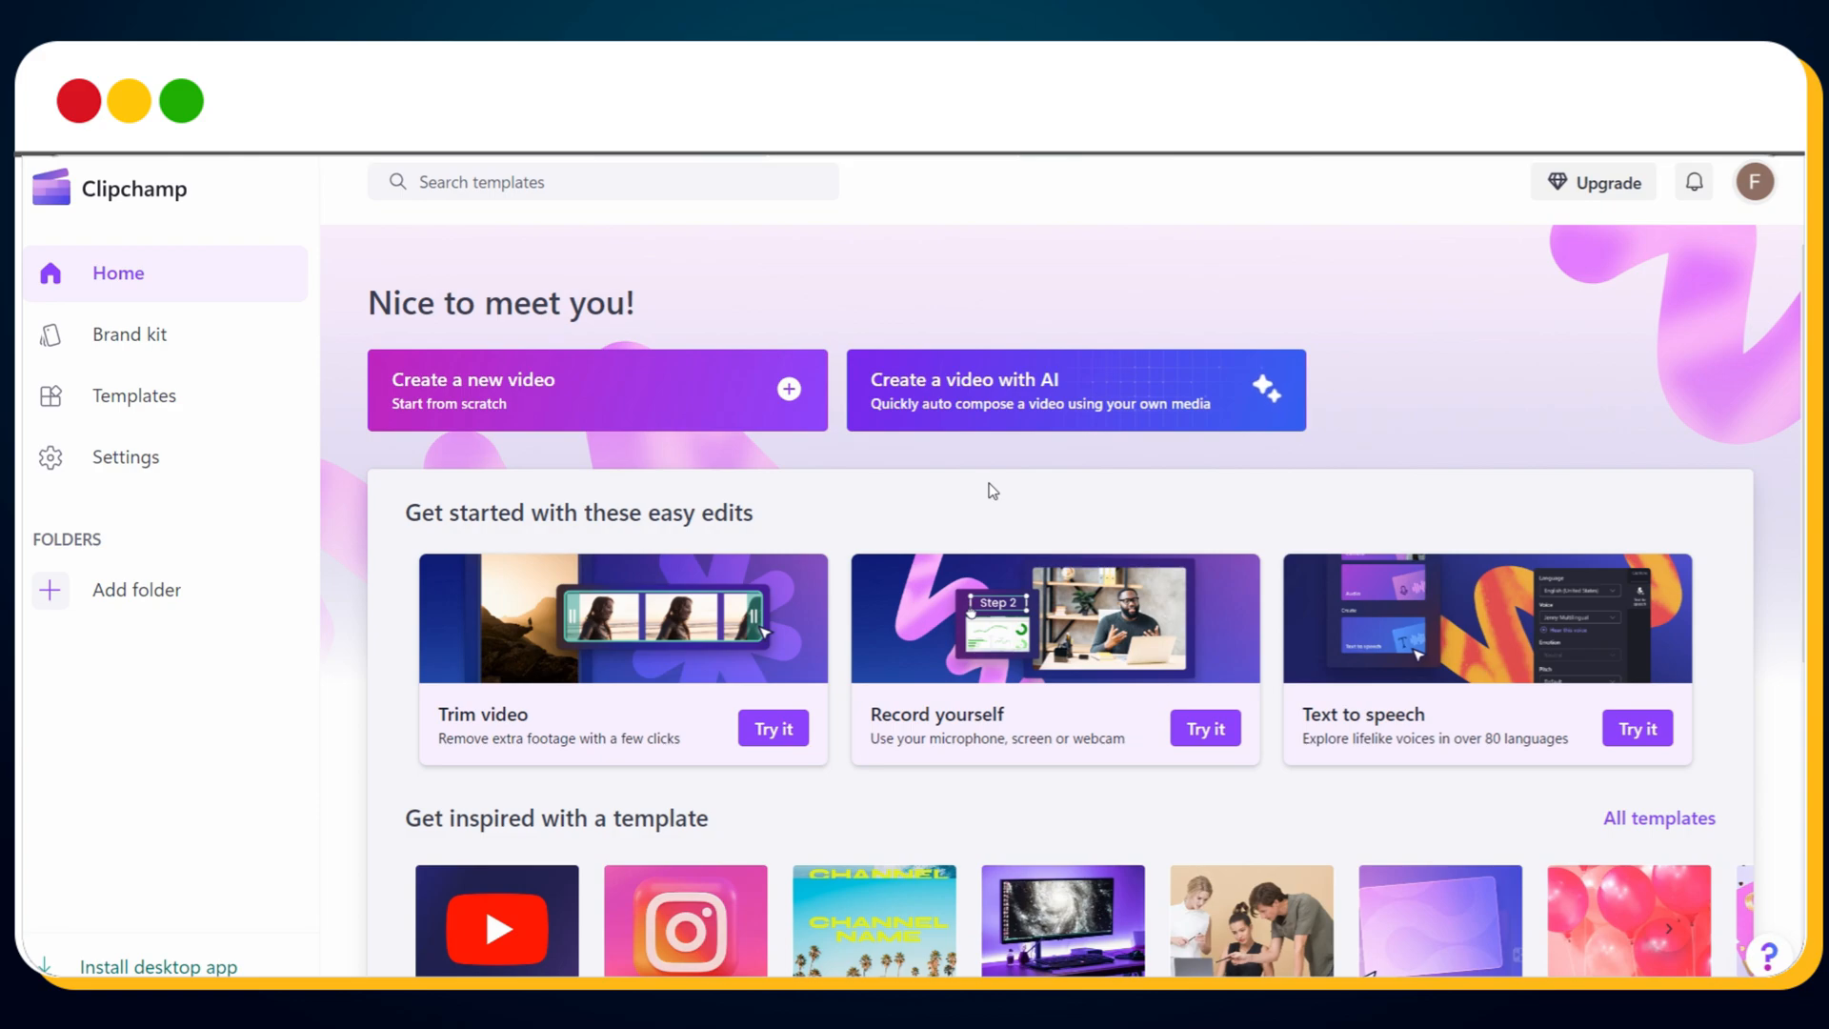
mouse_move(484, 396)
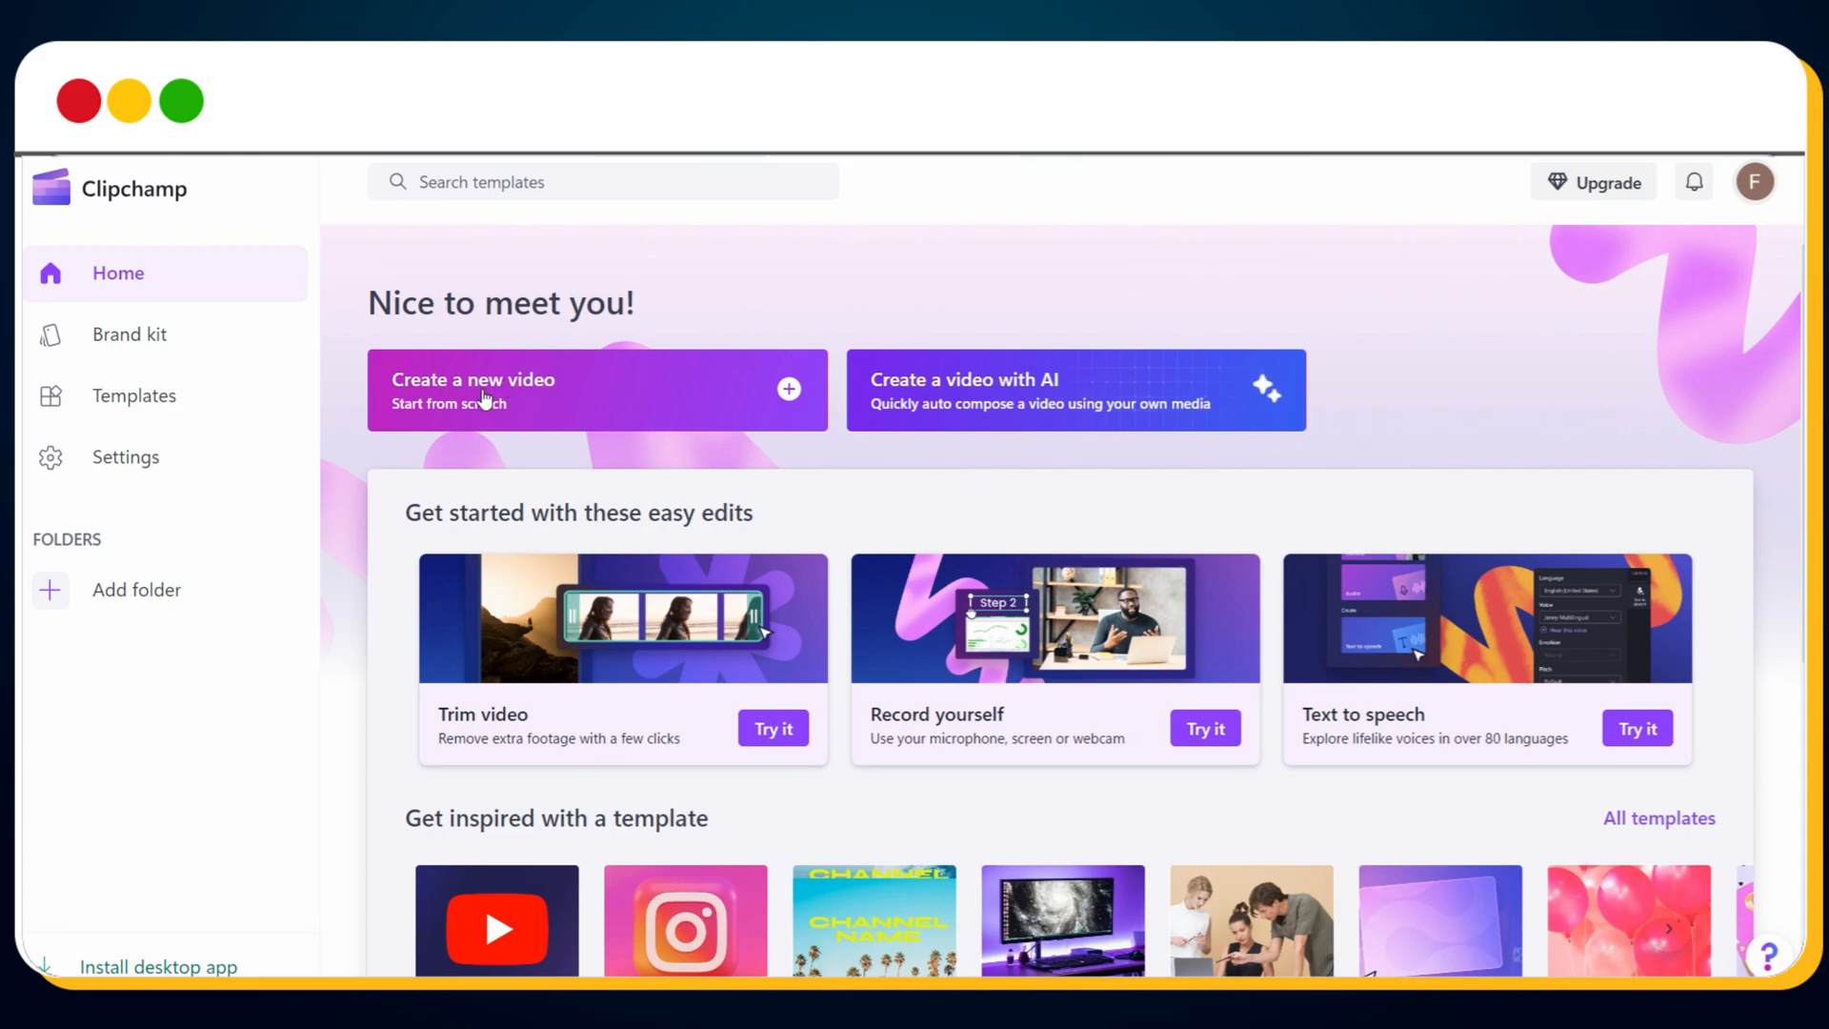
click(472, 389)
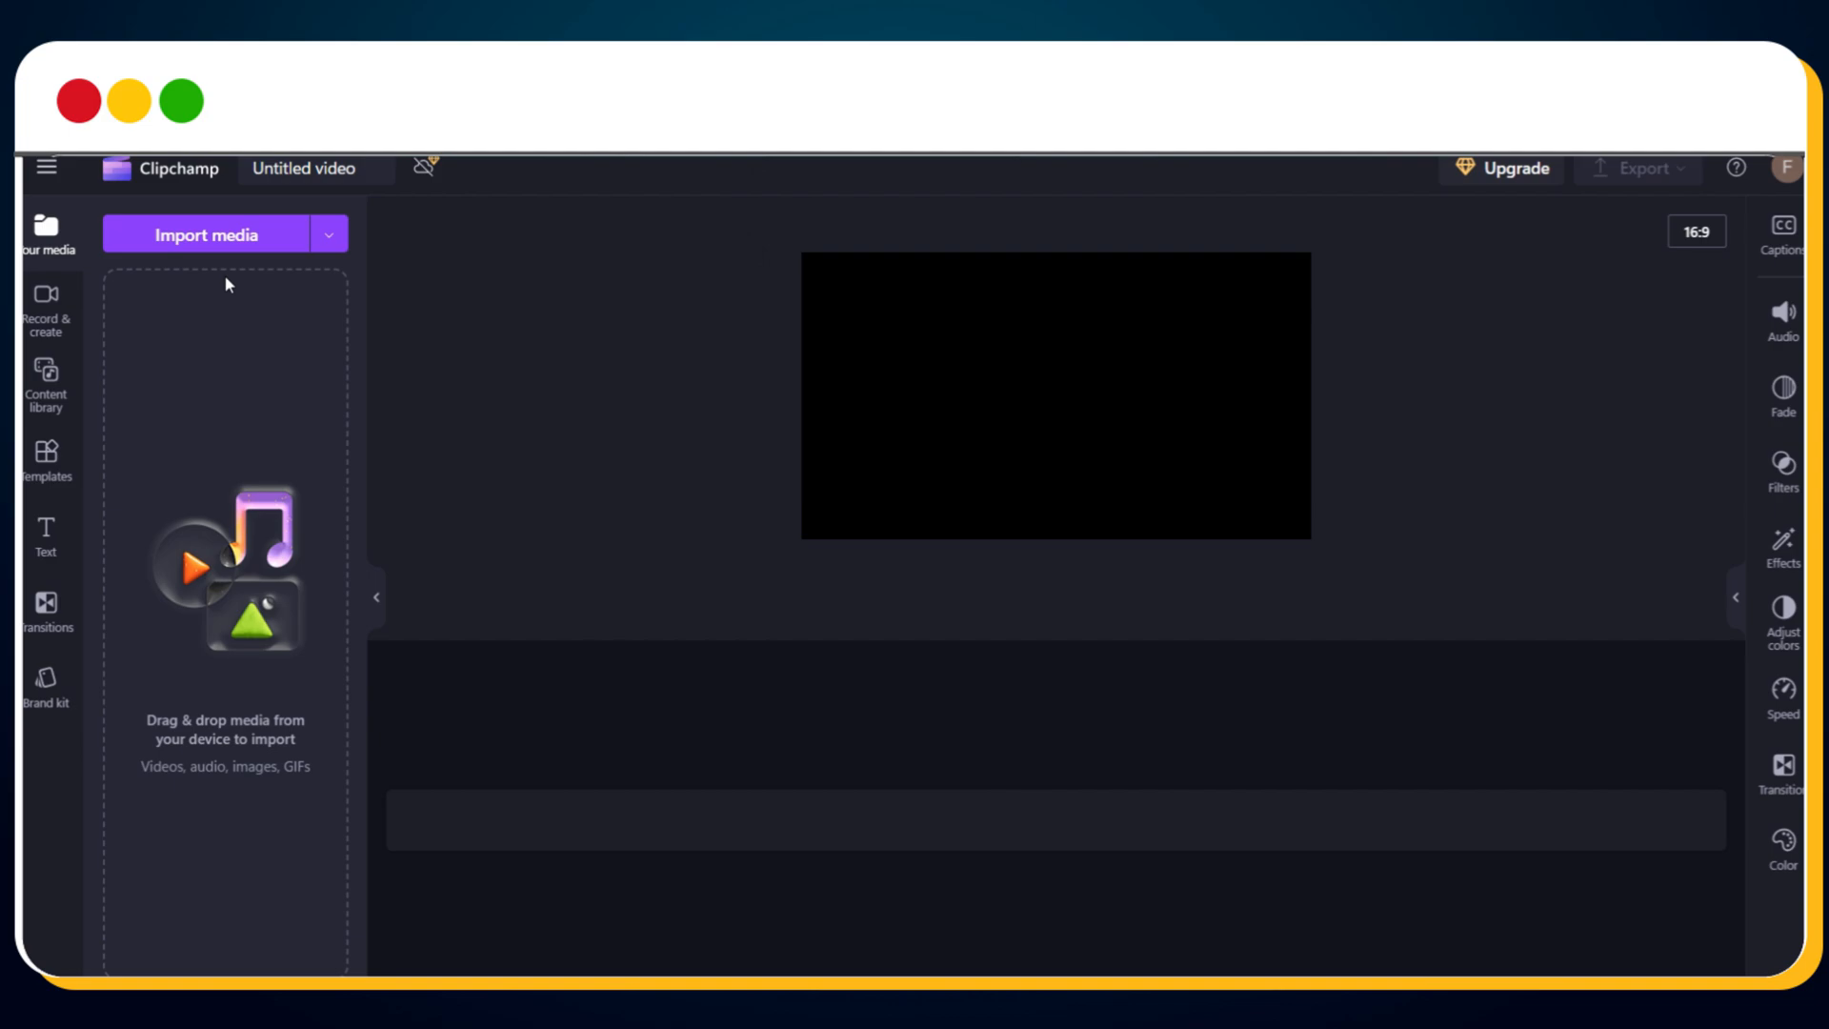
Import FadedMemories.mp4 onto the timeline and preview playback to about ten seconds
click(206, 234)
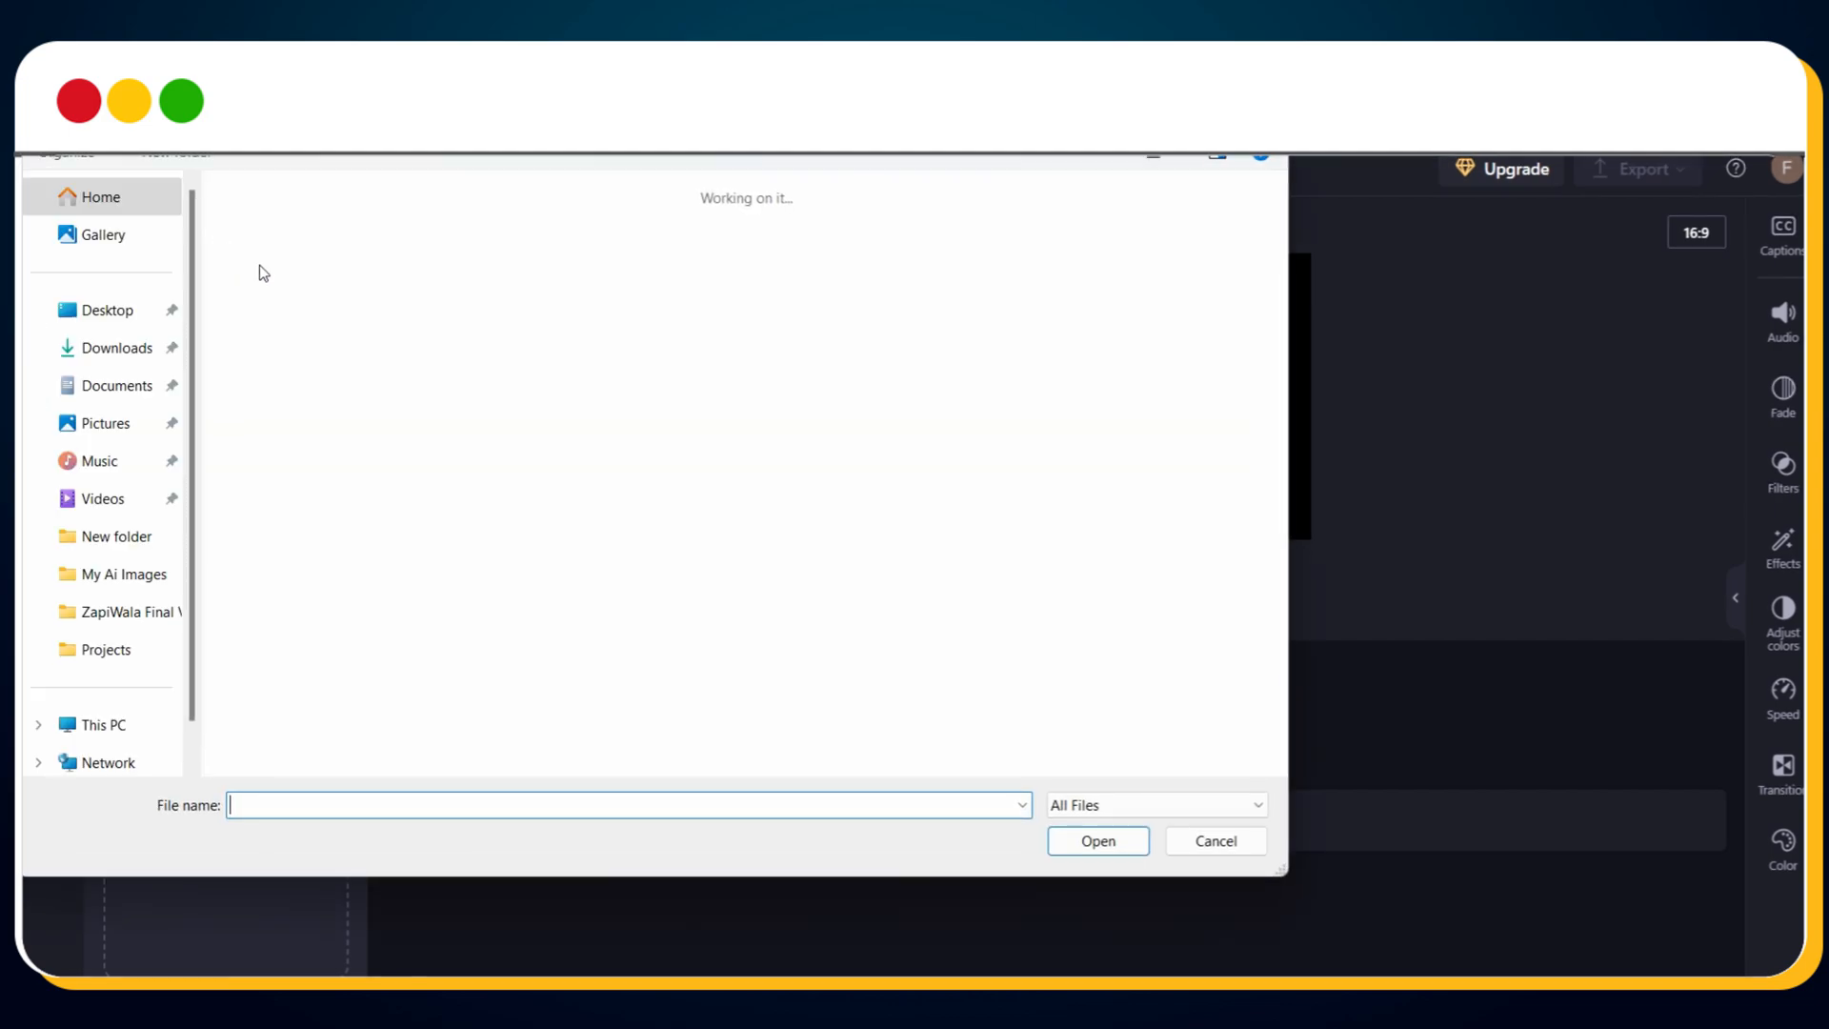
click(1095, 840)
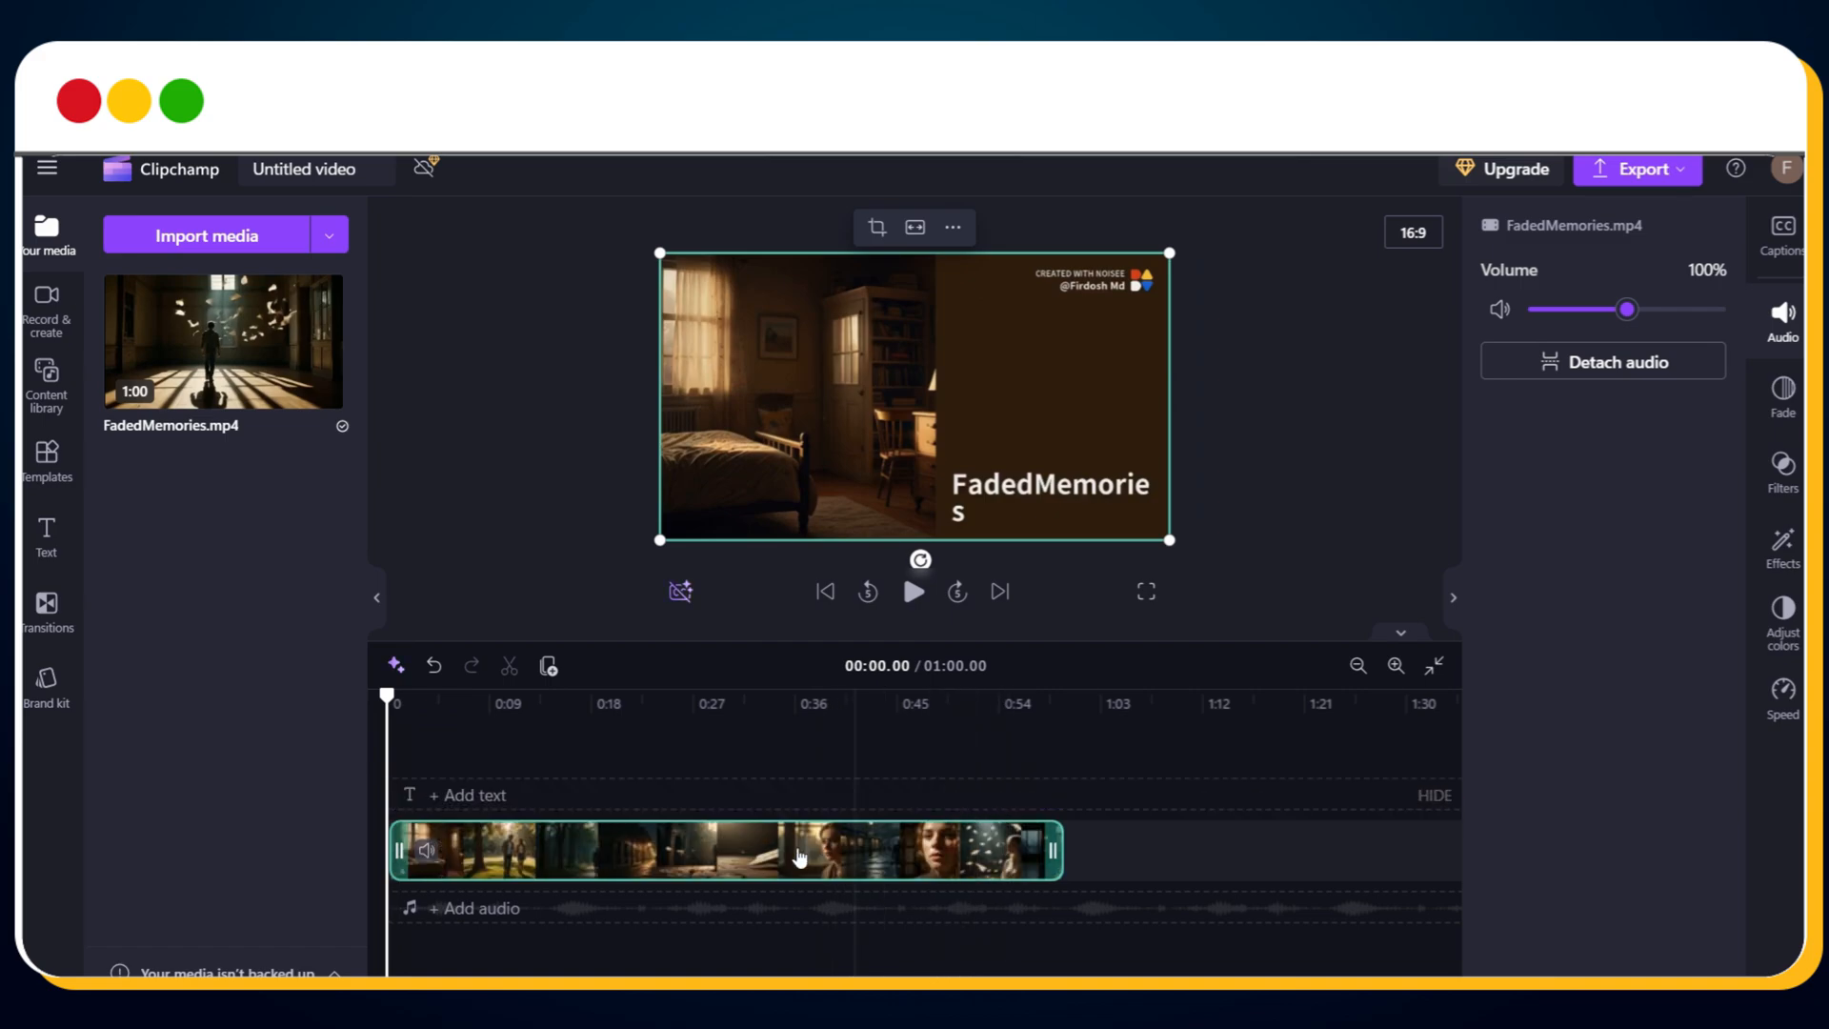
click(915, 592)
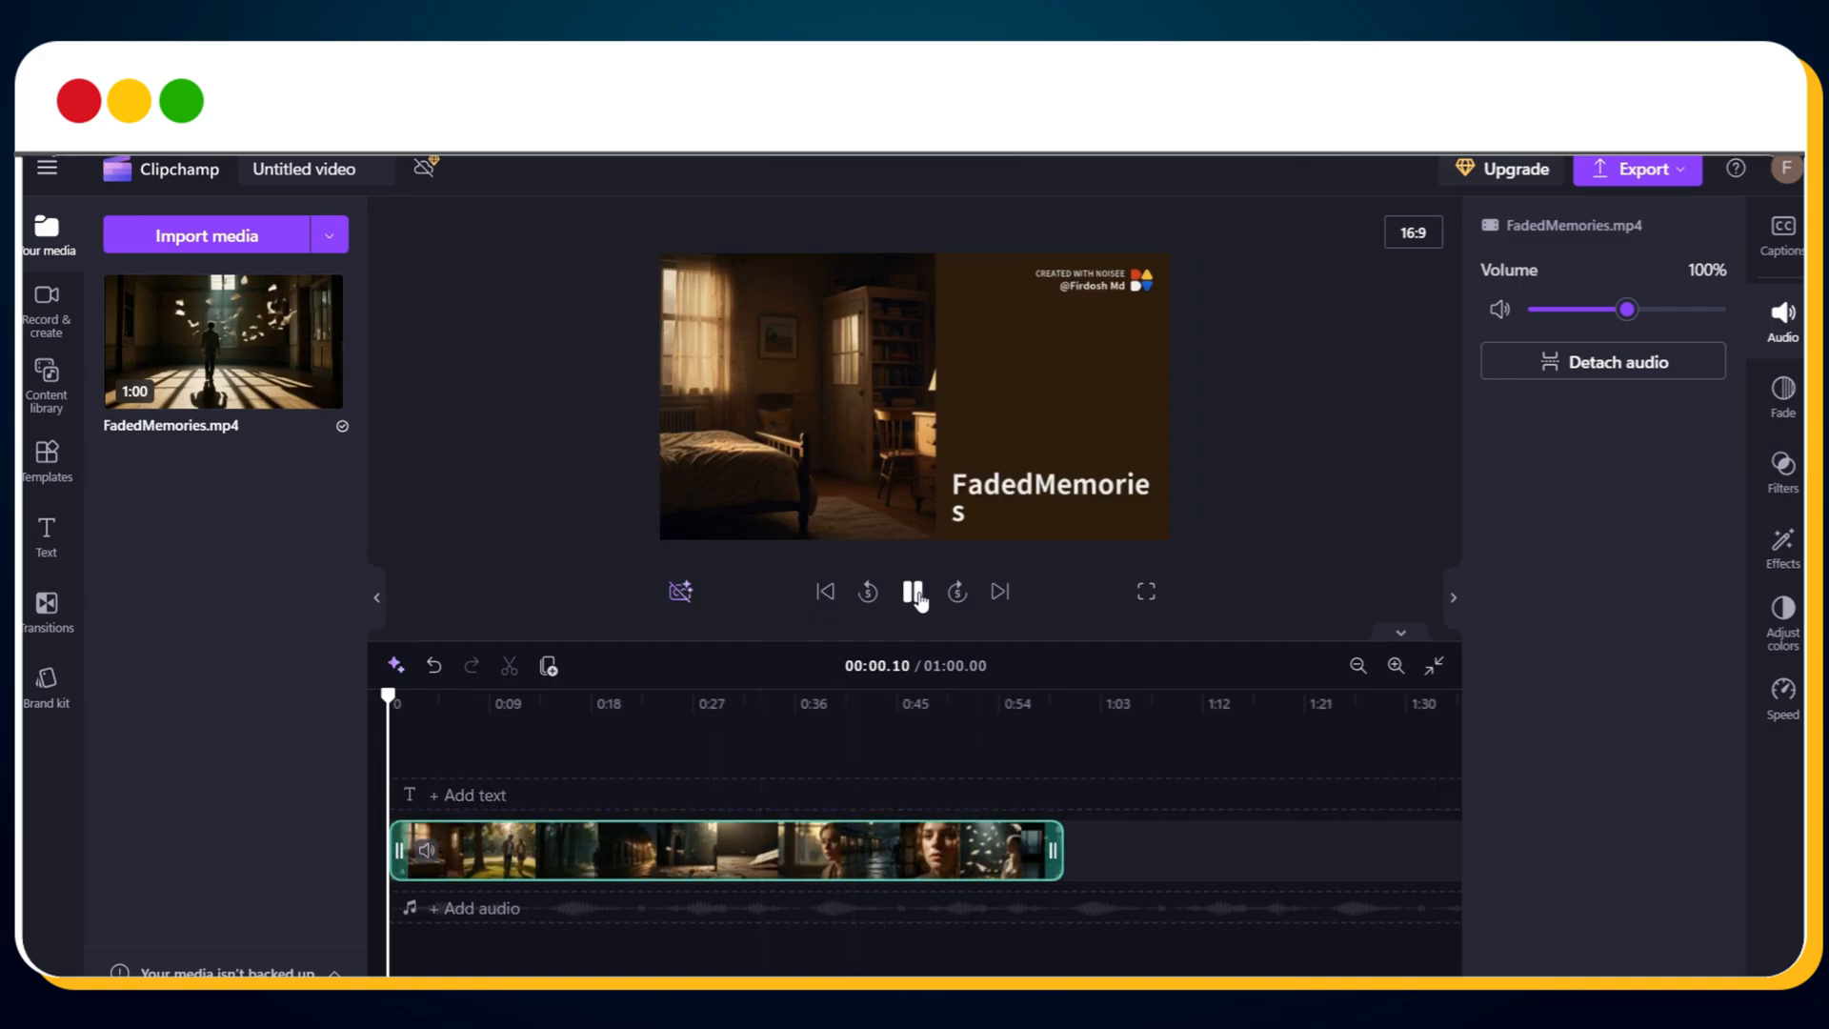
click(913, 592)
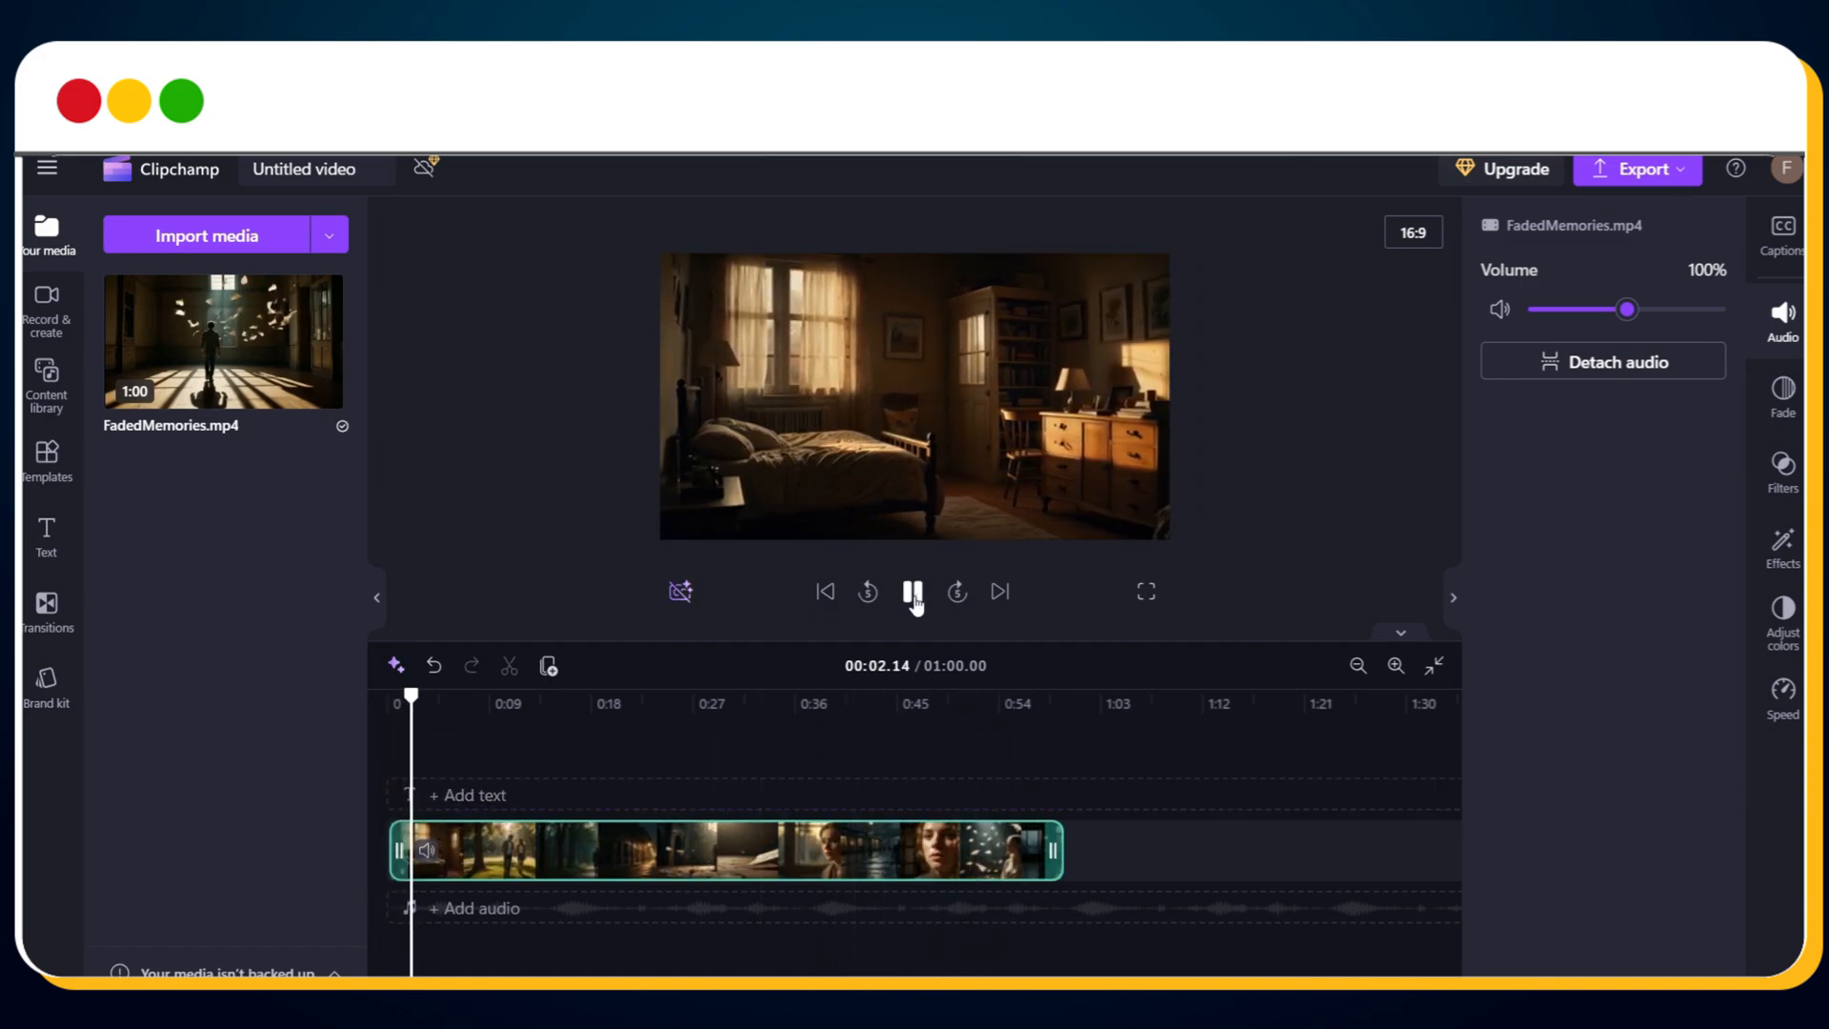
click(914, 591)
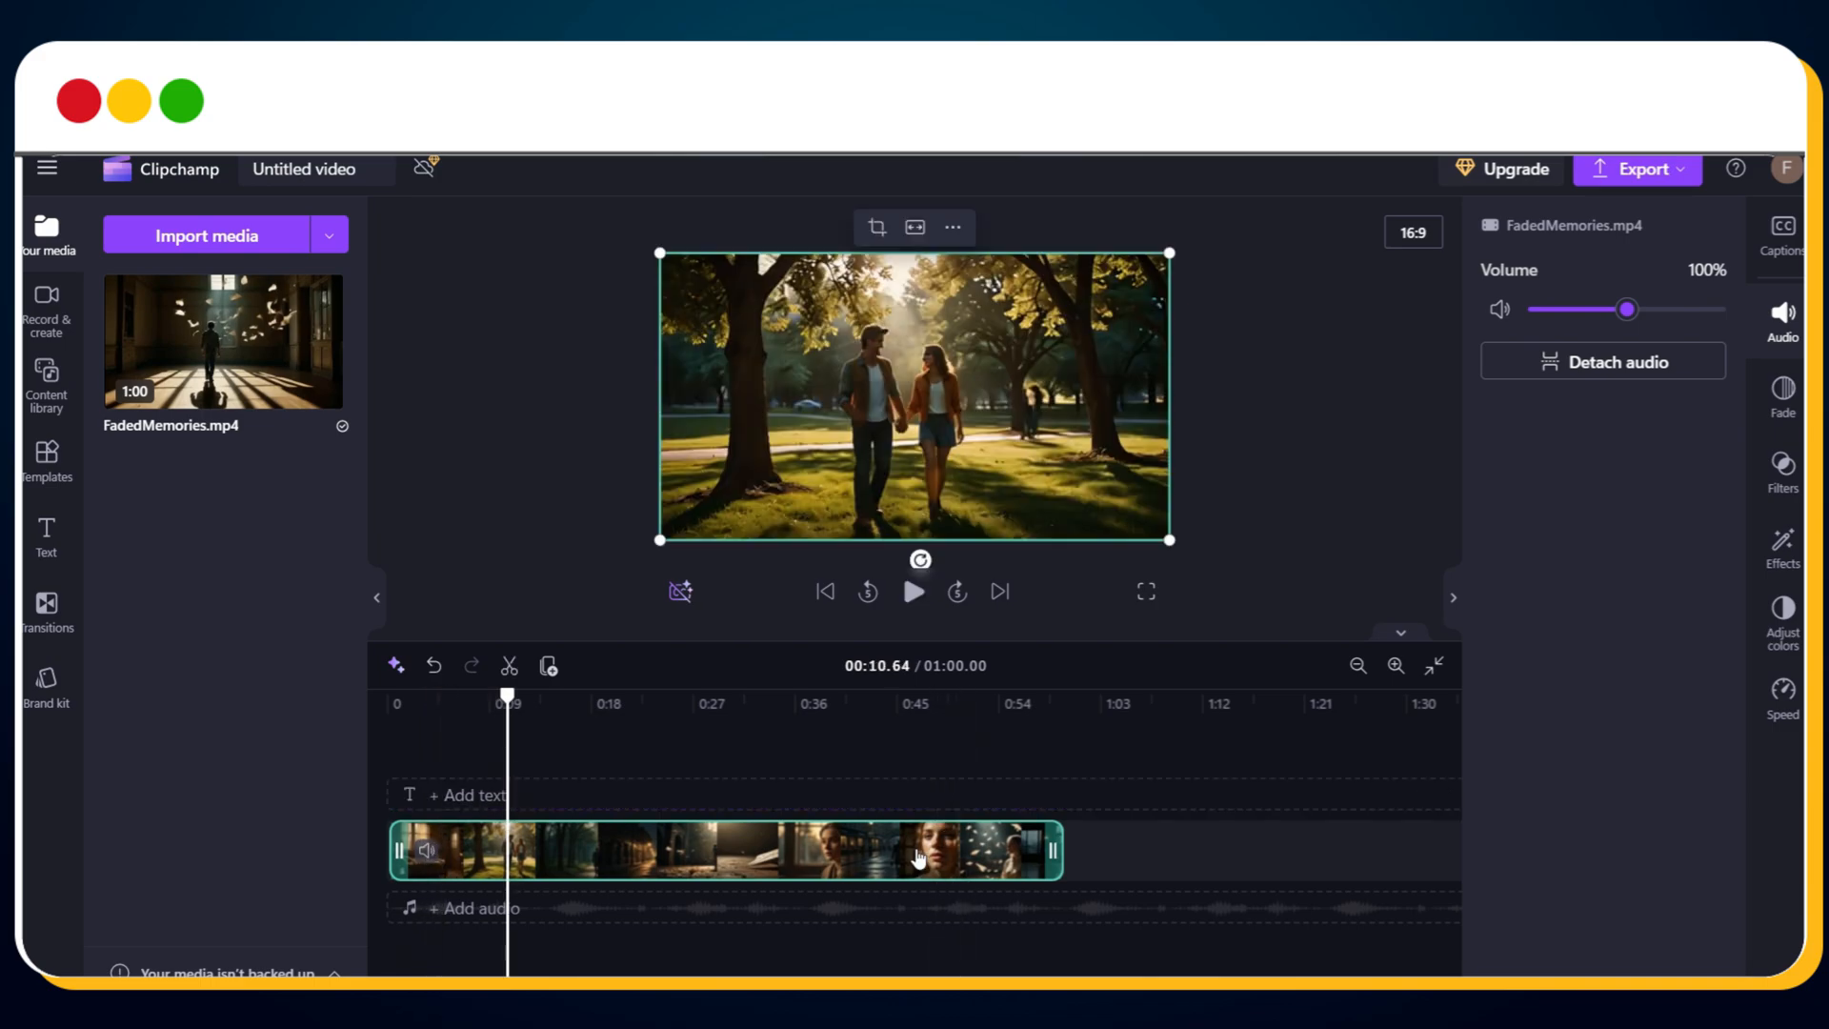
mouse_move(957, 869)
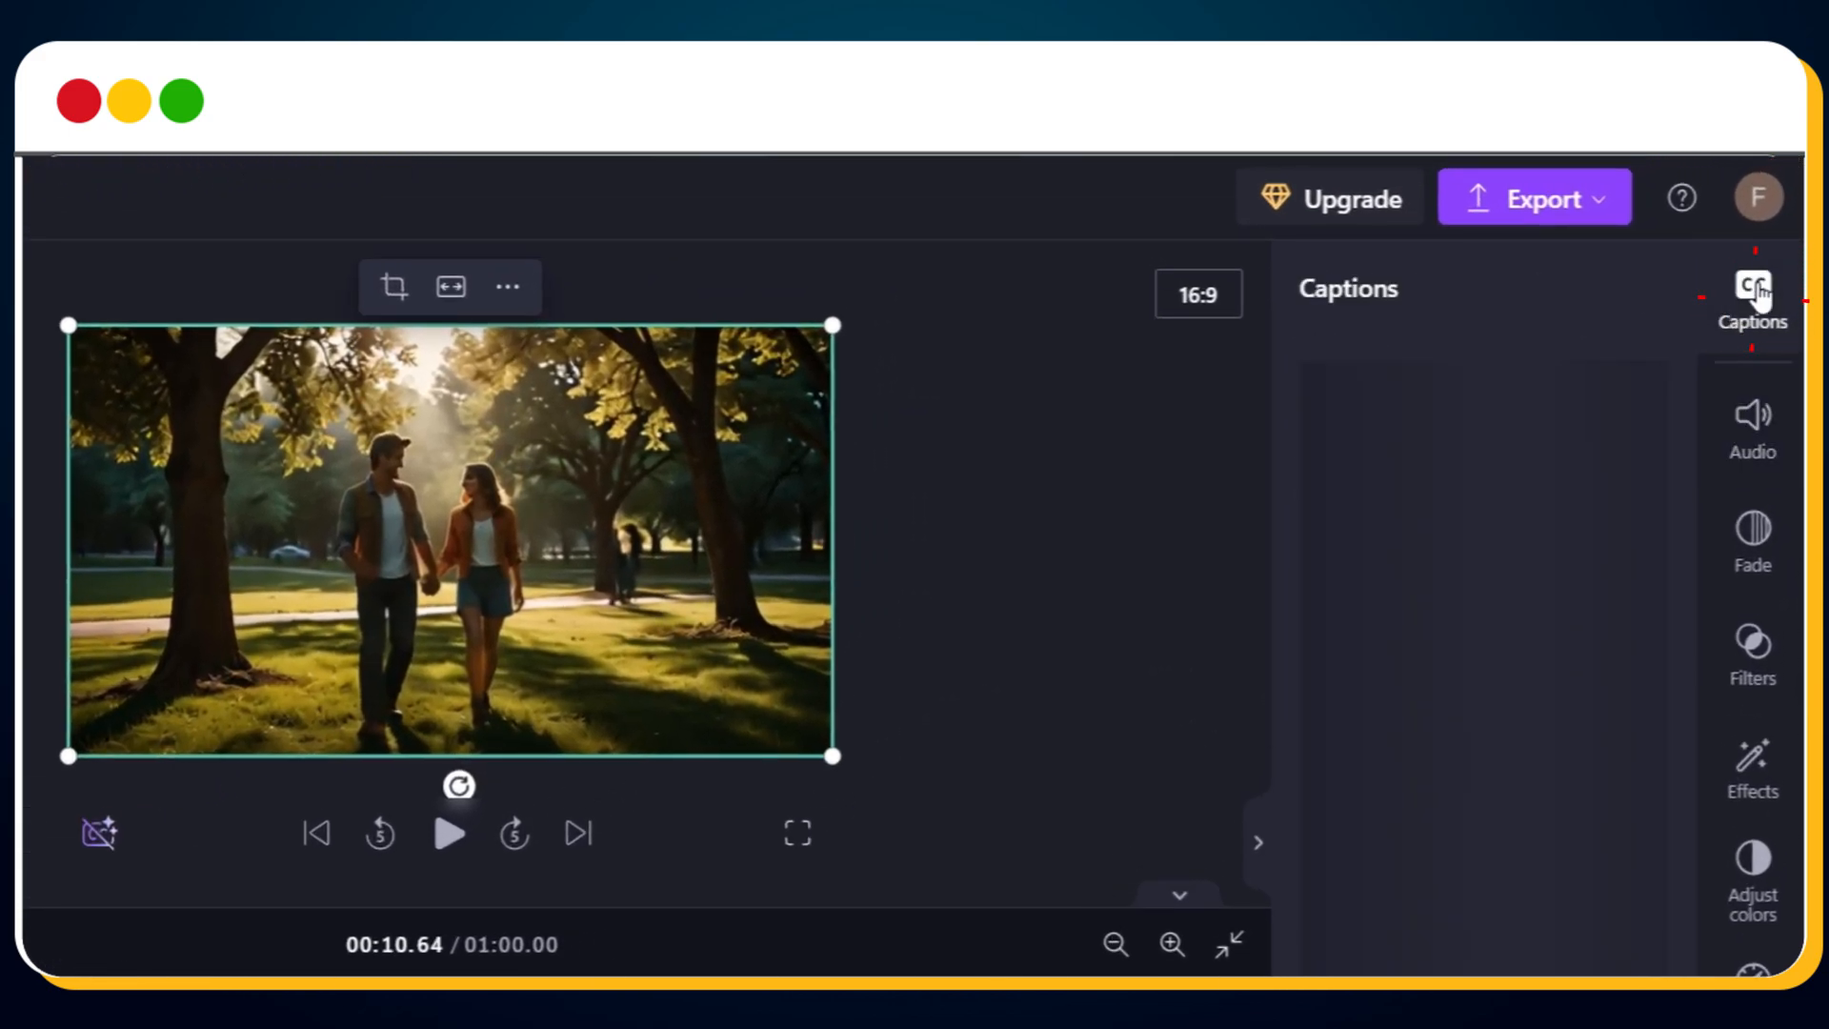
Generate English AI autocaptions by transcribing the song audio
click(1752, 297)
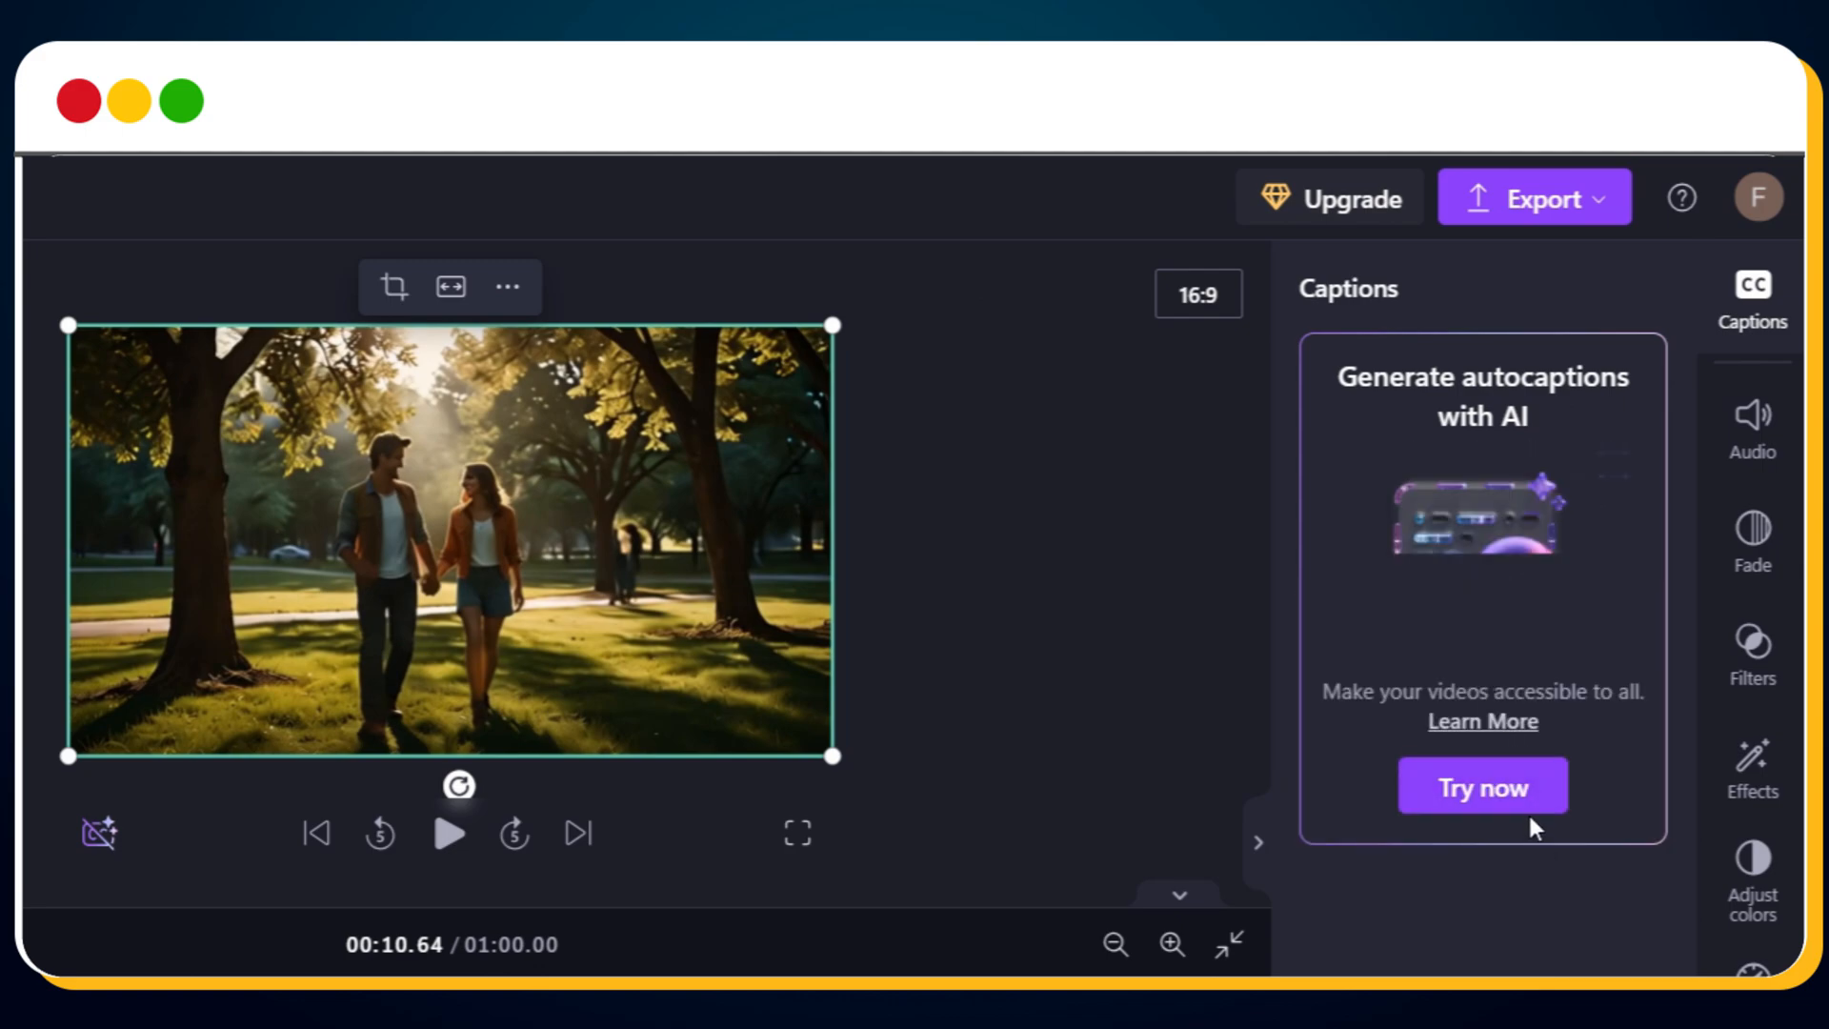
click(1481, 785)
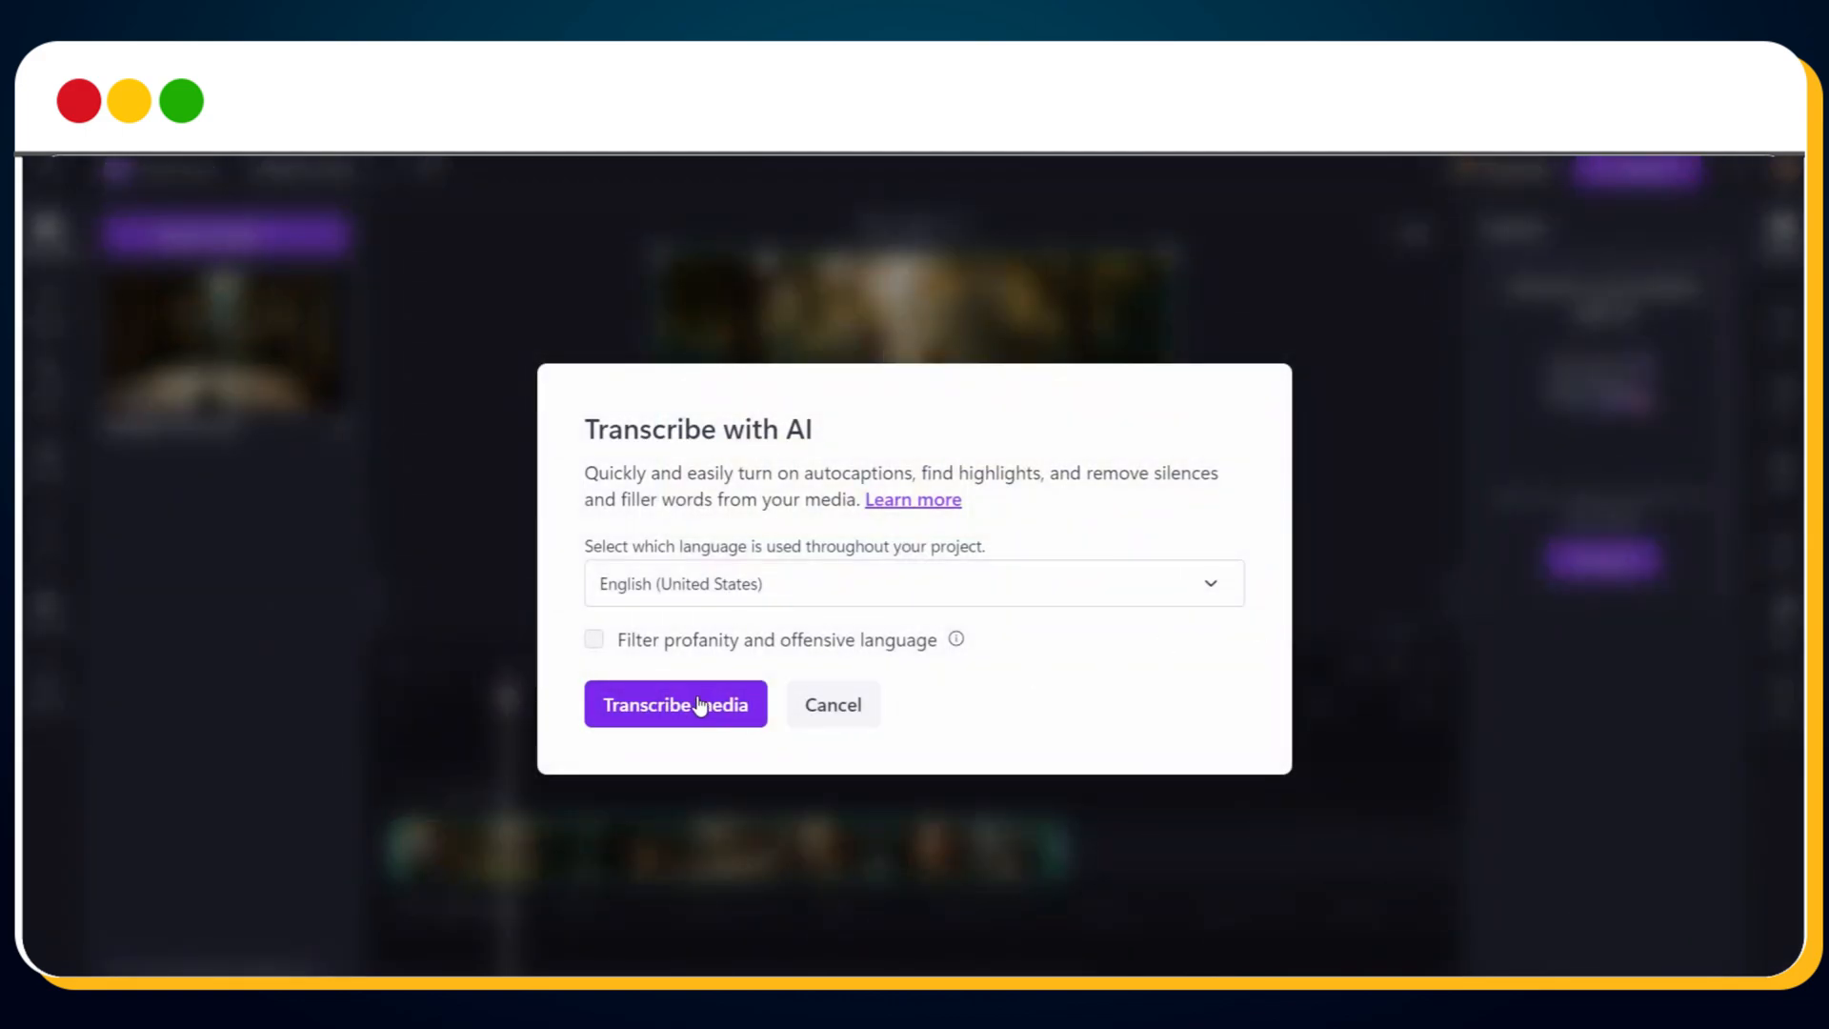
click(674, 703)
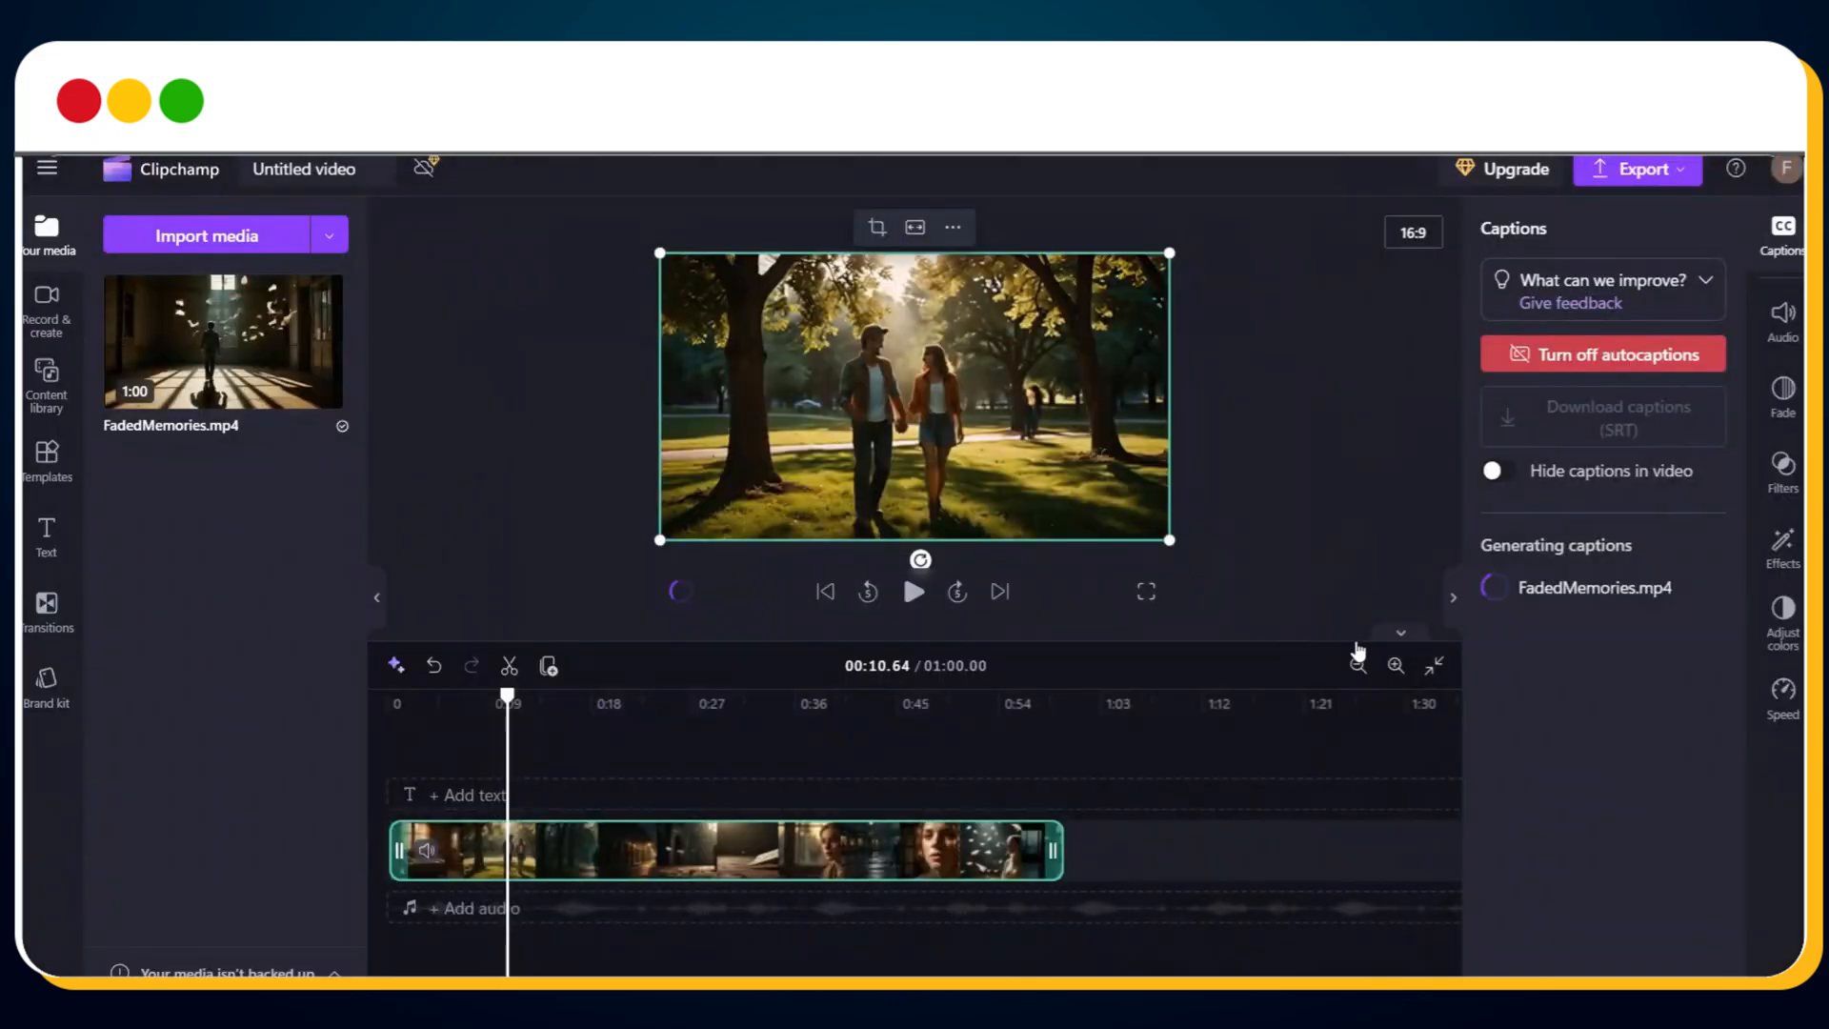
mouse_move(1726, 801)
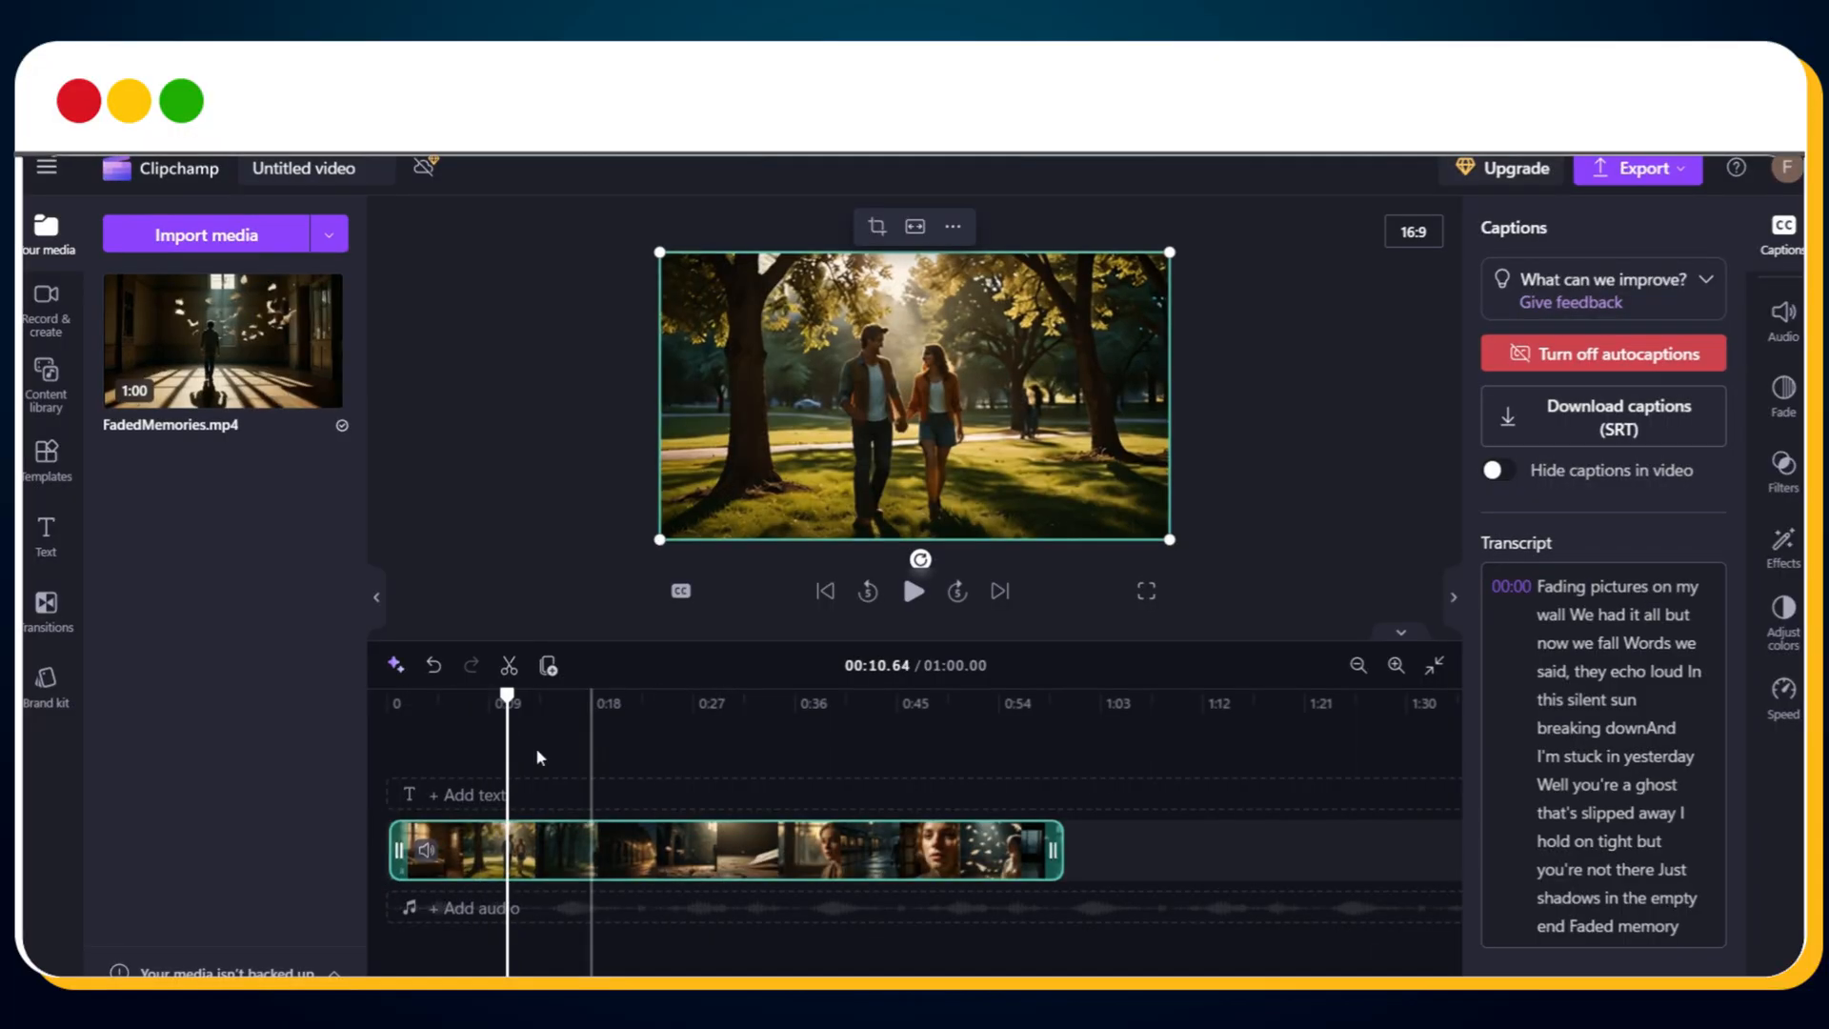
Play the video and stop on the first caption, 'Fading pictures on my wall'
click(823, 592)
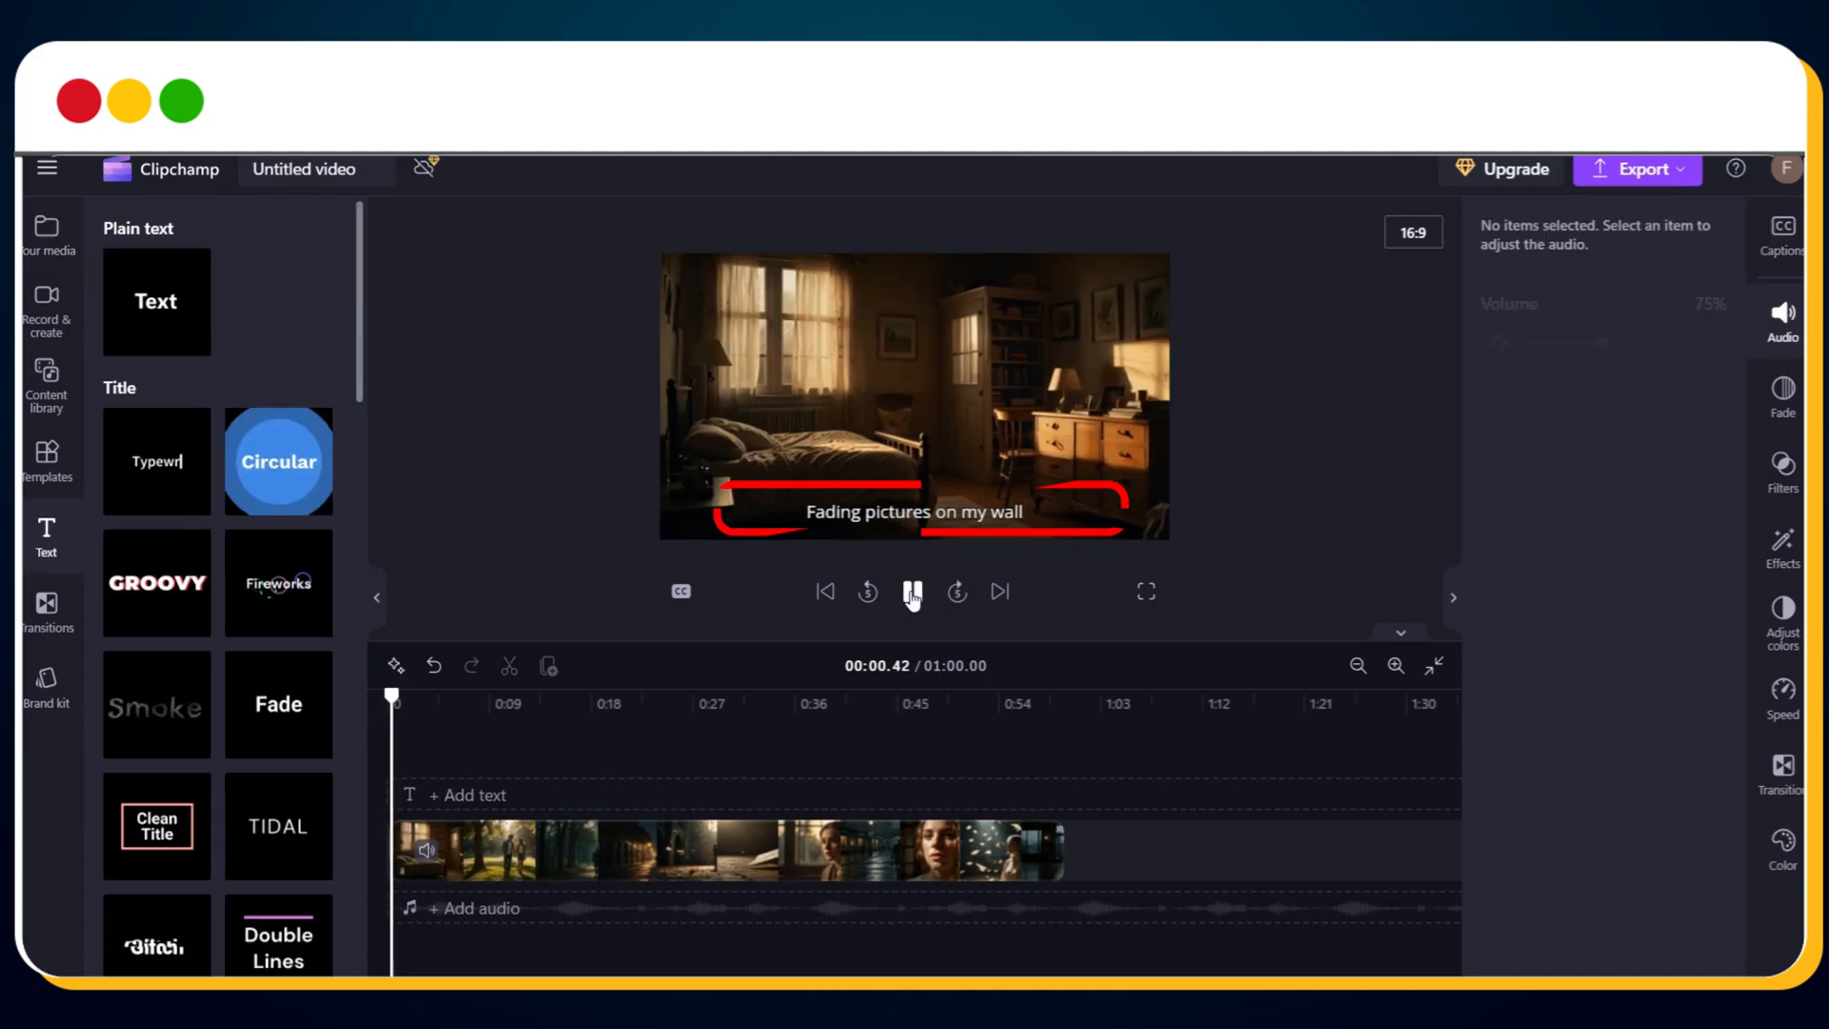
click(914, 592)
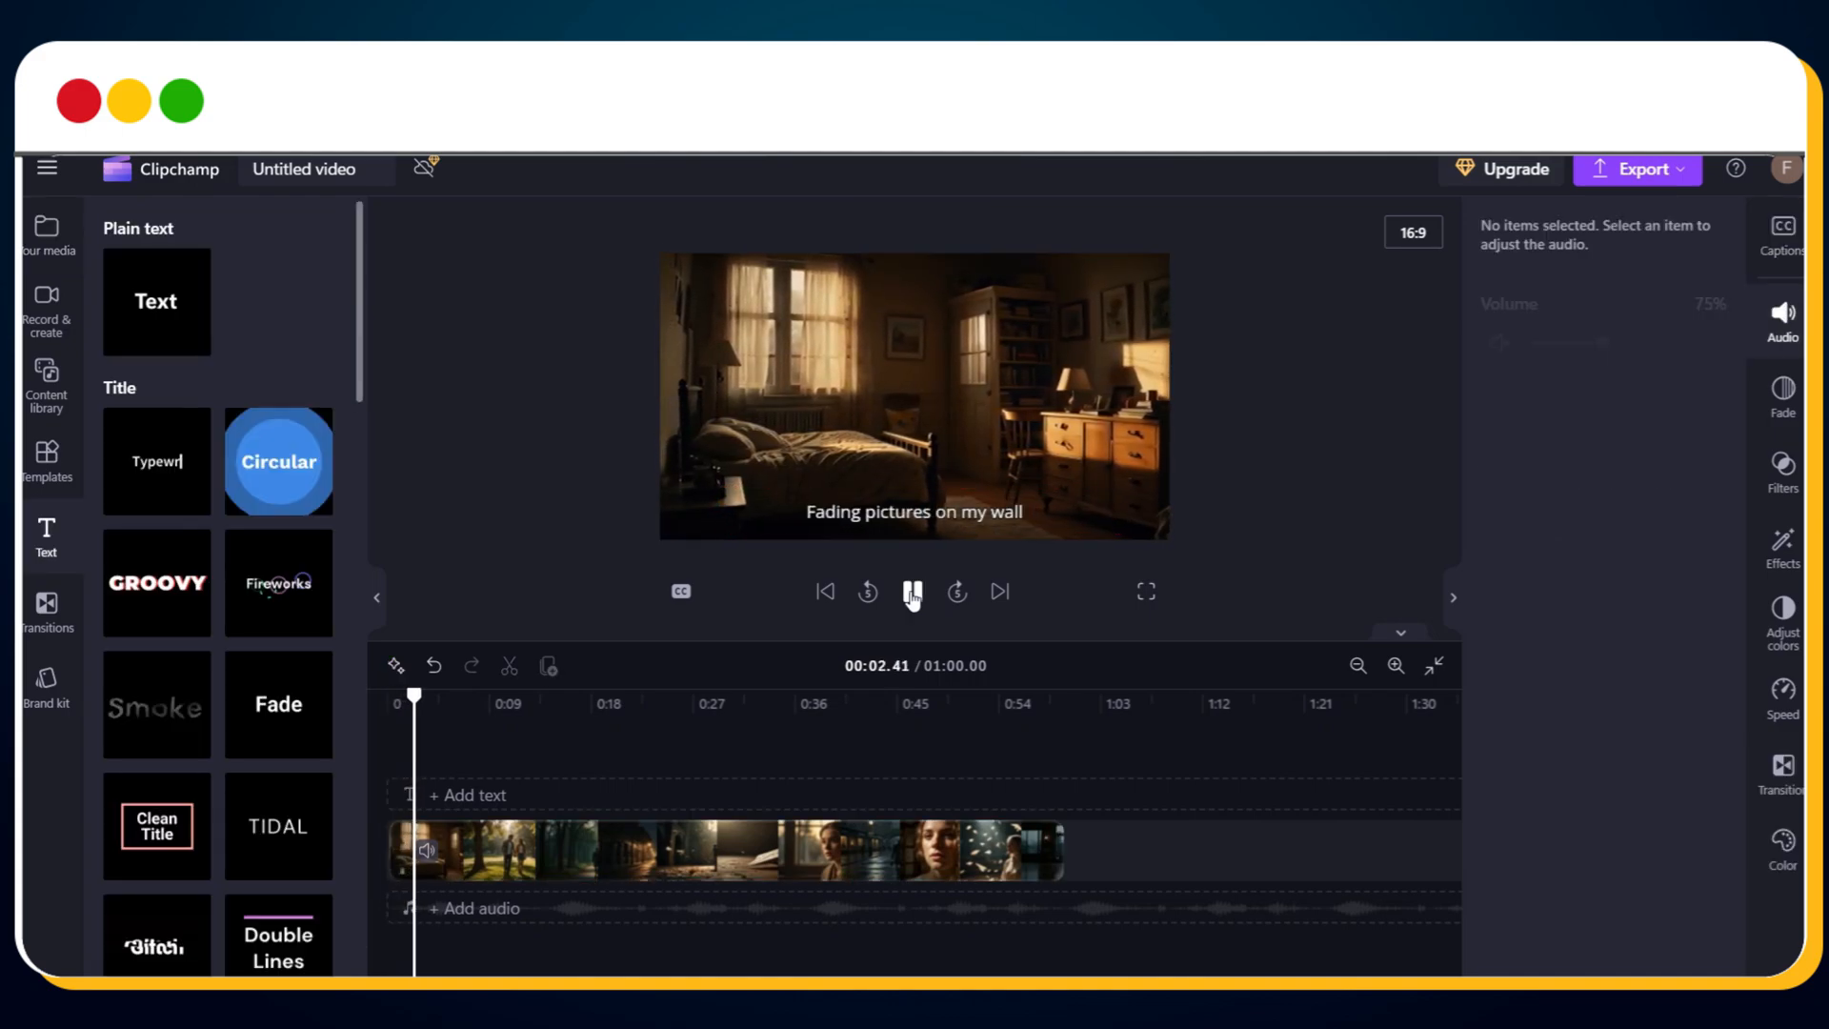
click(914, 592)
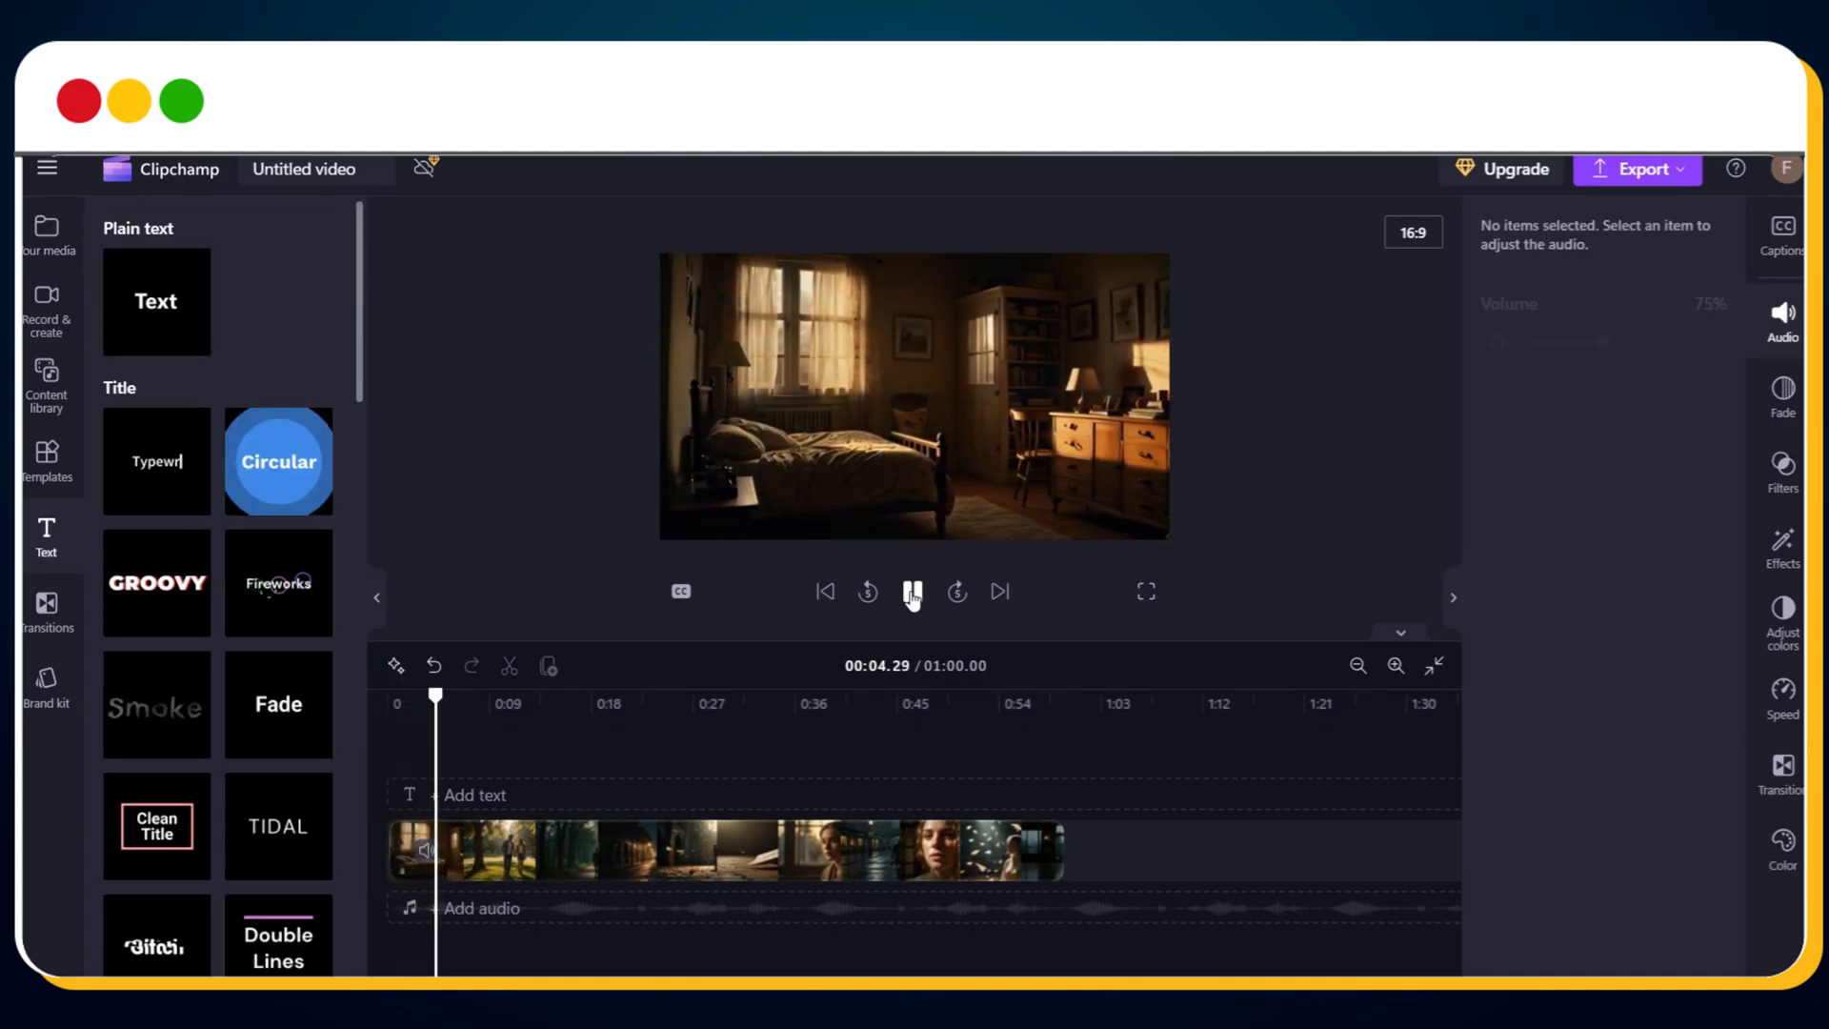
click(914, 591)
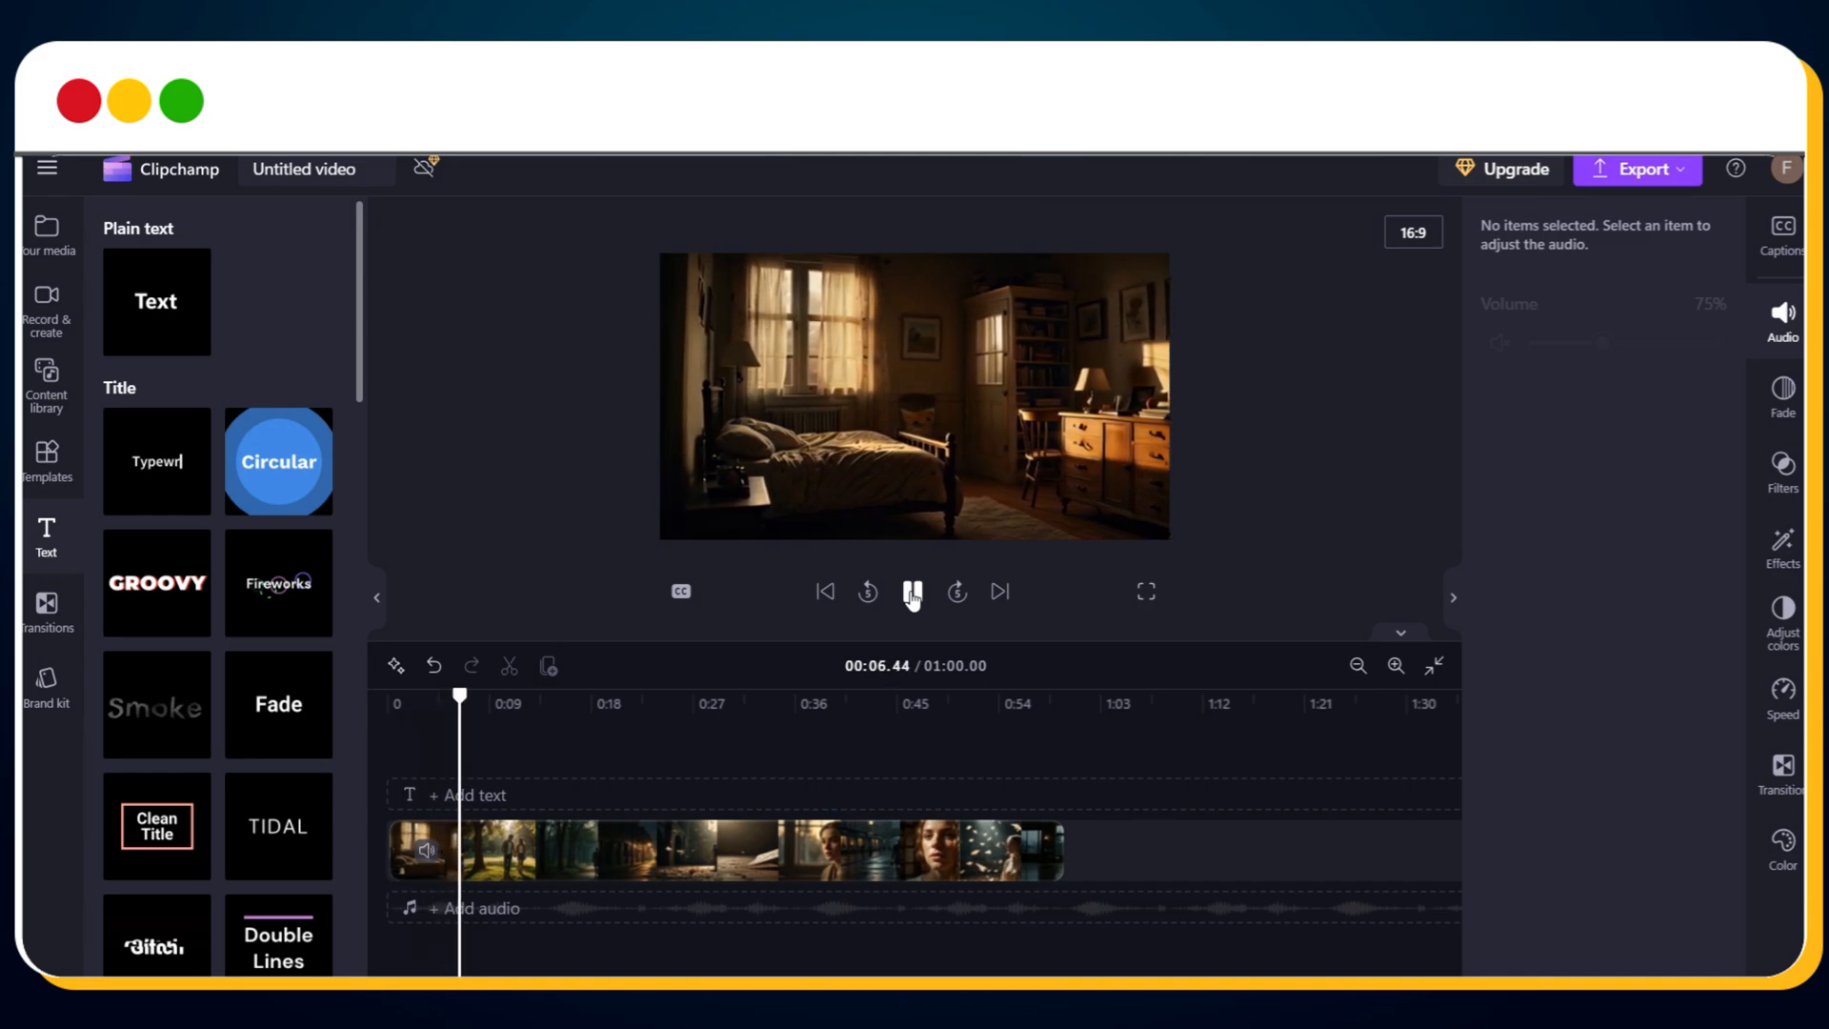
click(914, 592)
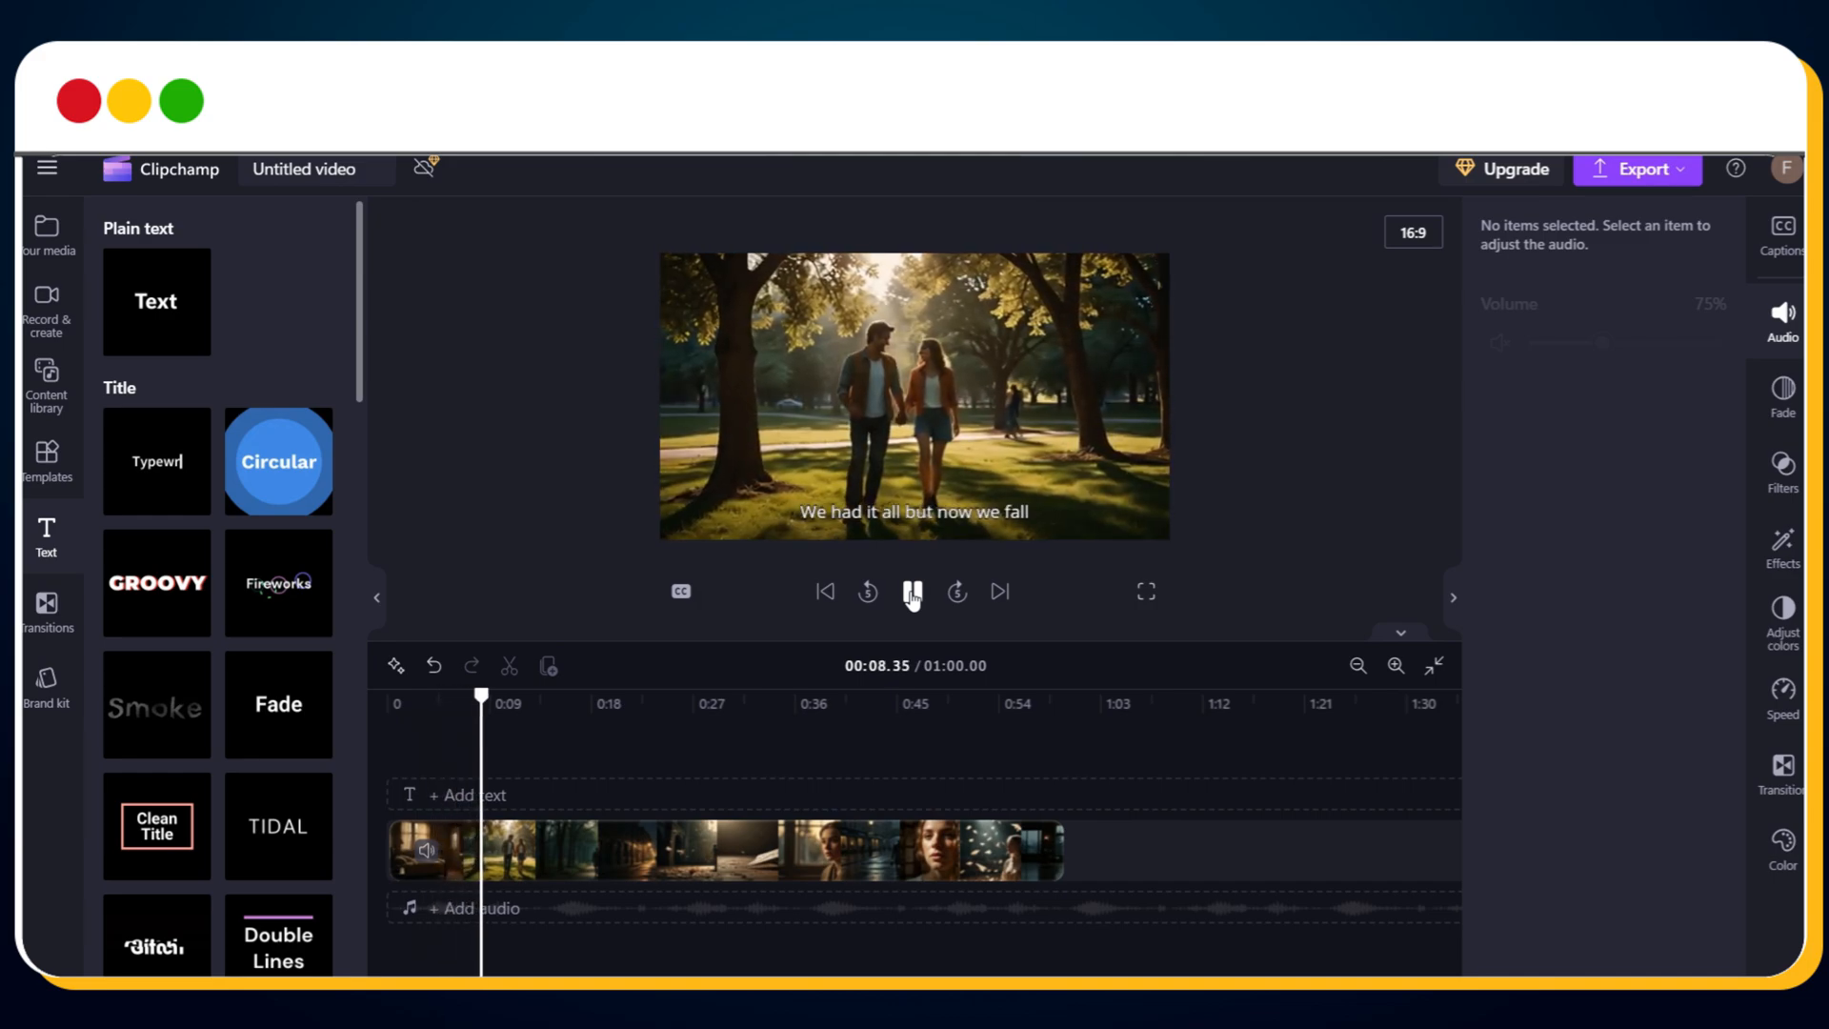
click(914, 591)
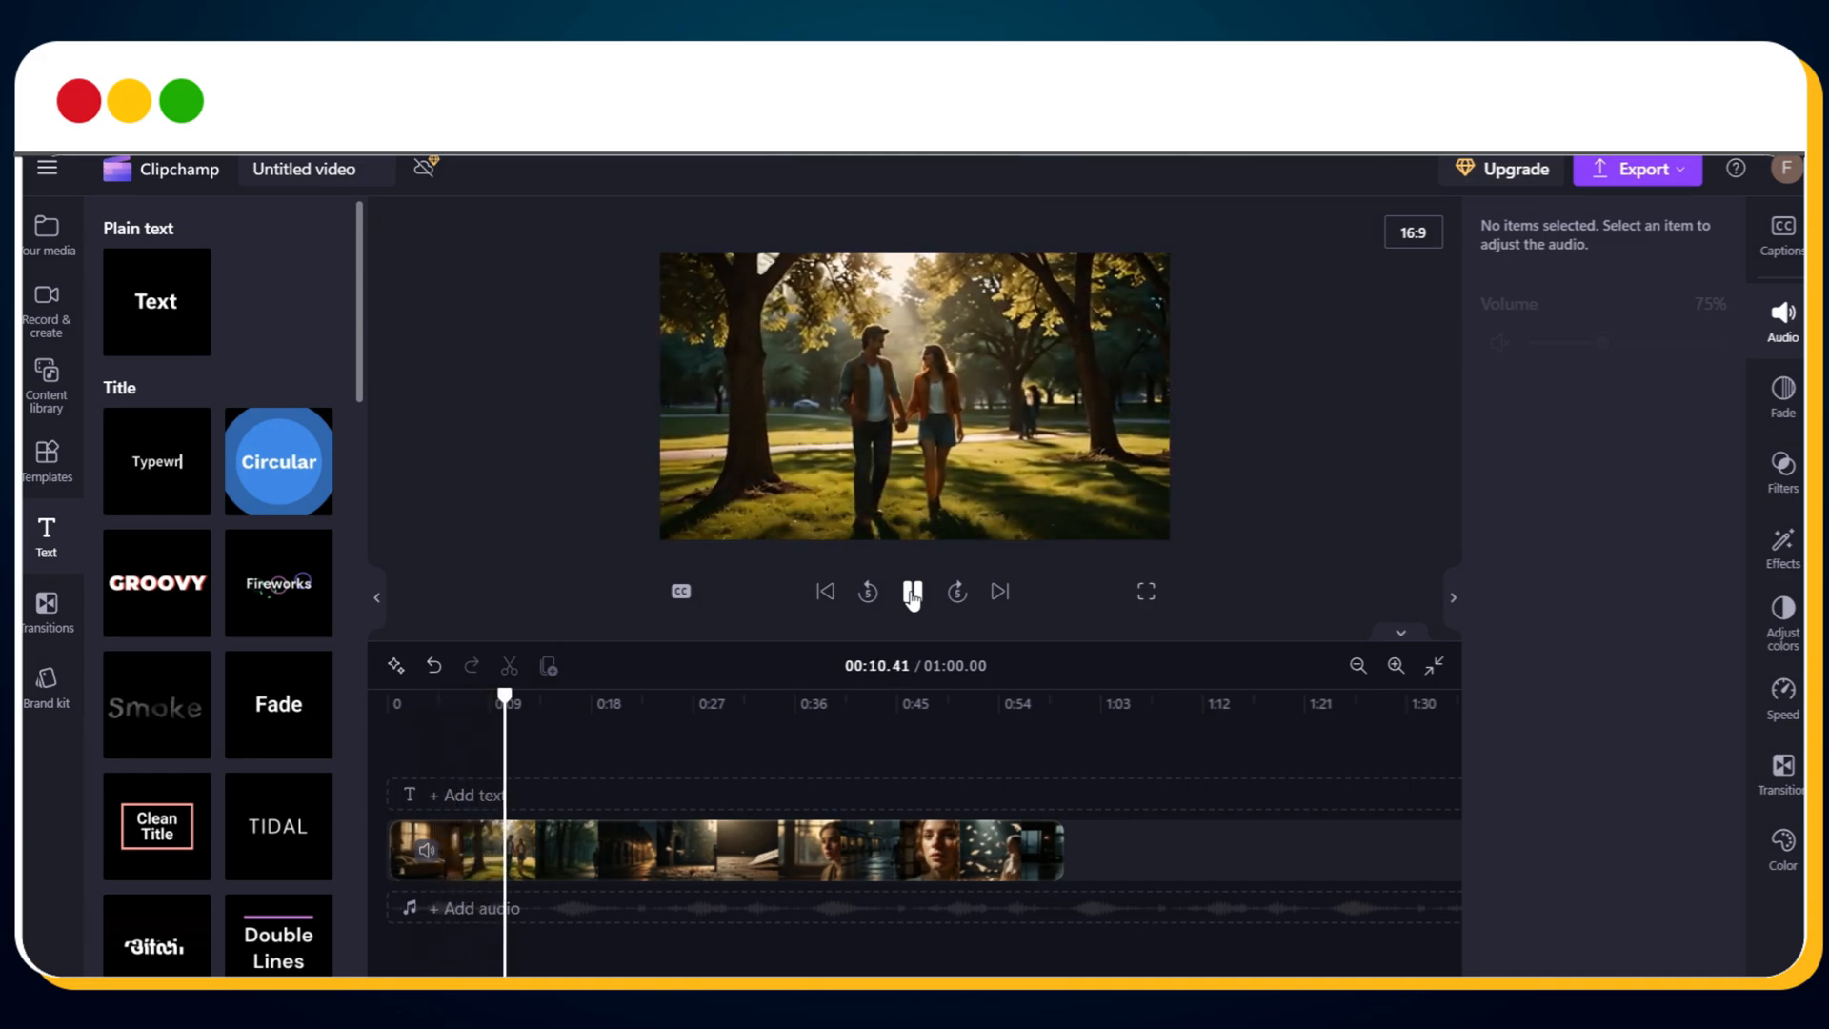
click(914, 592)
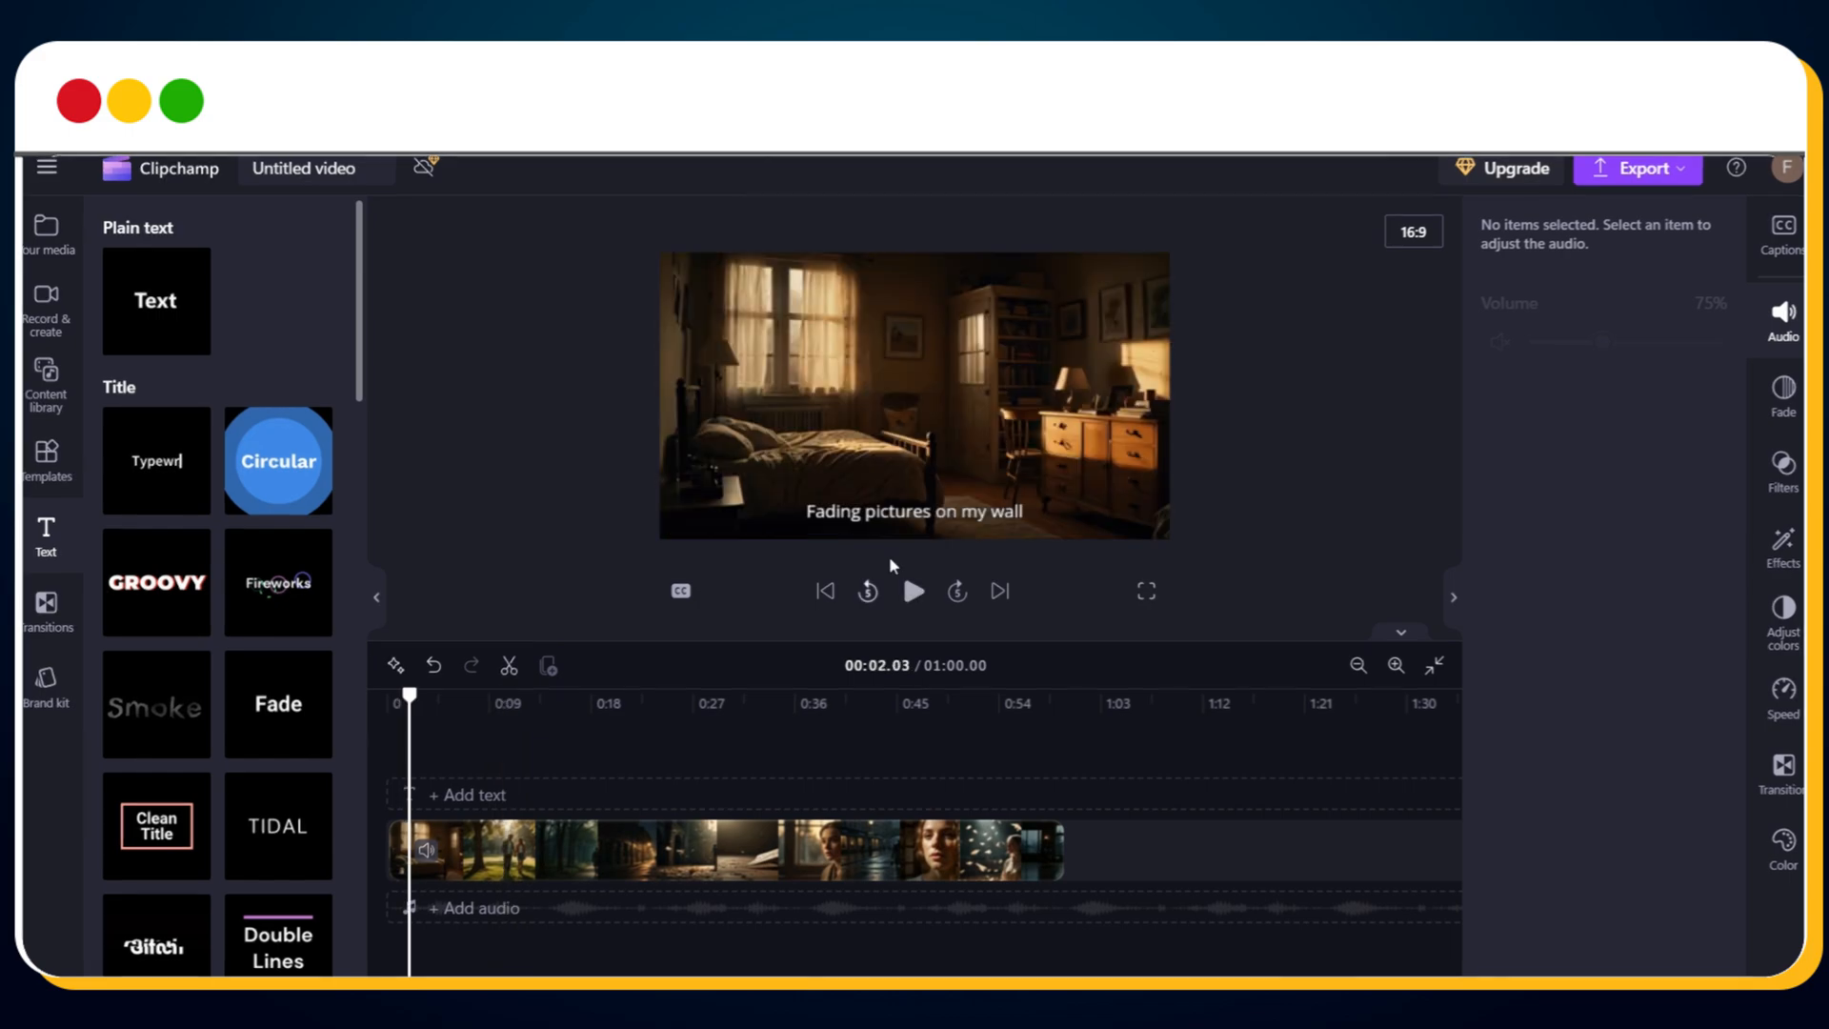
mouse_move(898, 551)
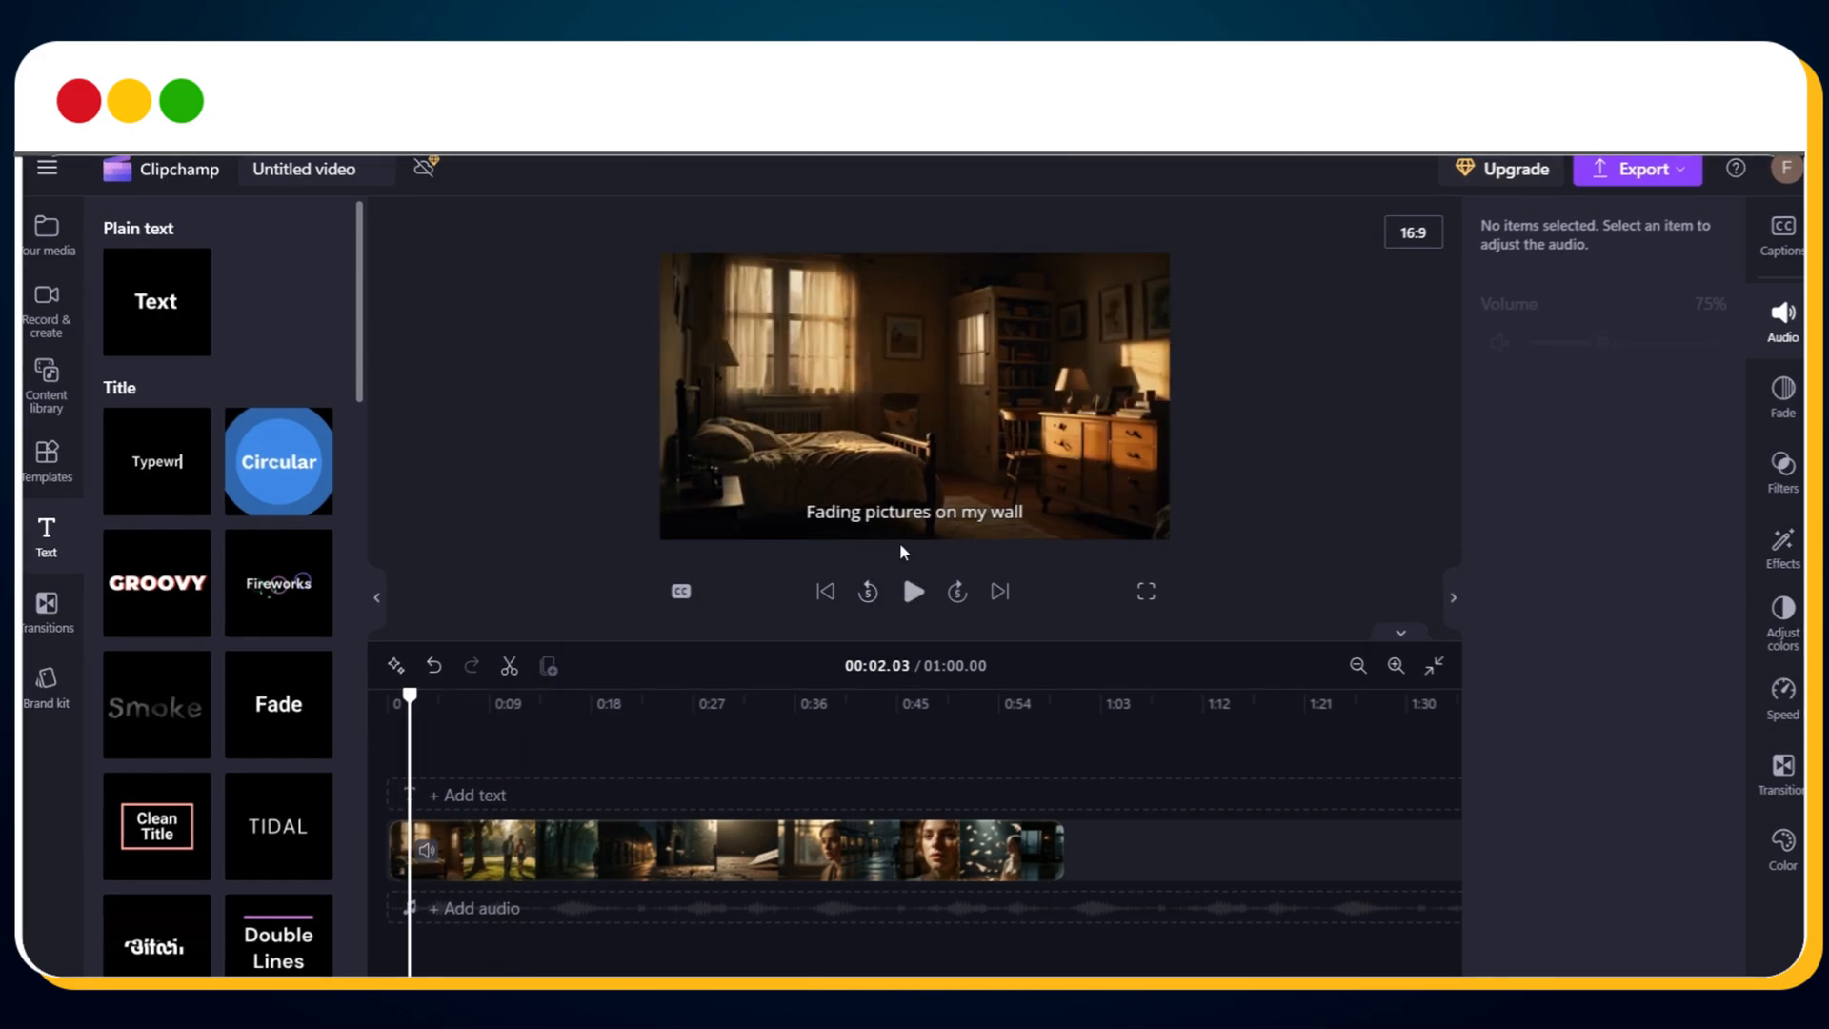
Set the first caption's font to Sofia and its text colour to red
click(914, 510)
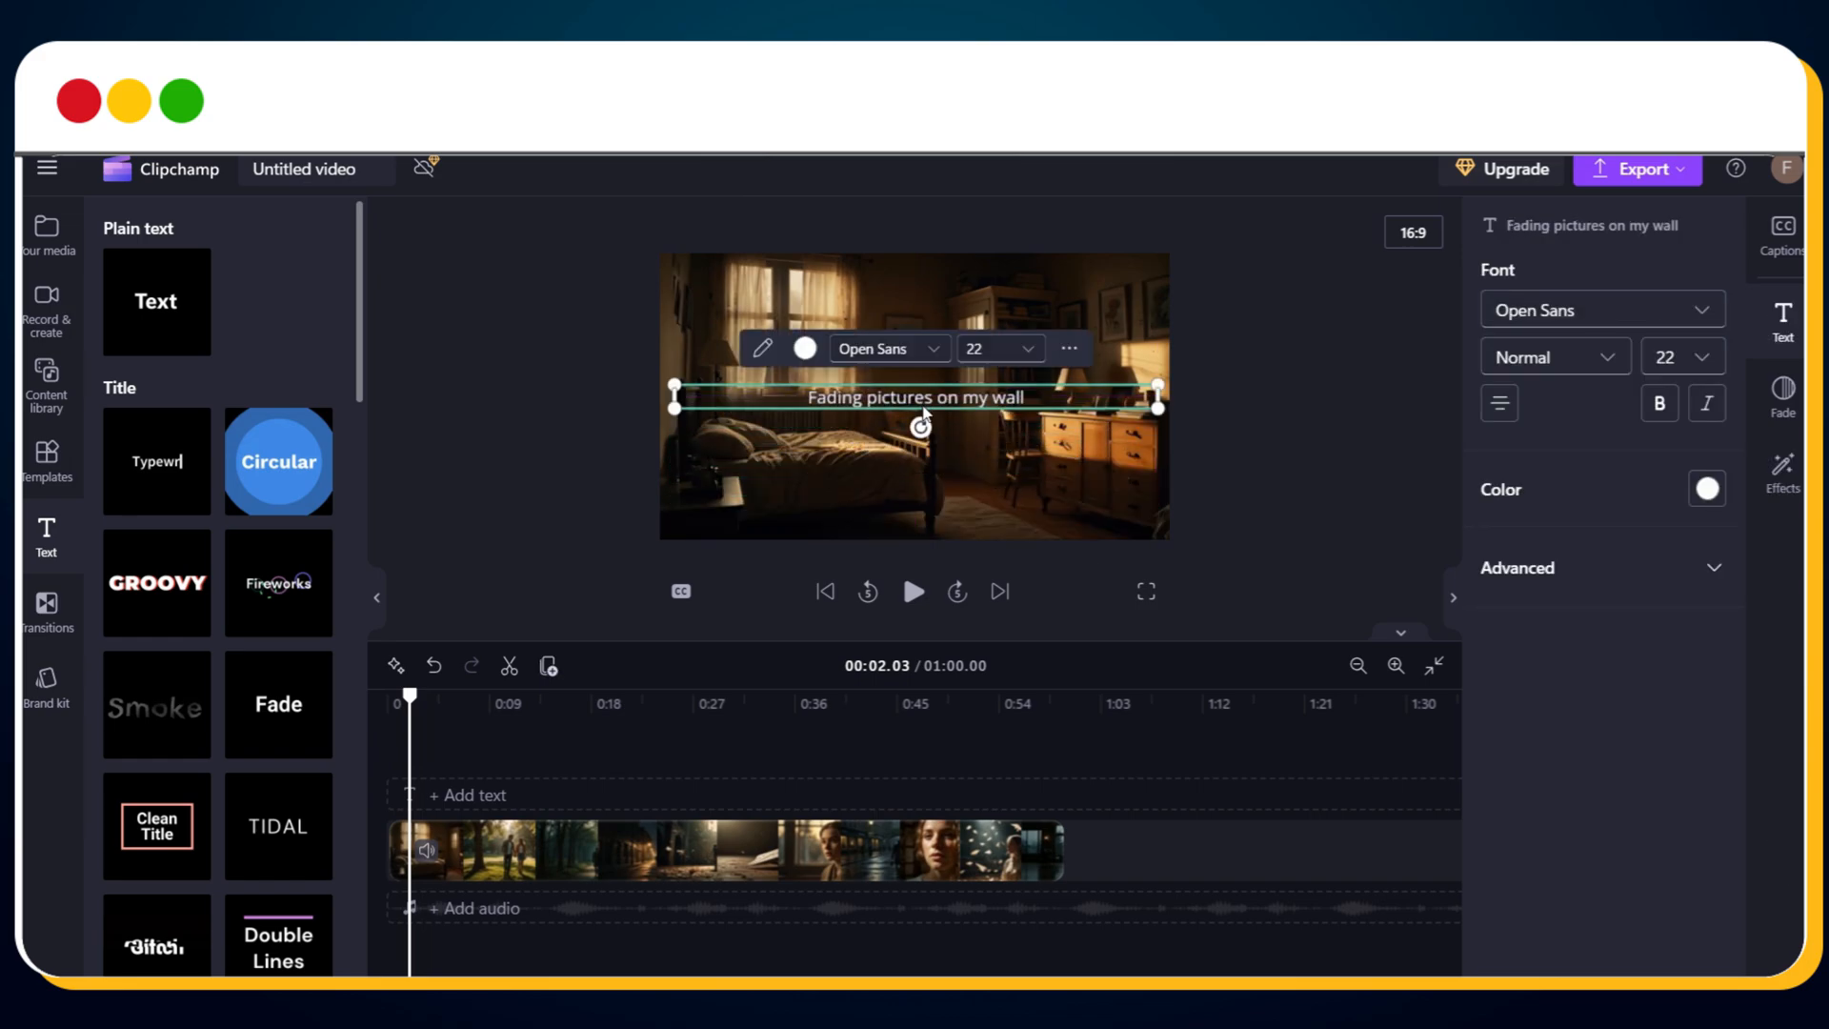
mouse_move(1613, 315)
text(Quicksand)
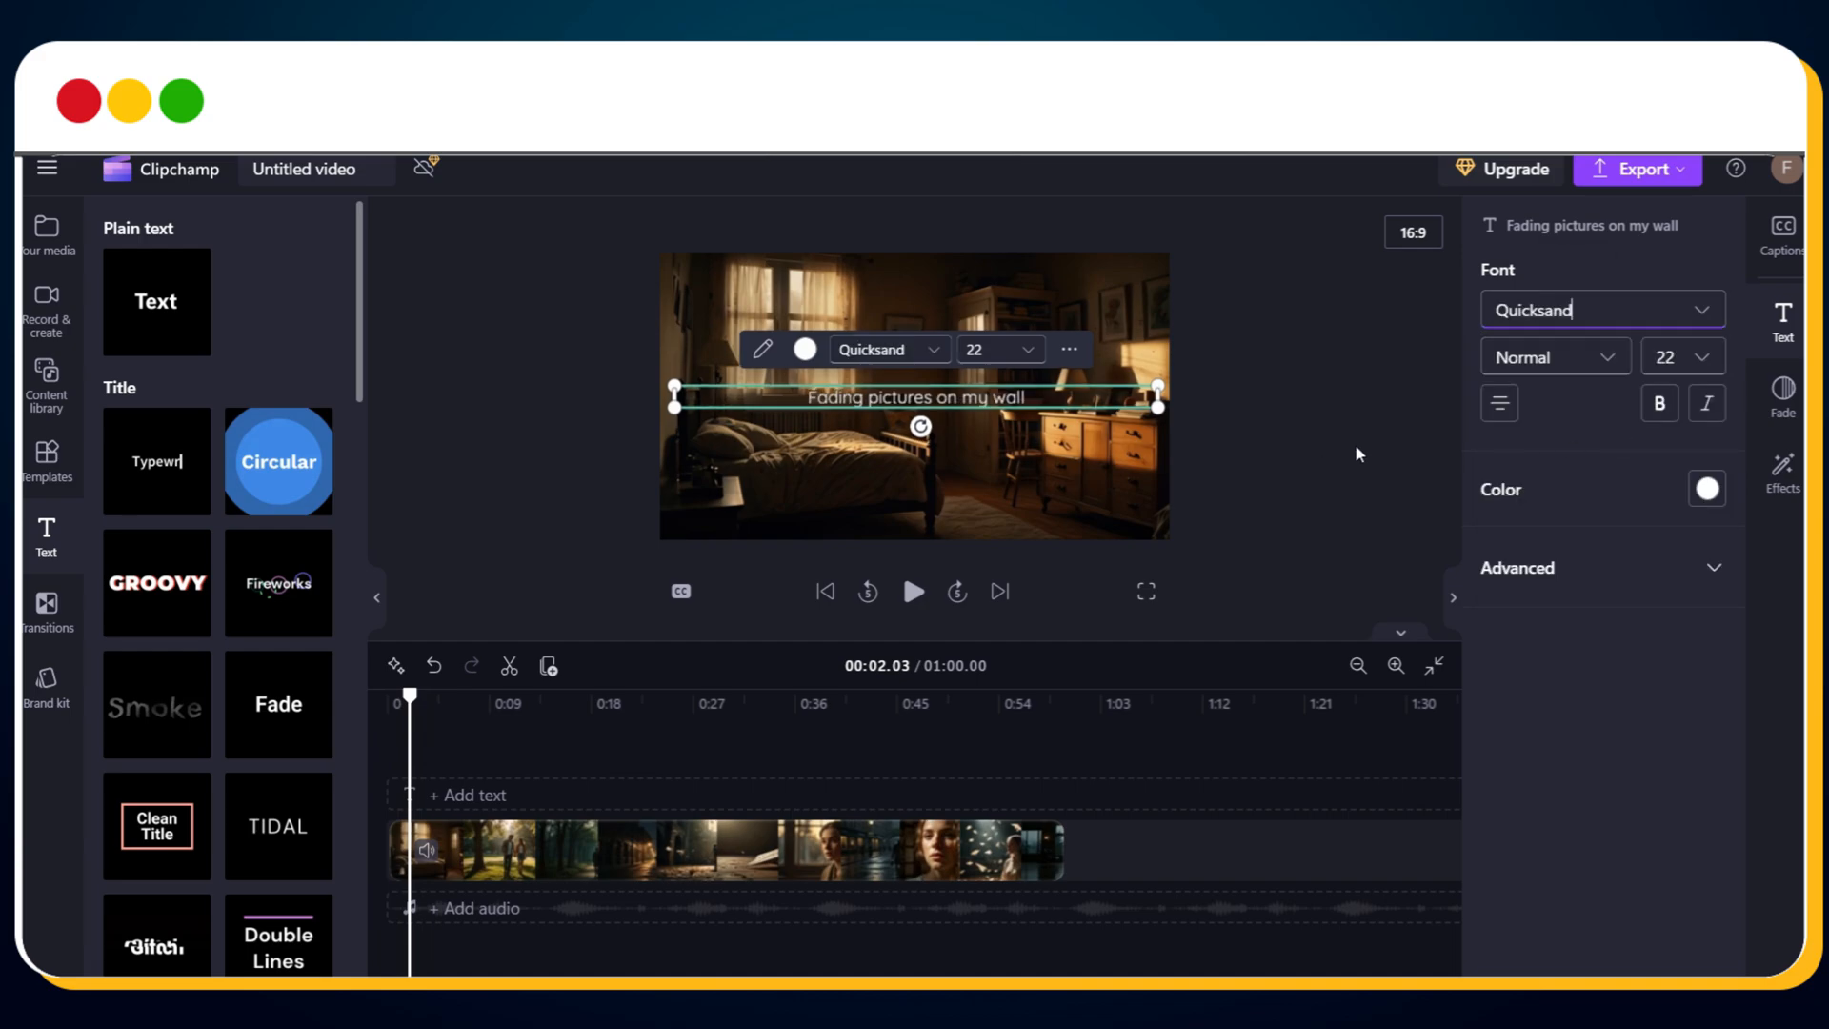
click(1601, 309)
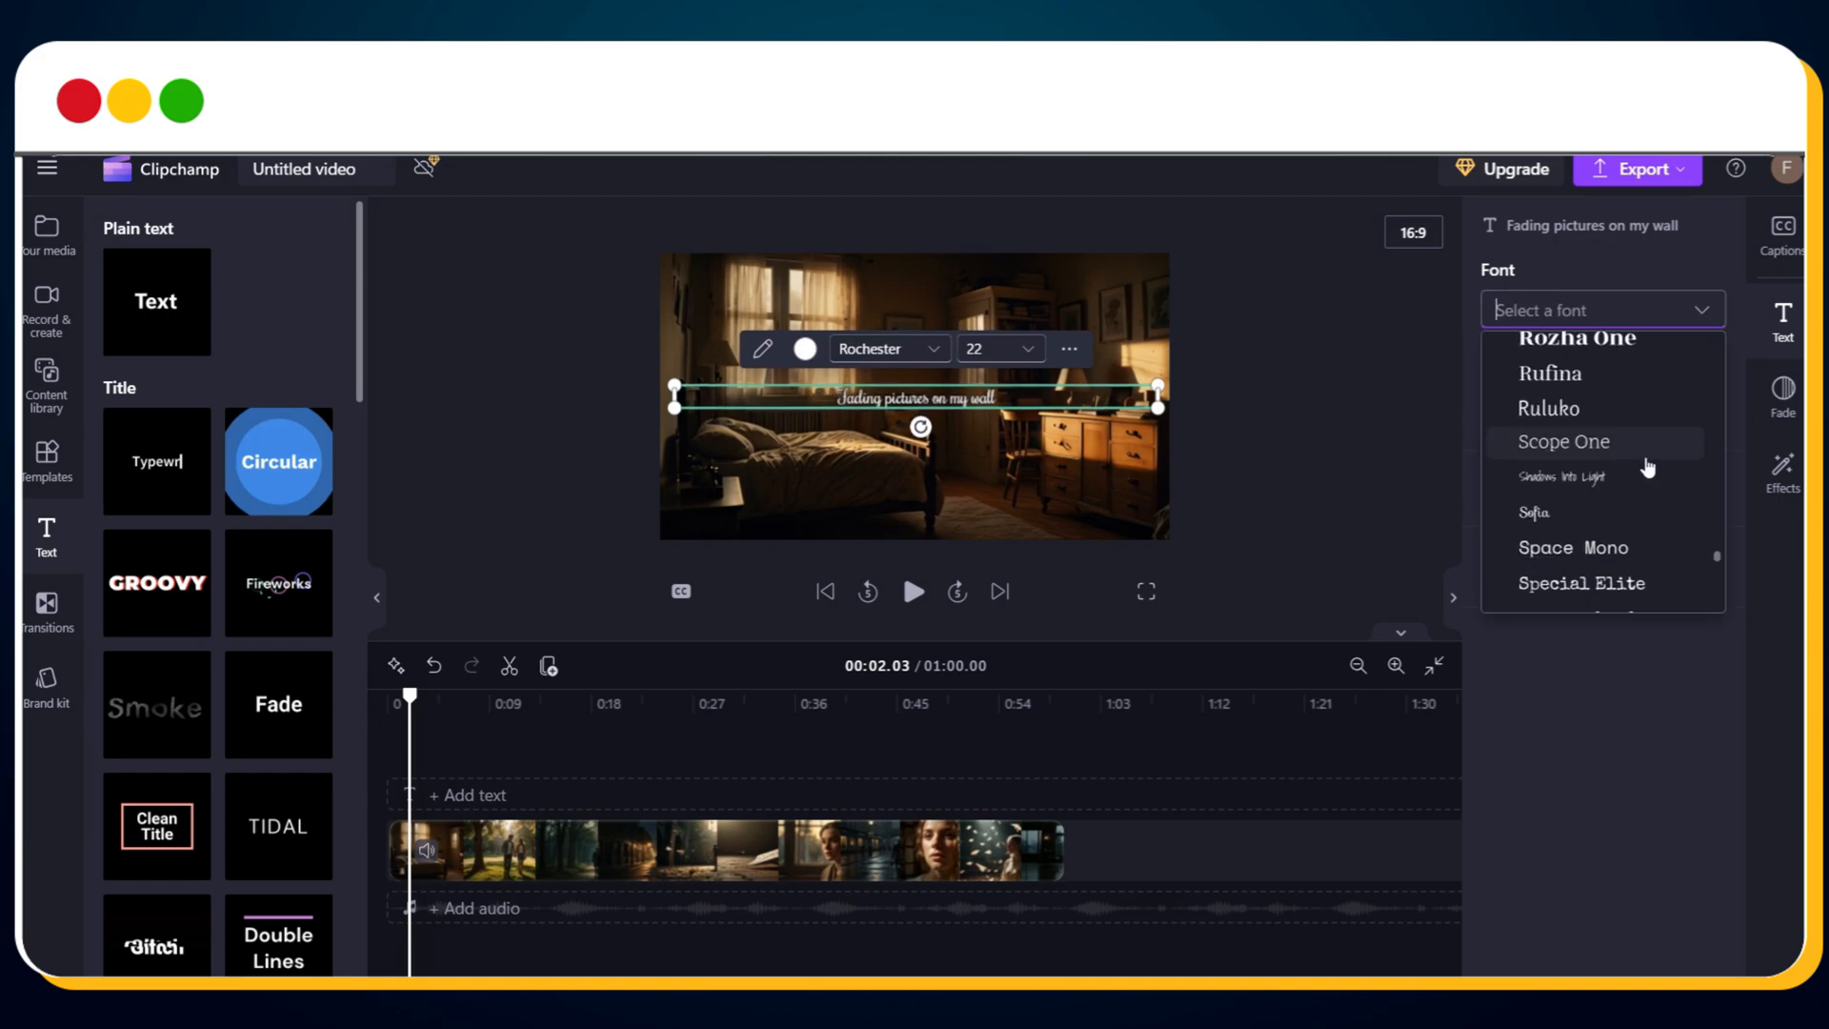
click(1534, 511)
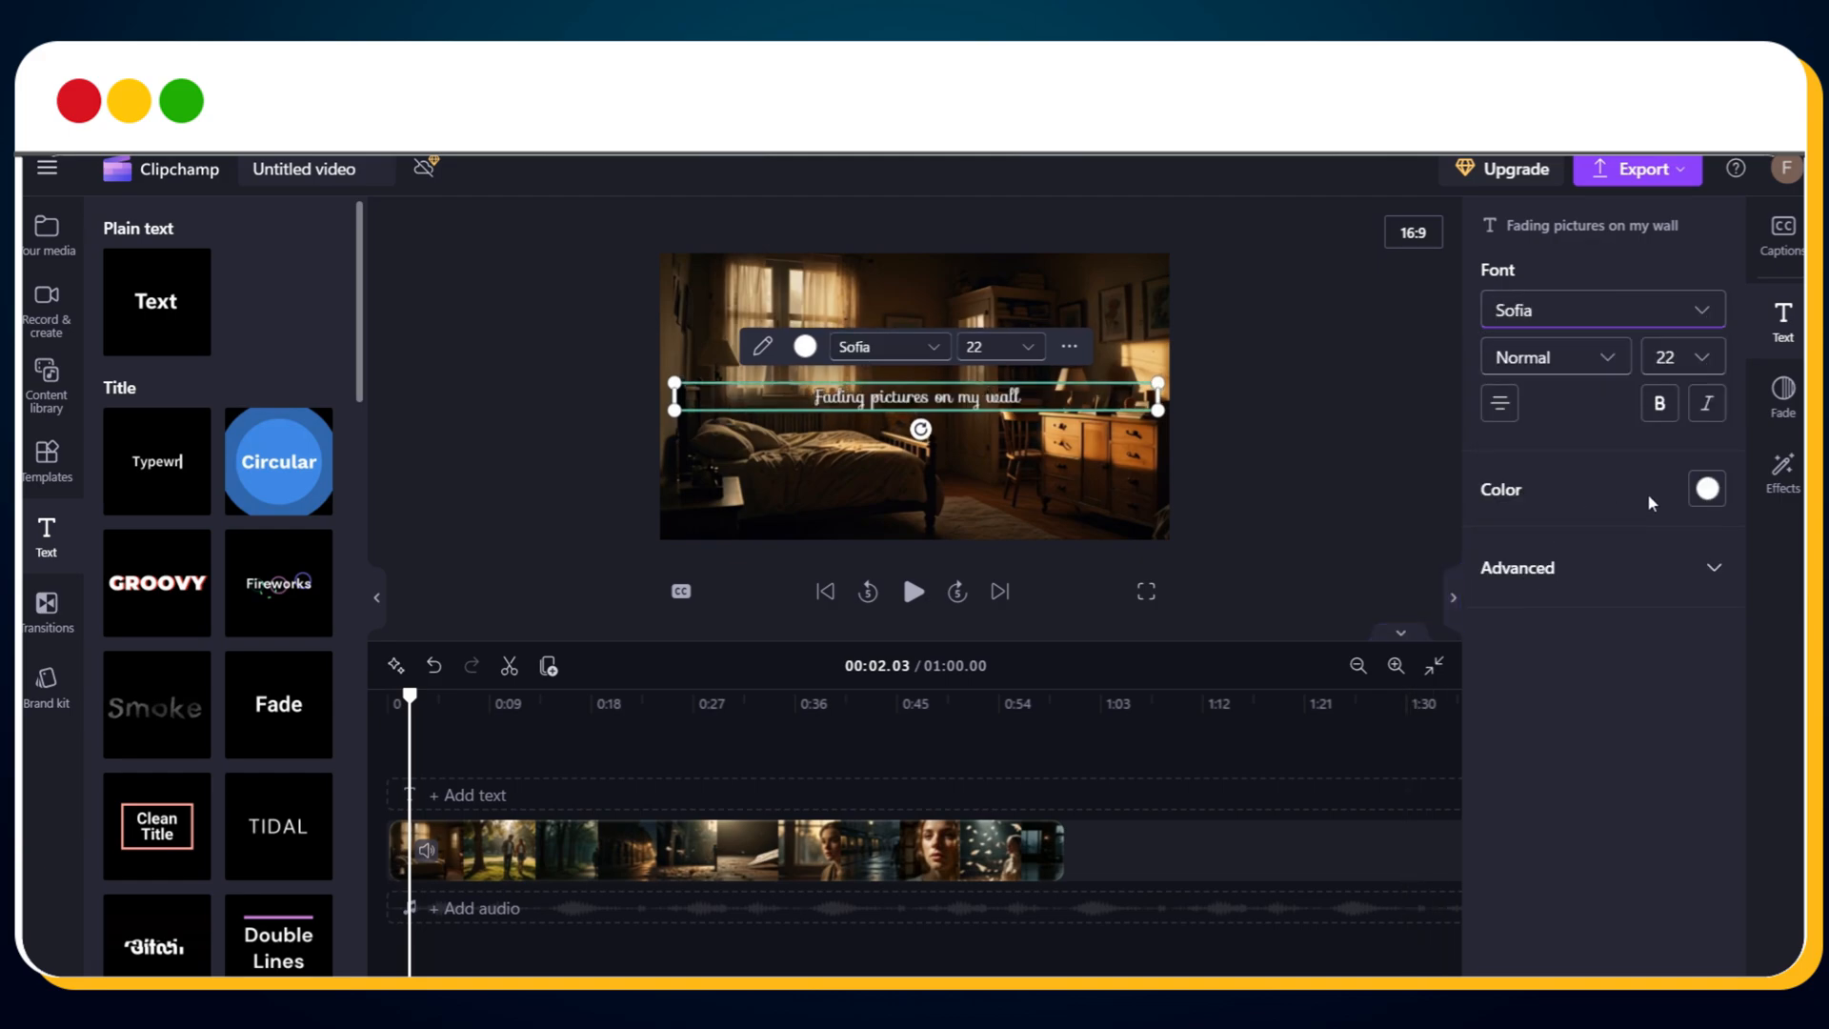
click(1705, 488)
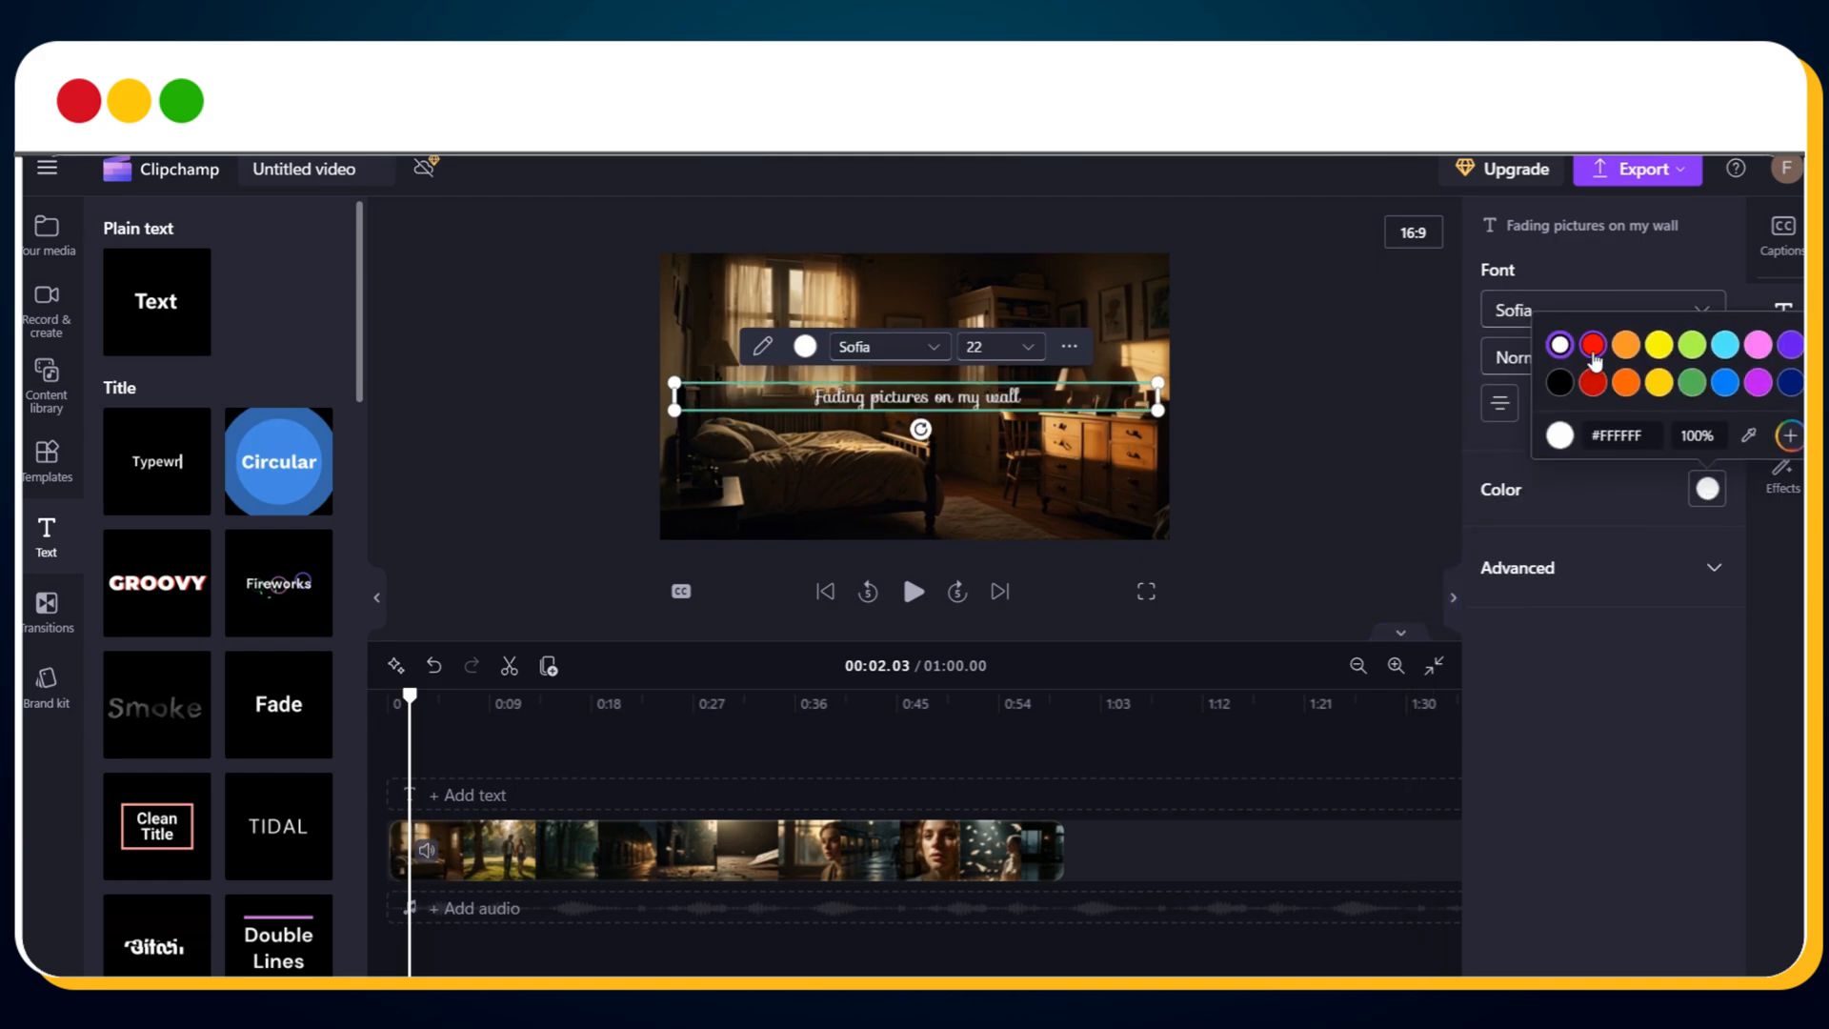
click(1591, 343)
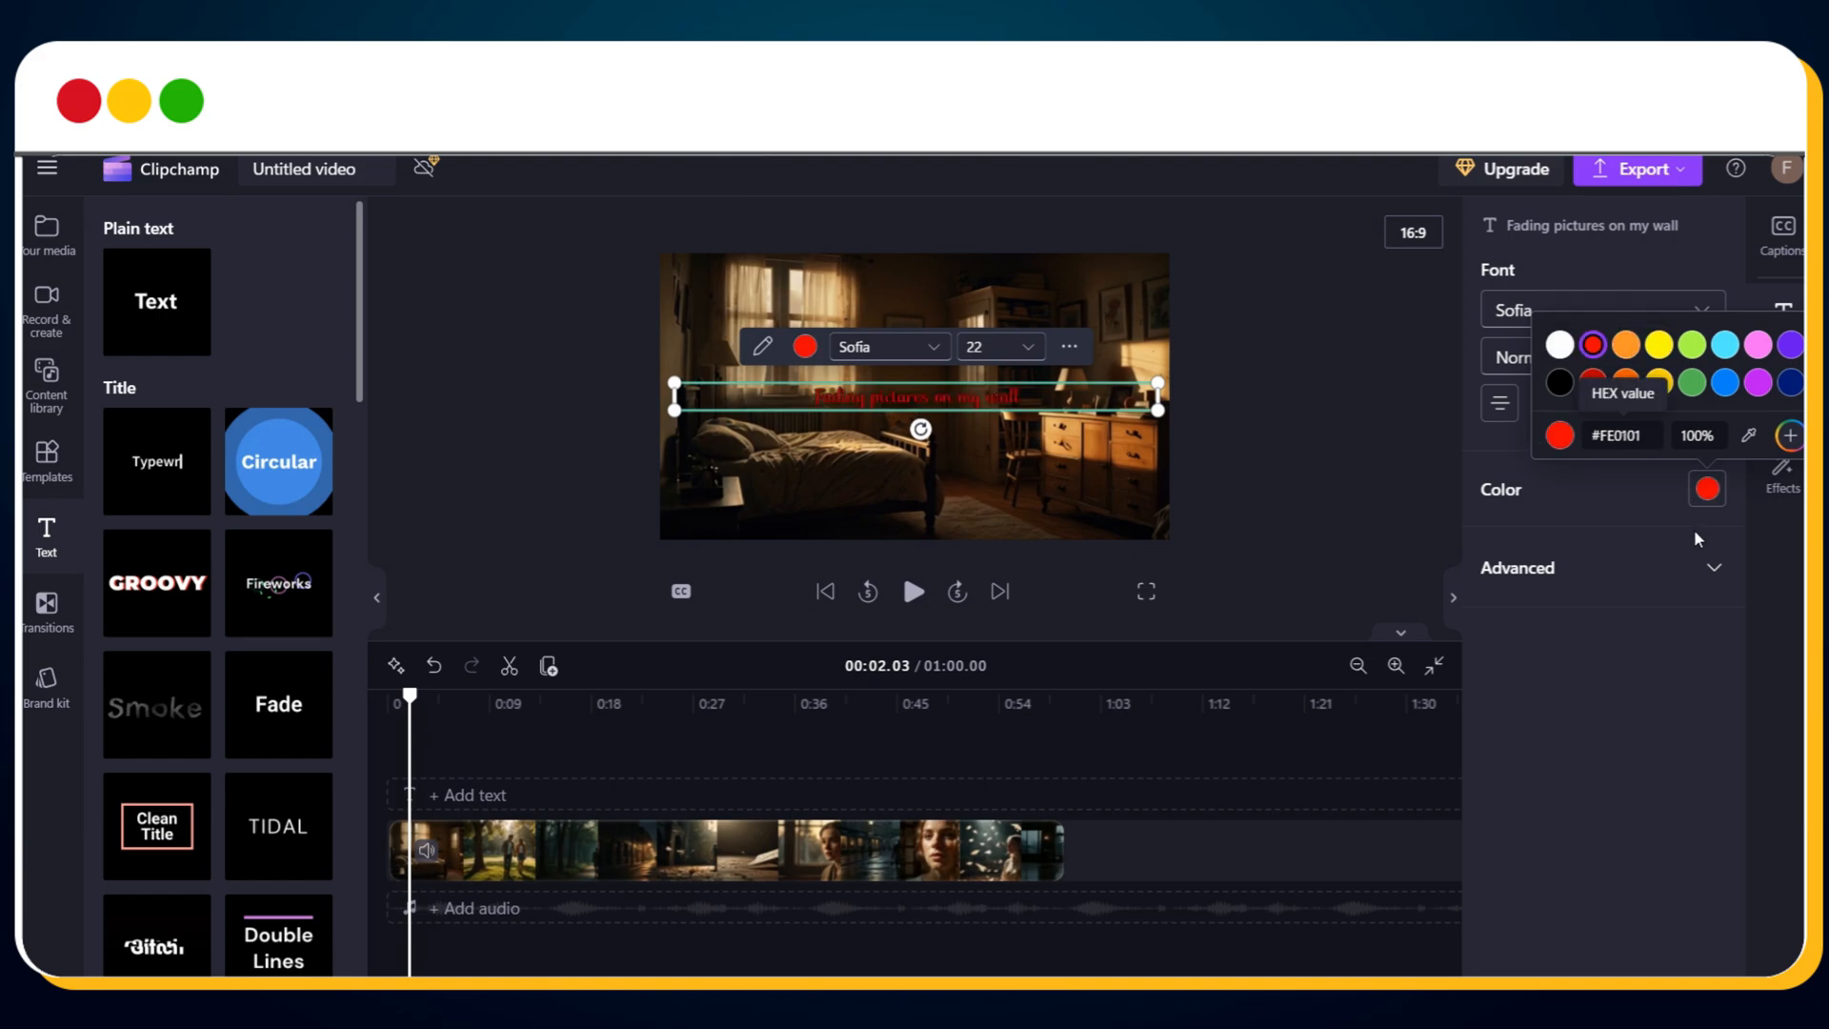
Add a white outline around the caption text
click(1716, 567)
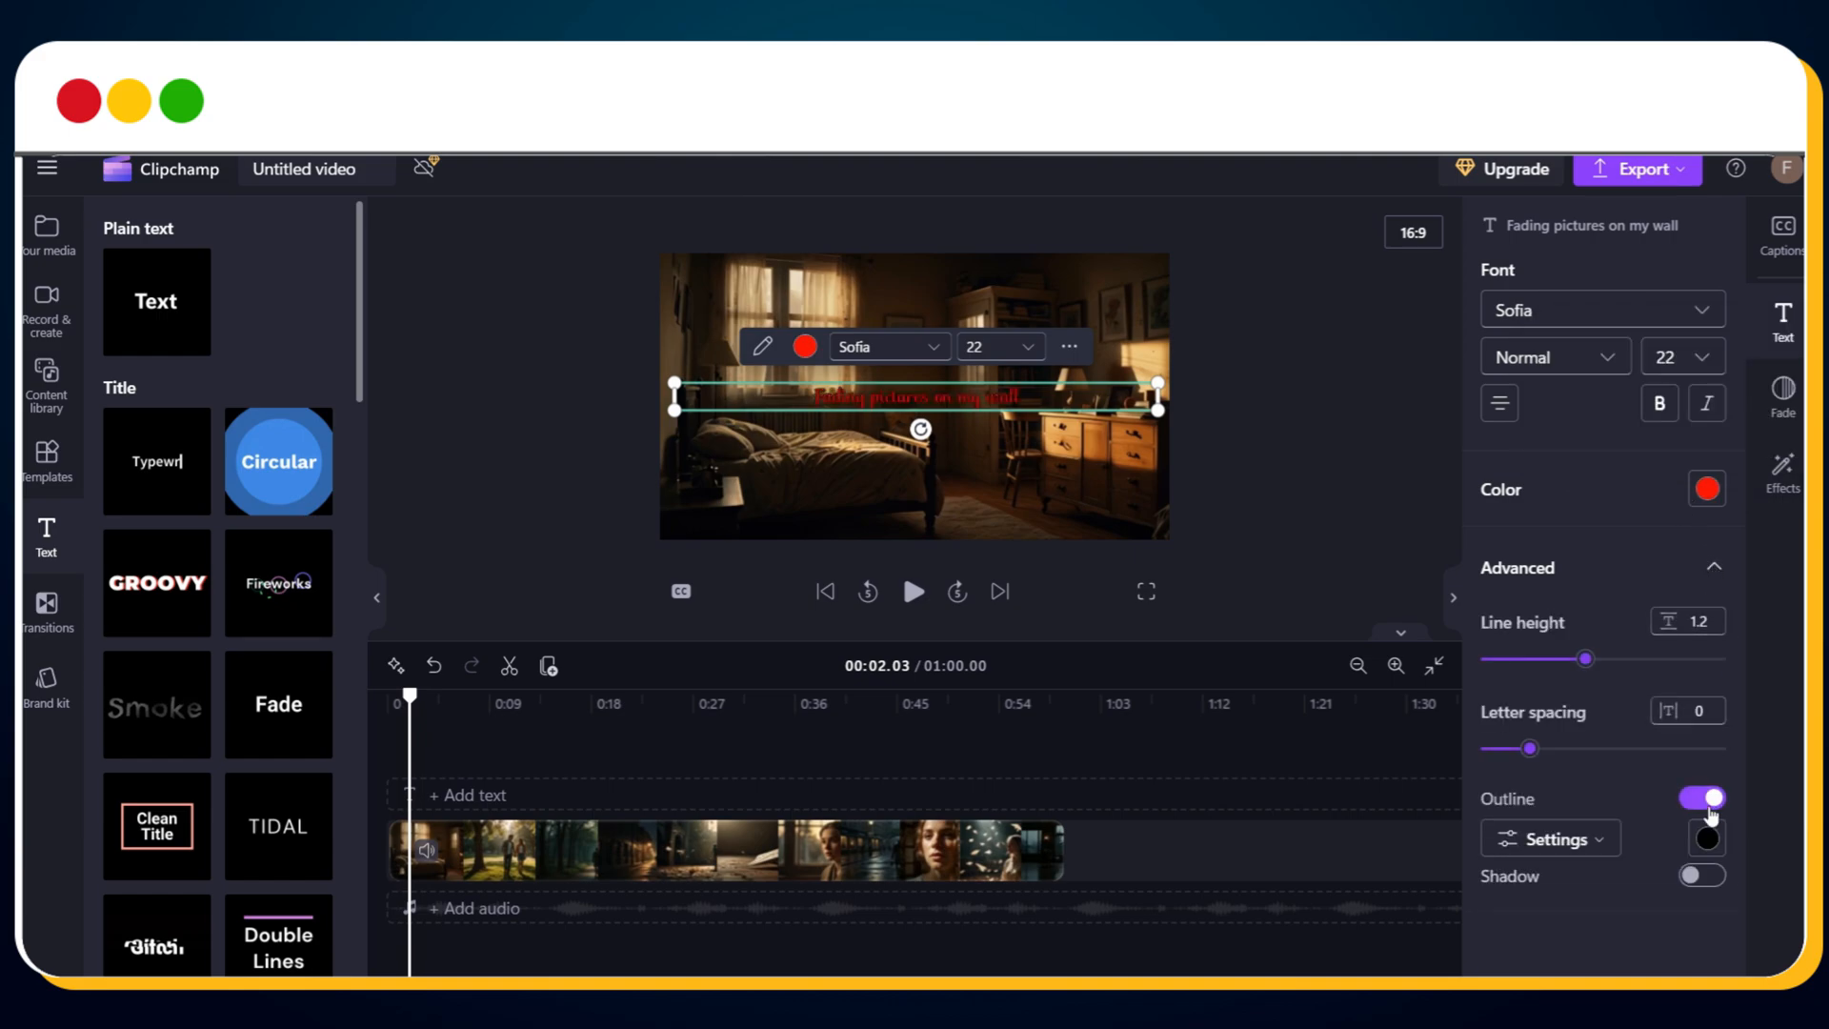
click(1704, 838)
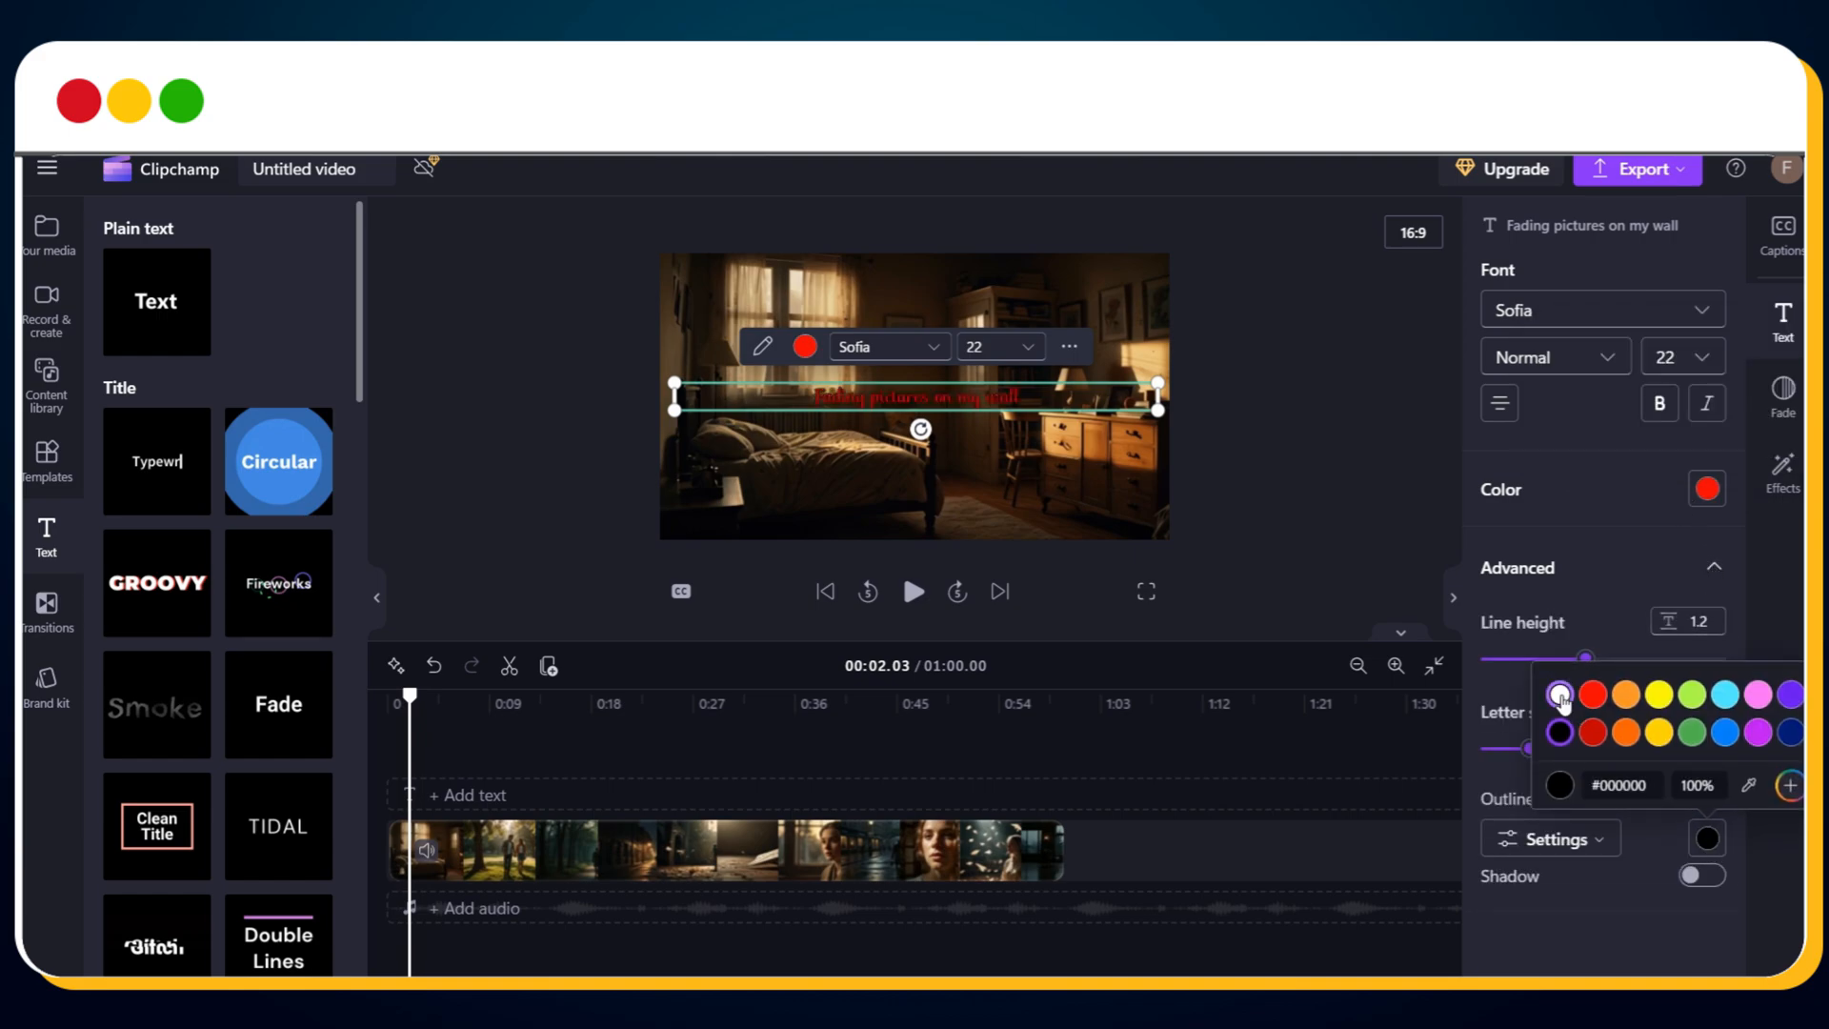
click(1559, 693)
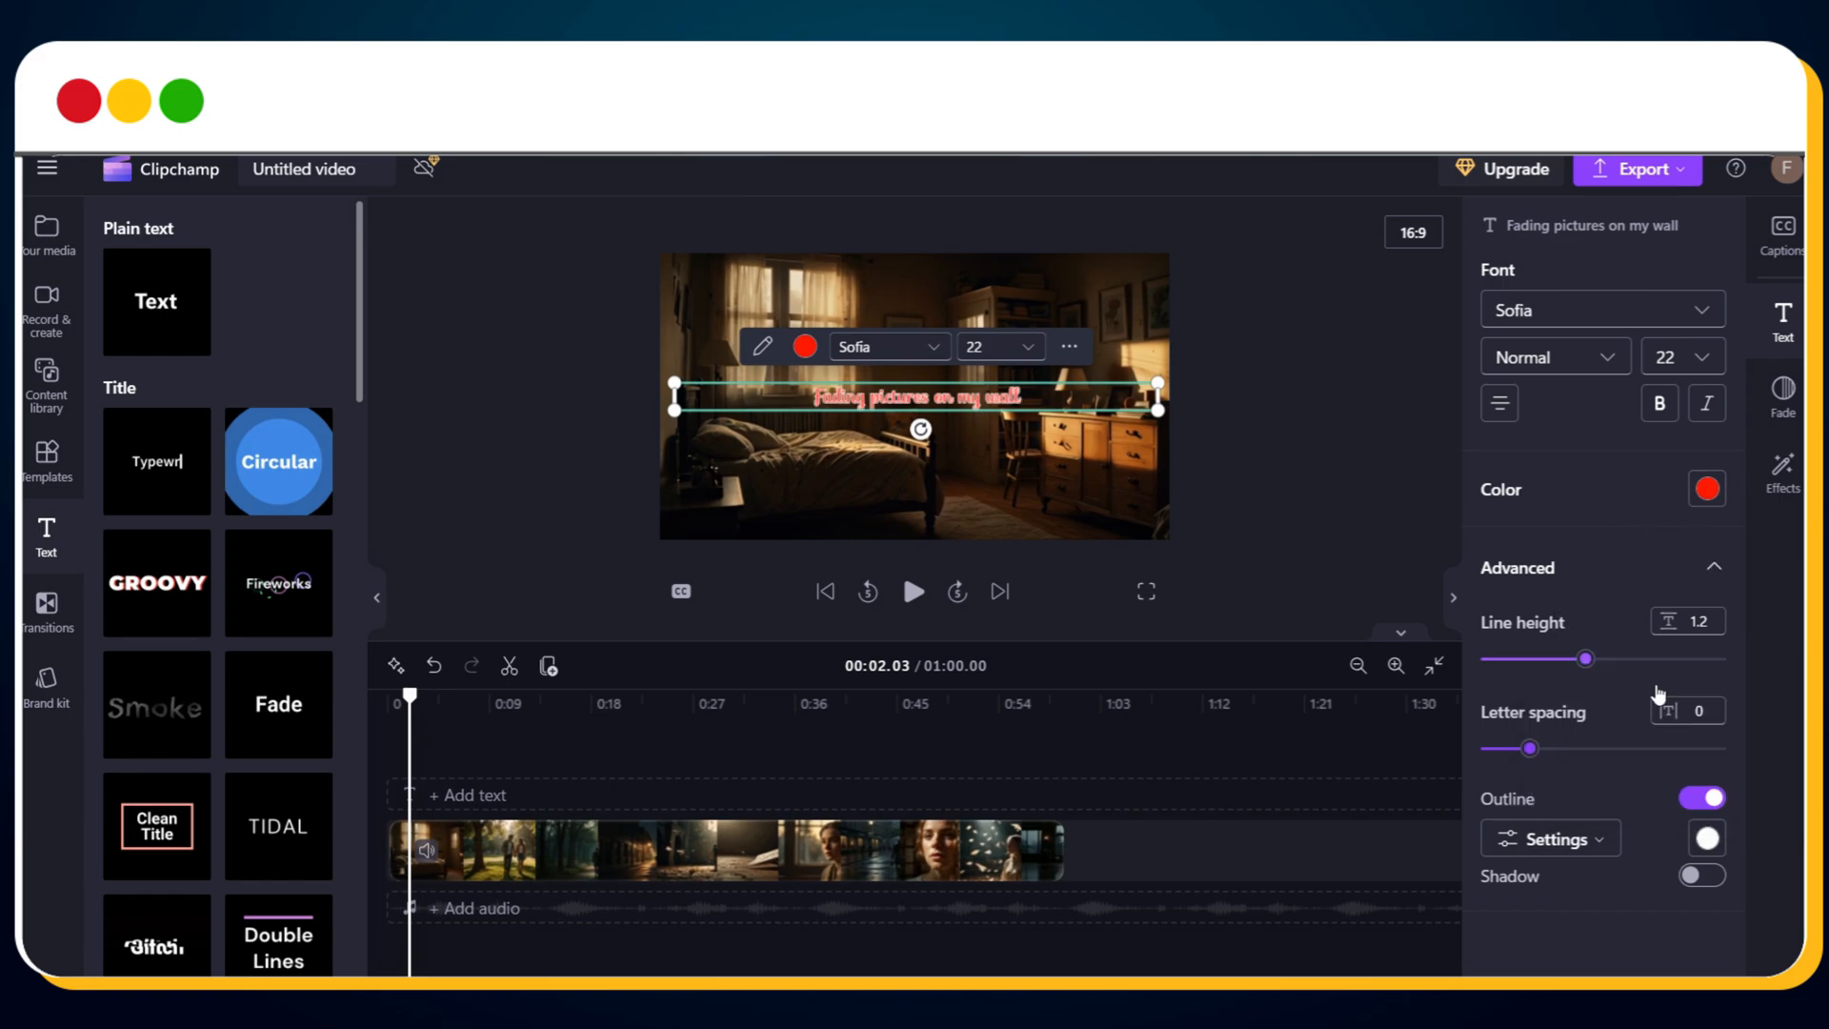
click(1550, 838)
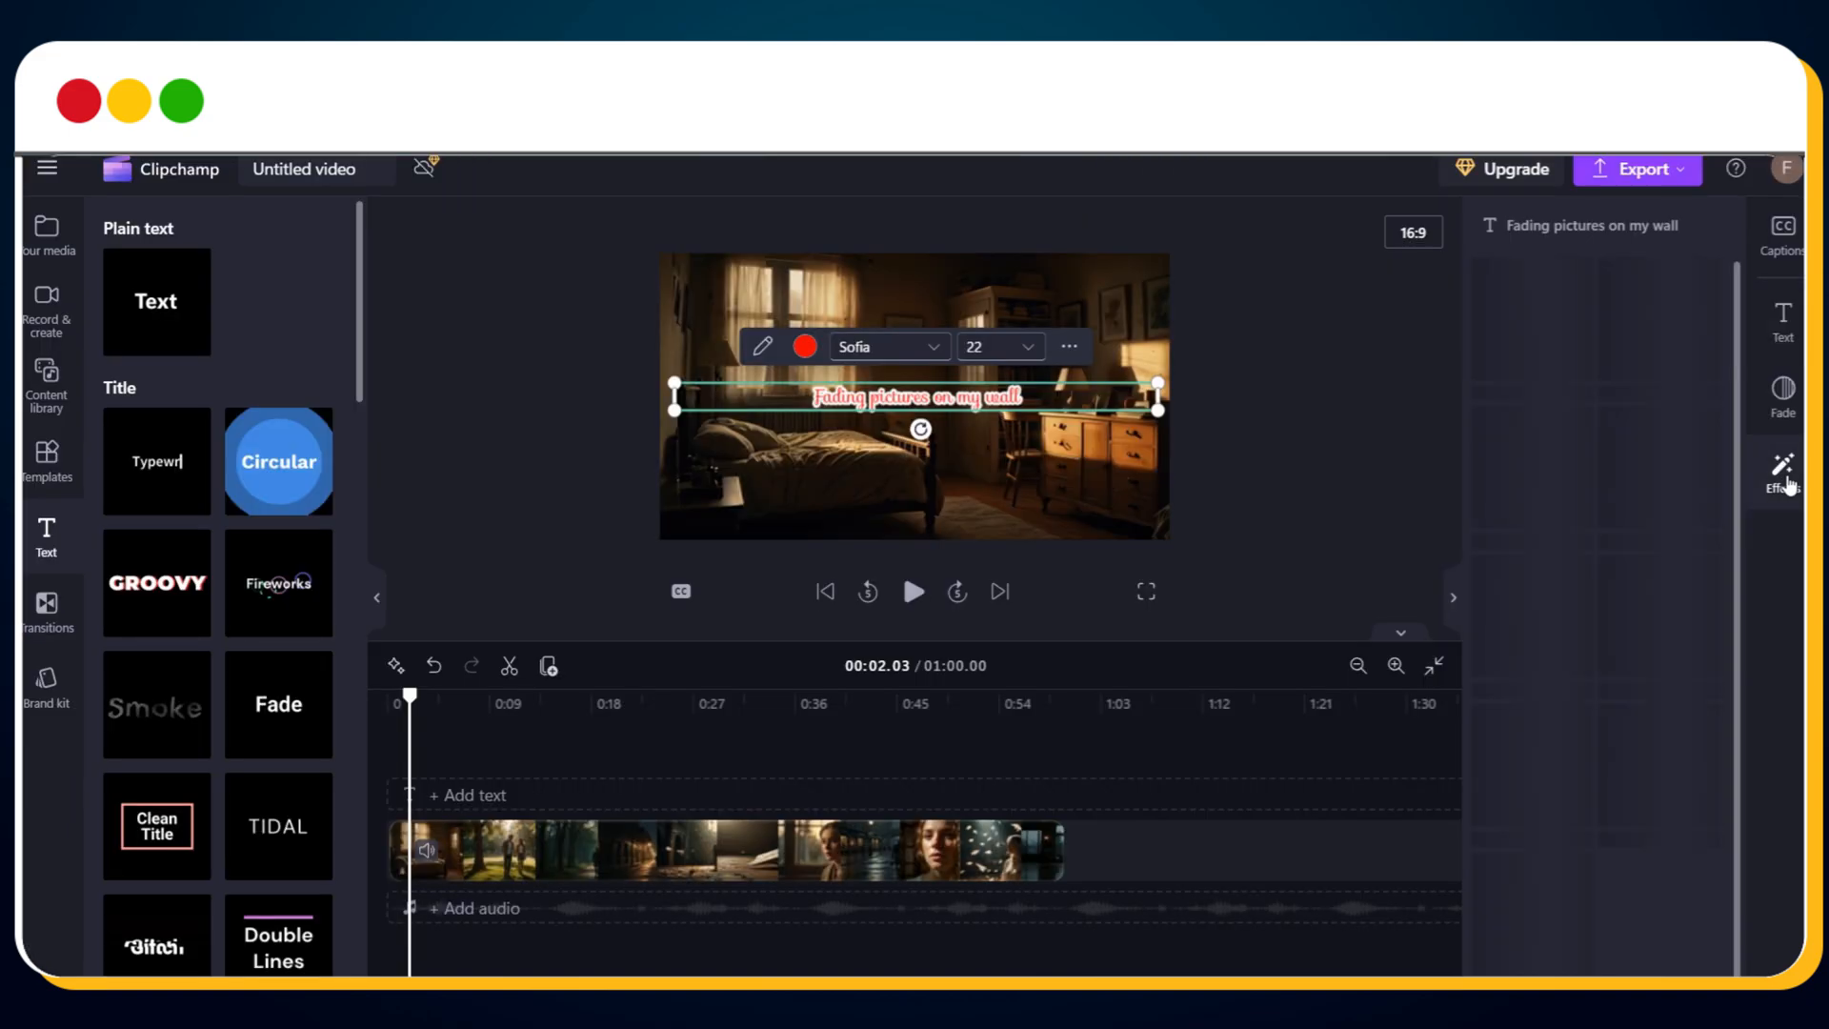
Try Chromatic aberration, then apply the Blur fill effect to the caption
click(1782, 472)
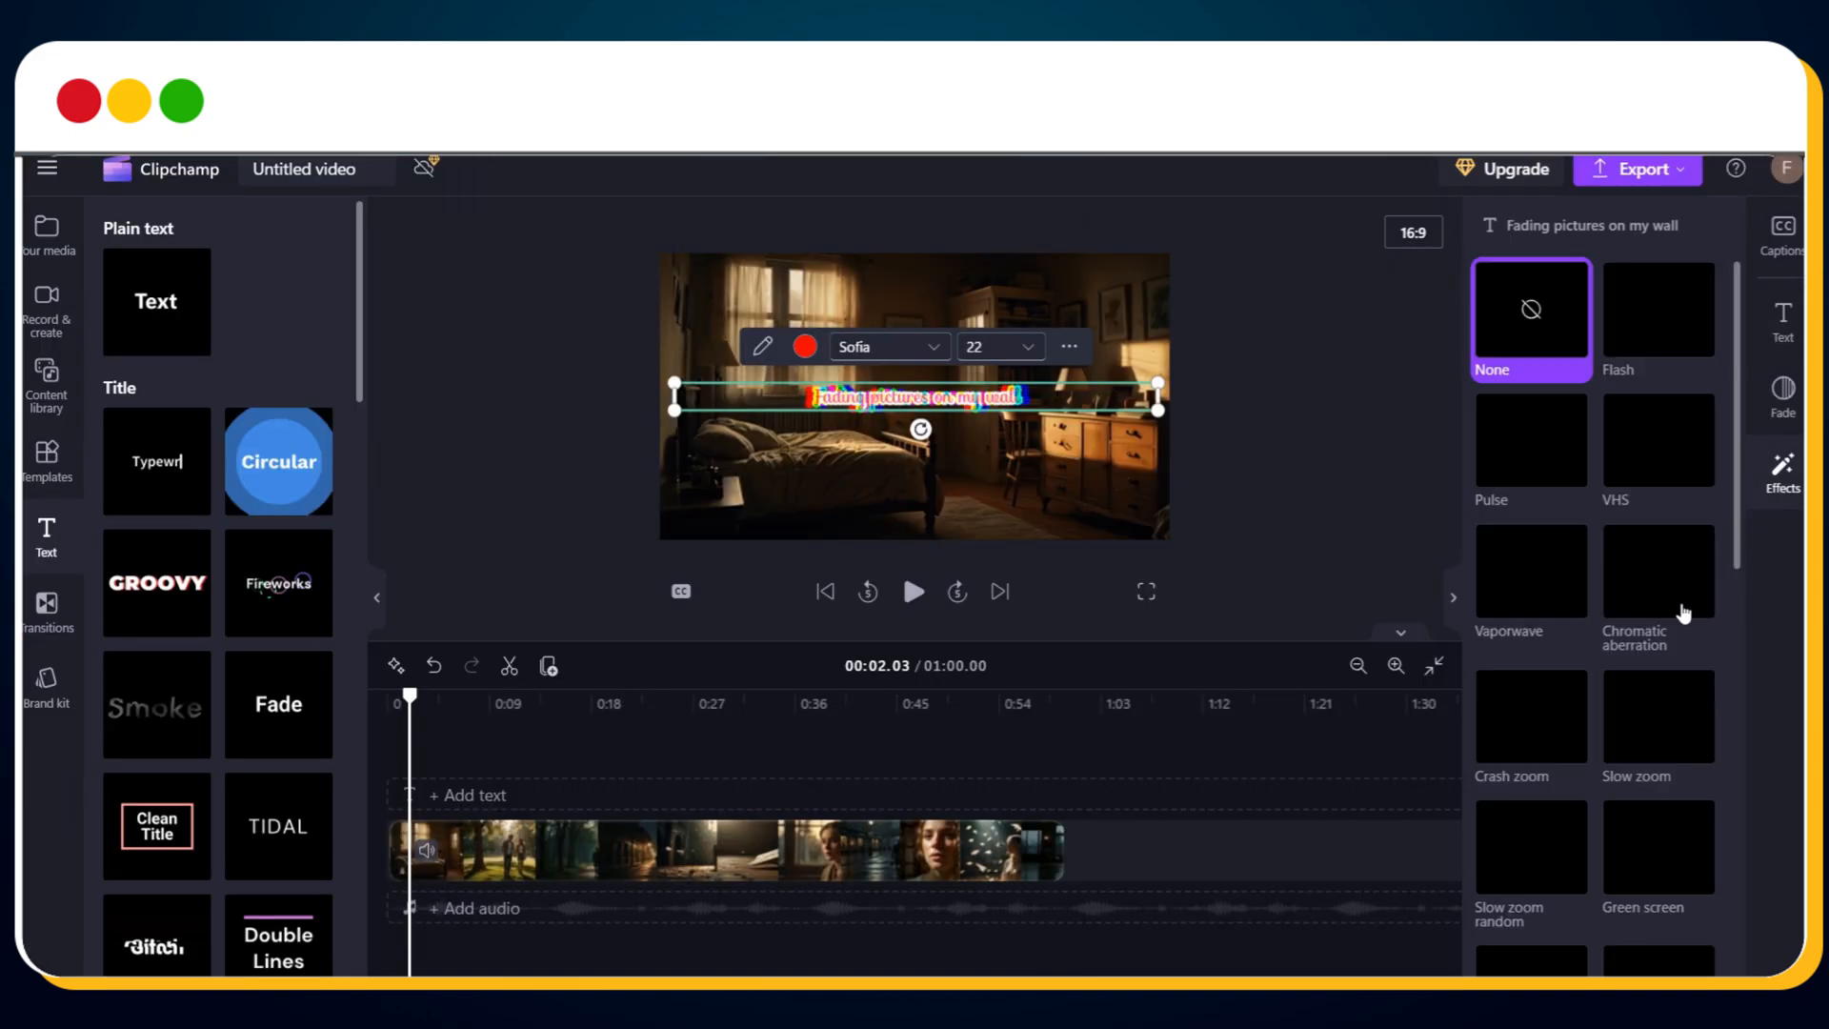
mouse_move(1659, 583)
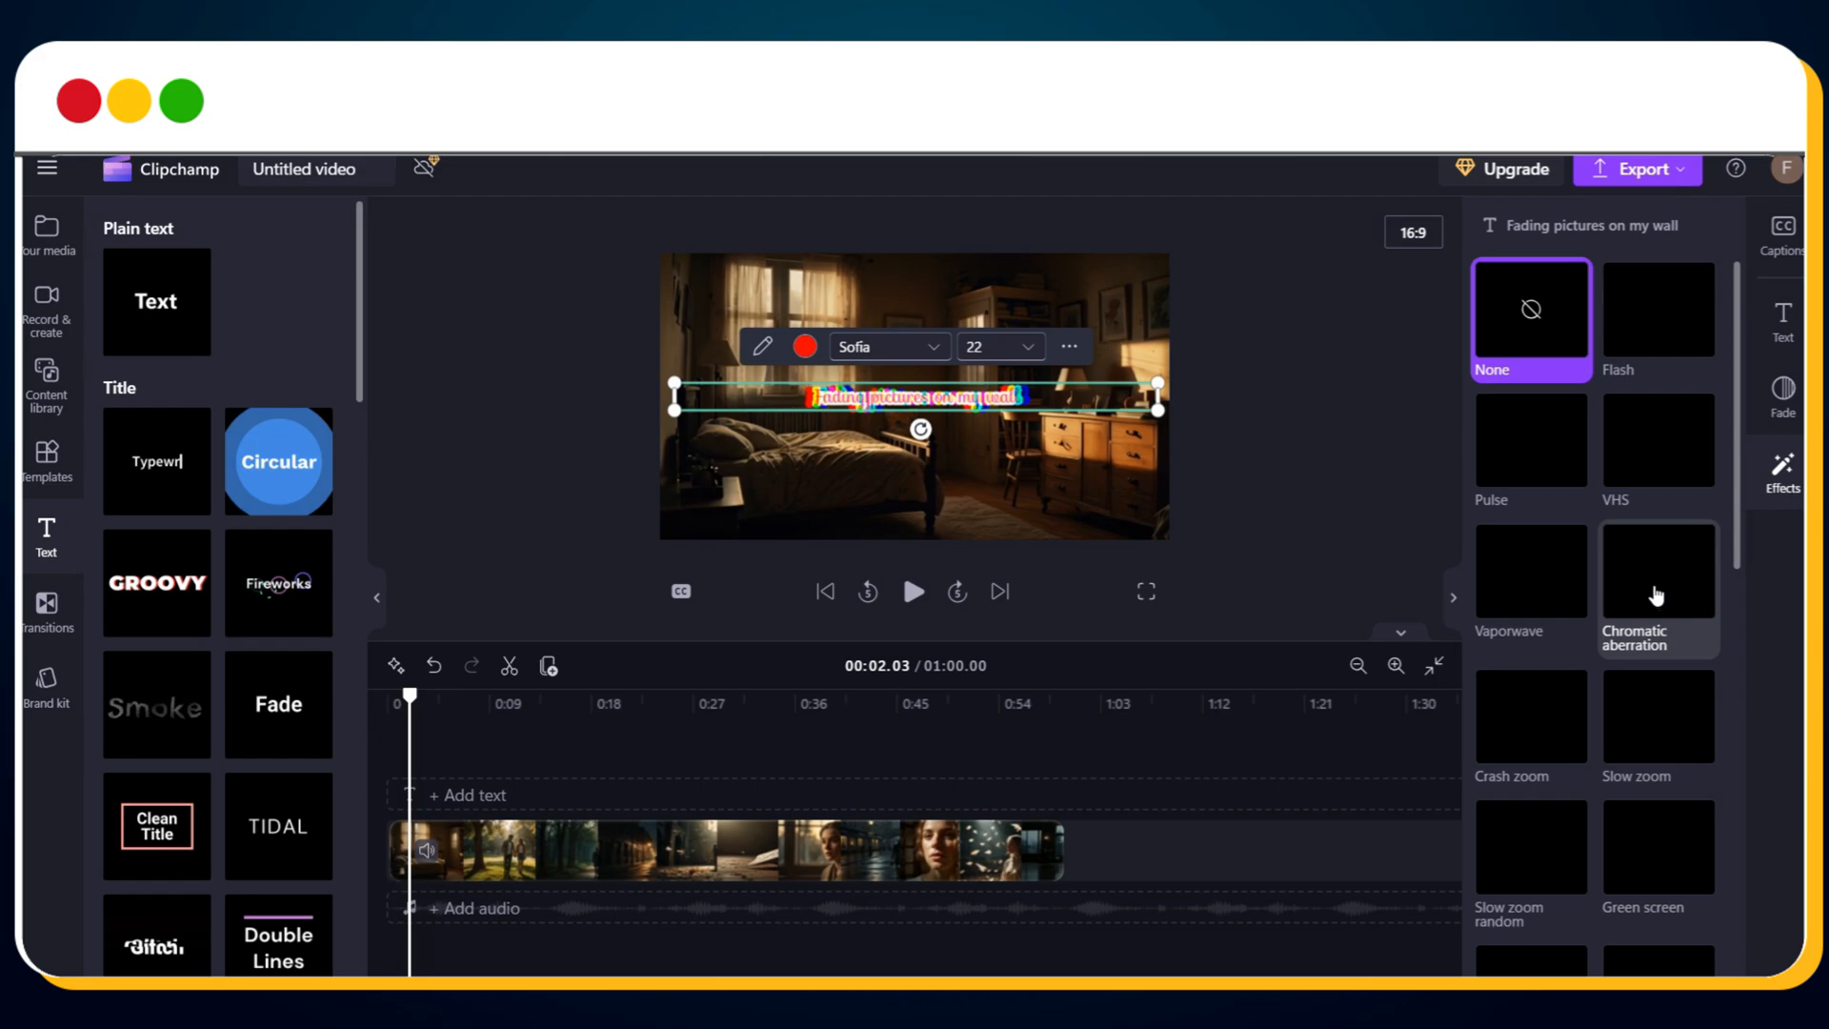
click(1656, 570)
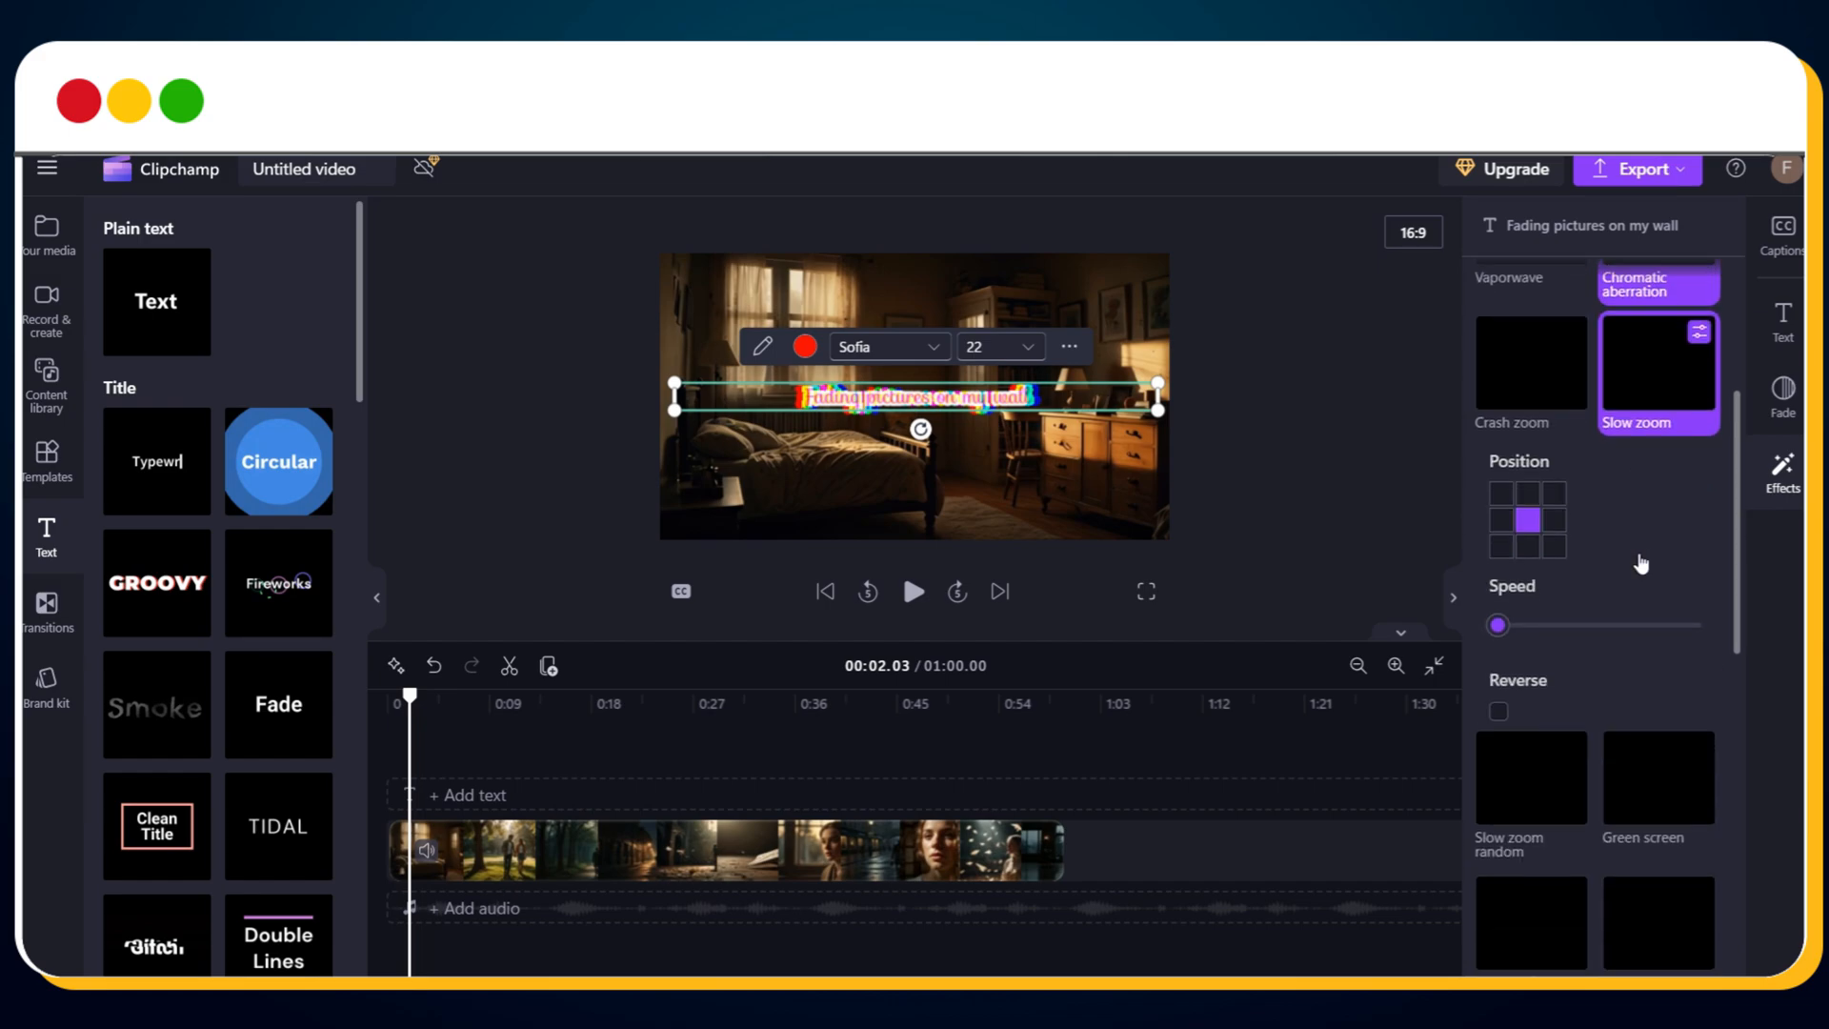
scroll(down, 3)
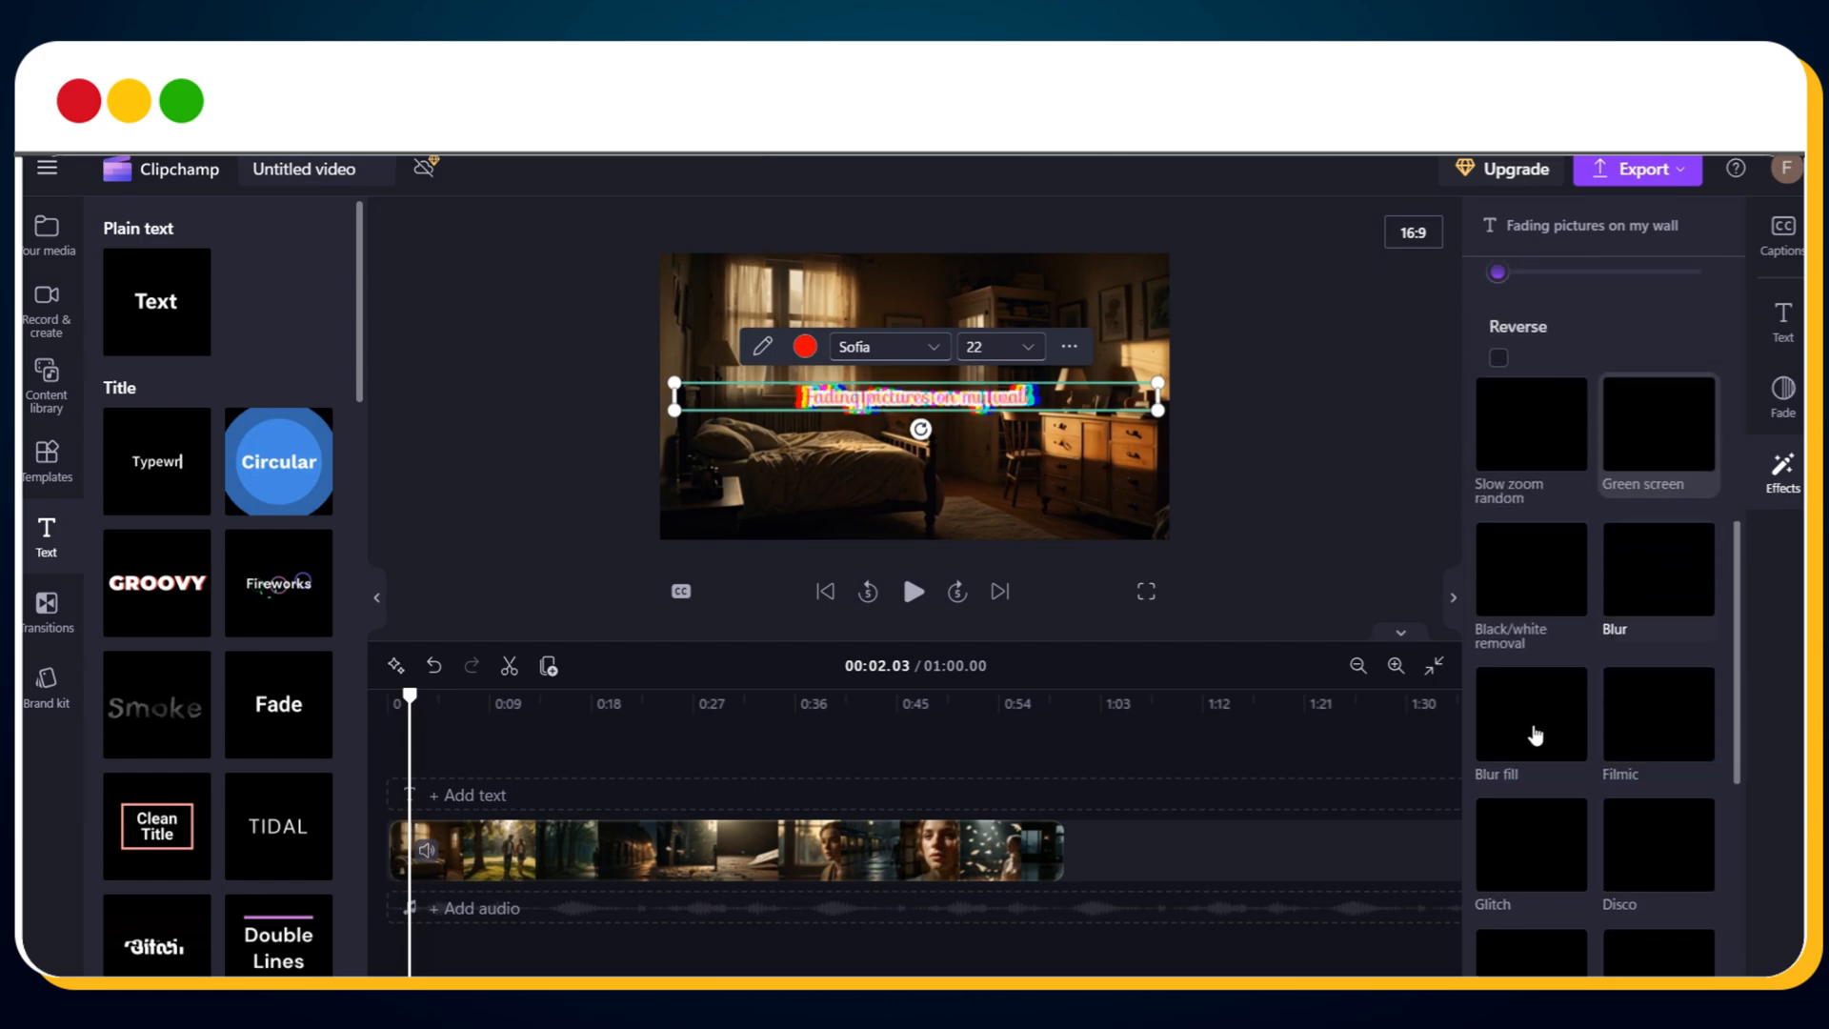
click(1529, 720)
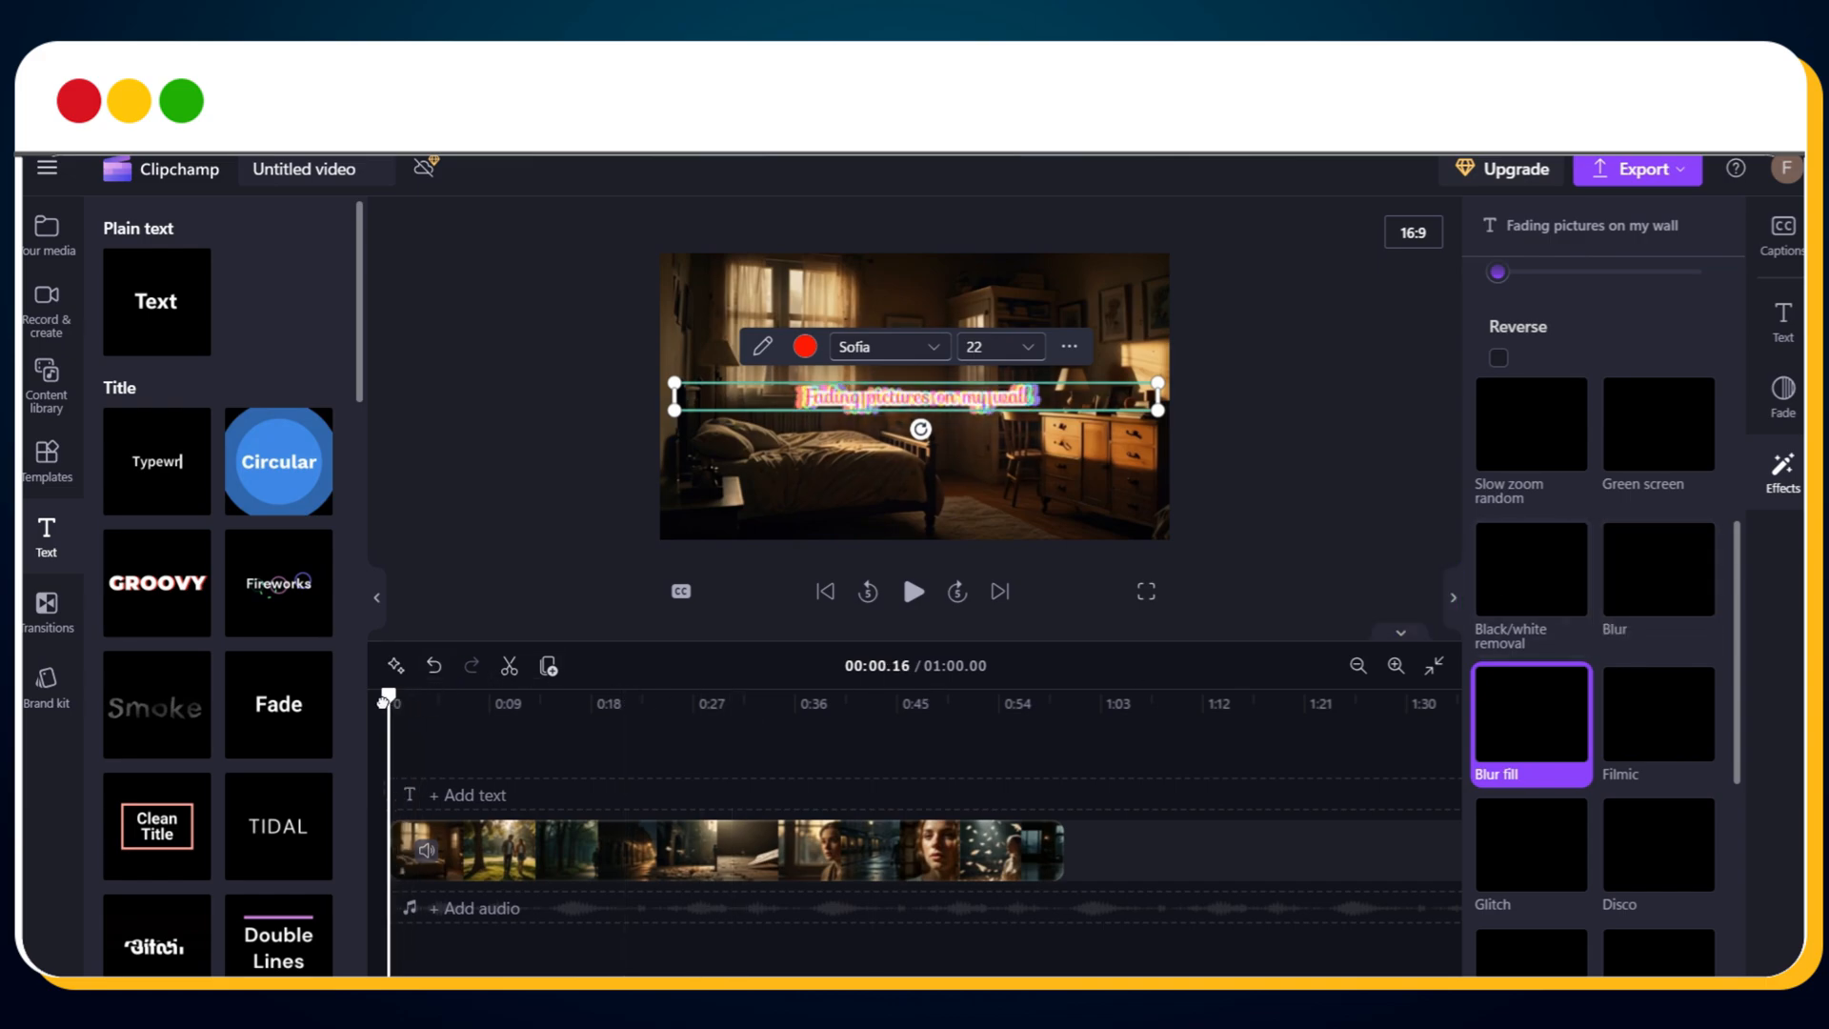
Preview the effect and select the 'Faded memory' caption
click(914, 592)
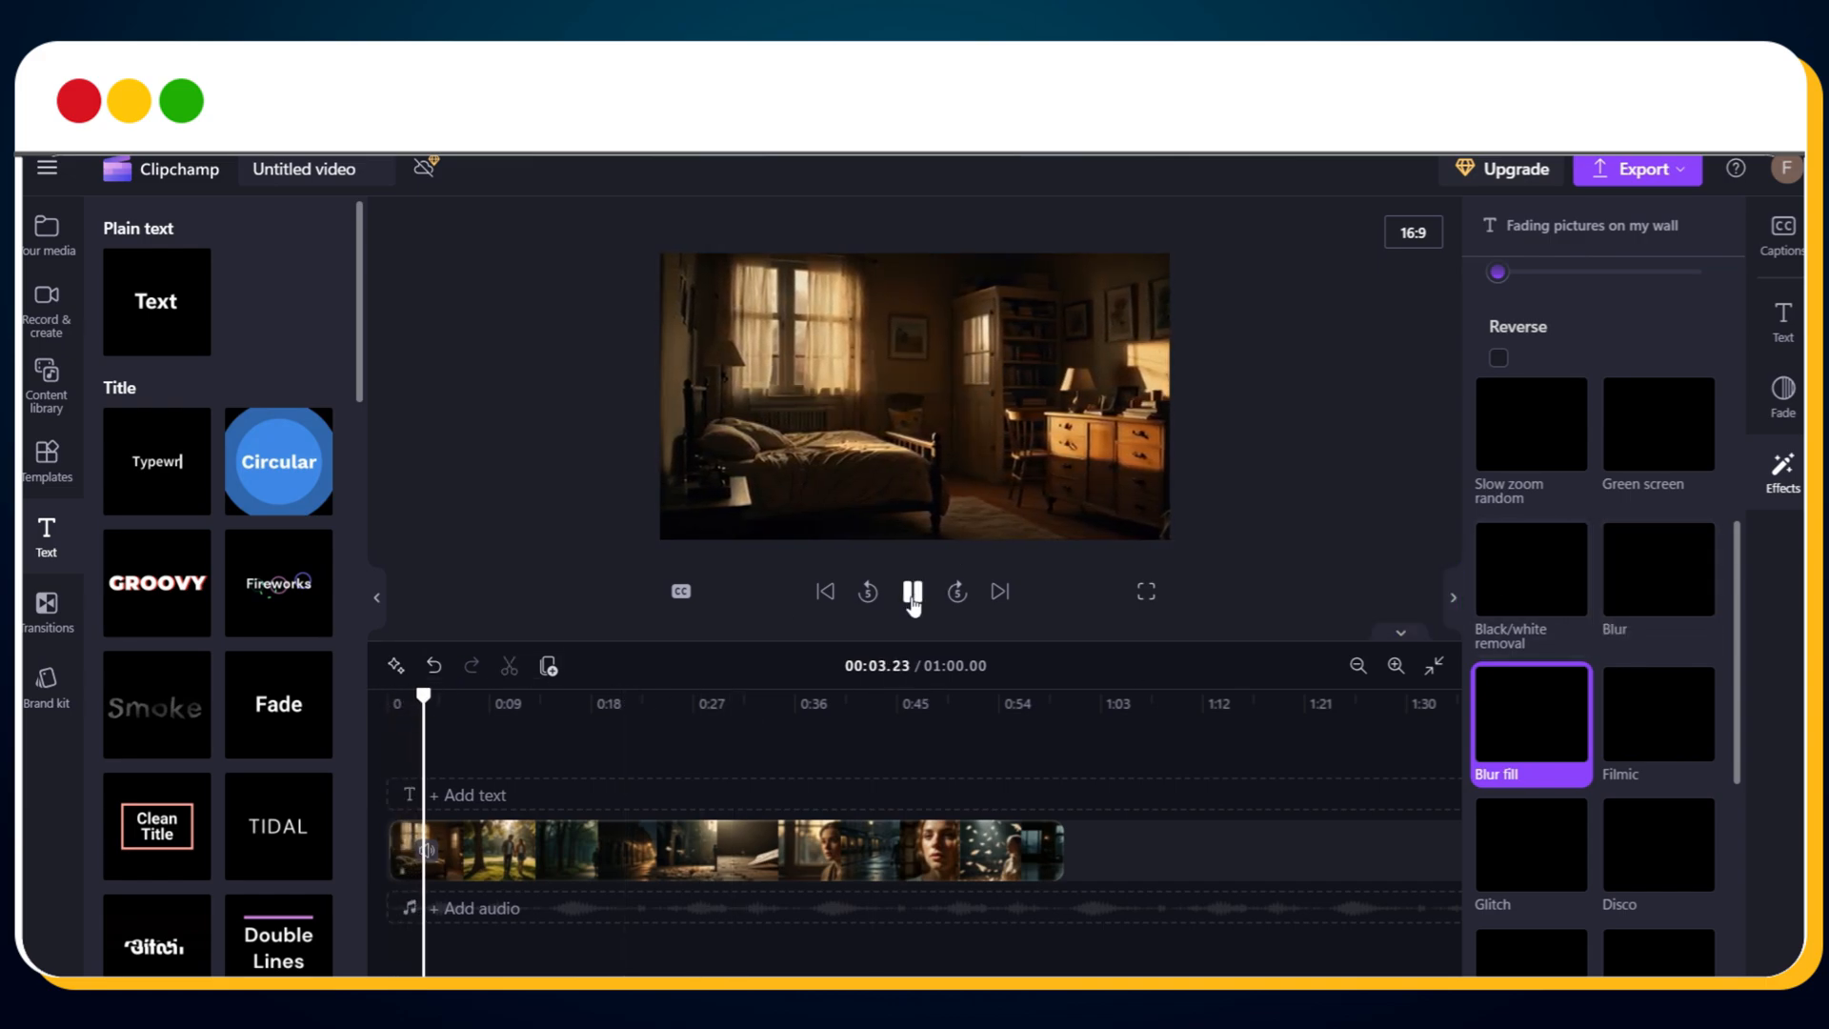
click(914, 592)
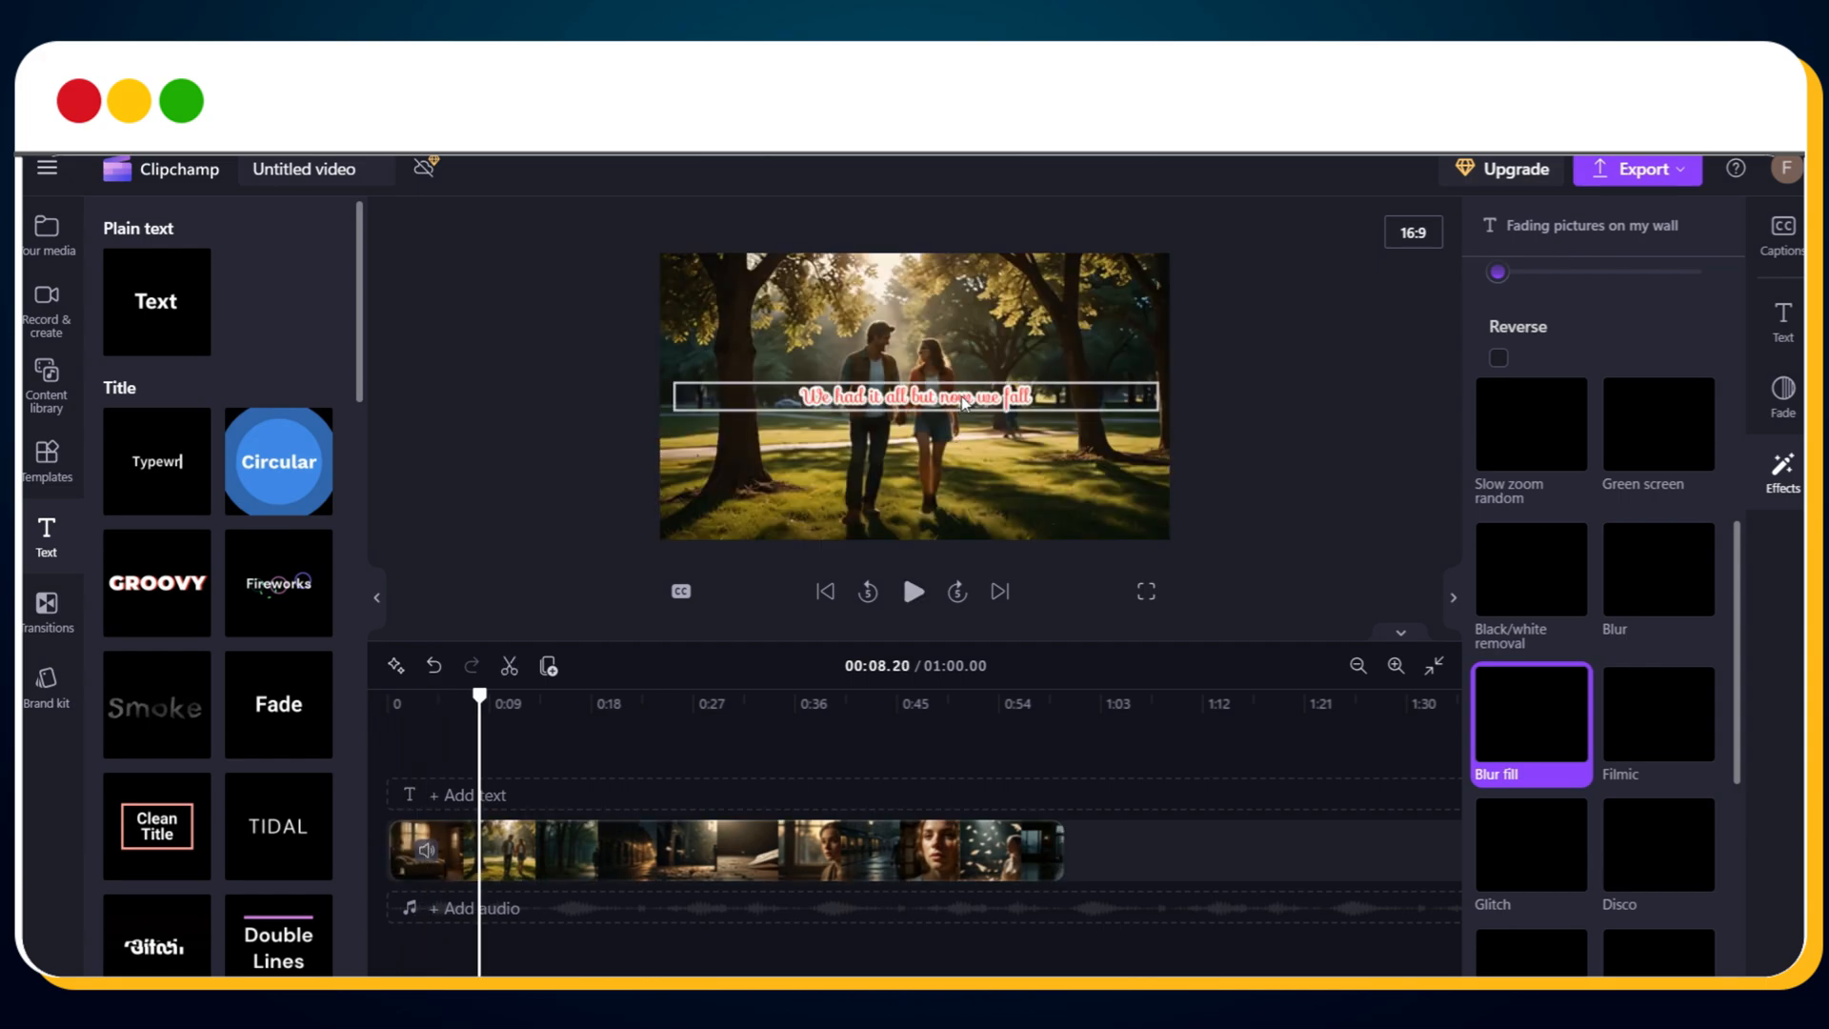
click(914, 396)
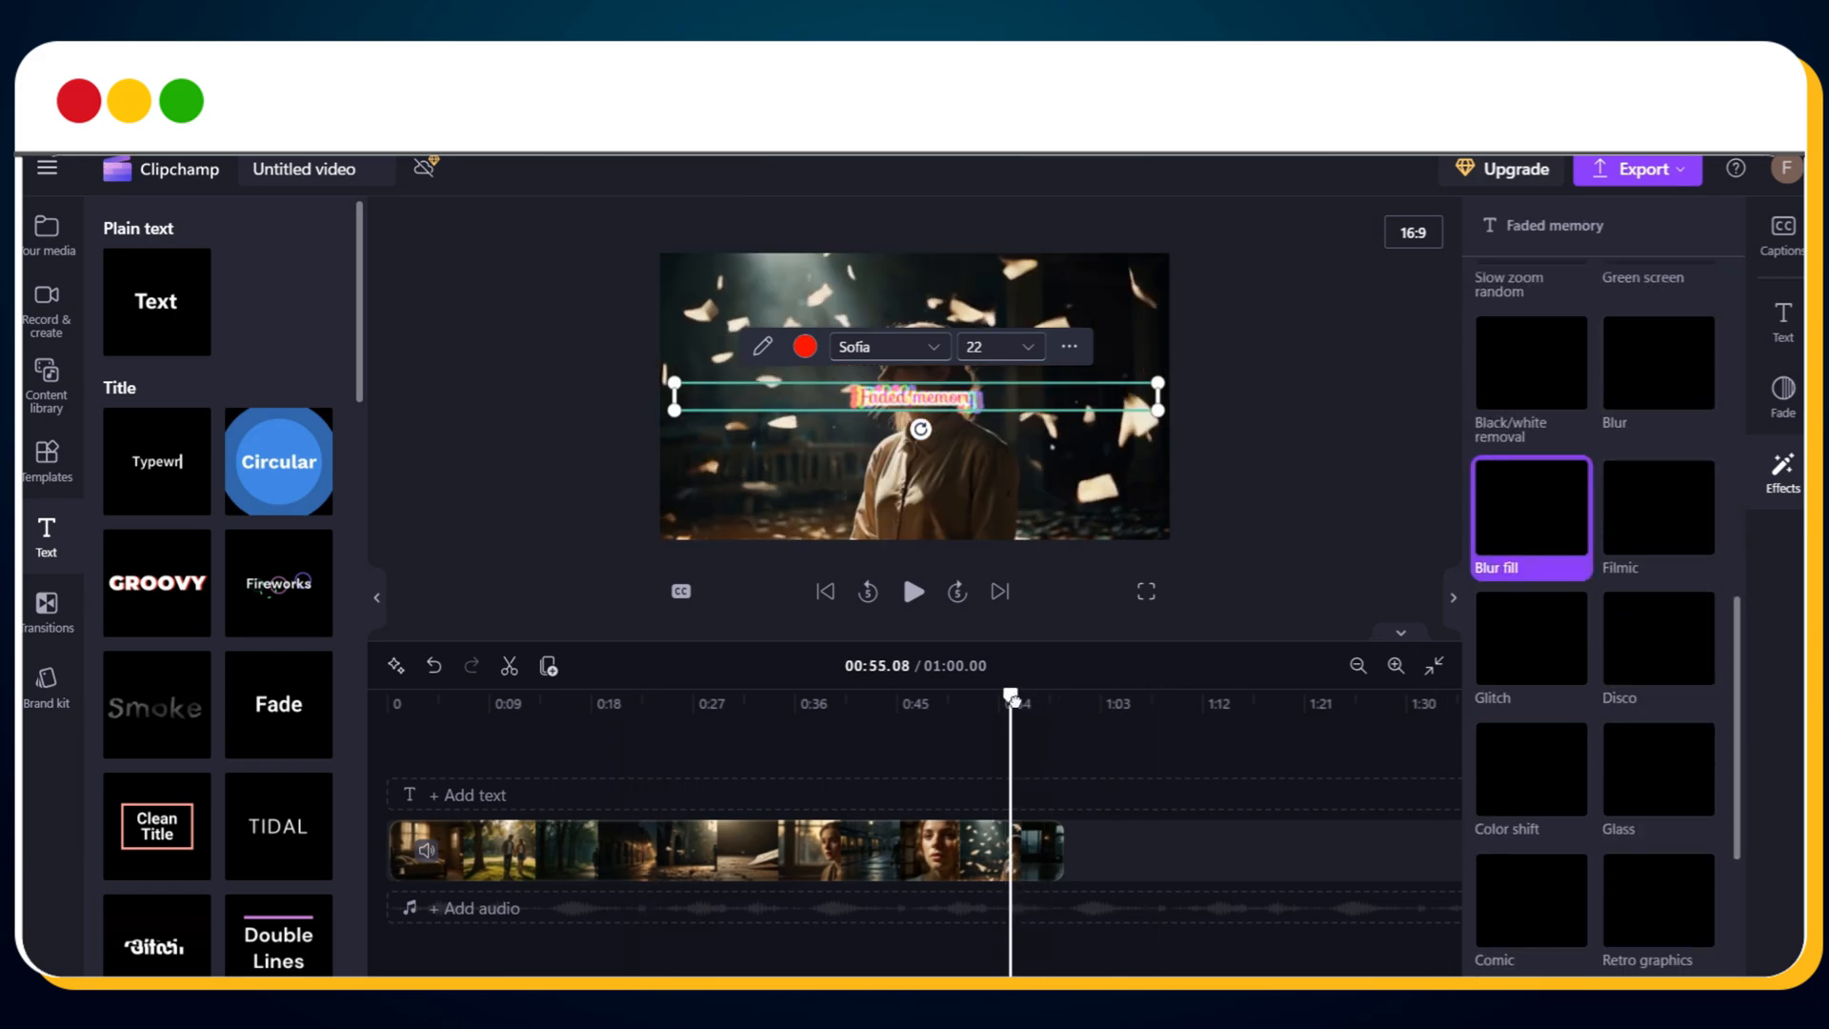
click(825, 592)
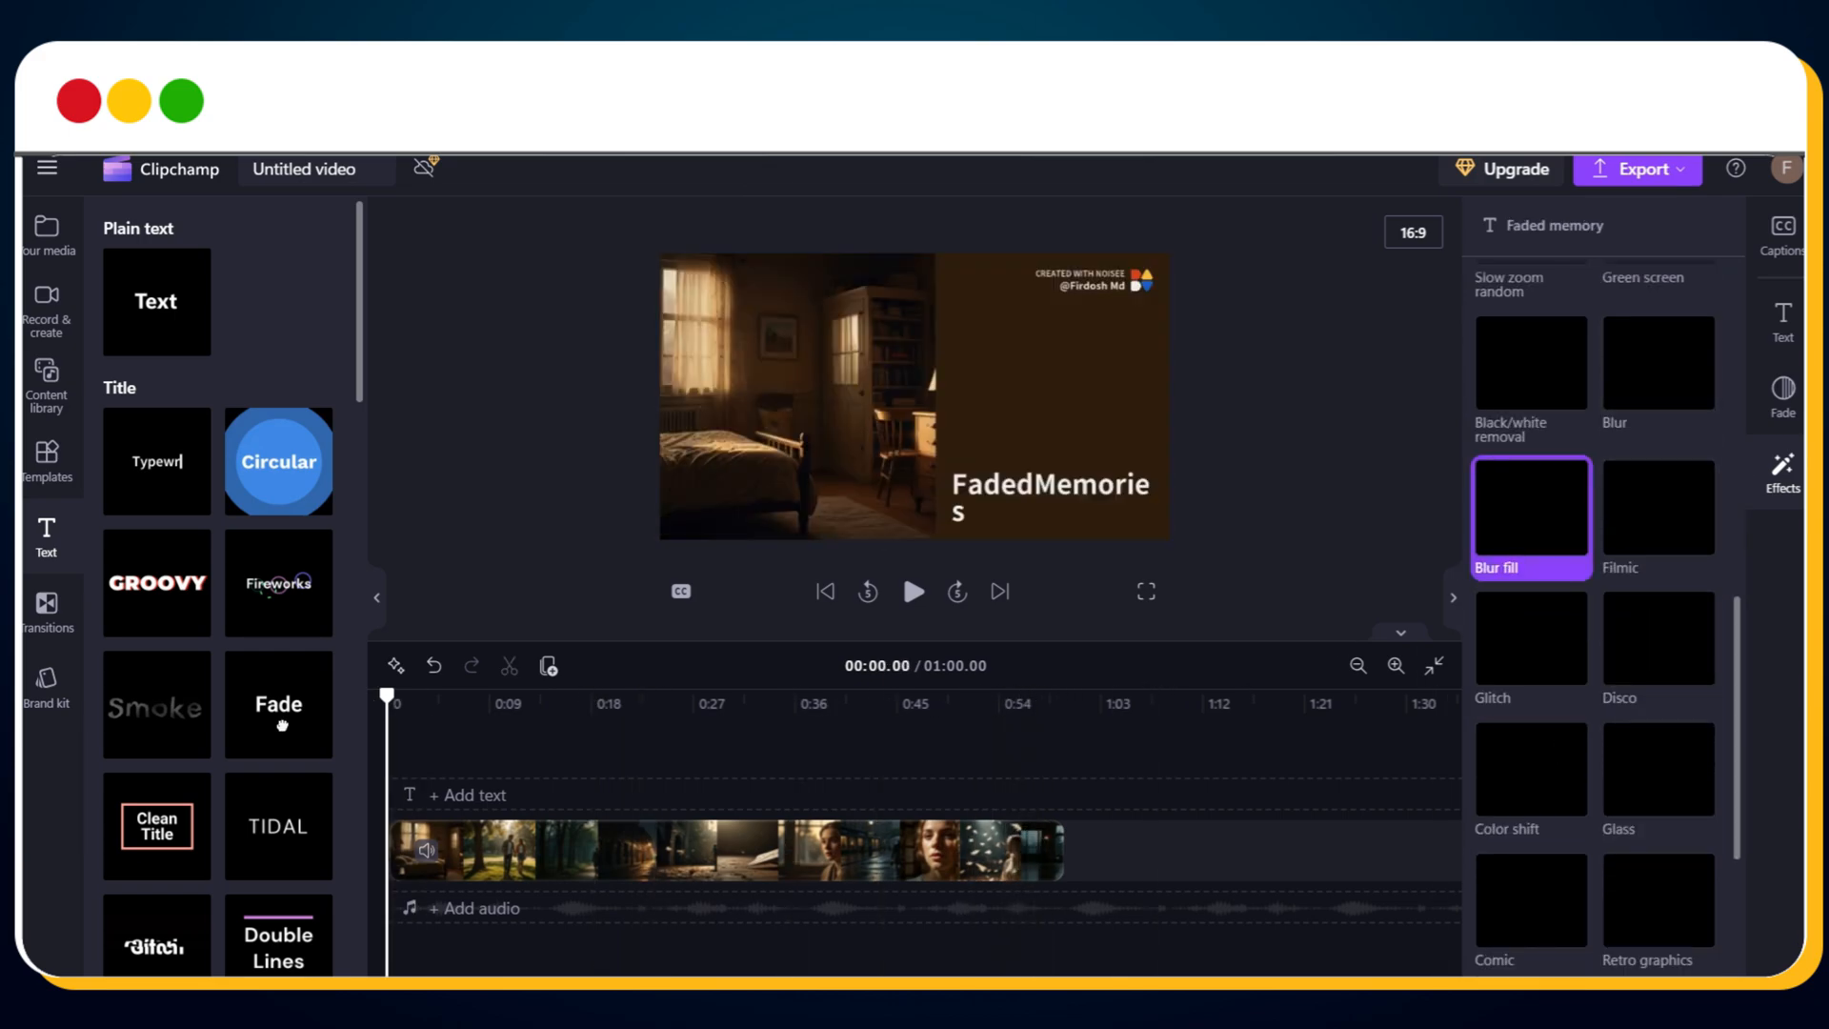
click(913, 592)
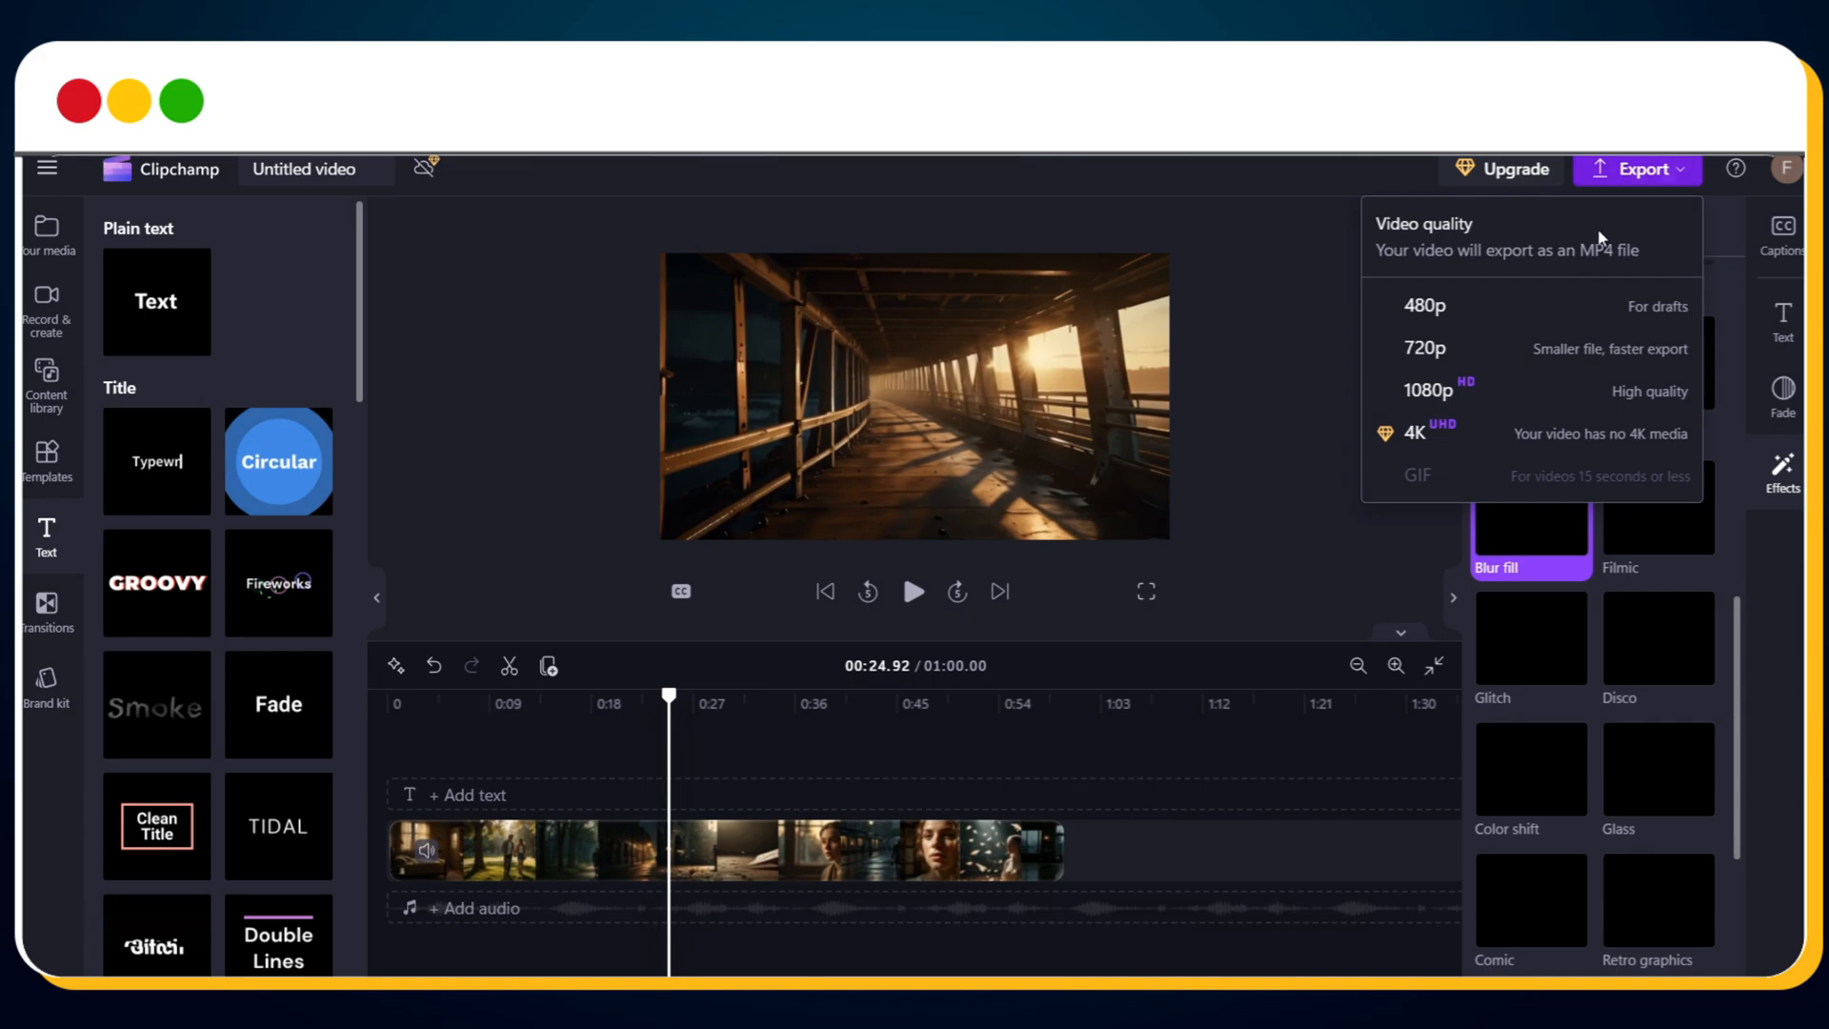
mouse_move(1448, 391)
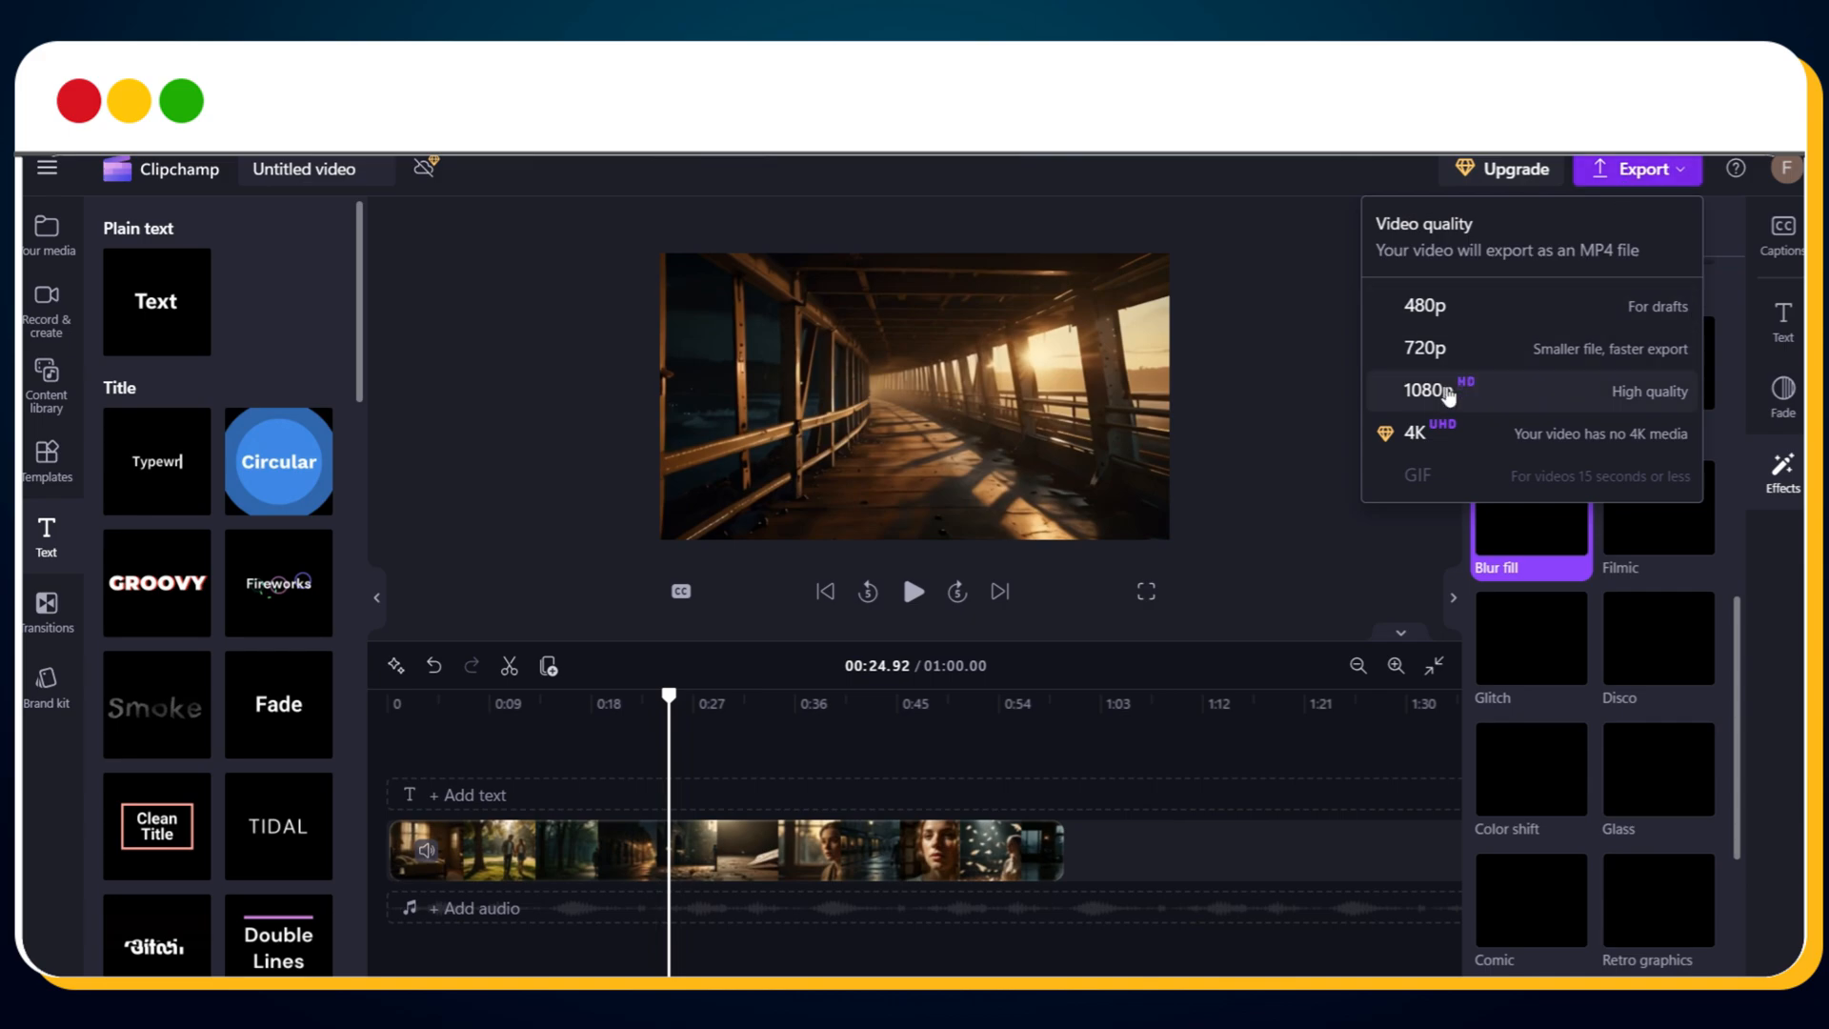
Export the captioned video at 1080p quality
click(1417, 476)
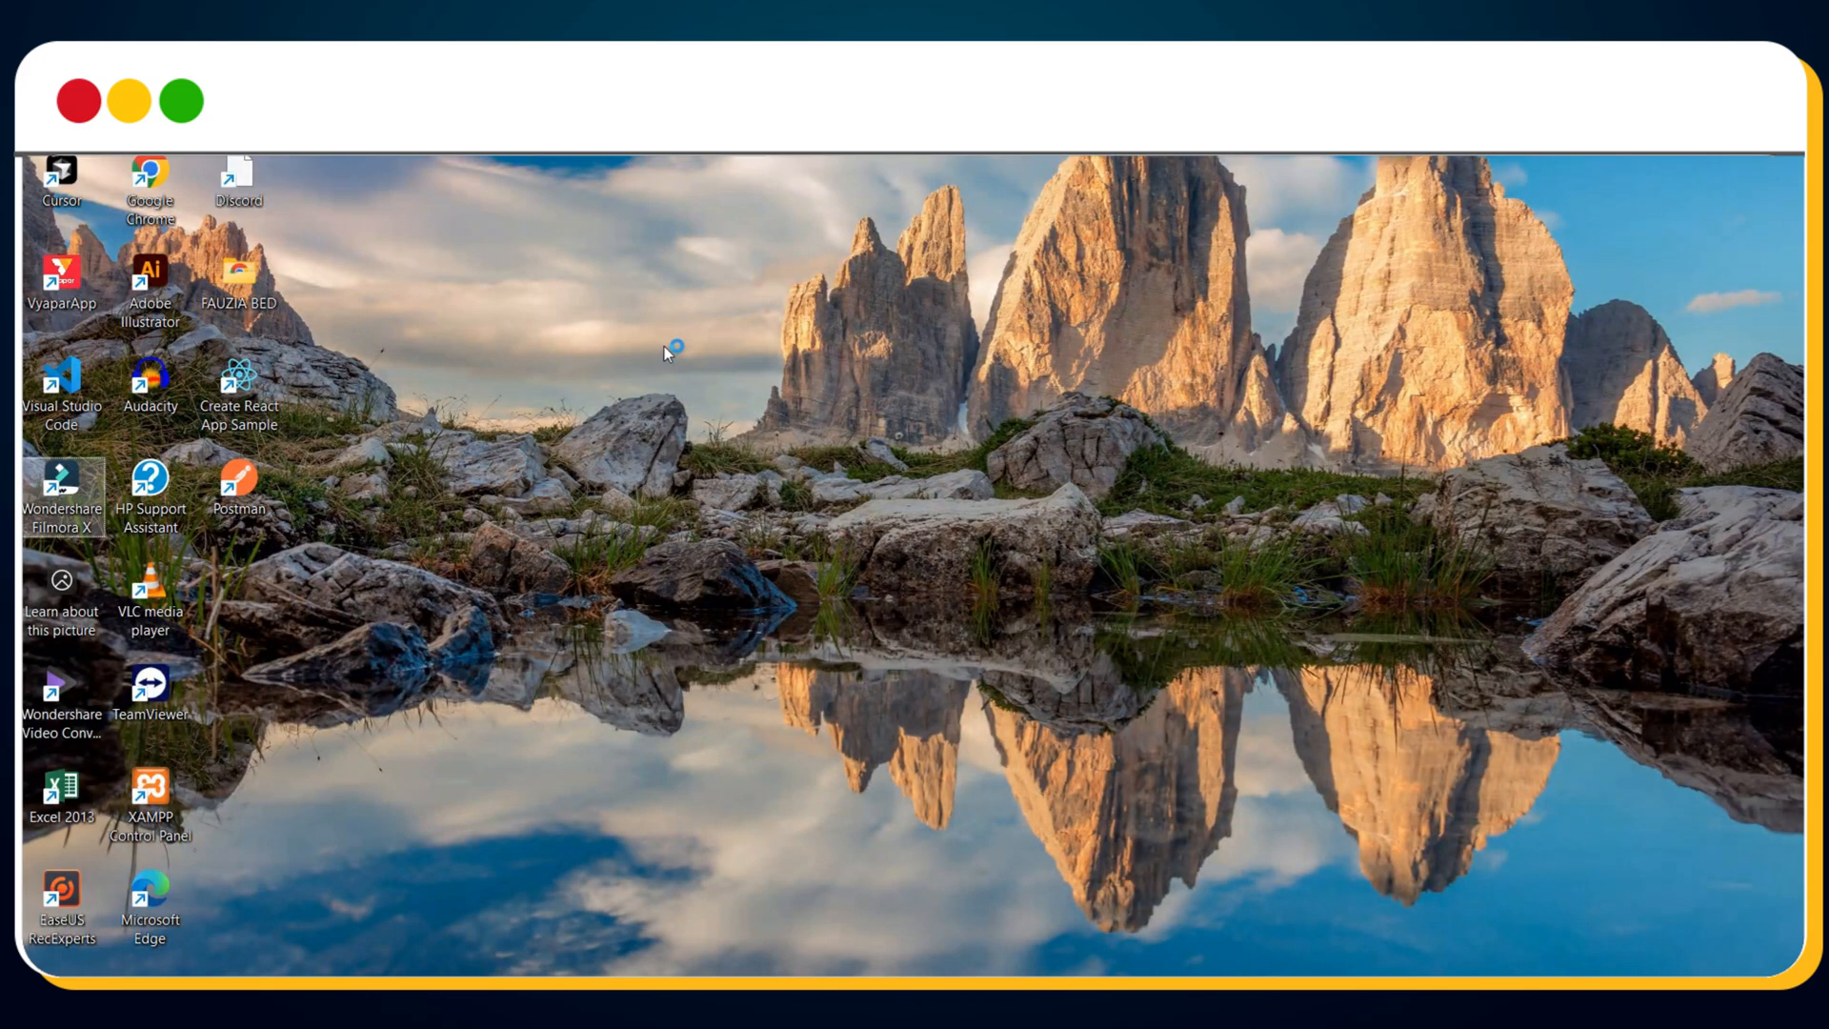
mouse_move(674, 353)
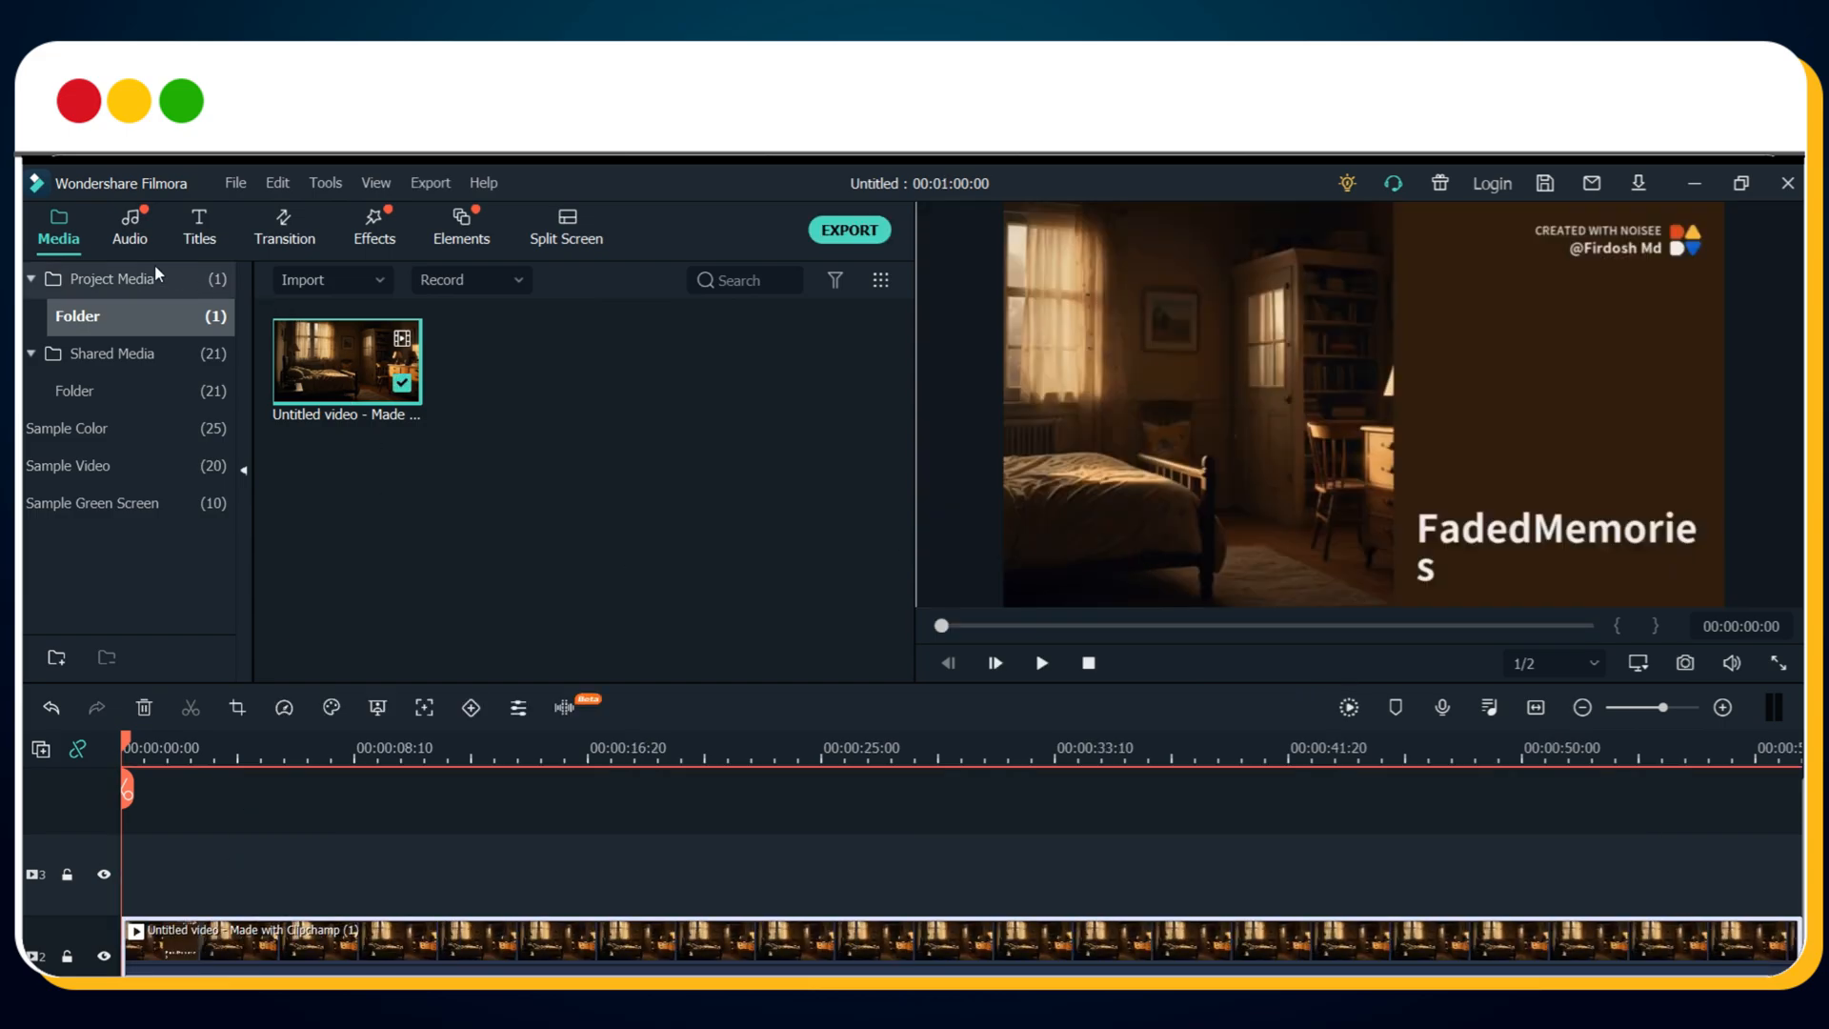
Search the effects for 'heart', lay Heart 1 over the clip, and play it
click(374, 228)
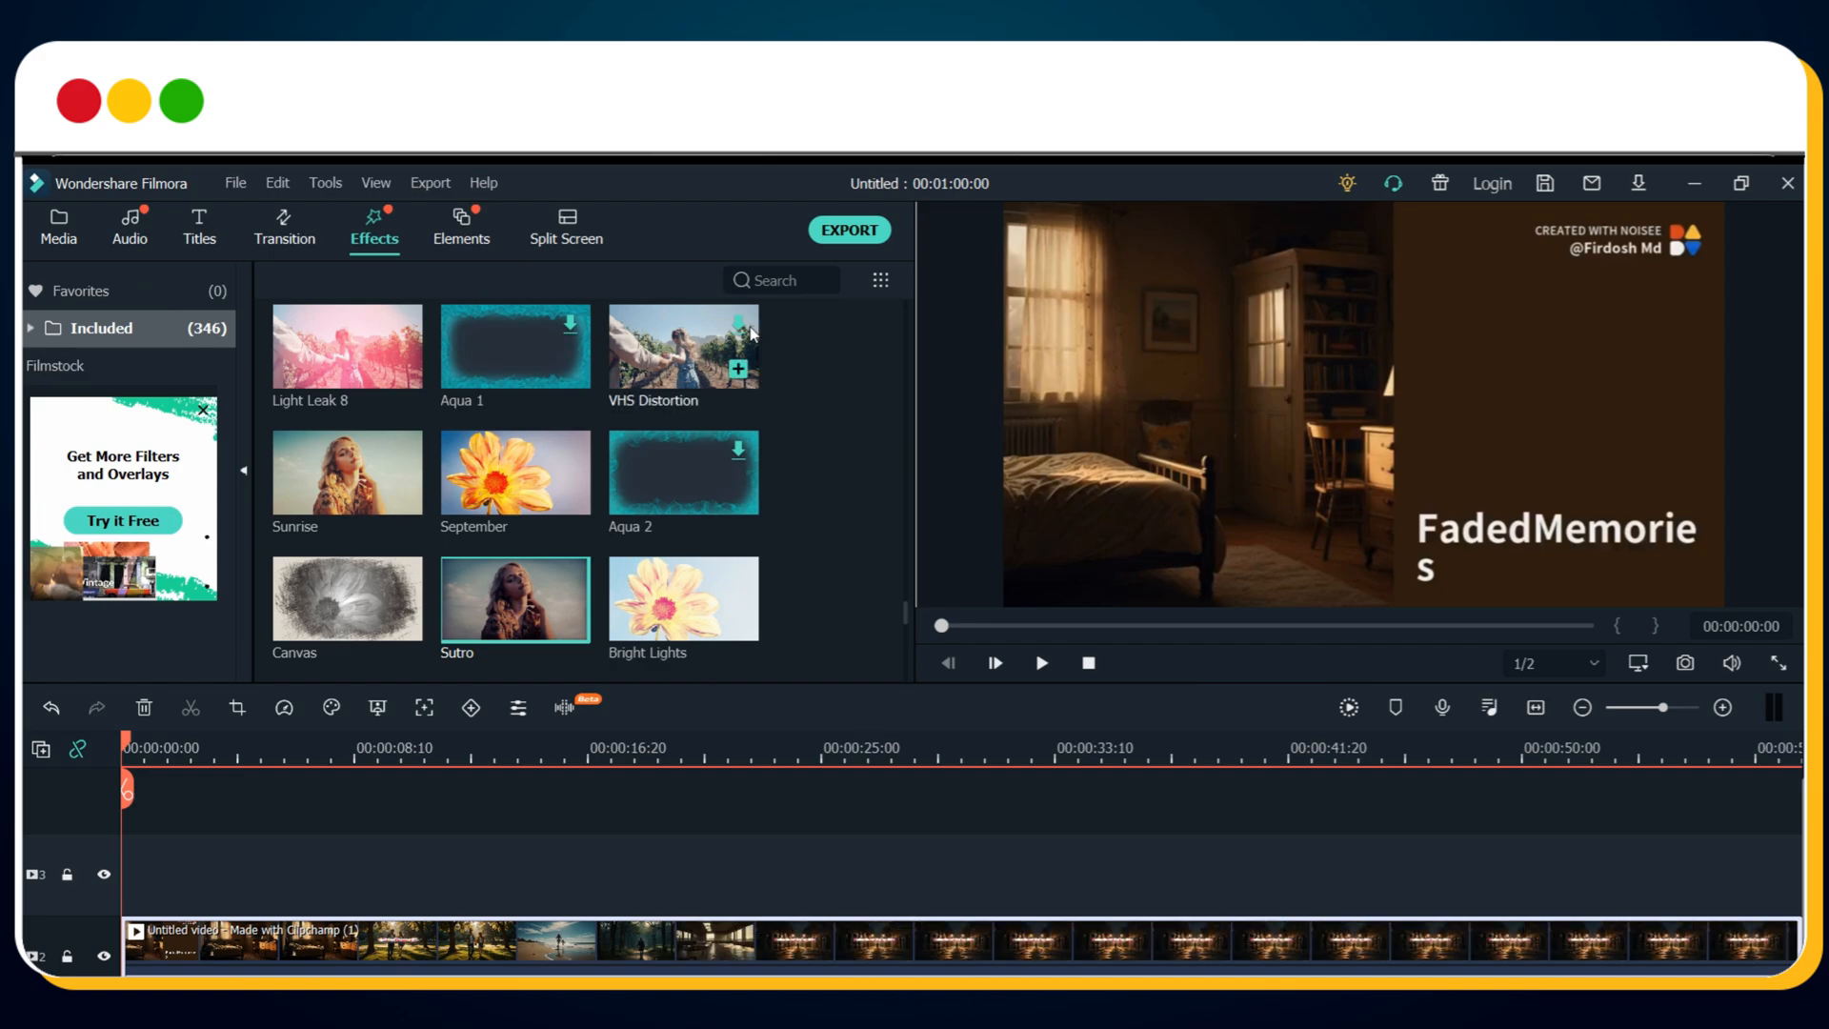
click(775, 280)
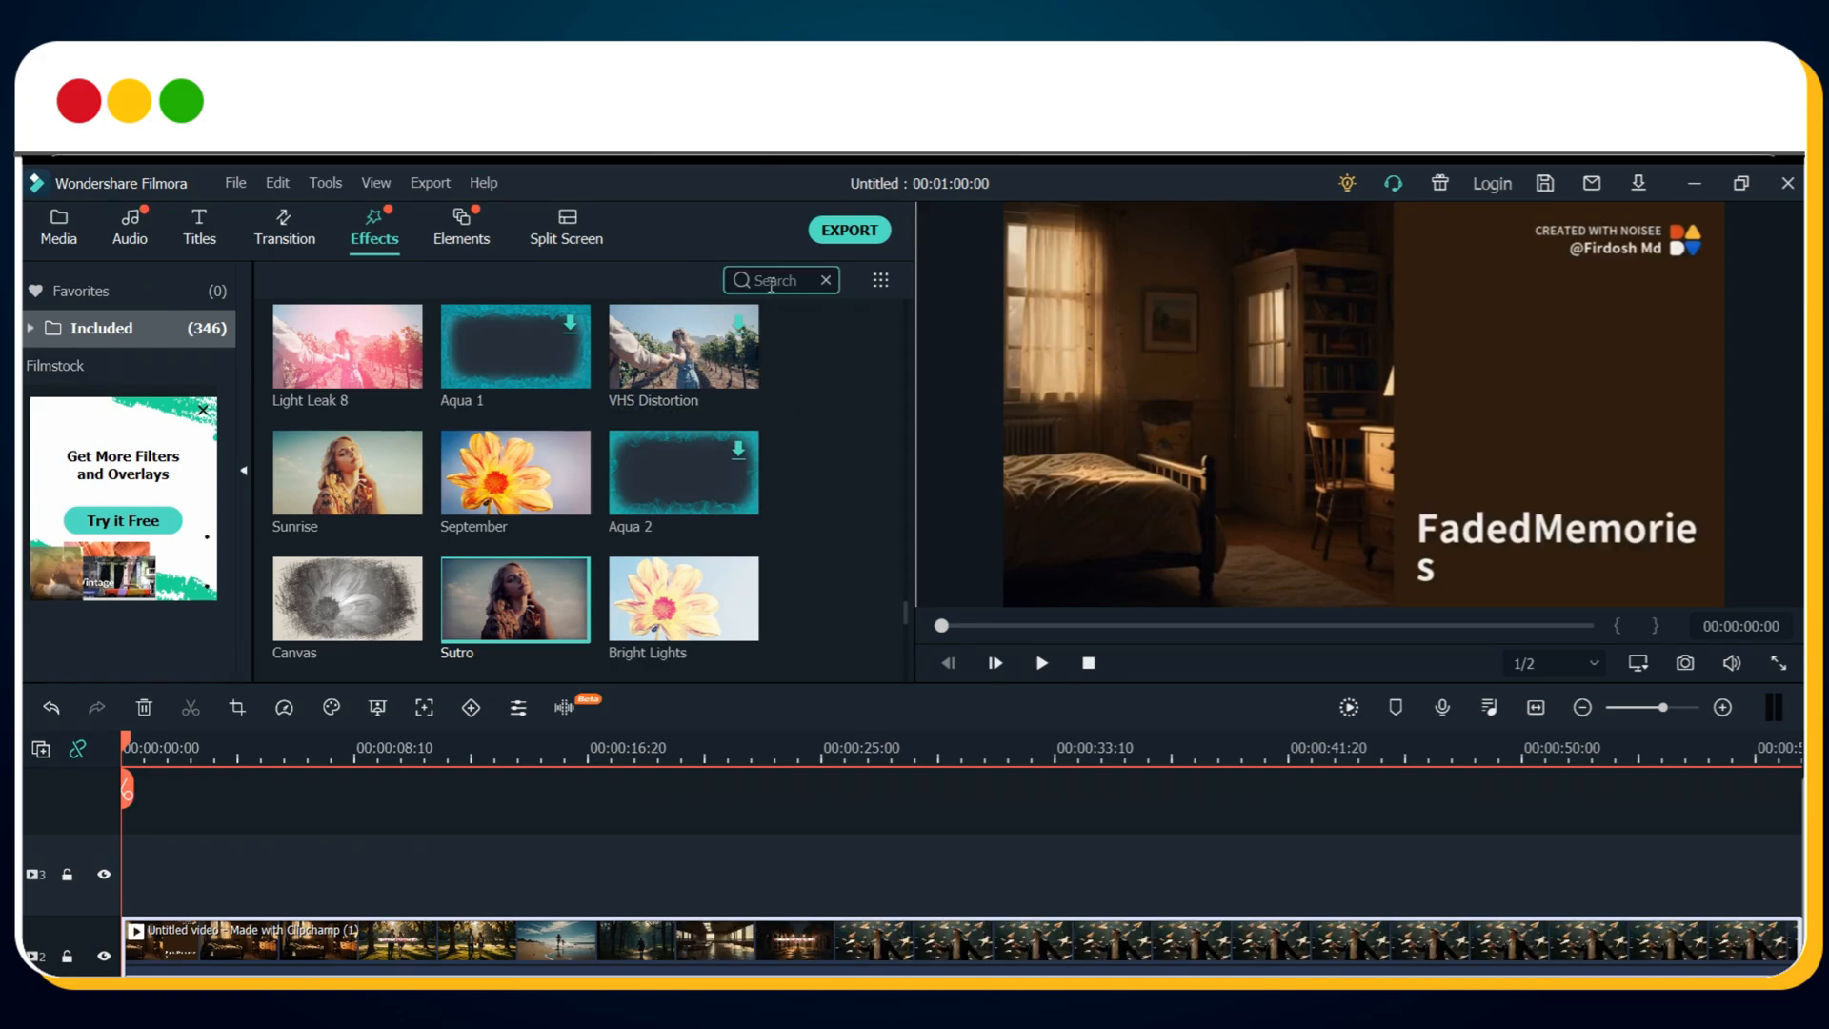
text(heart)
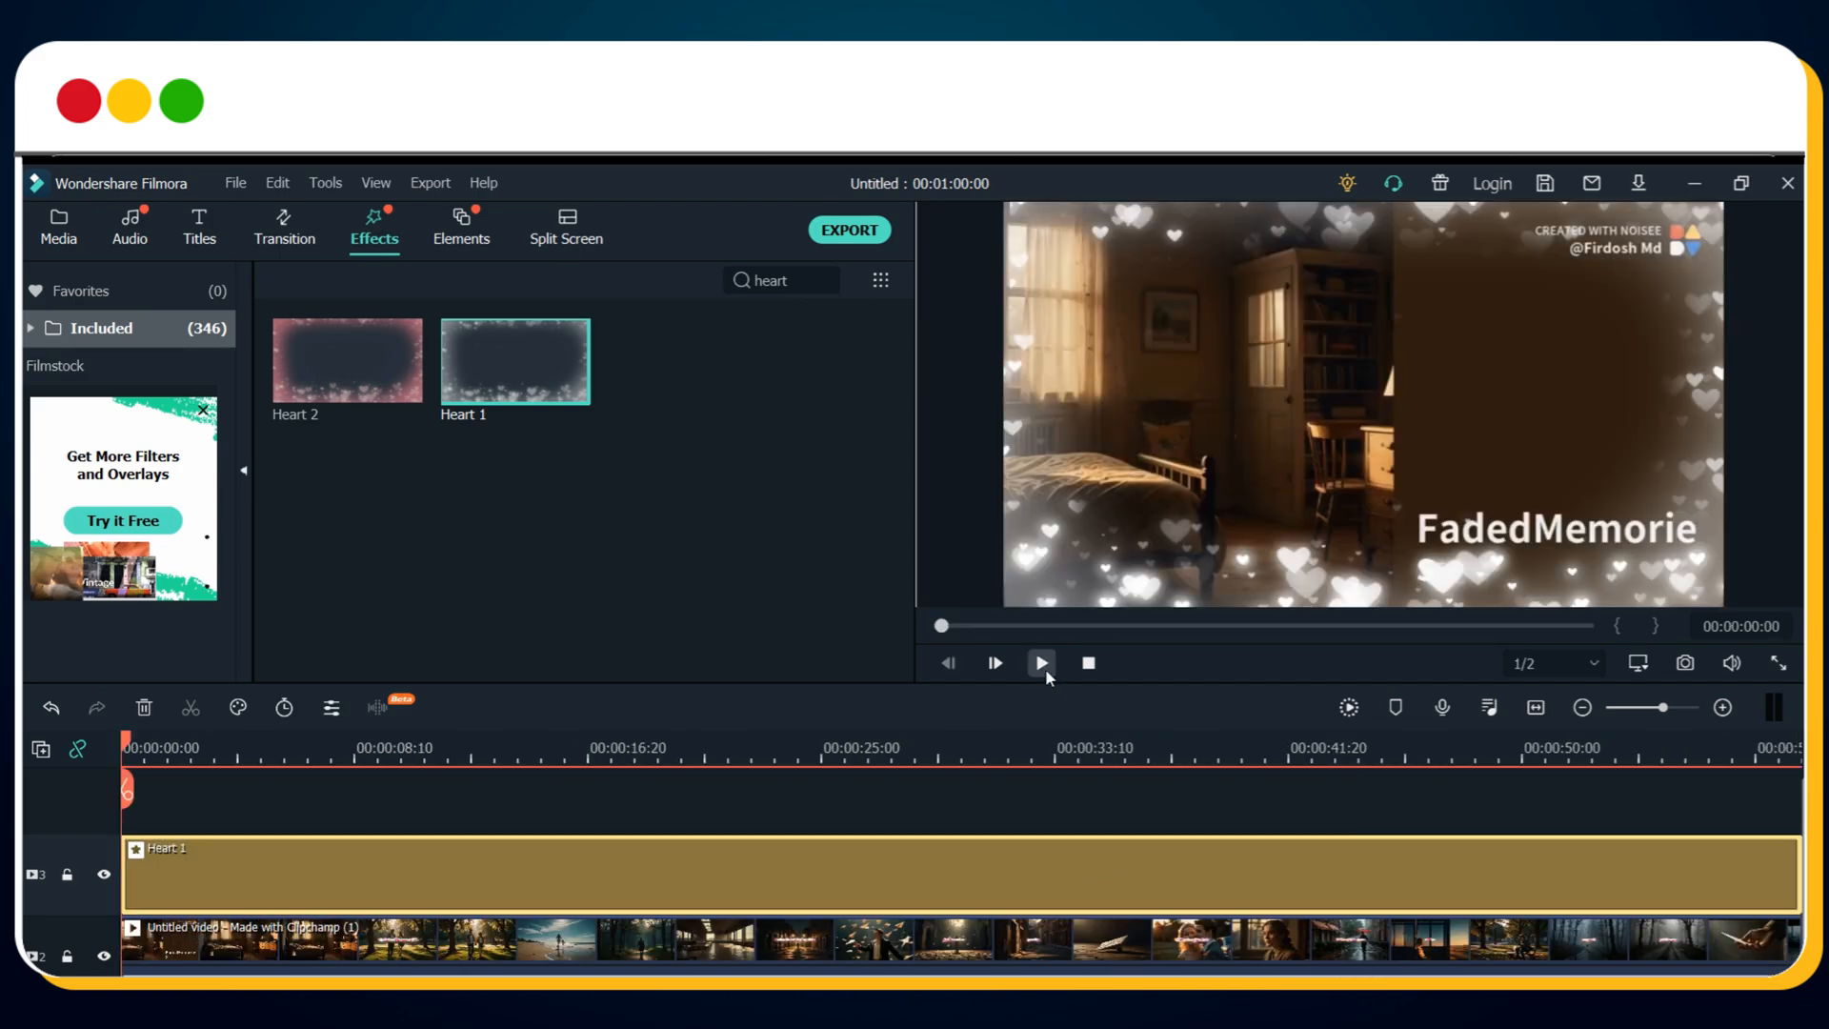
click(1040, 663)
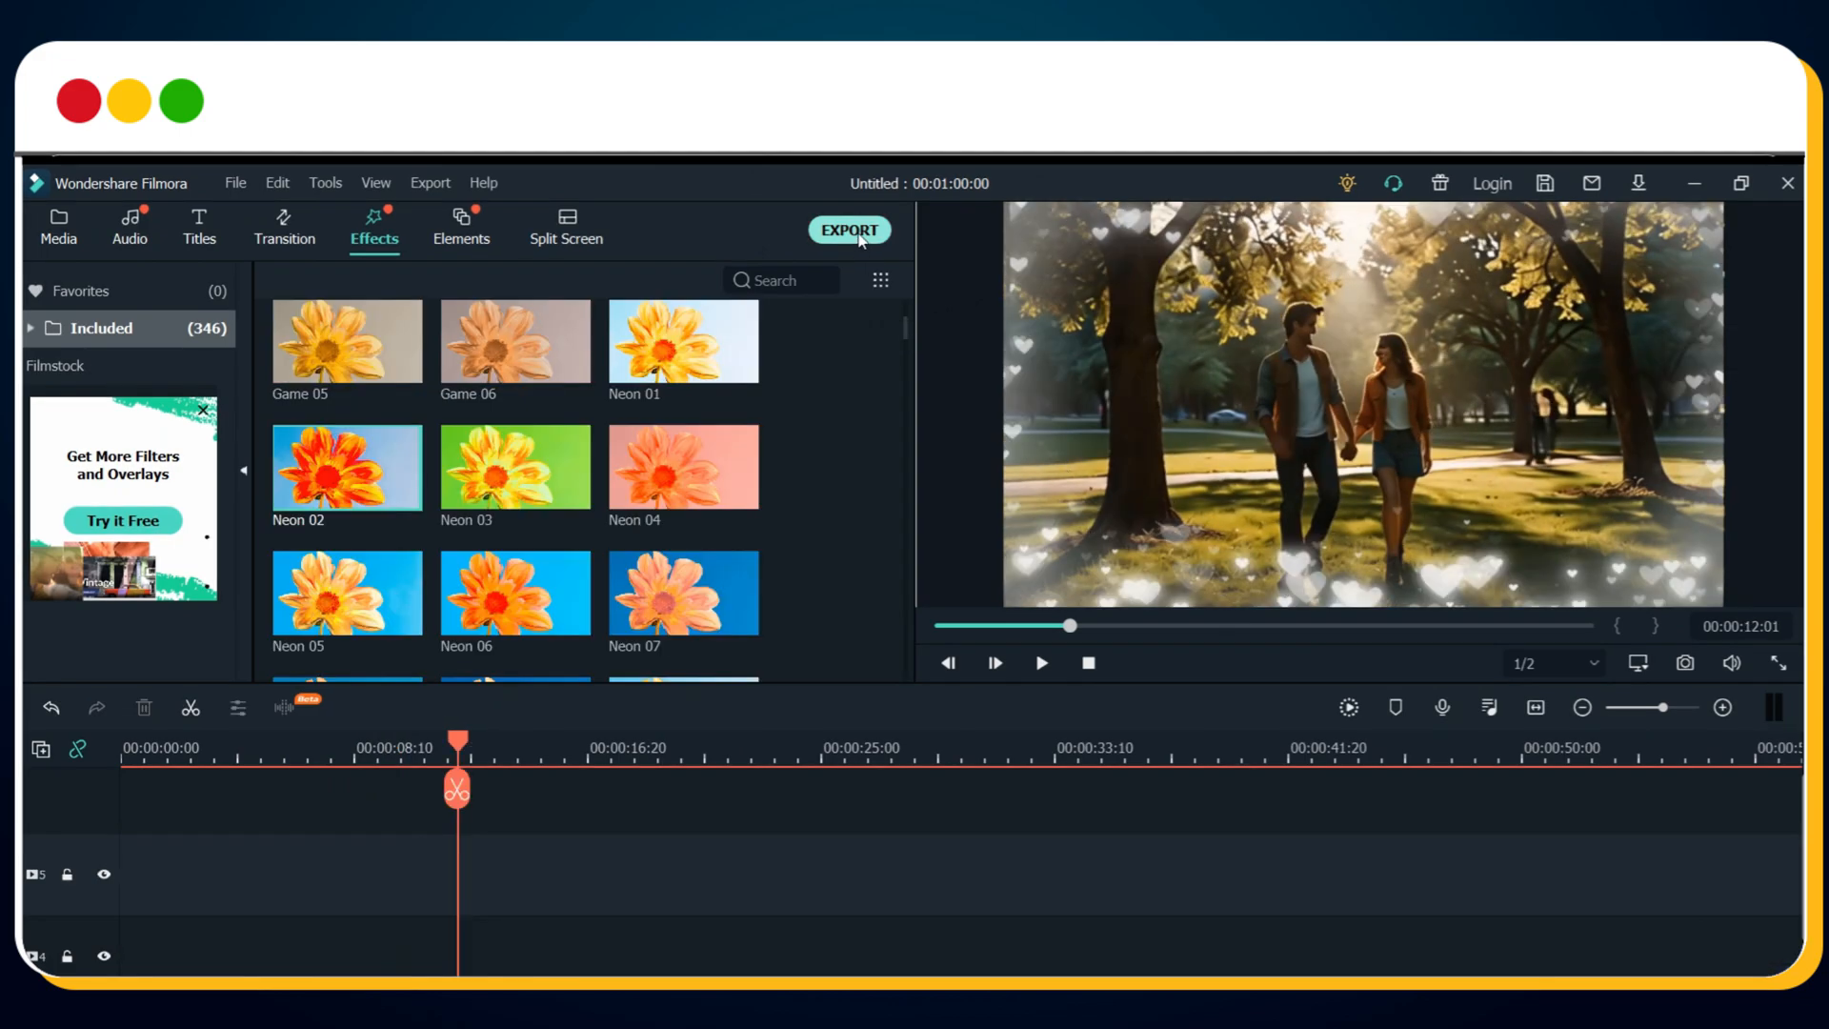
Export the project as the MP4 file My Music Video
click(849, 229)
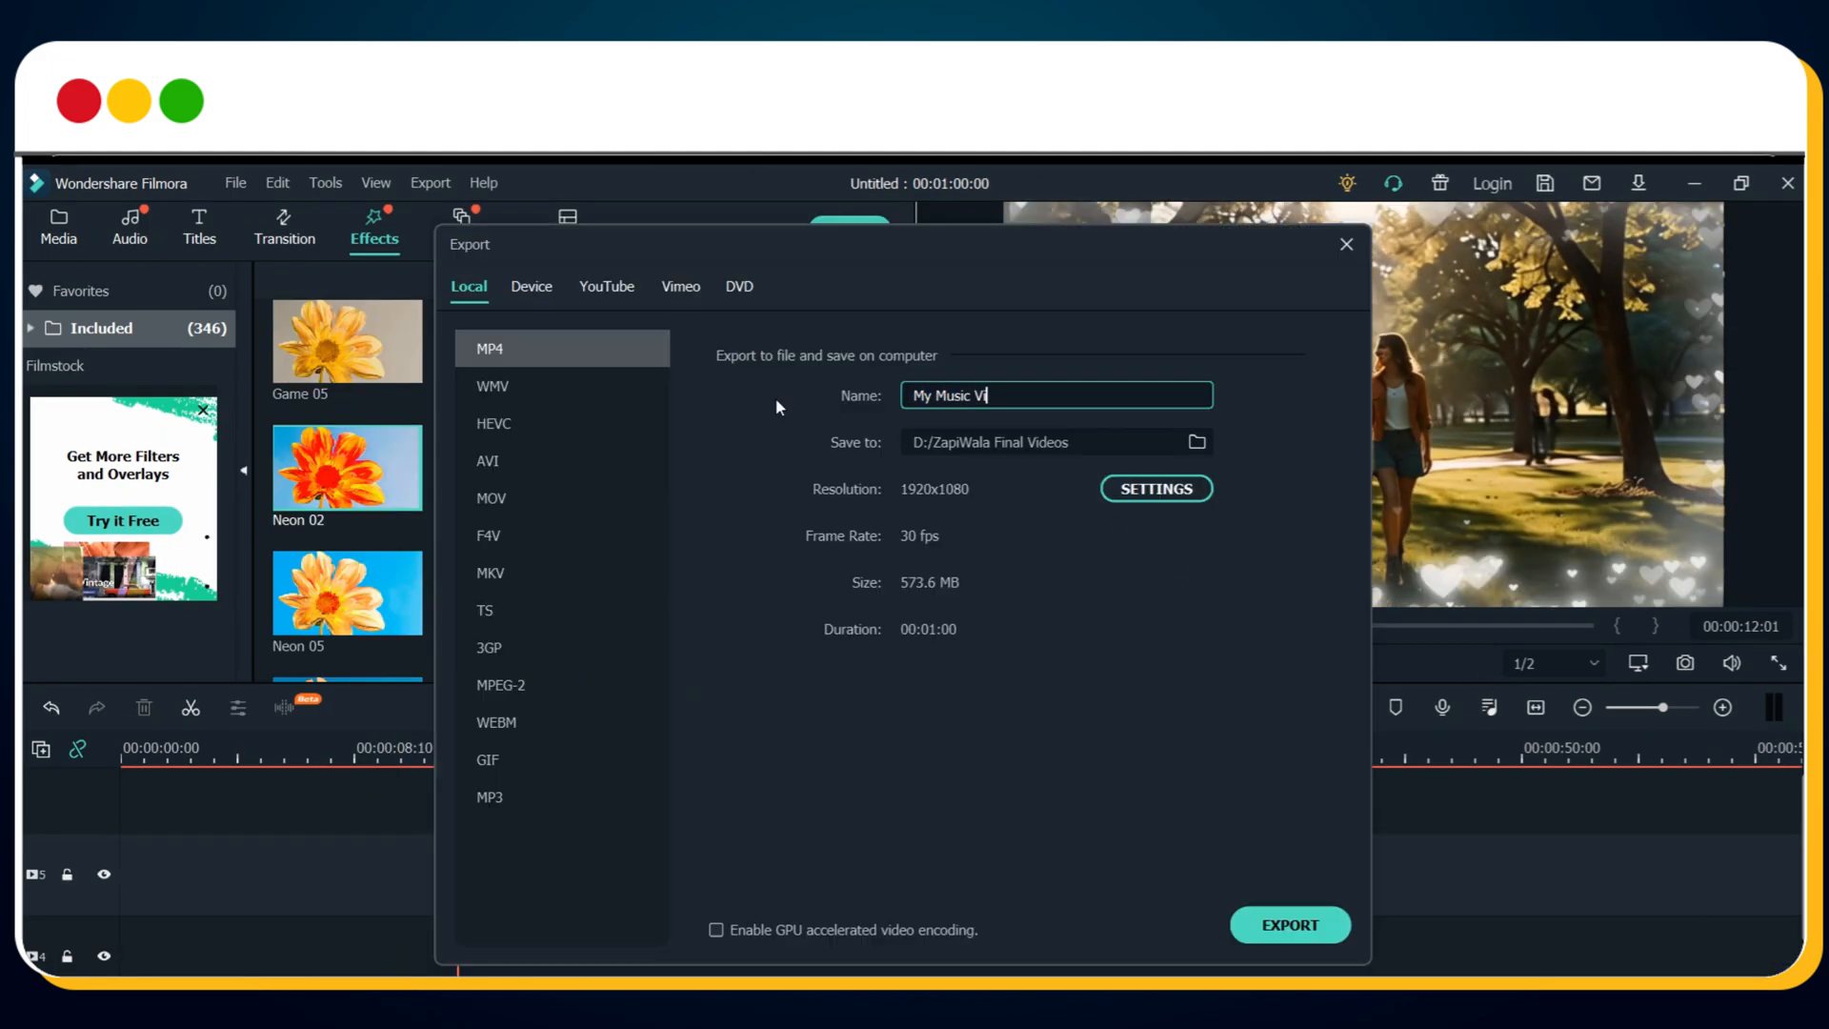
click(1289, 925)
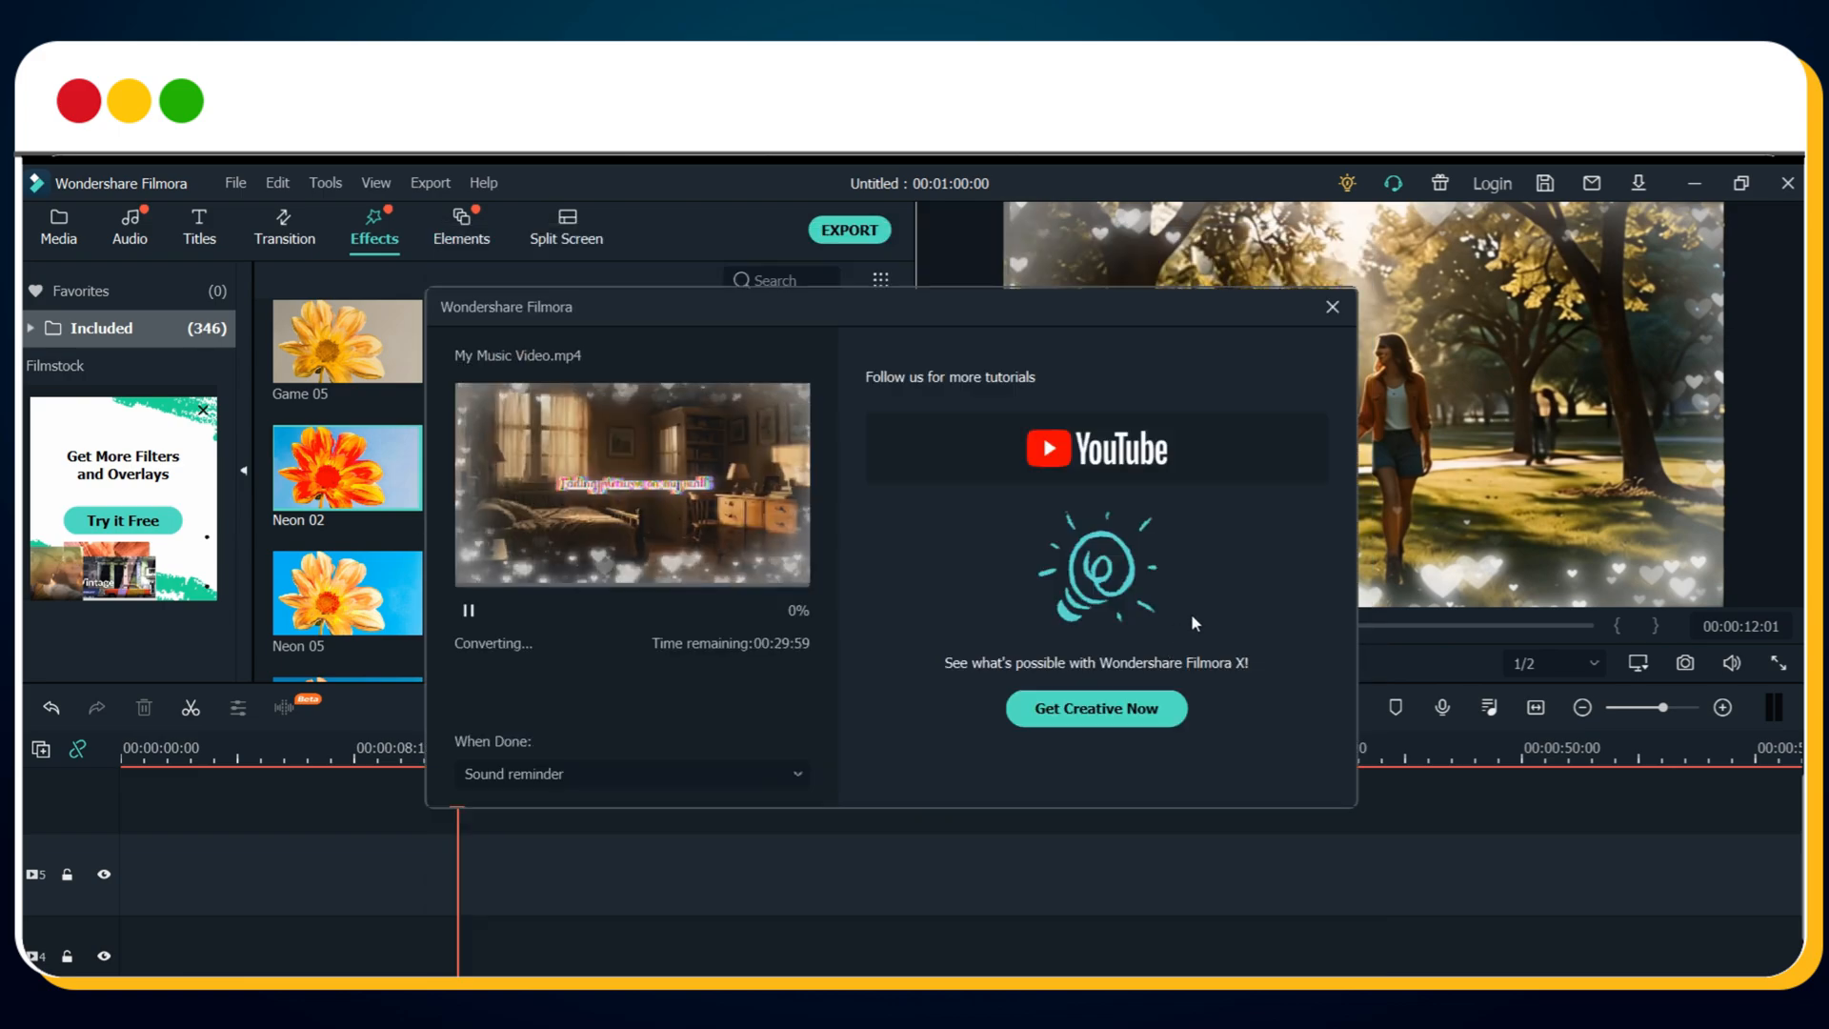